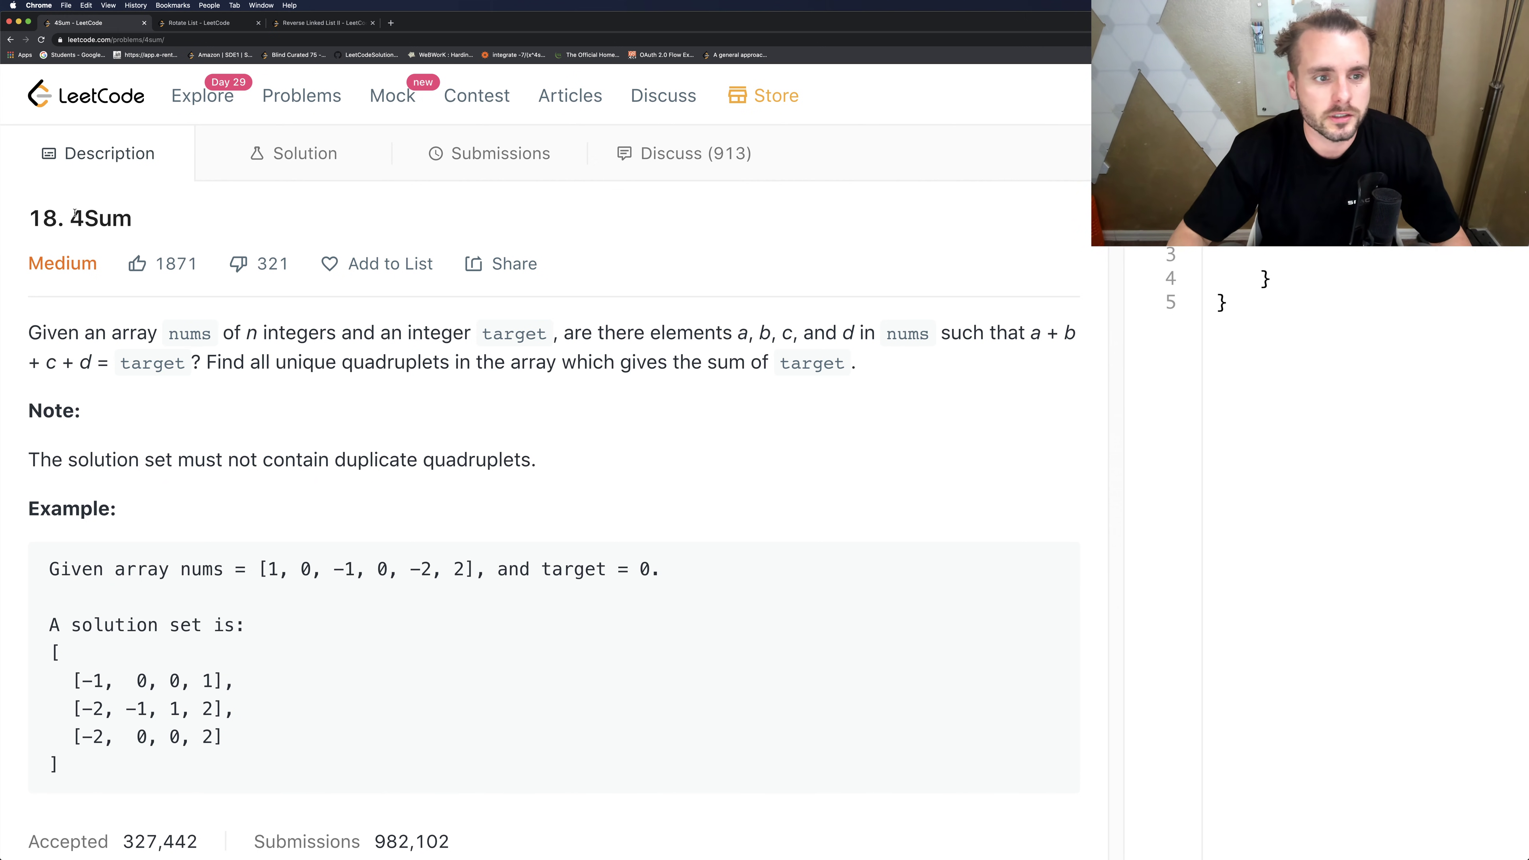
# Scroll through the 4Sum description down to the example and stats, then back up.
pyautogui.scroll(-3)
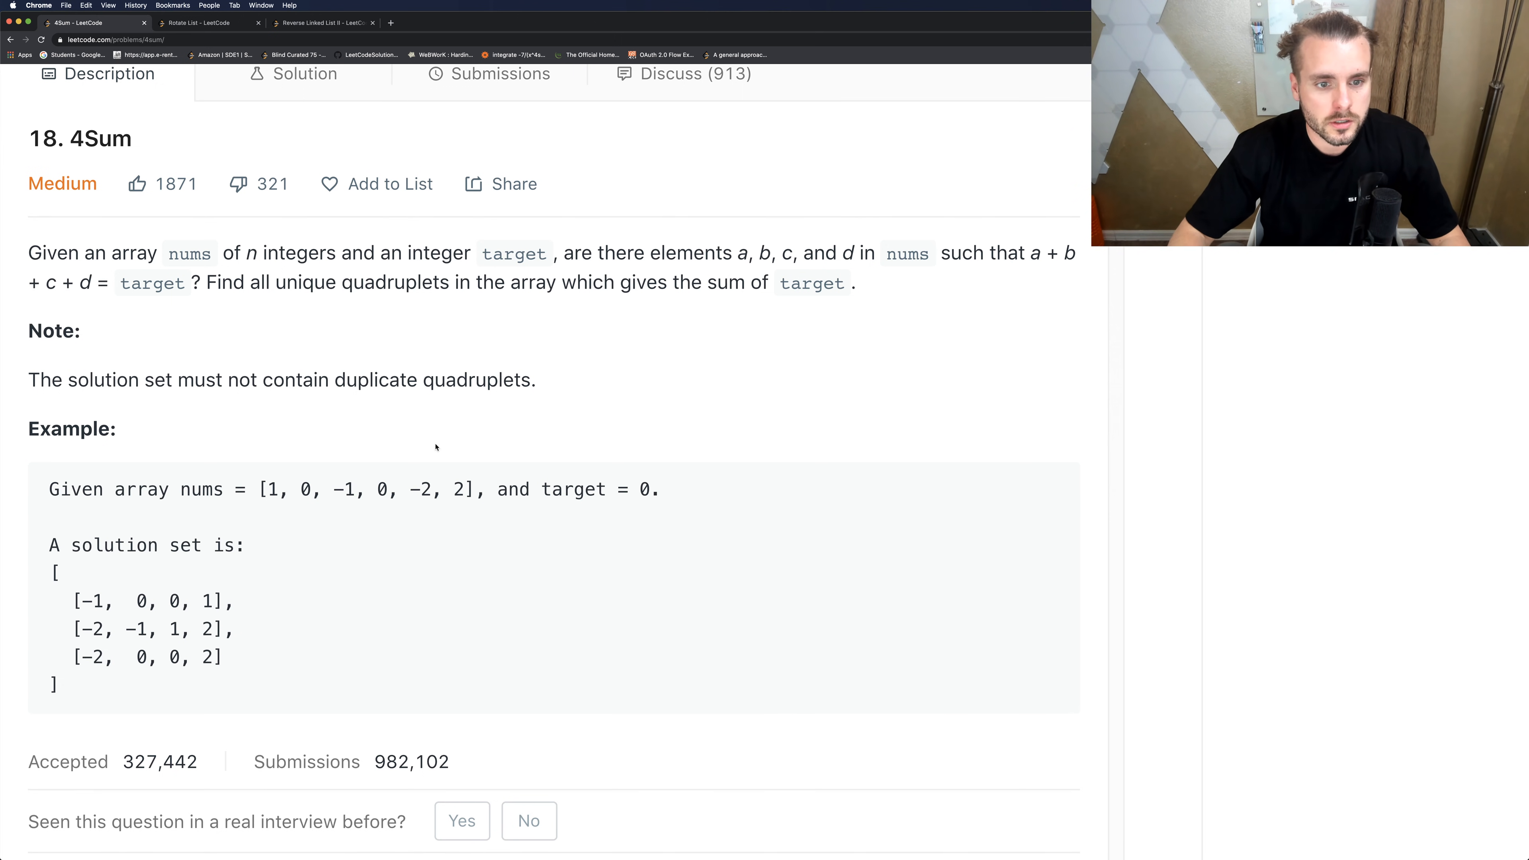
pyautogui.scroll(-3)
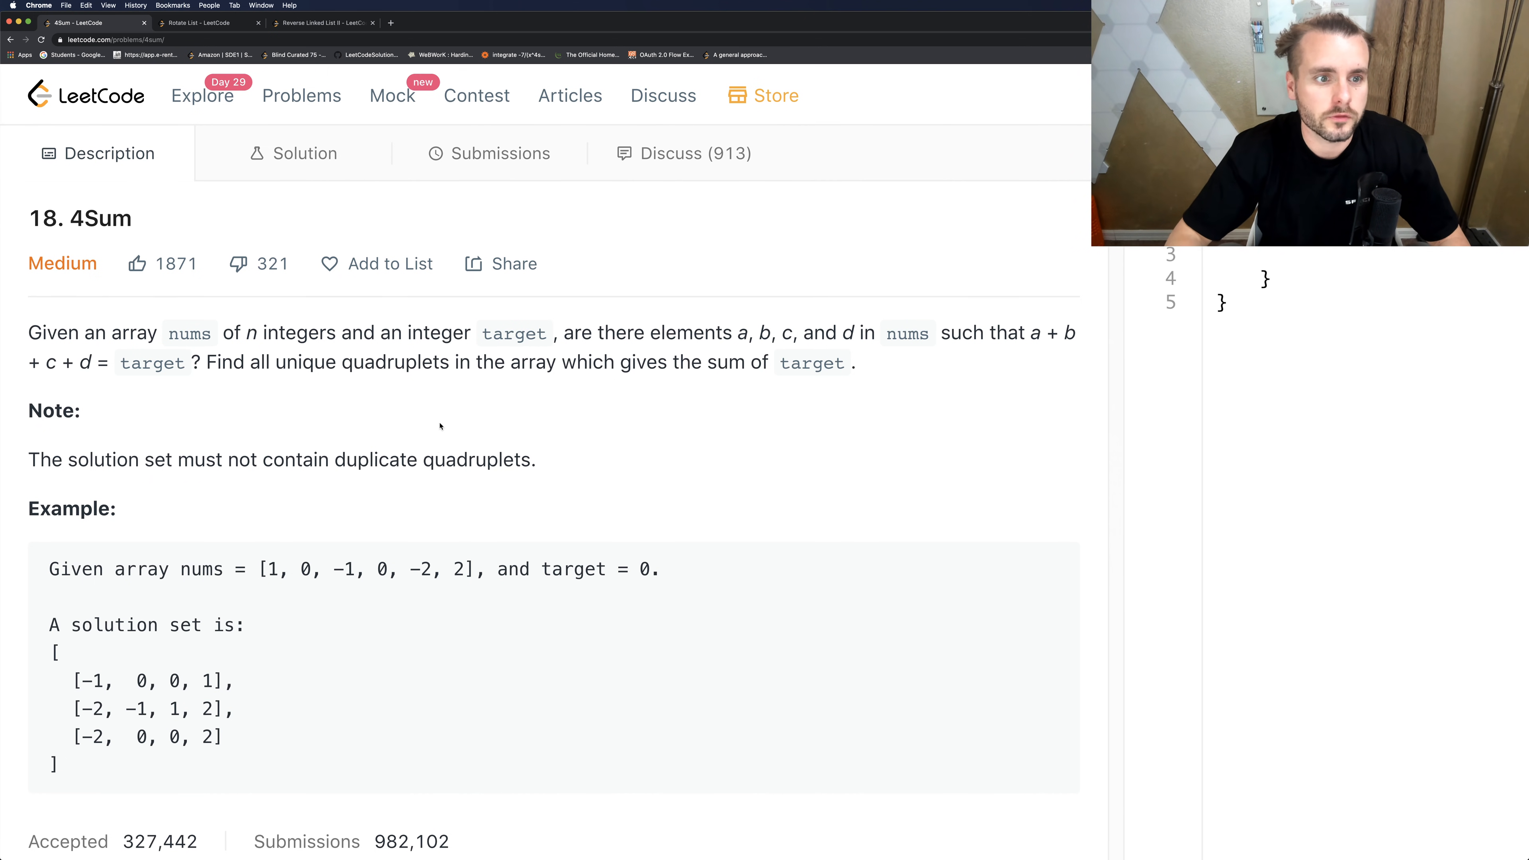
pyautogui.scroll(-3)
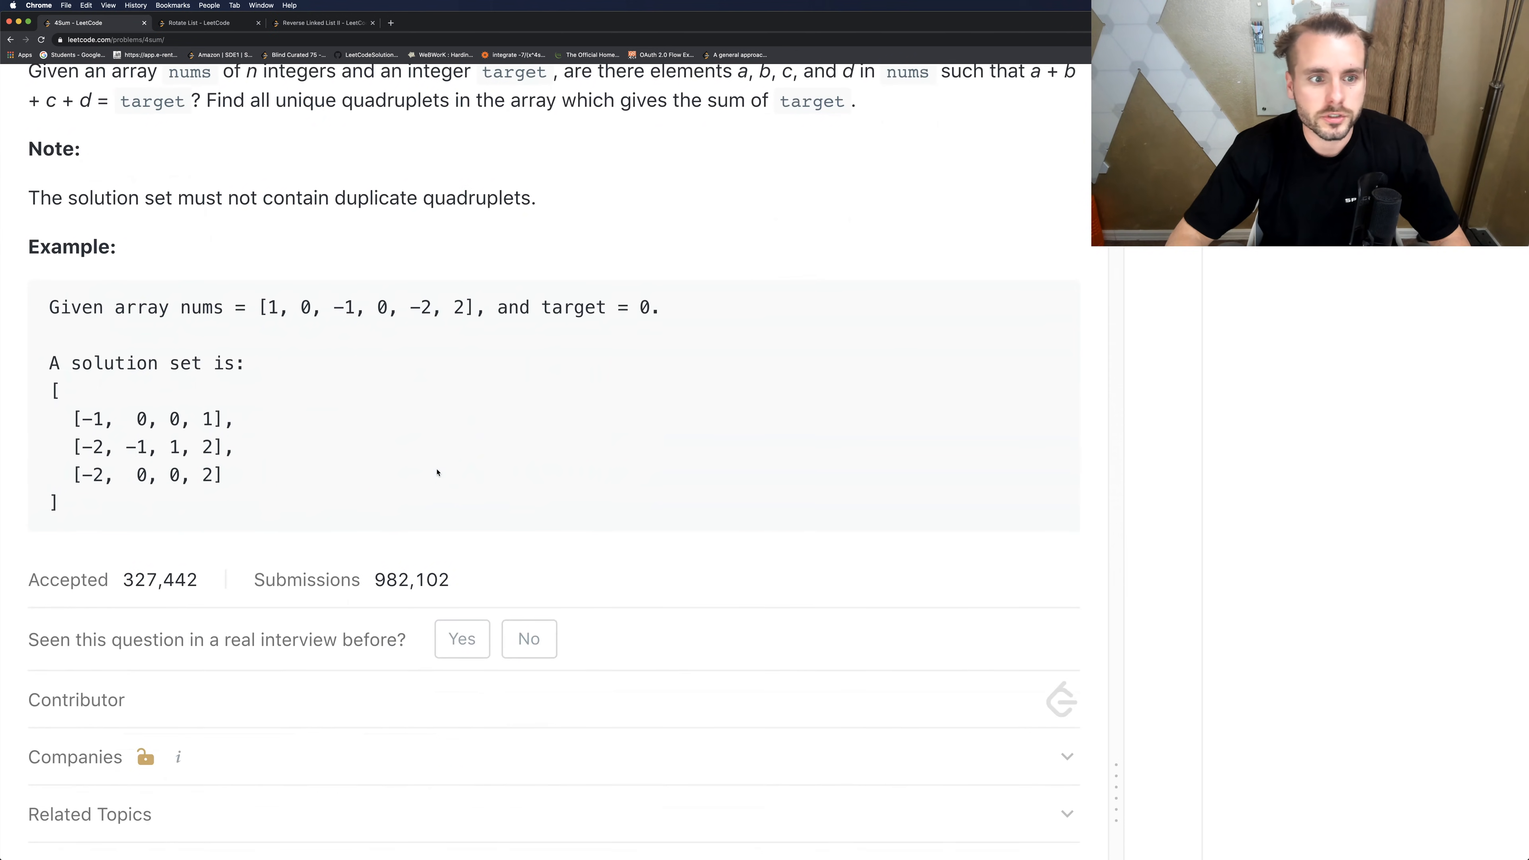
pyautogui.scroll(-3)
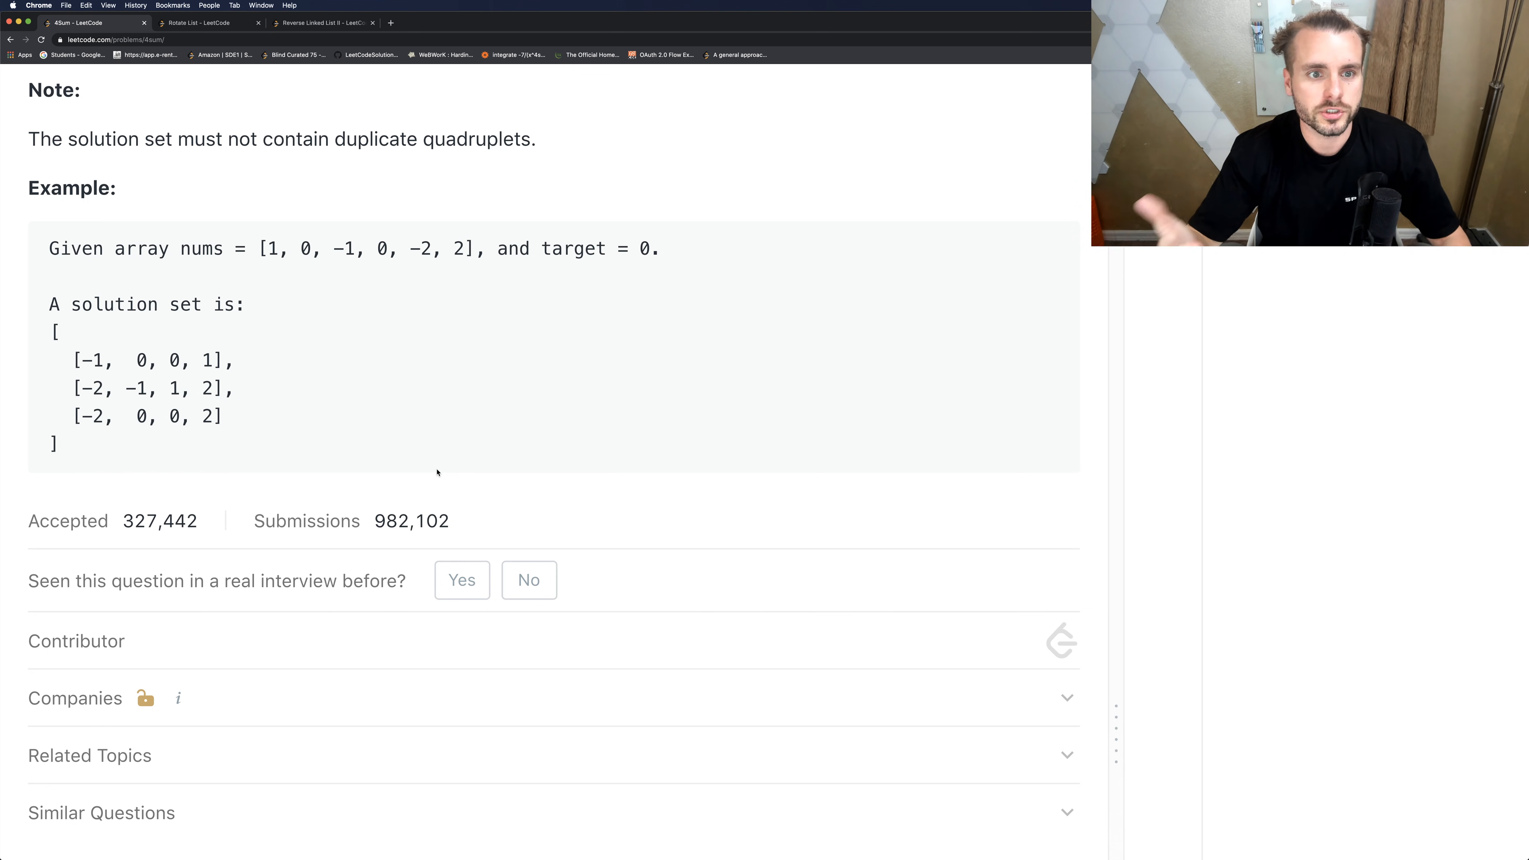
pyautogui.moveTo(436, 331)
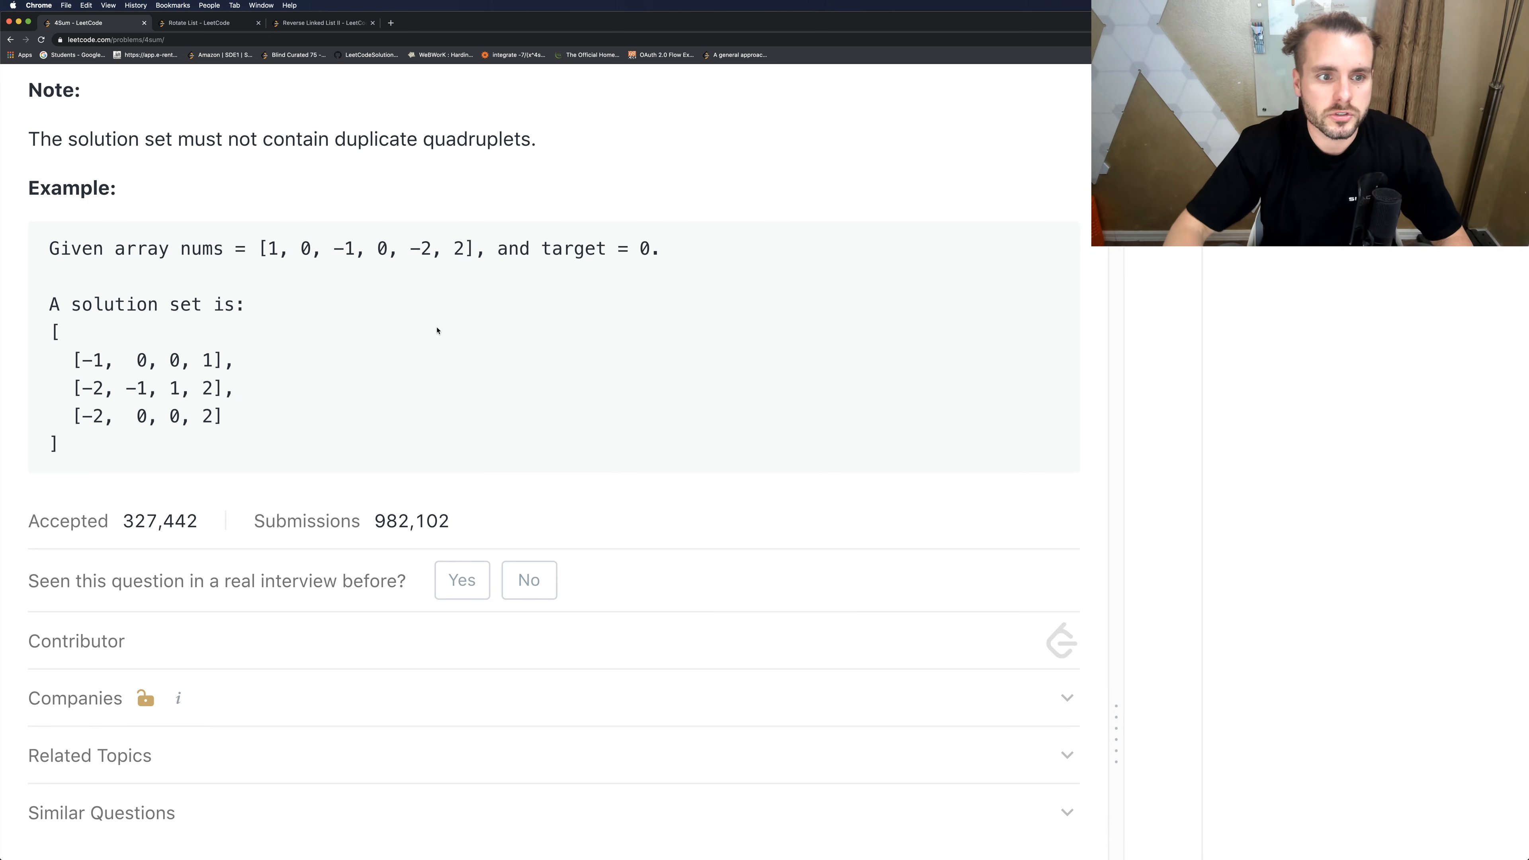
pyautogui.scroll(3)
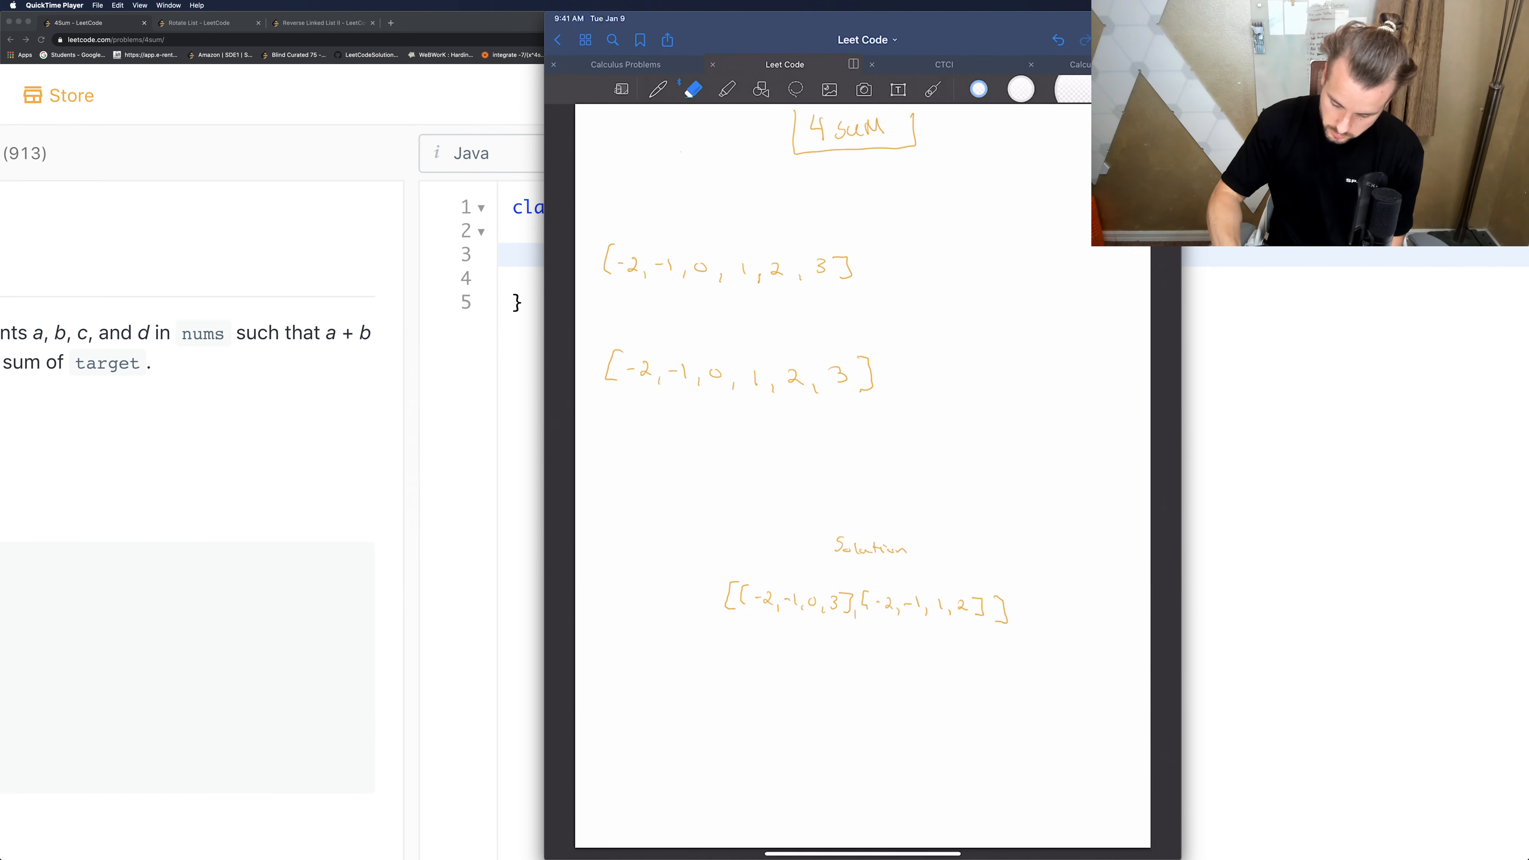
# Select the pen with blue ink for annotating the handwritten sketch.
pyautogui.click(658, 89)
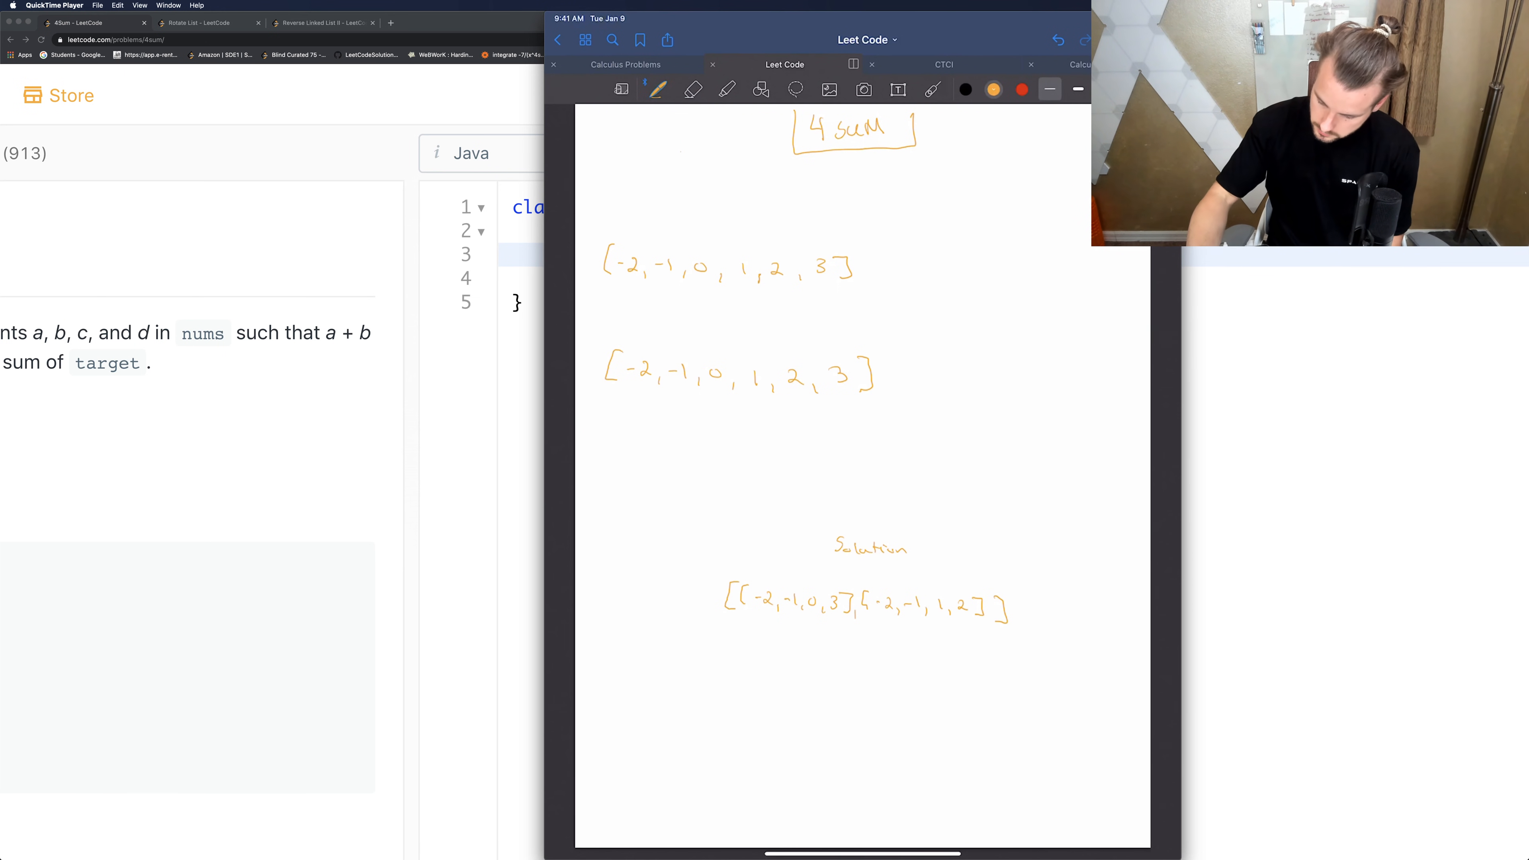
pyautogui.click(1021, 90)
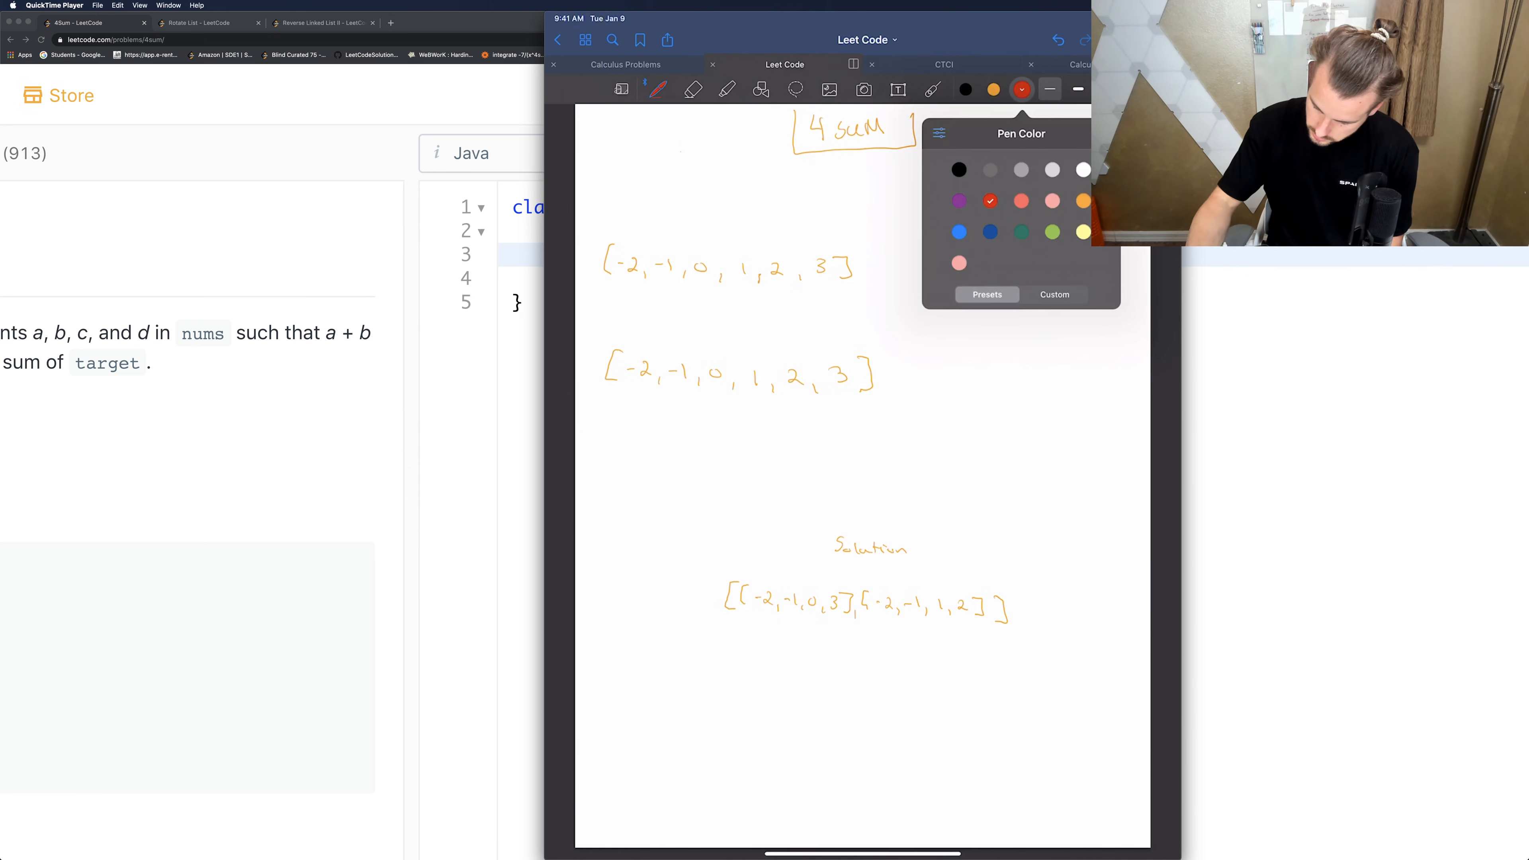
pyautogui.click(1021, 89)
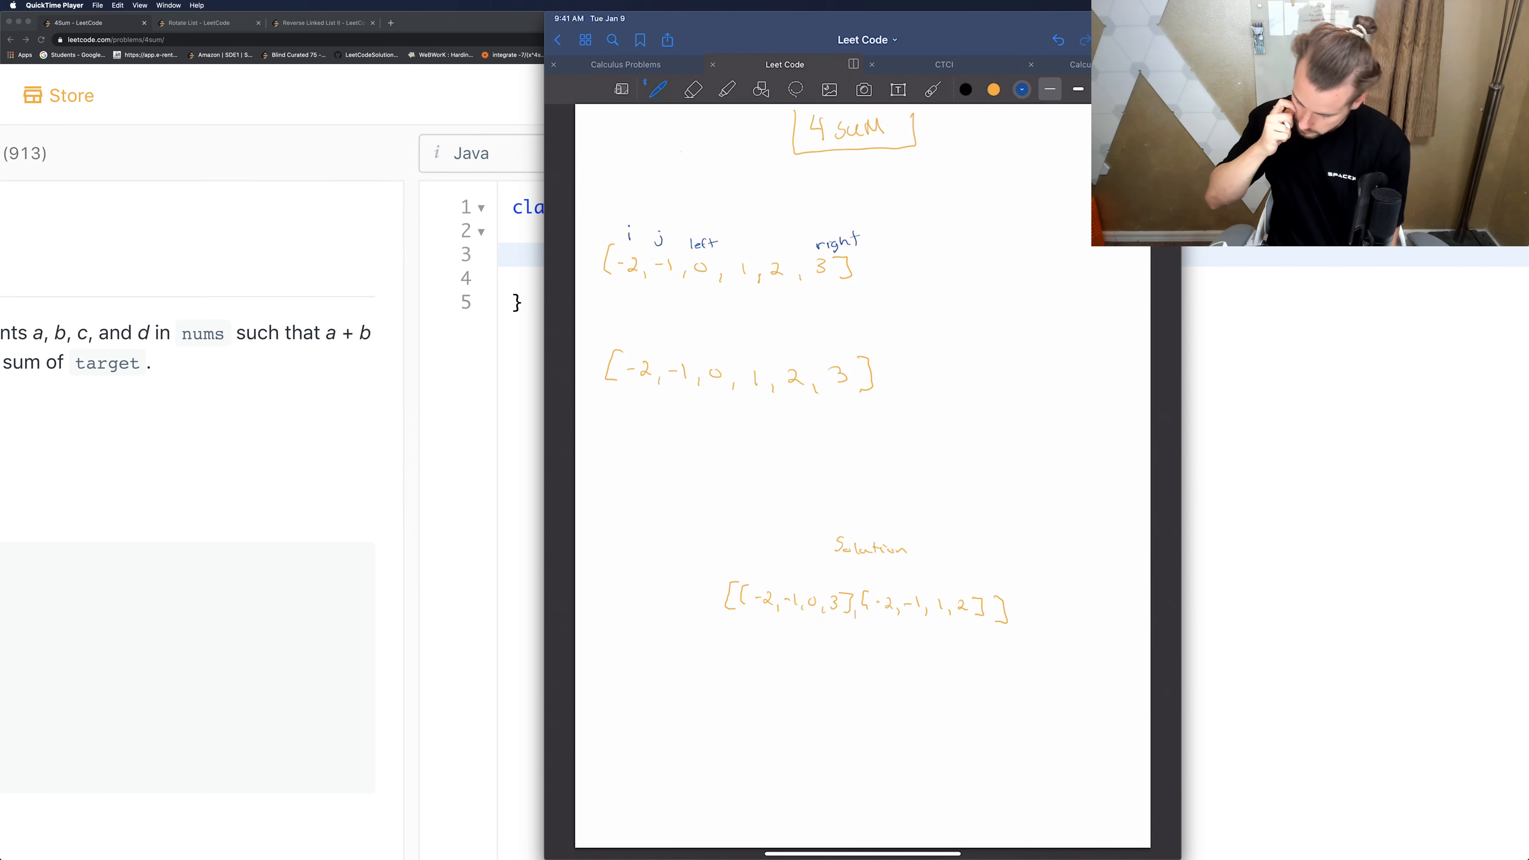
# Draw i, j, left, right pointer labels and movement arrows on both example arrays.
pyautogui.moveTo(790, 547); pyautogui.dragTo(794, 564)
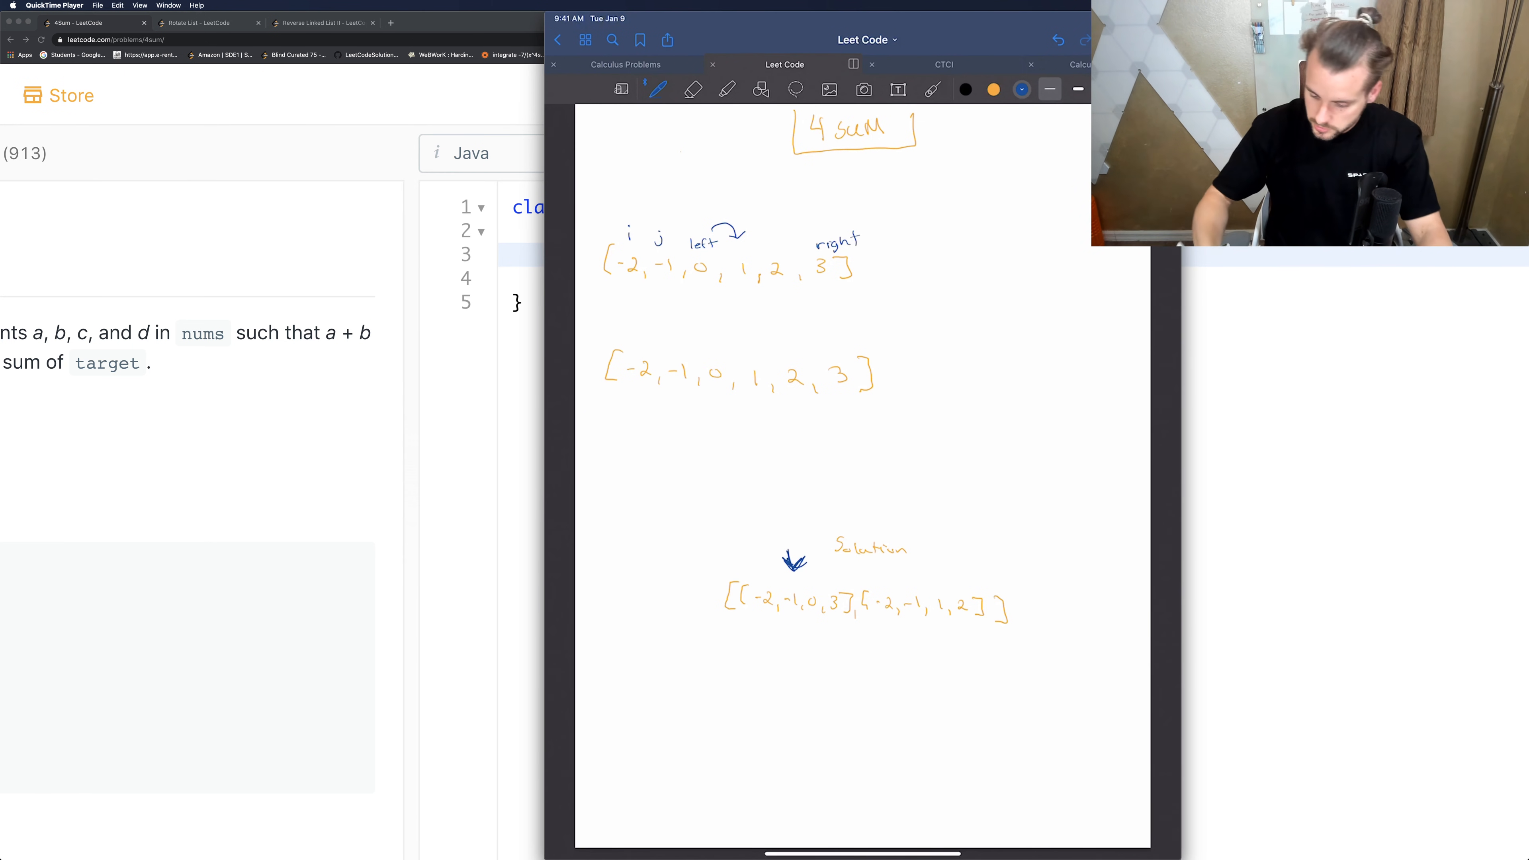
pyautogui.moveTo(814, 239); pyautogui.dragTo(790, 229)
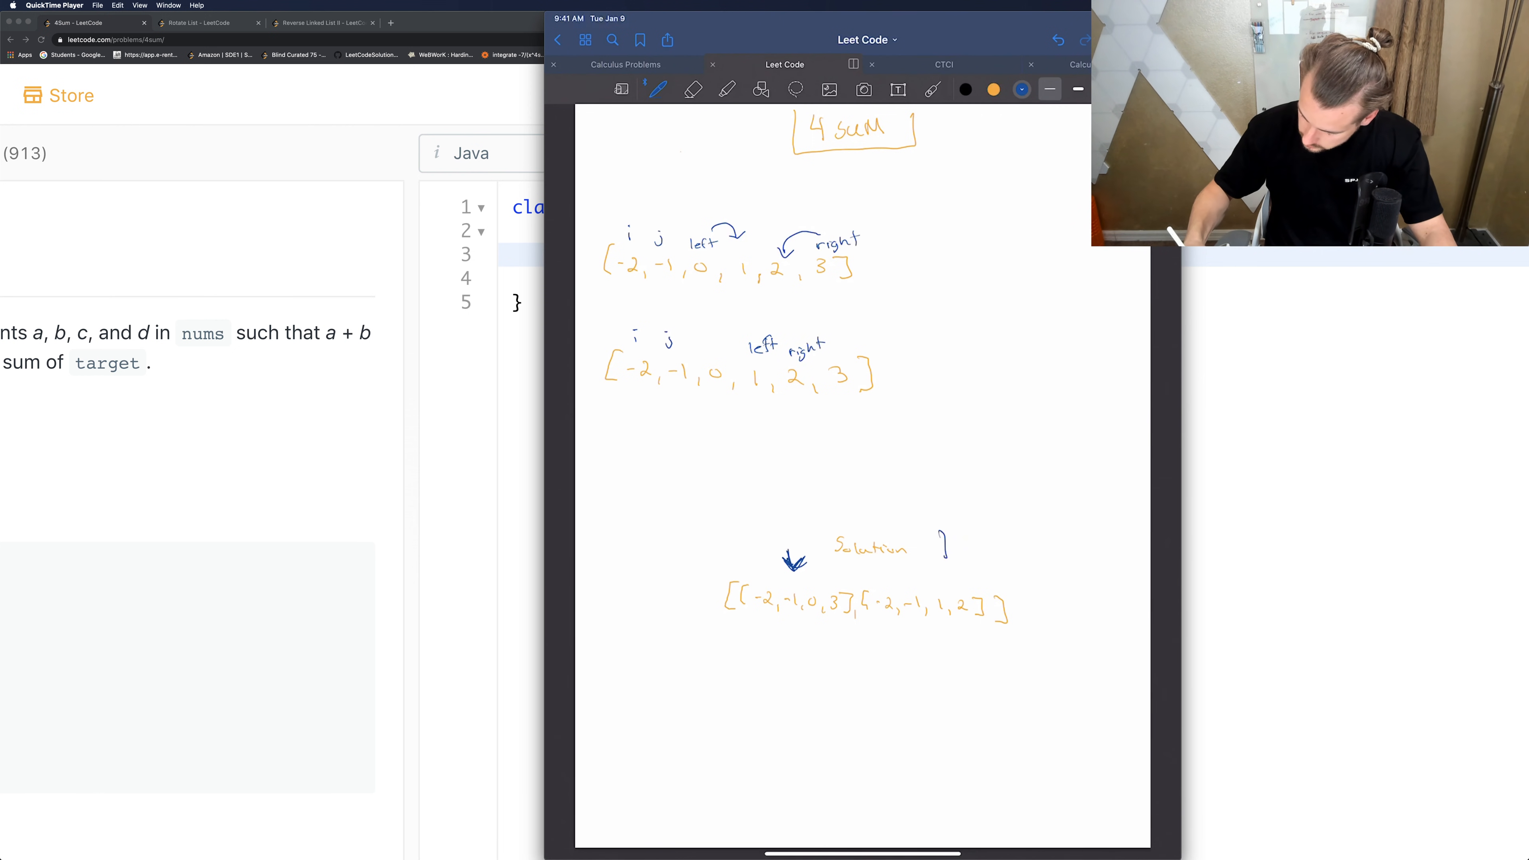
pyautogui.moveTo(951, 536); pyautogui.dragTo(950, 561)
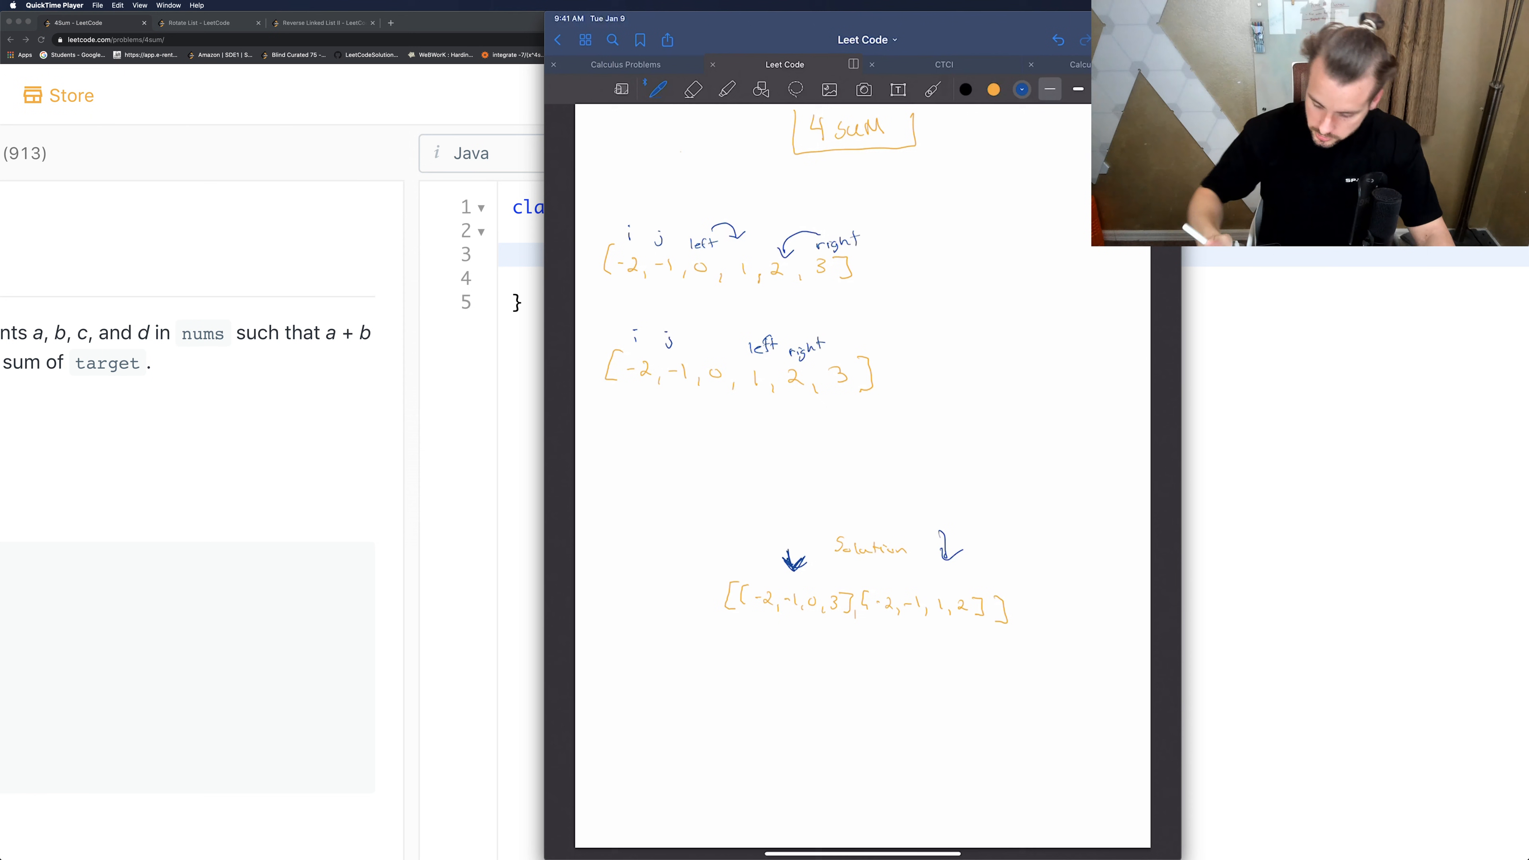
pyautogui.moveTo(682, 341); pyautogui.dragTo(716, 351)
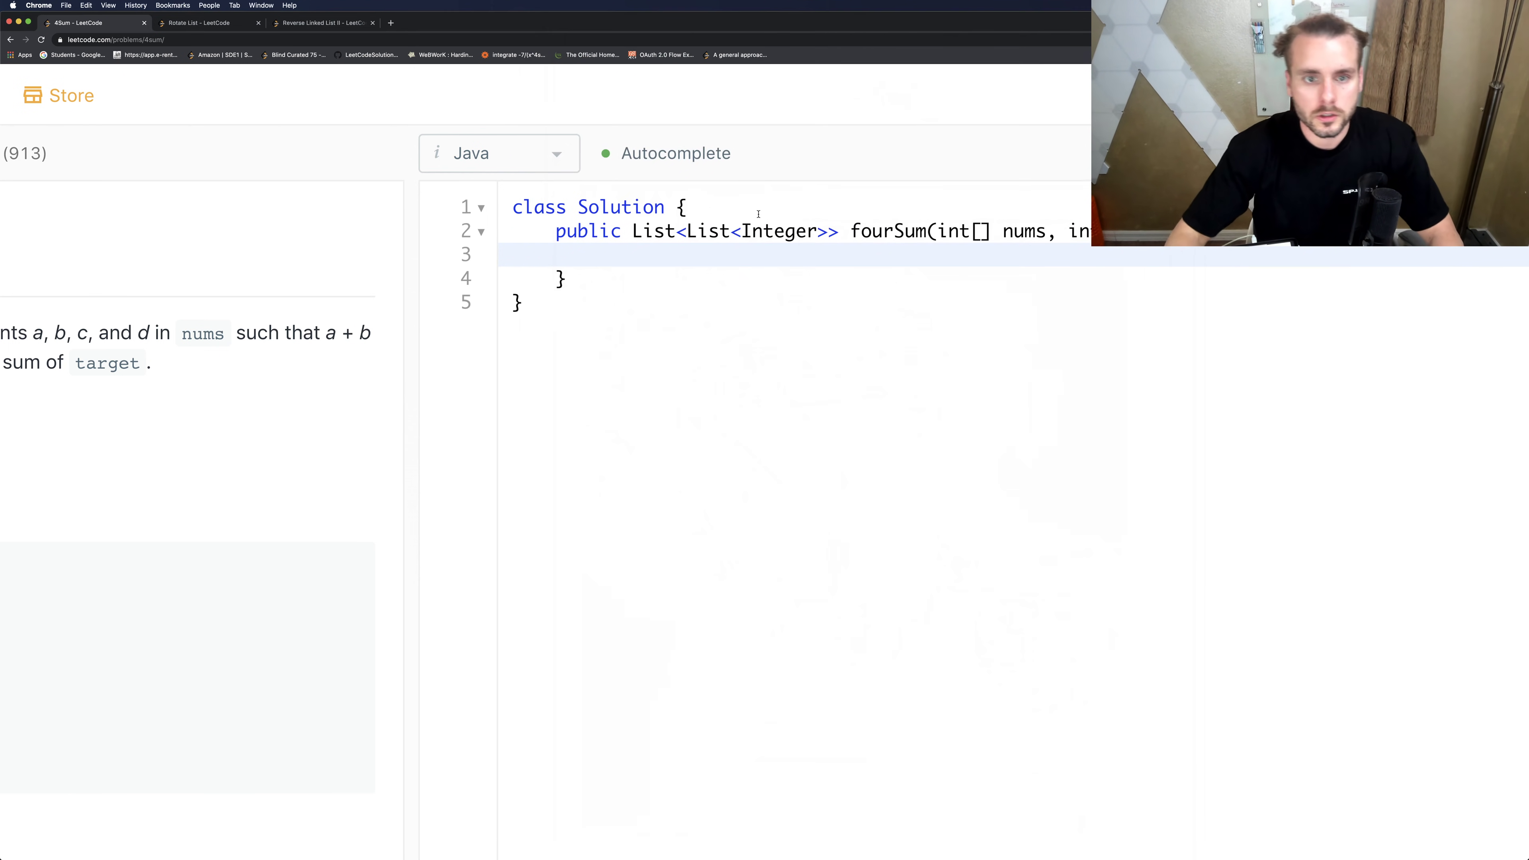
# Declare result as a new ArrayList of integer lists.
pyautogui.write('List<List<Integer')
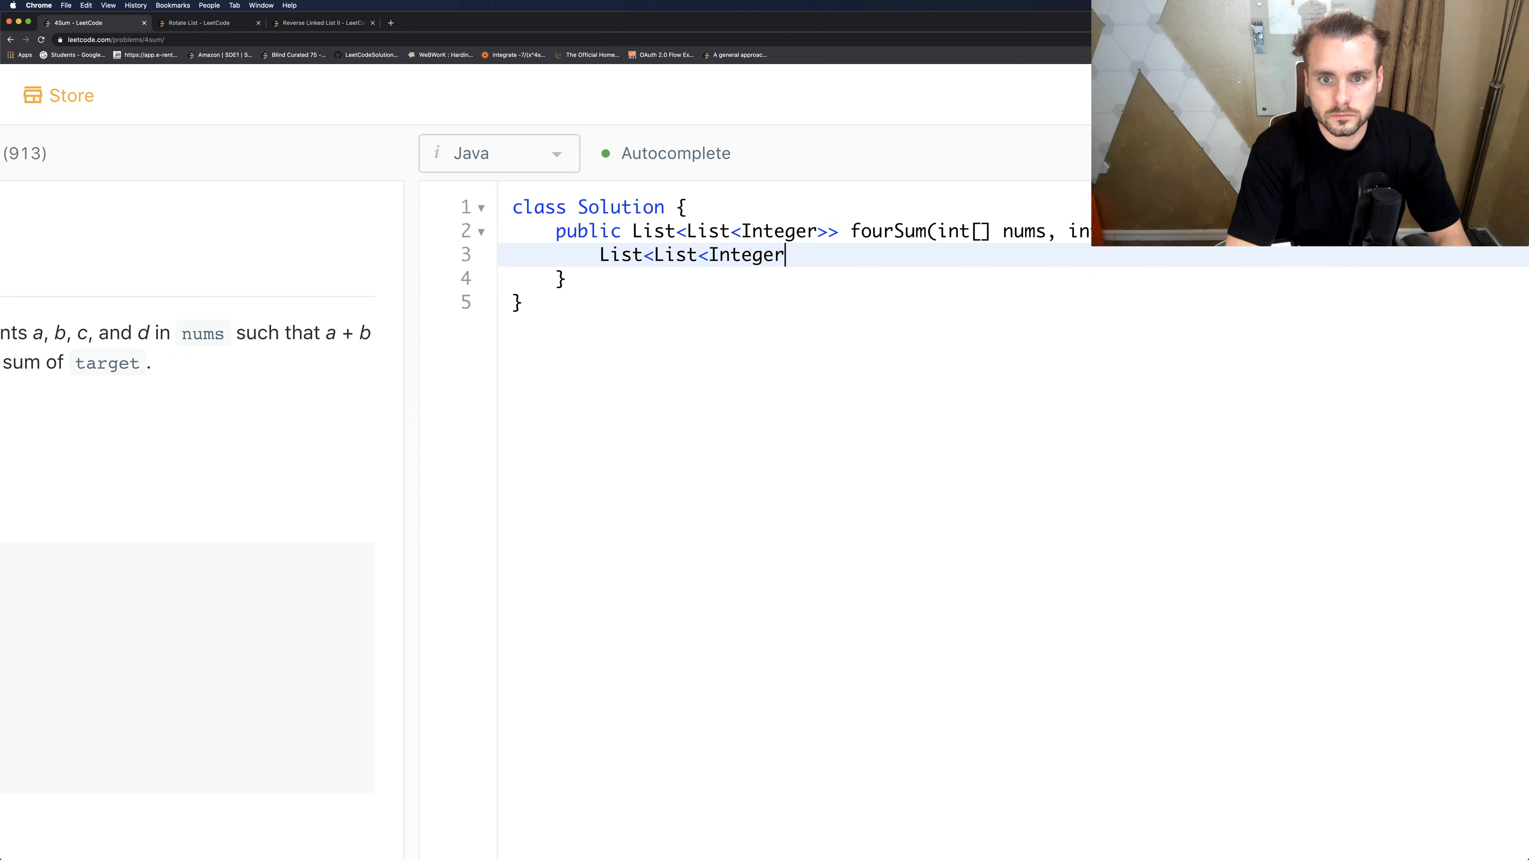
pyautogui.write('>> result =')
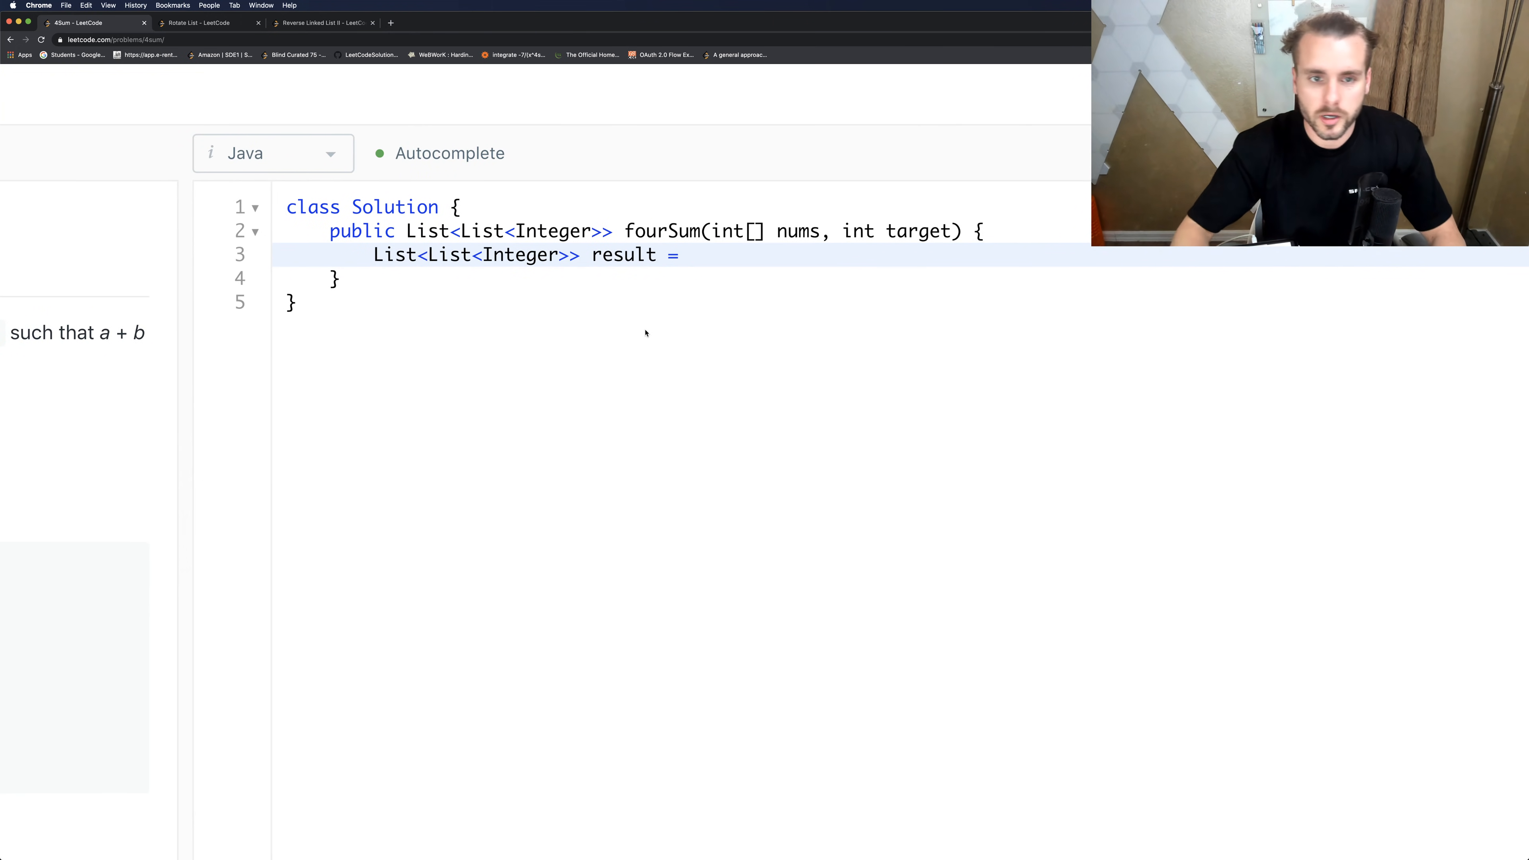
pyautogui.write('new Arra')
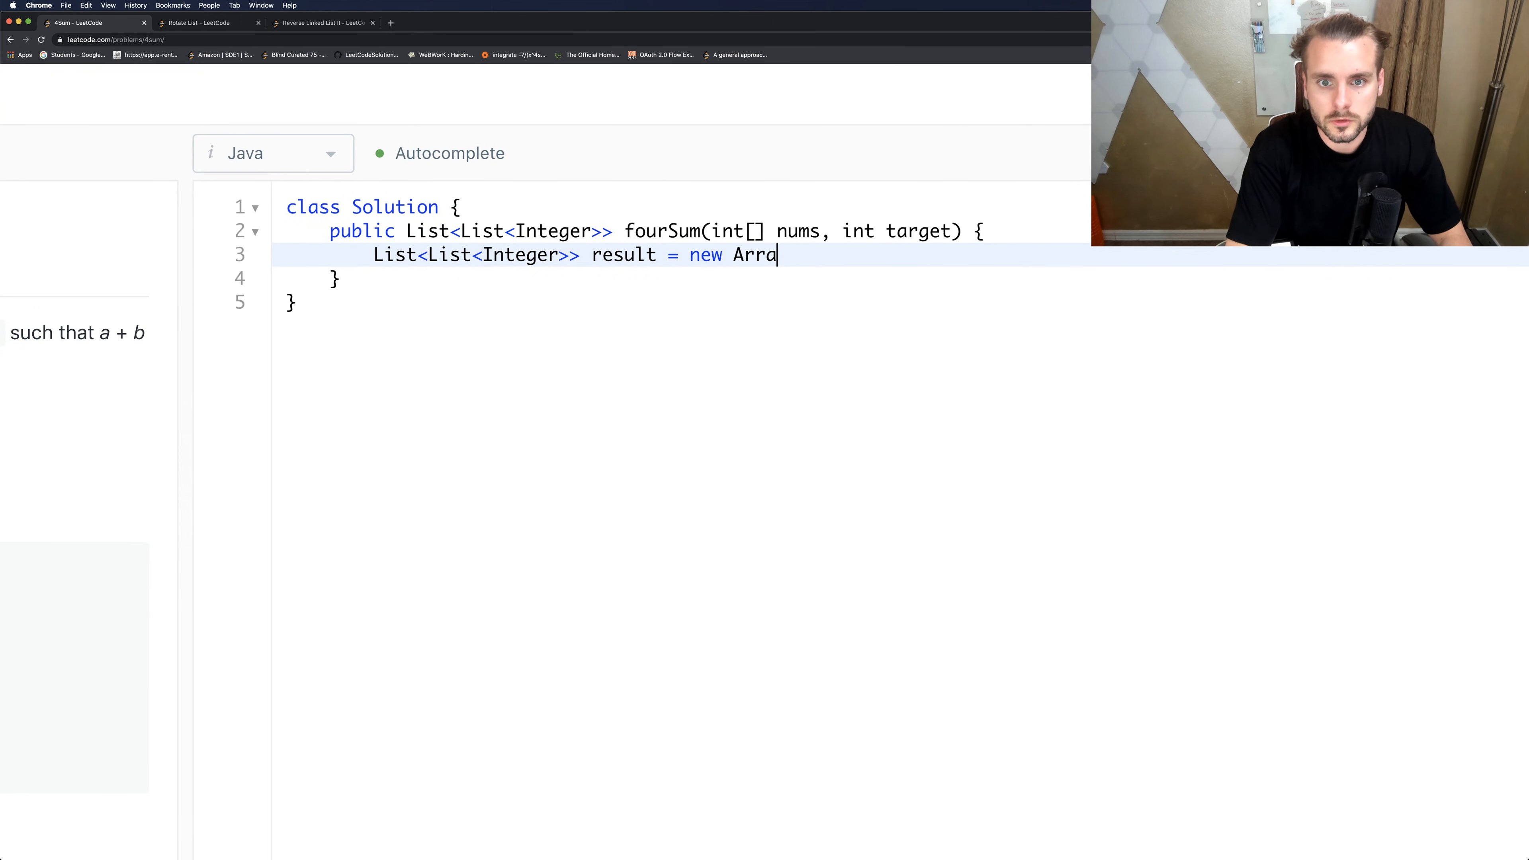
pyautogui.write('yList<')
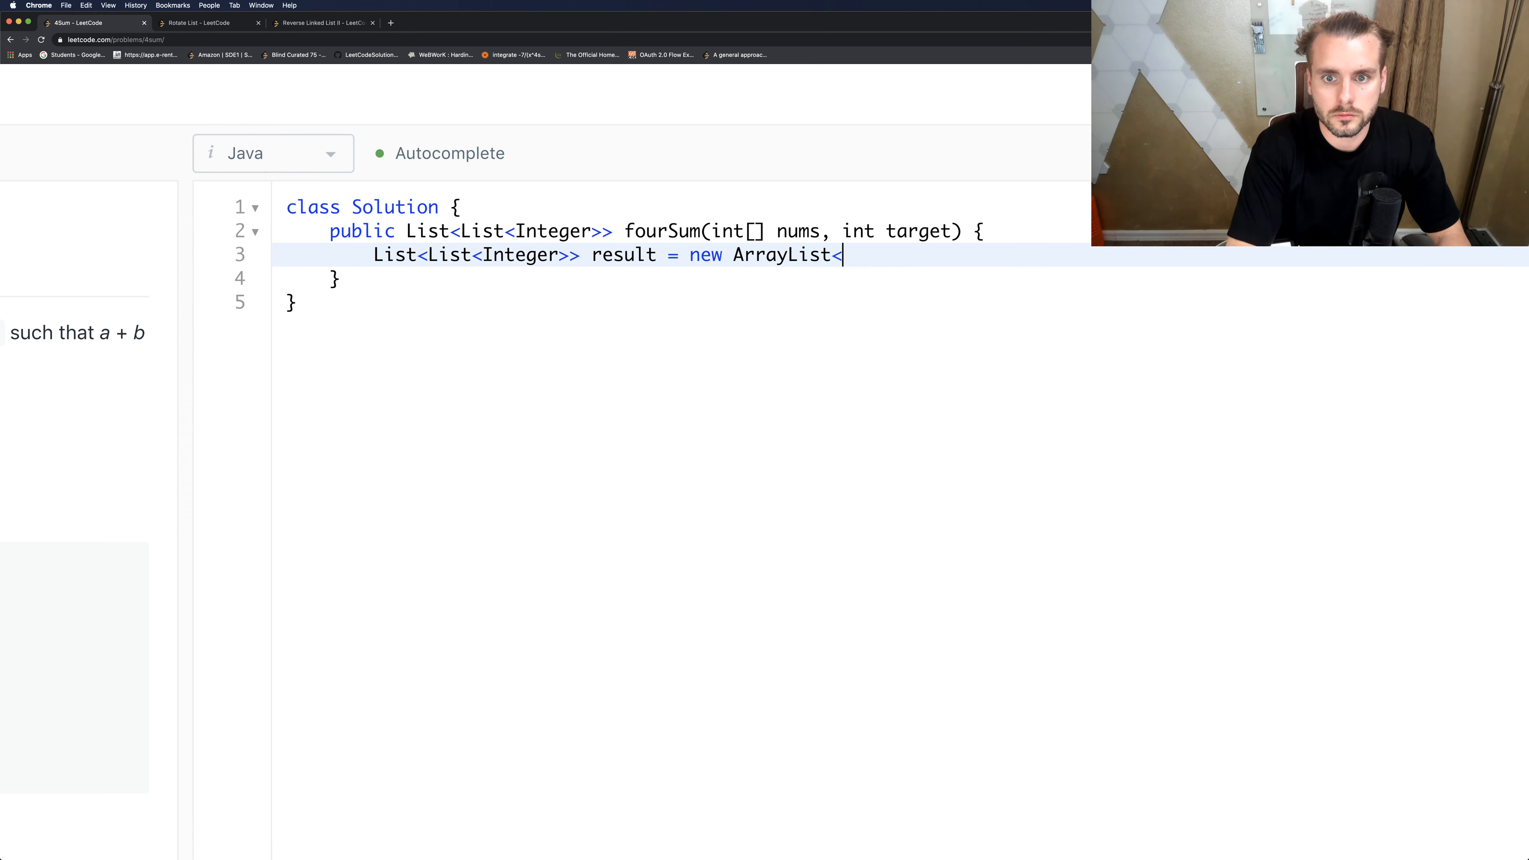
pyautogui.write('>();')
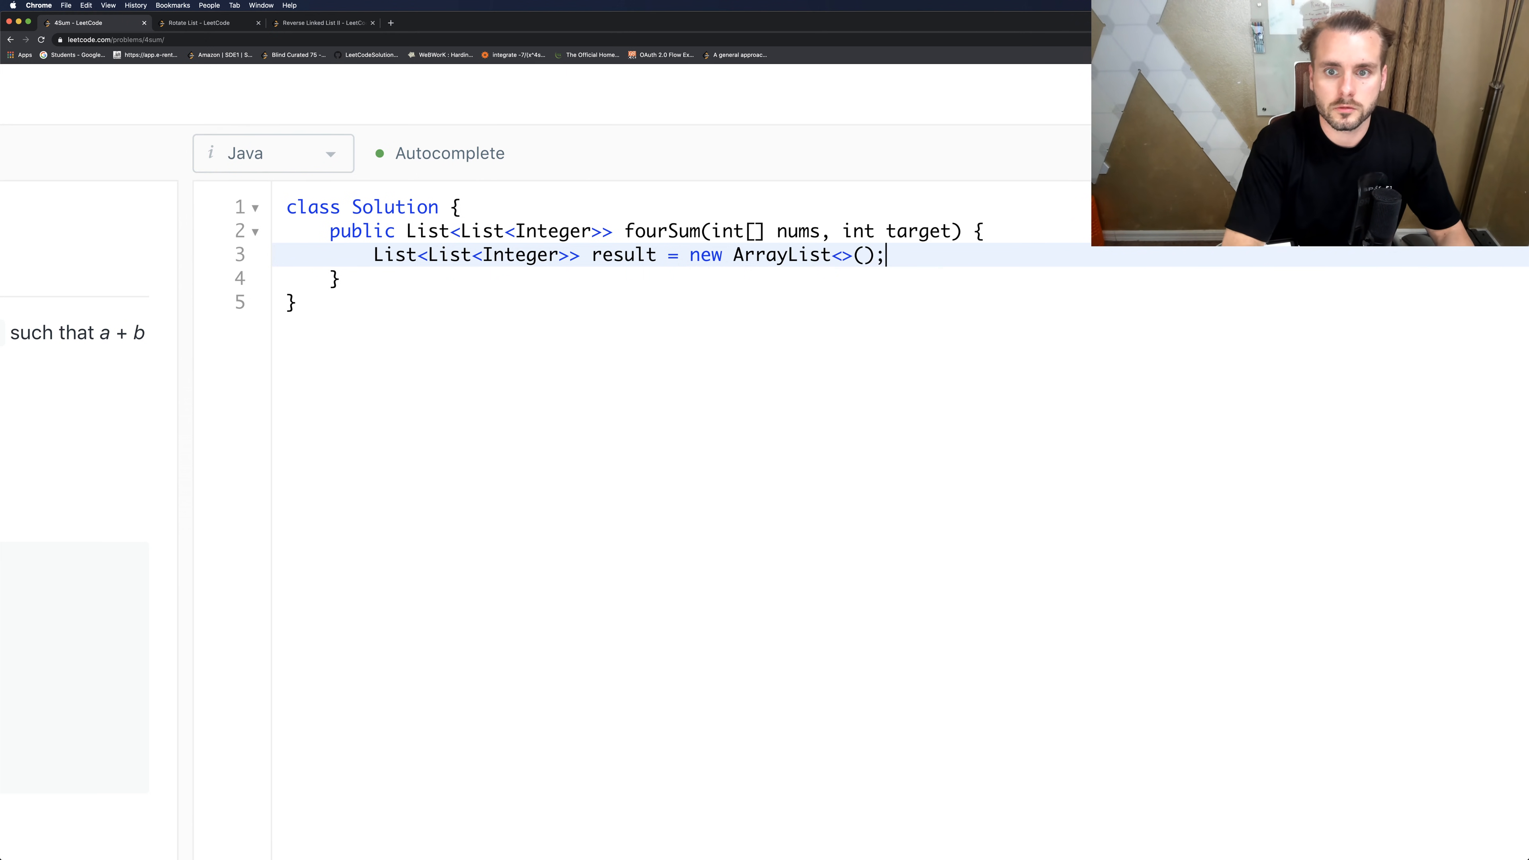
pyautogui.press('Enter')
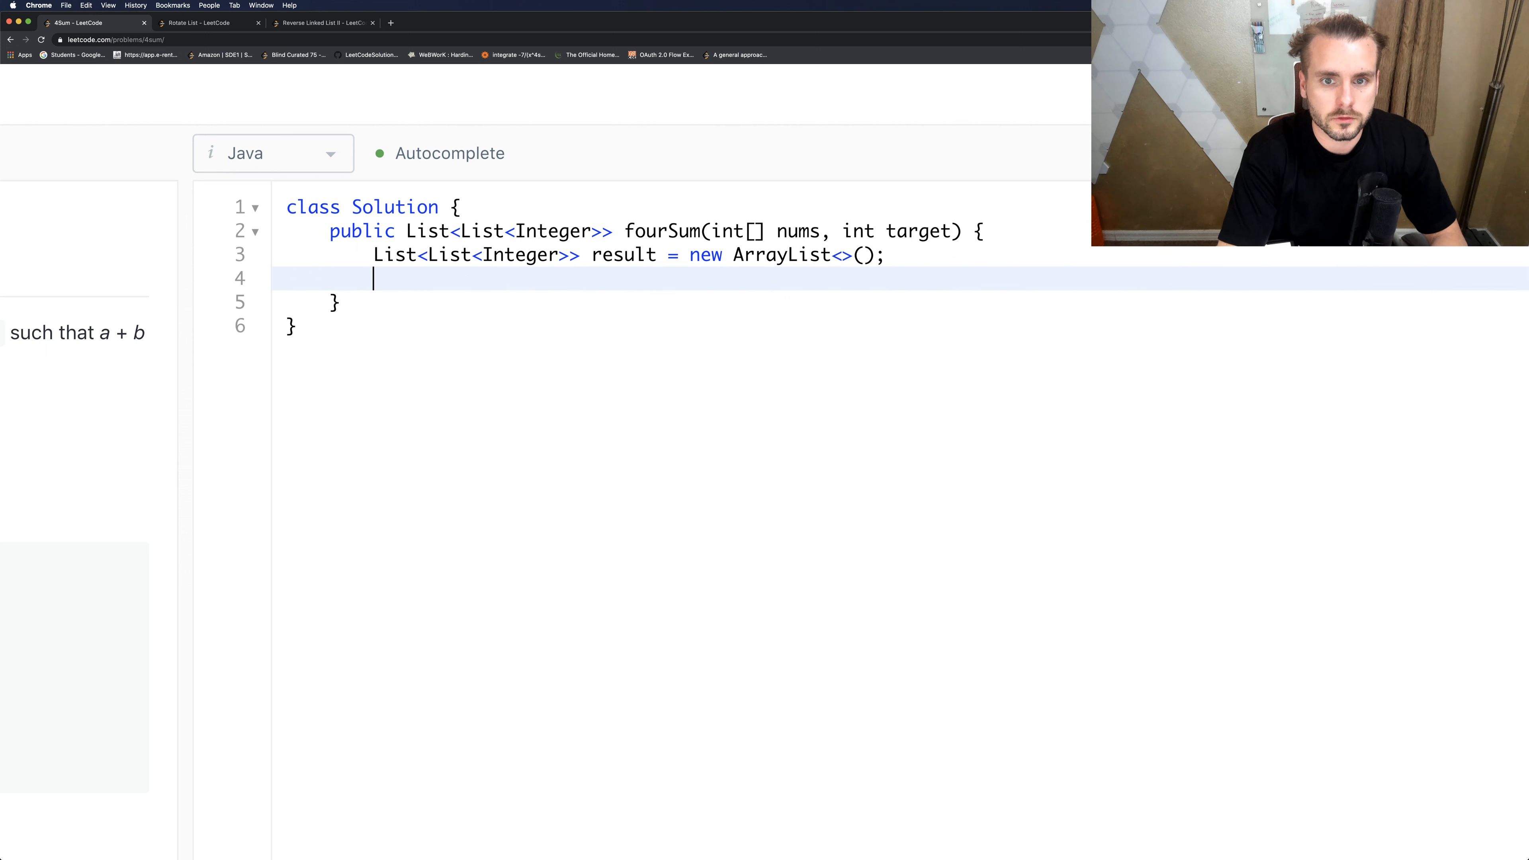
# Store nums.length in size and return result early when nums is null or size < 4.
pyautogui.write('int size =')
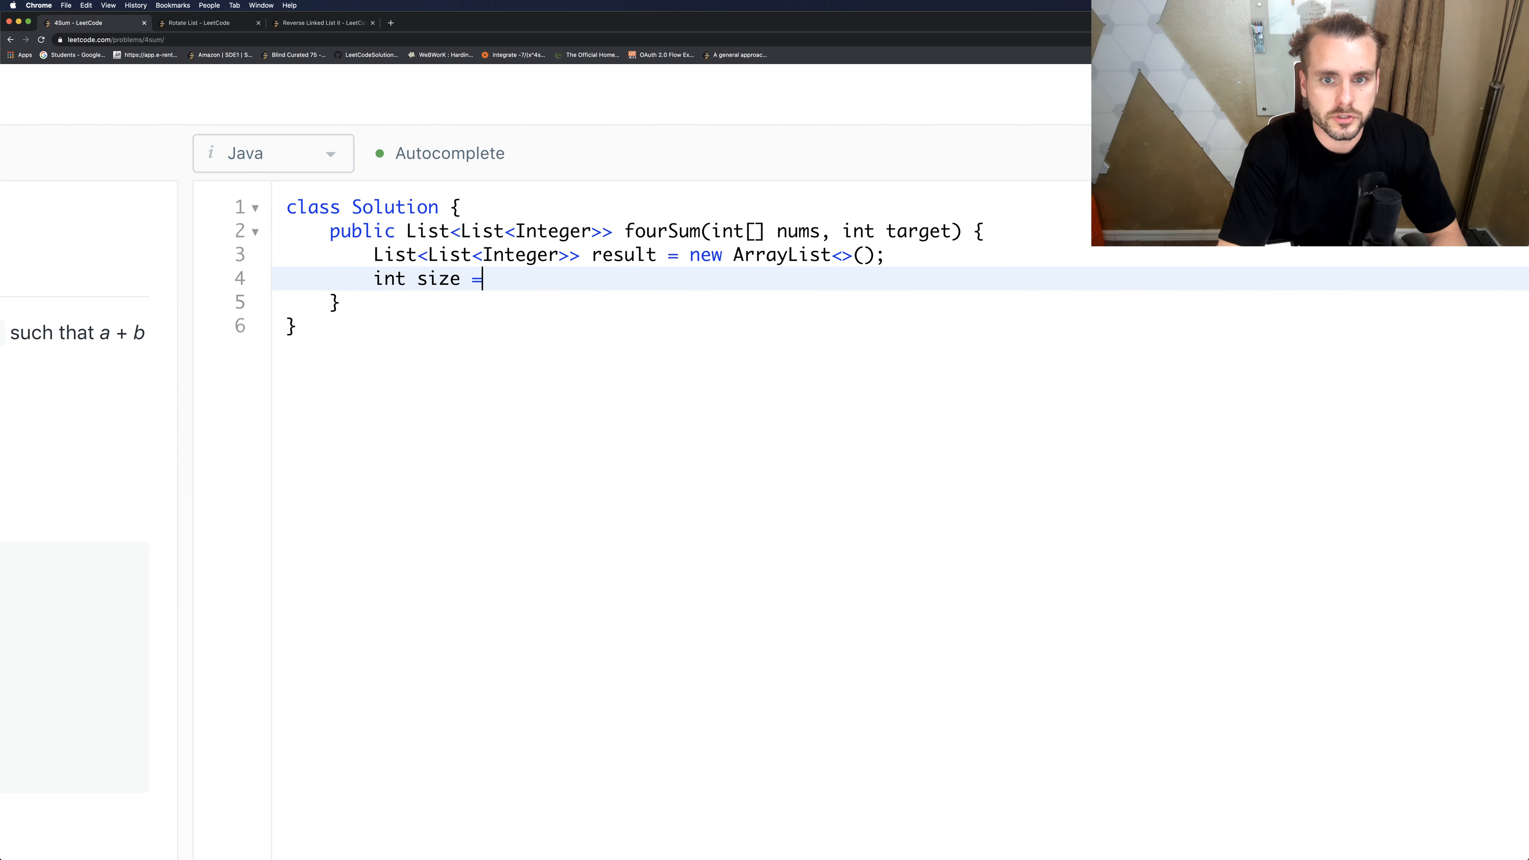
pyautogui.write('nums.length')
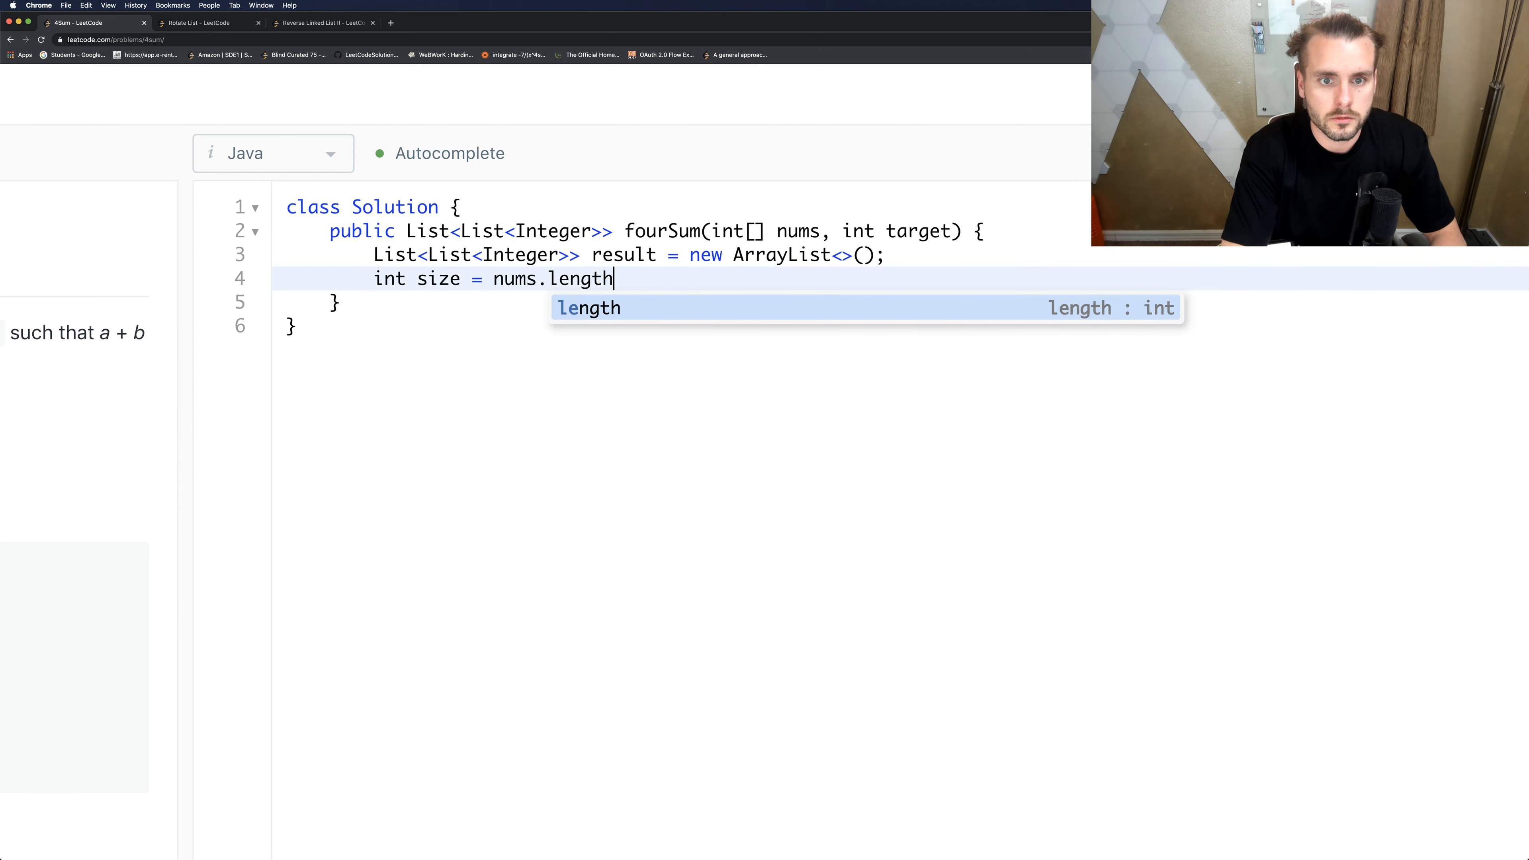
pyautogui.write(';')
pyautogui.write('if (nums ')
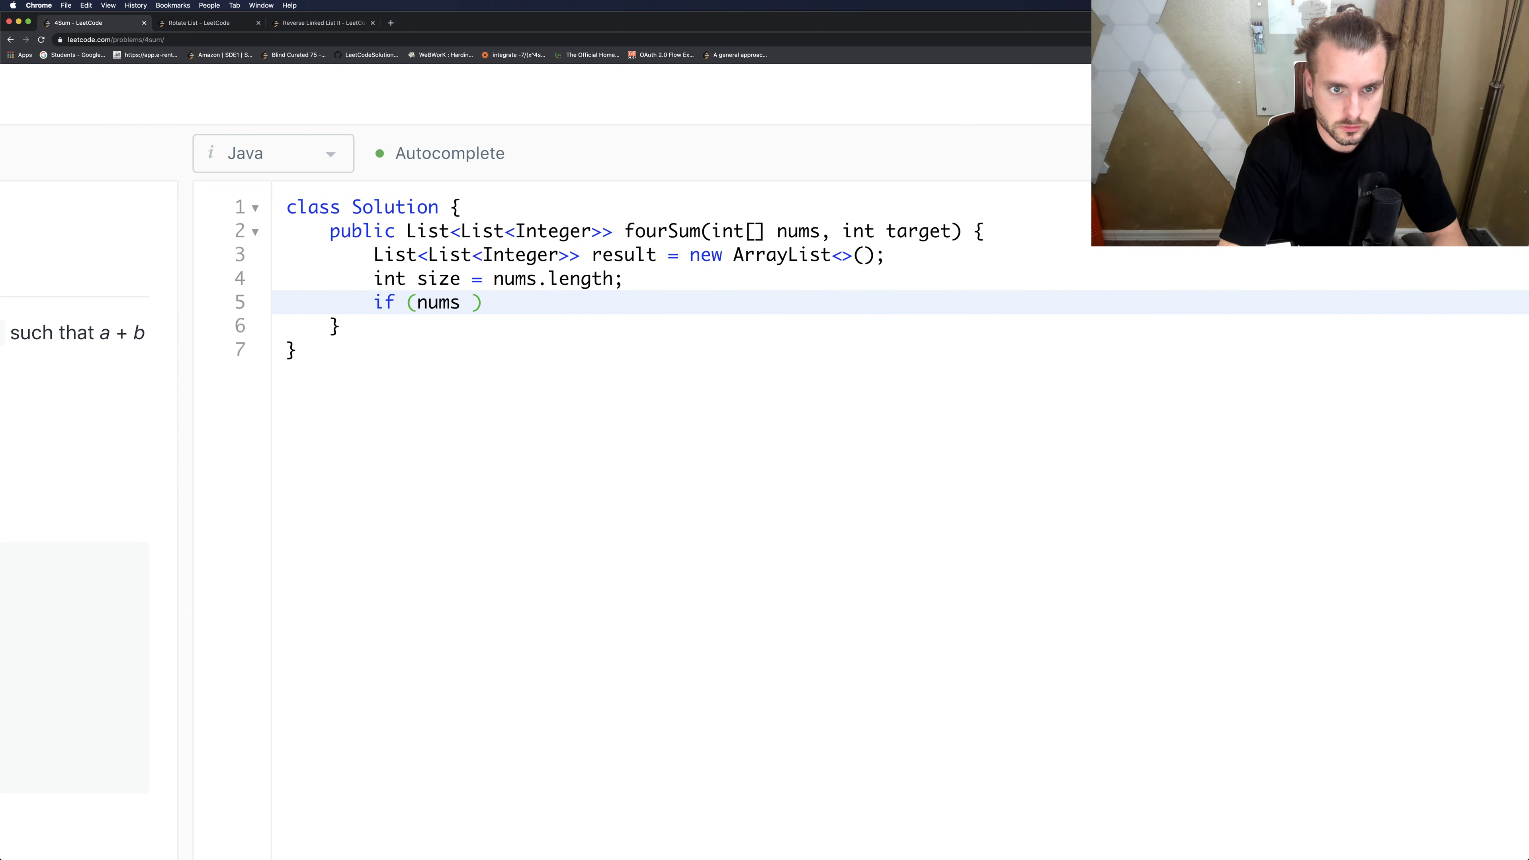
pyautogui.write('== null ||')
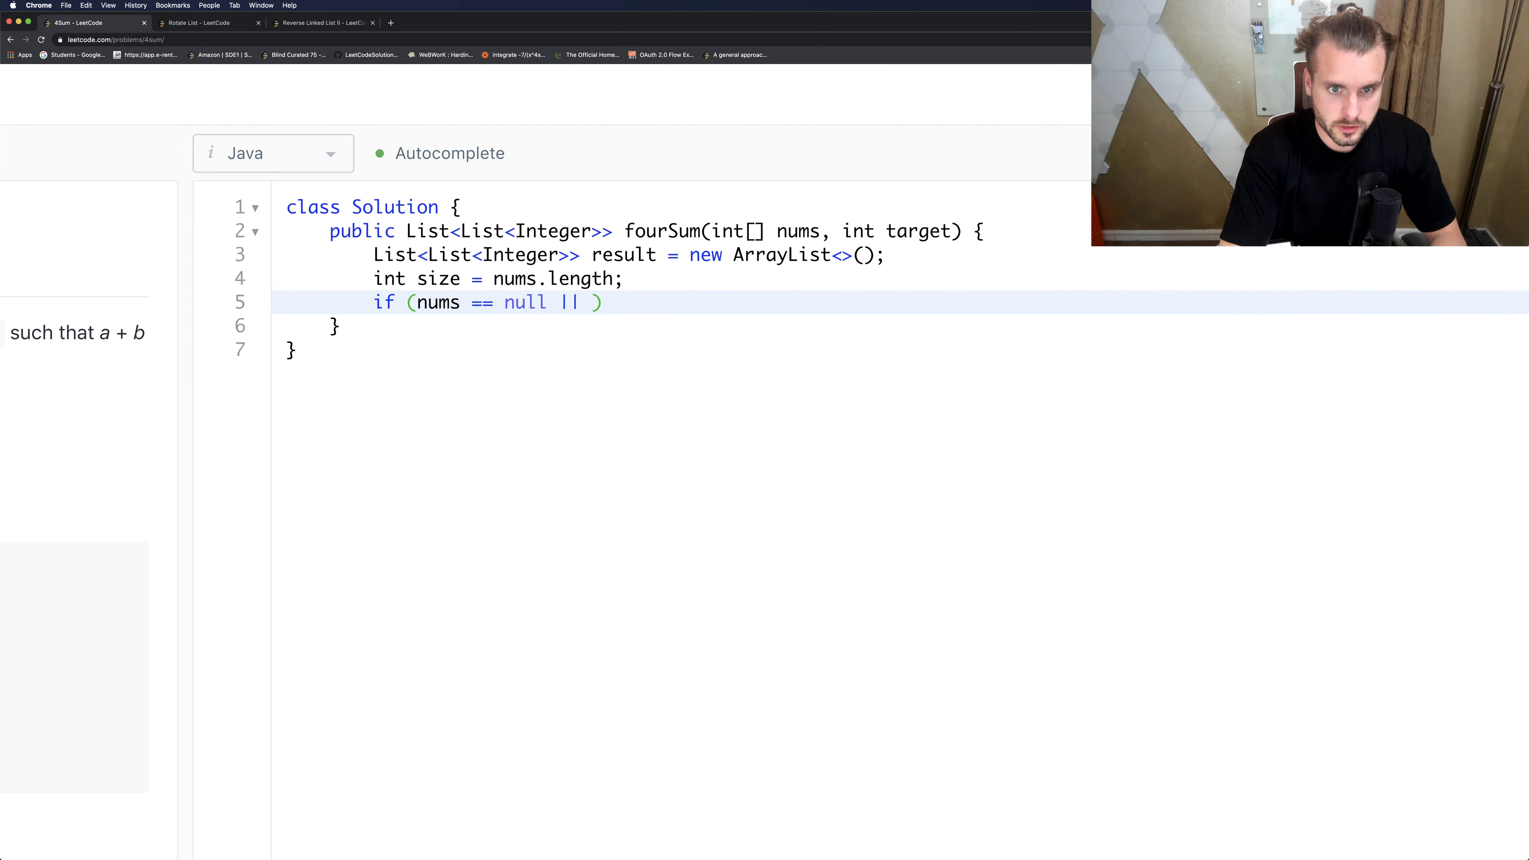
pyautogui.write('size < 4')
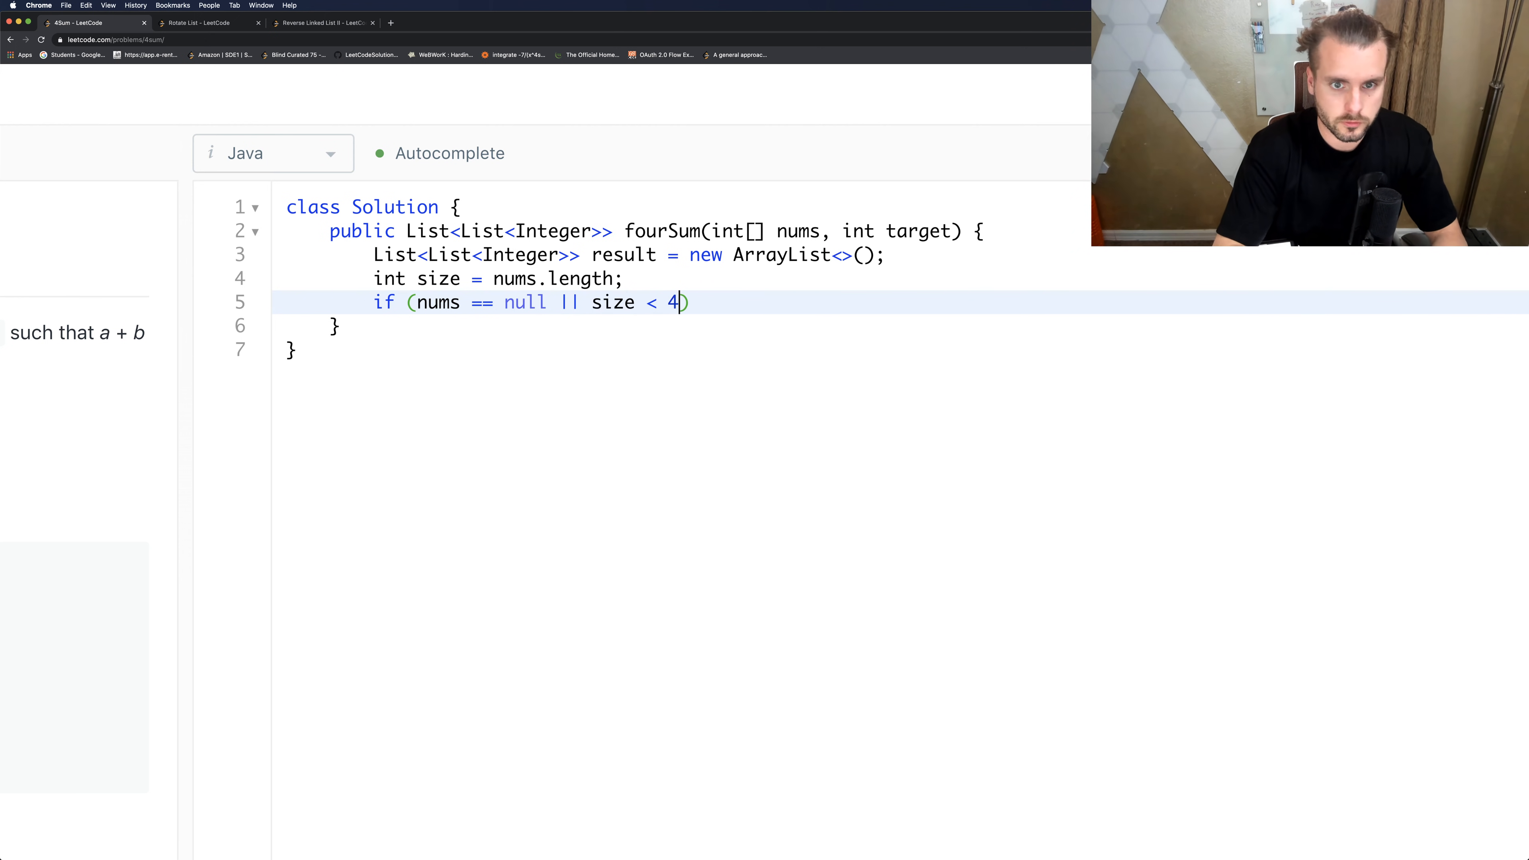
pyautogui.write('{')
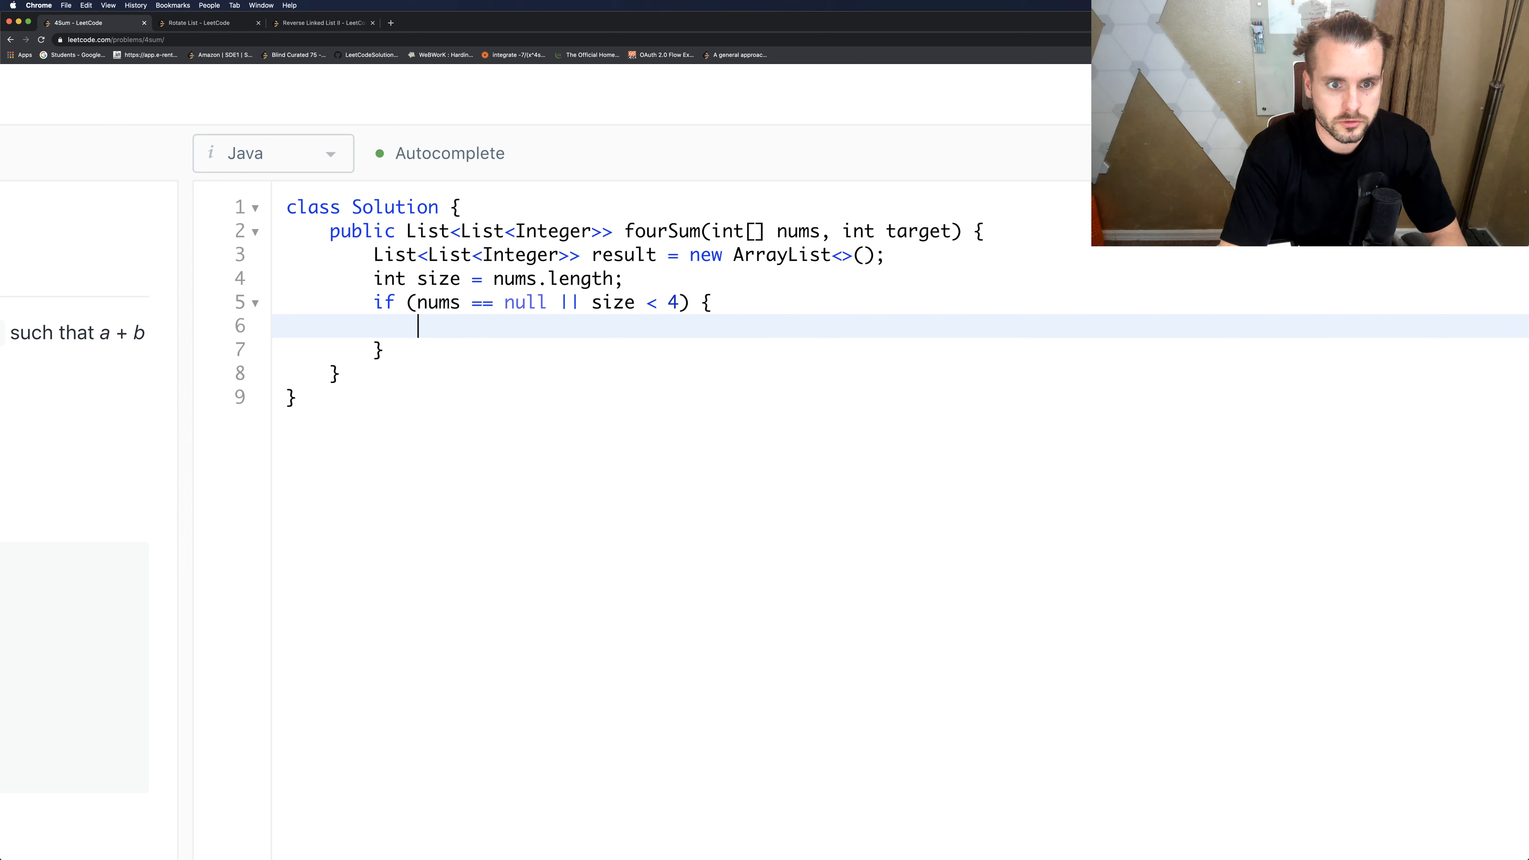
pyautogui.write('return result;')
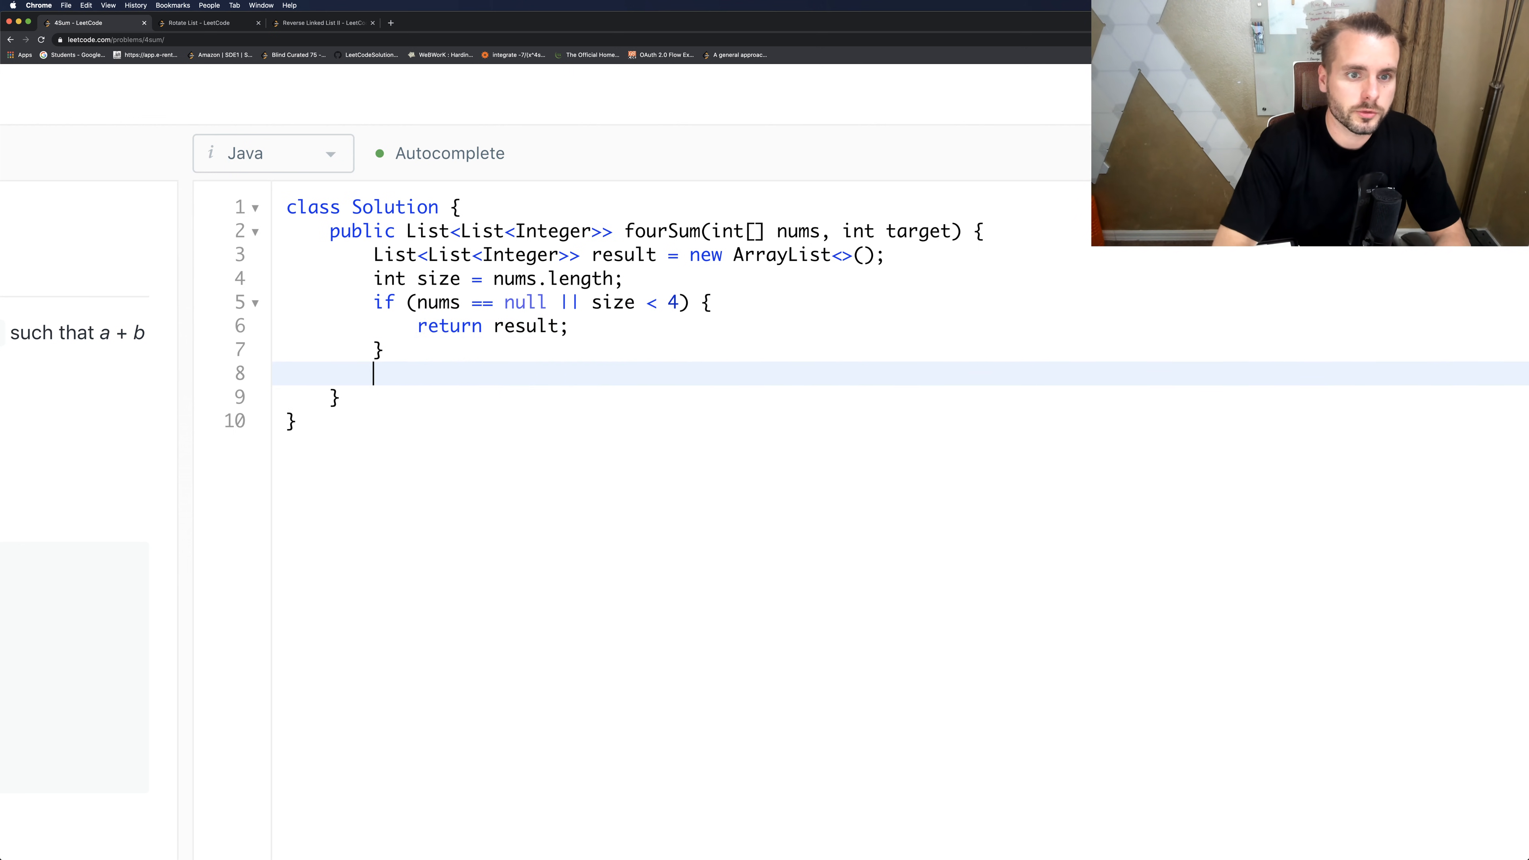
# Sort the input with Arrays.sort(nums).
pyautogui.write('Arrays')
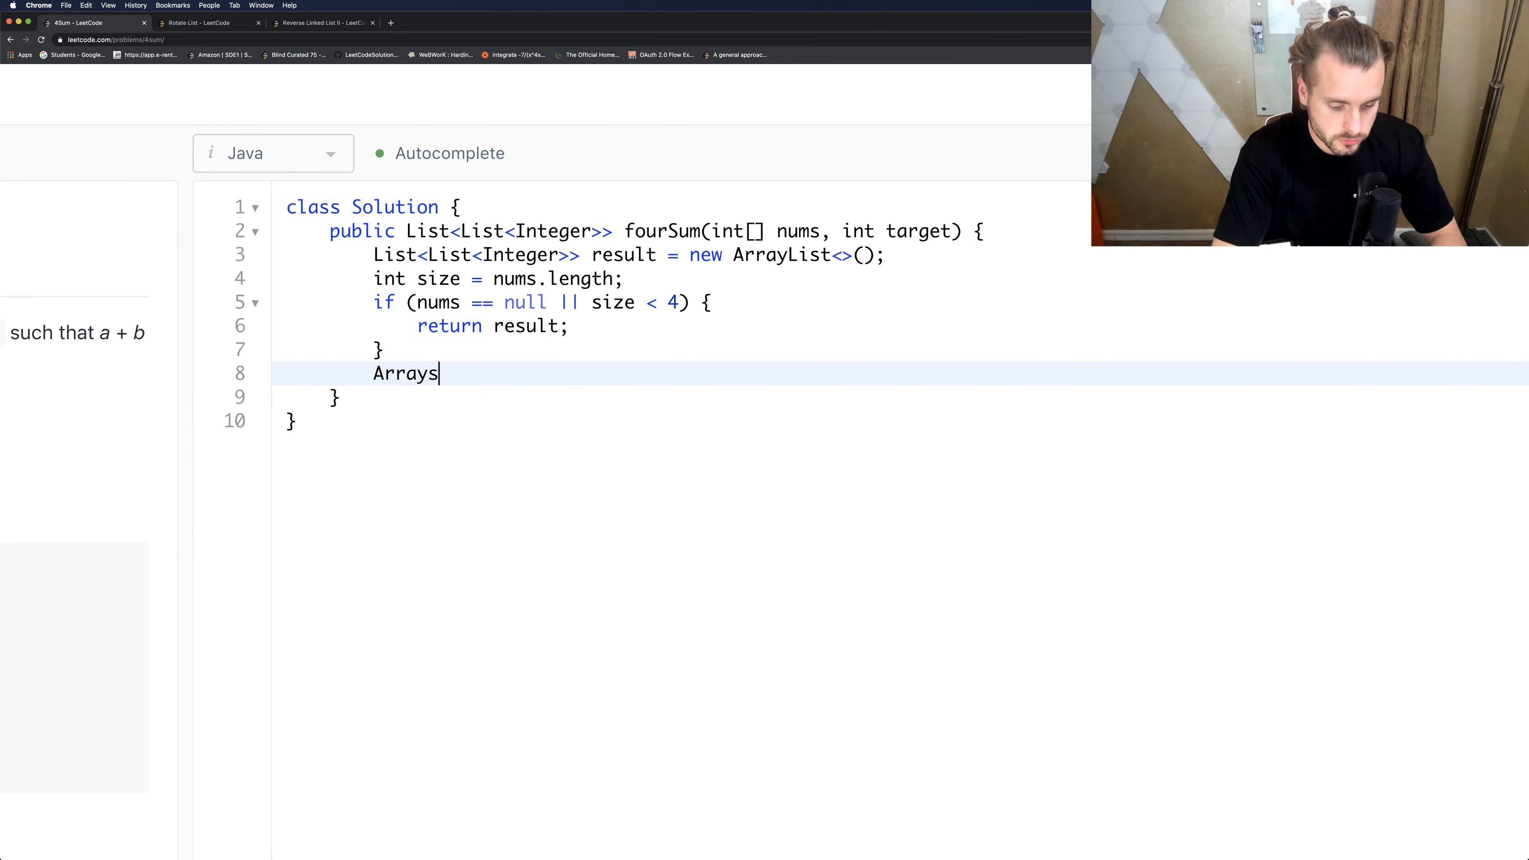
pyautogui.write('.sort()')
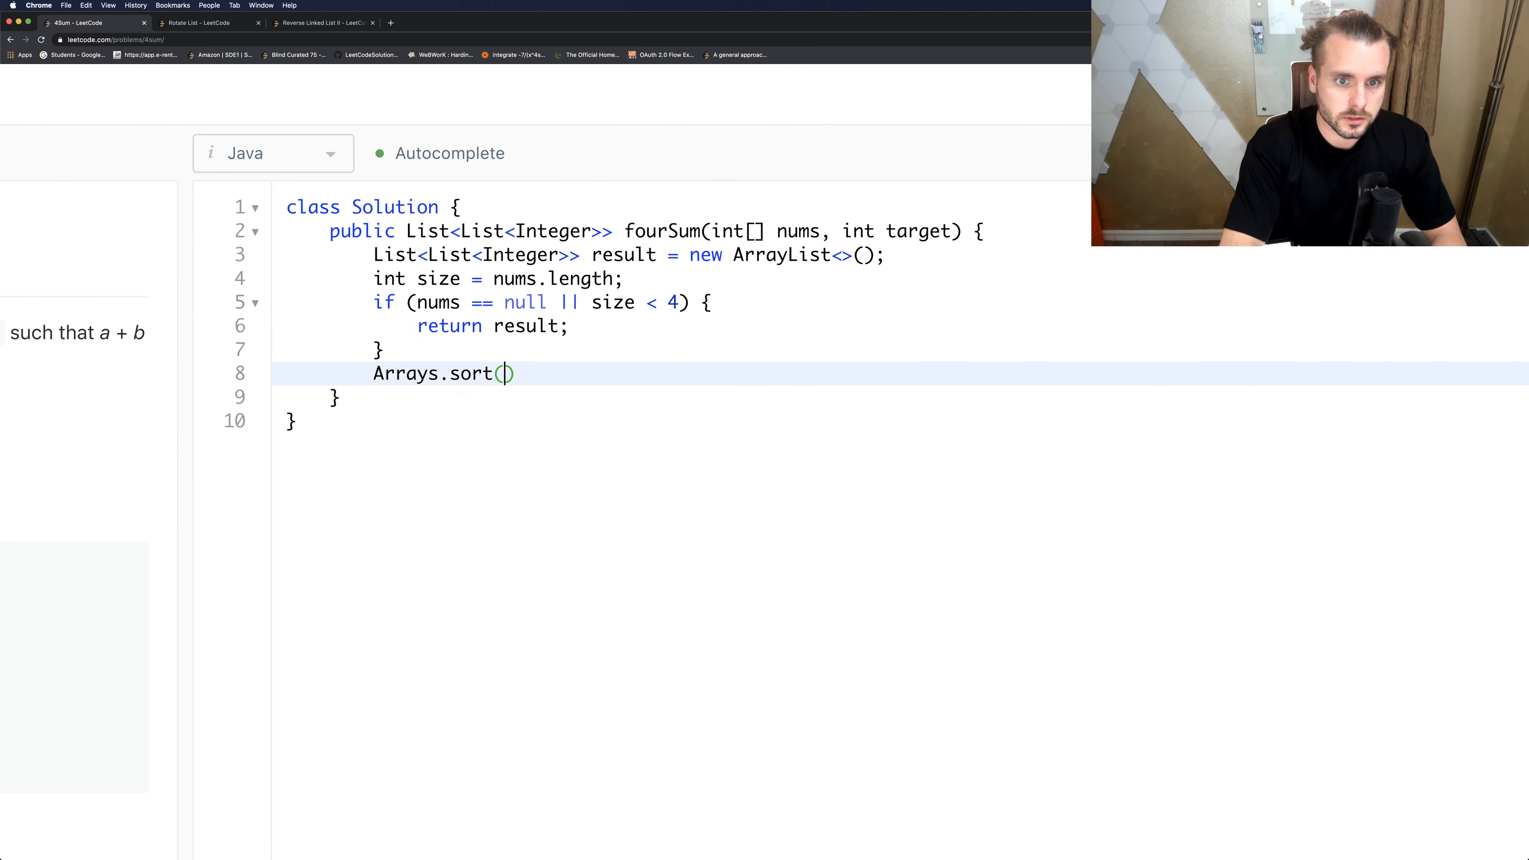
pyautogui.write('nums')
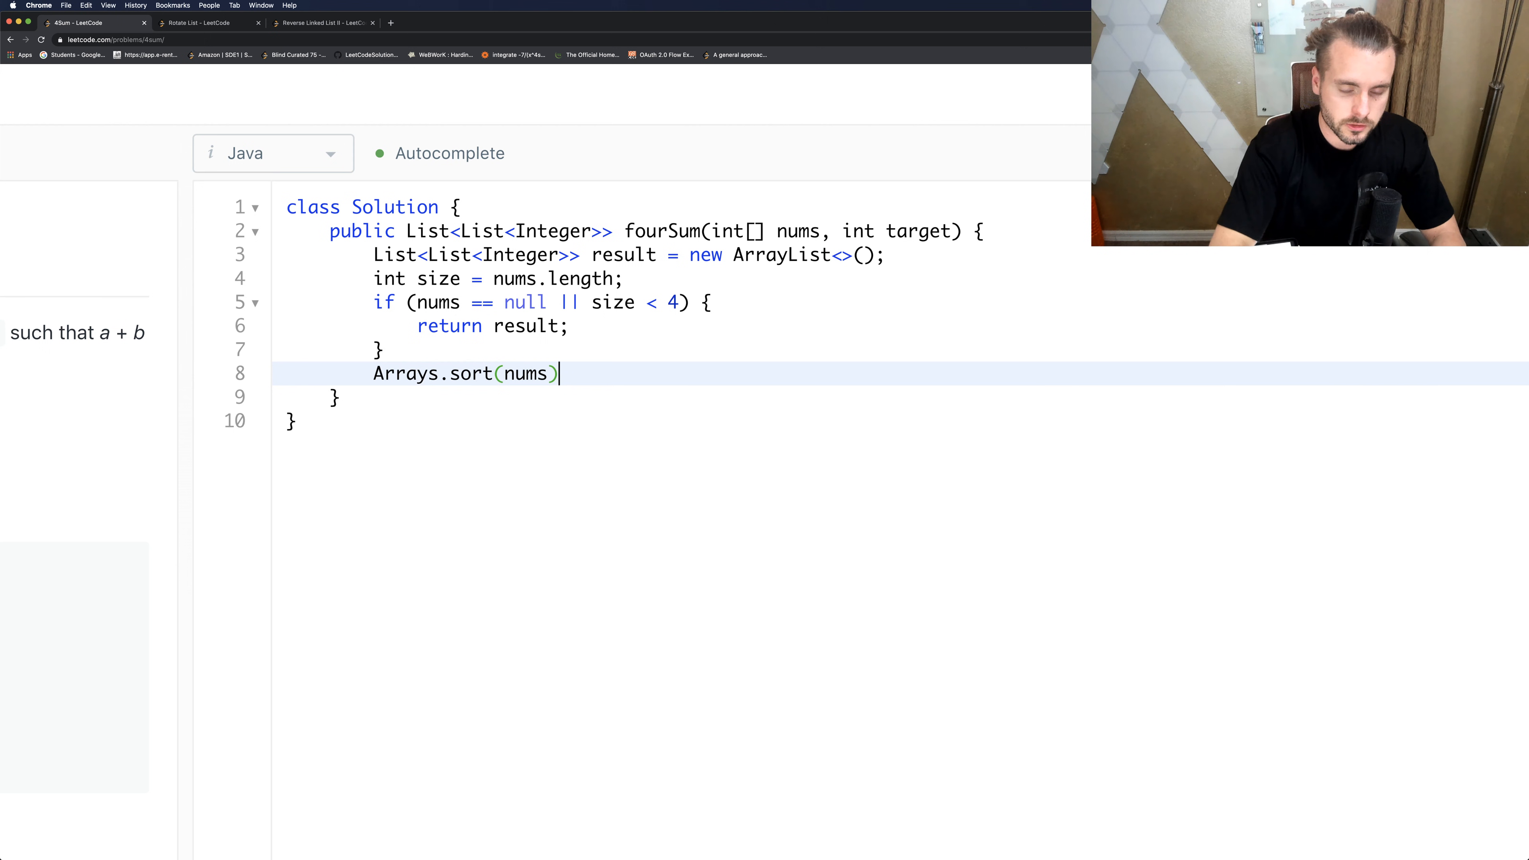
pyautogui.write(';')
pyautogui.press('Enter')
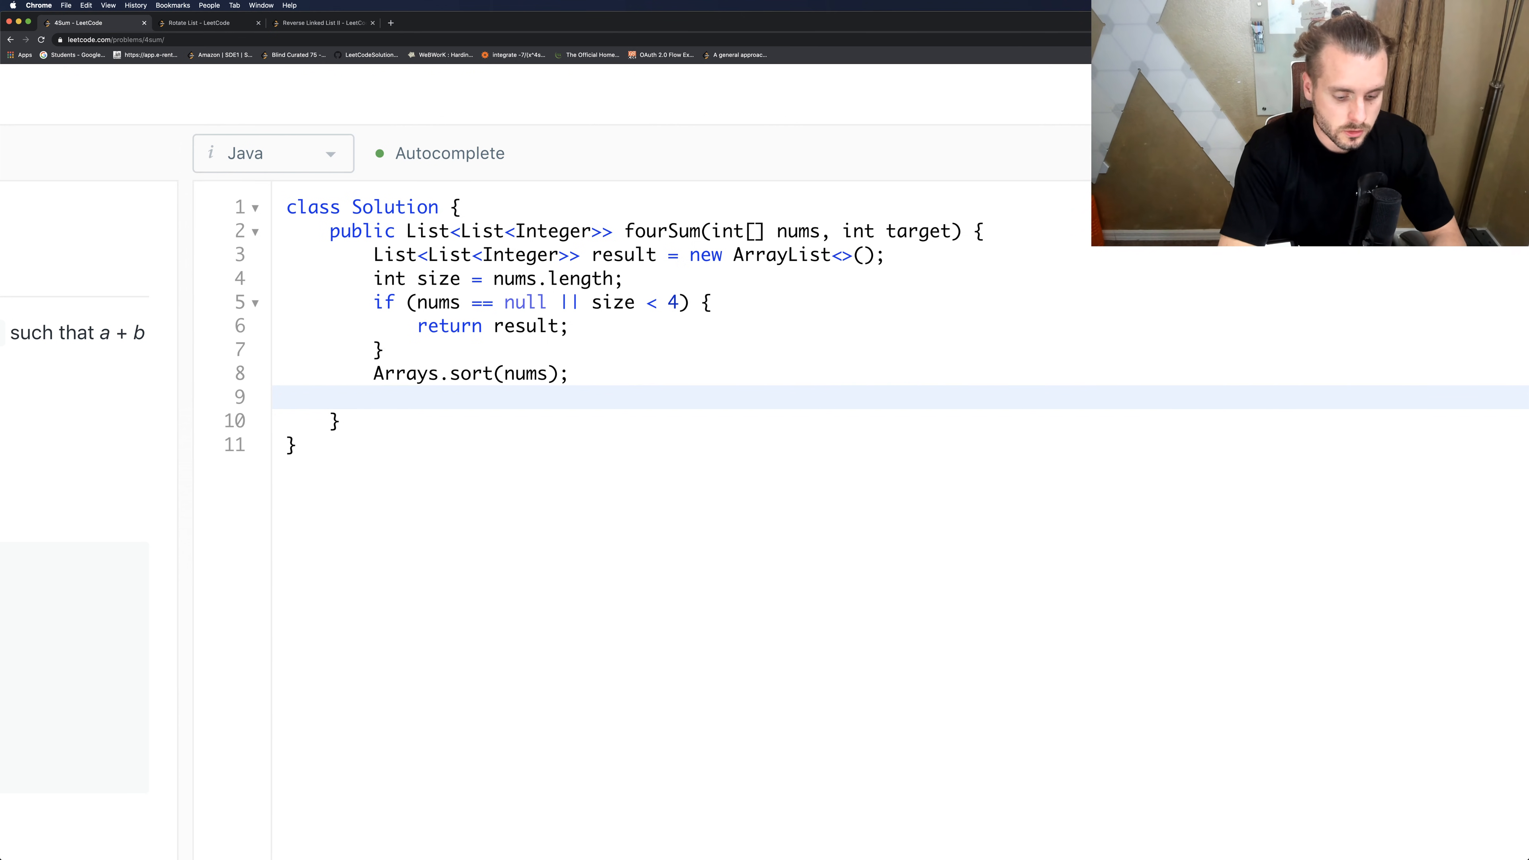
# Write the outer loop for i from 0 while i < size - 3.
pyautogui.write('for (int i')
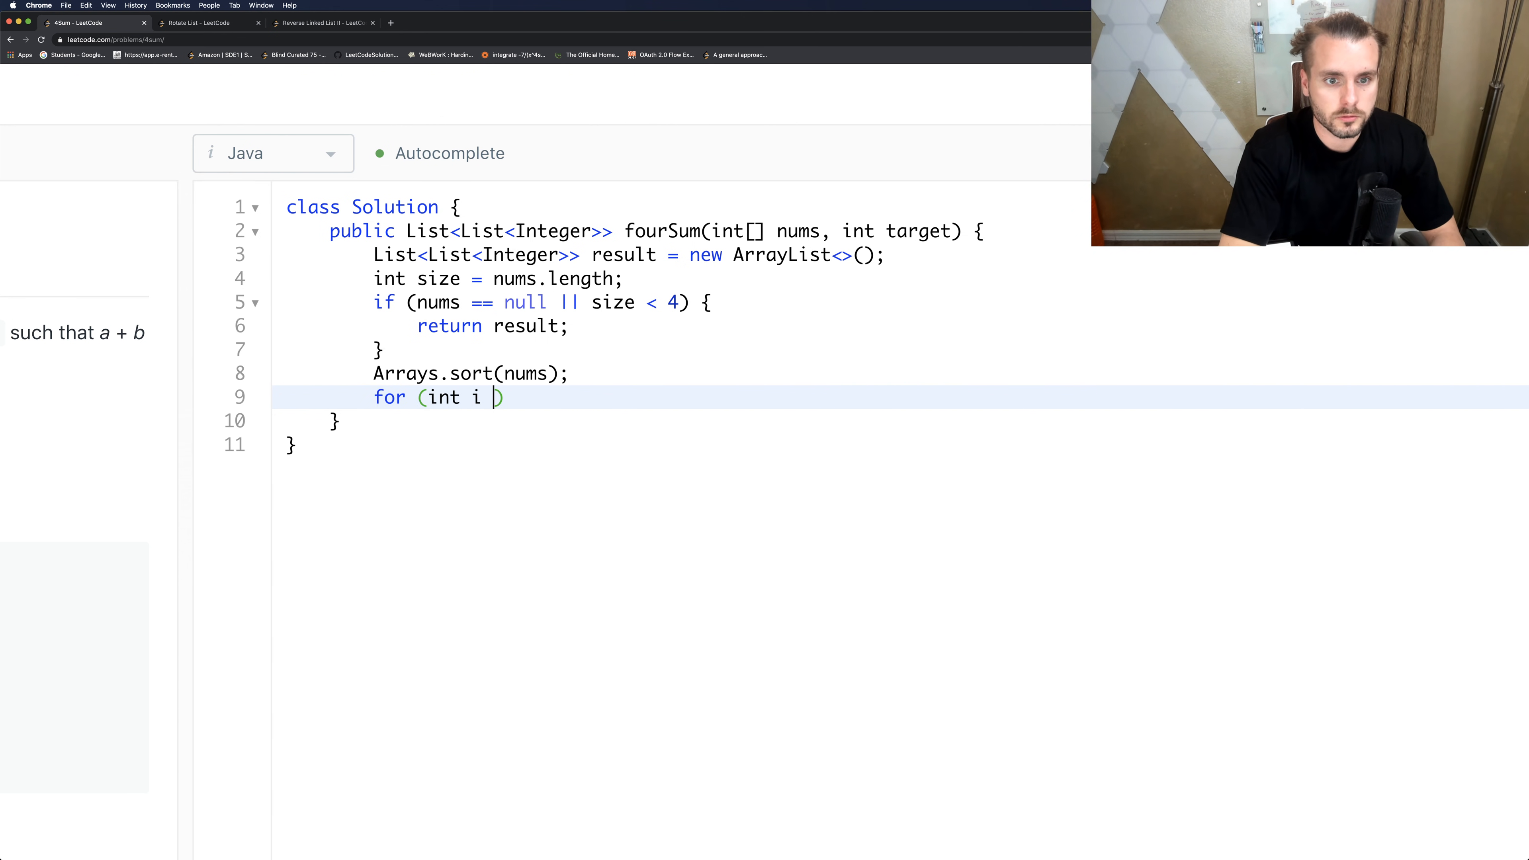
pyautogui.write('= 0;')
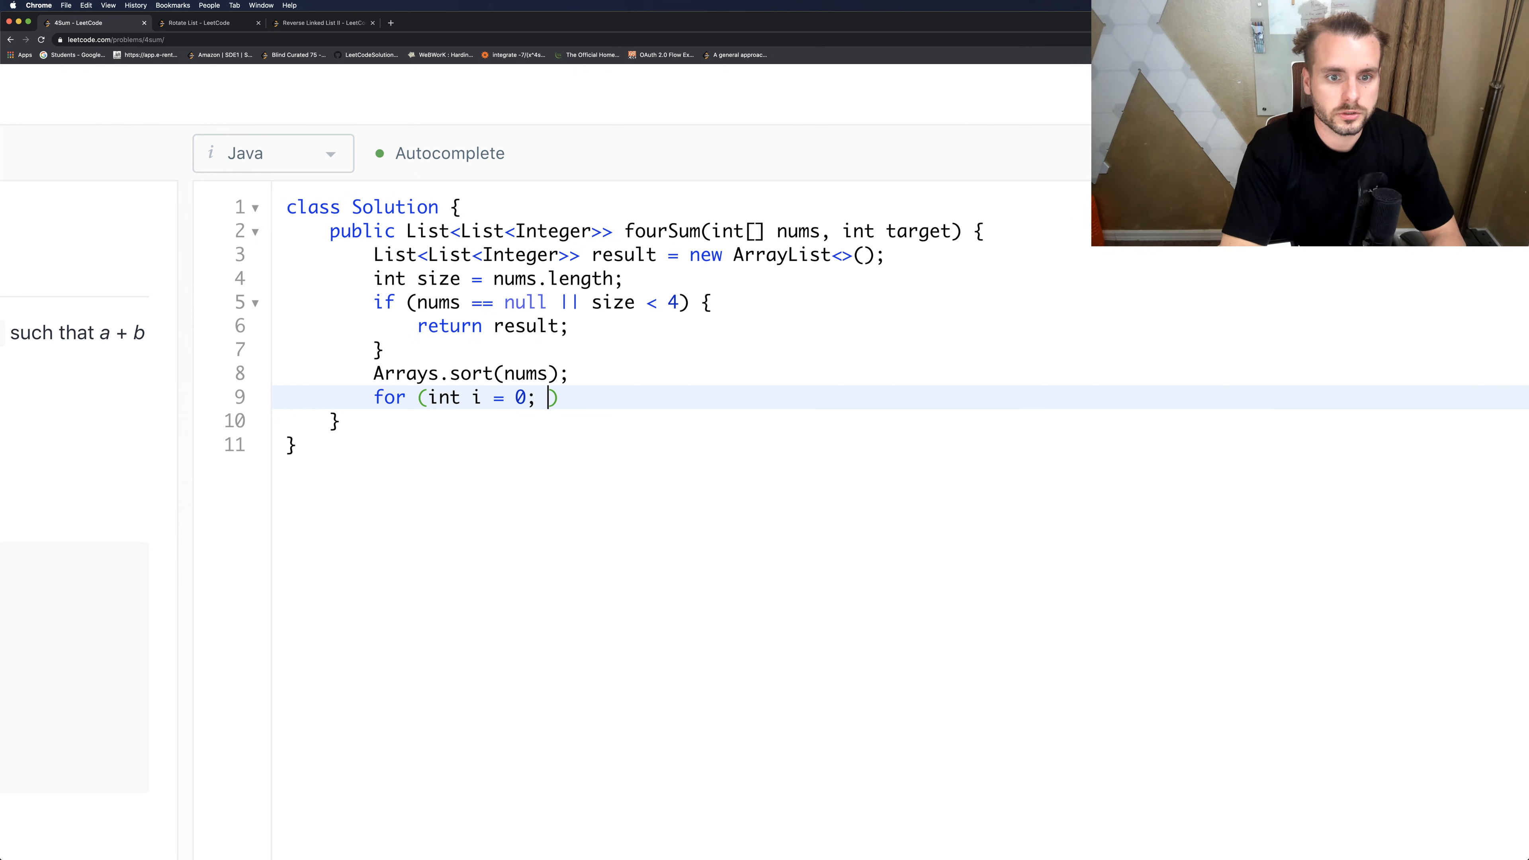
pyautogui.write('i < size')
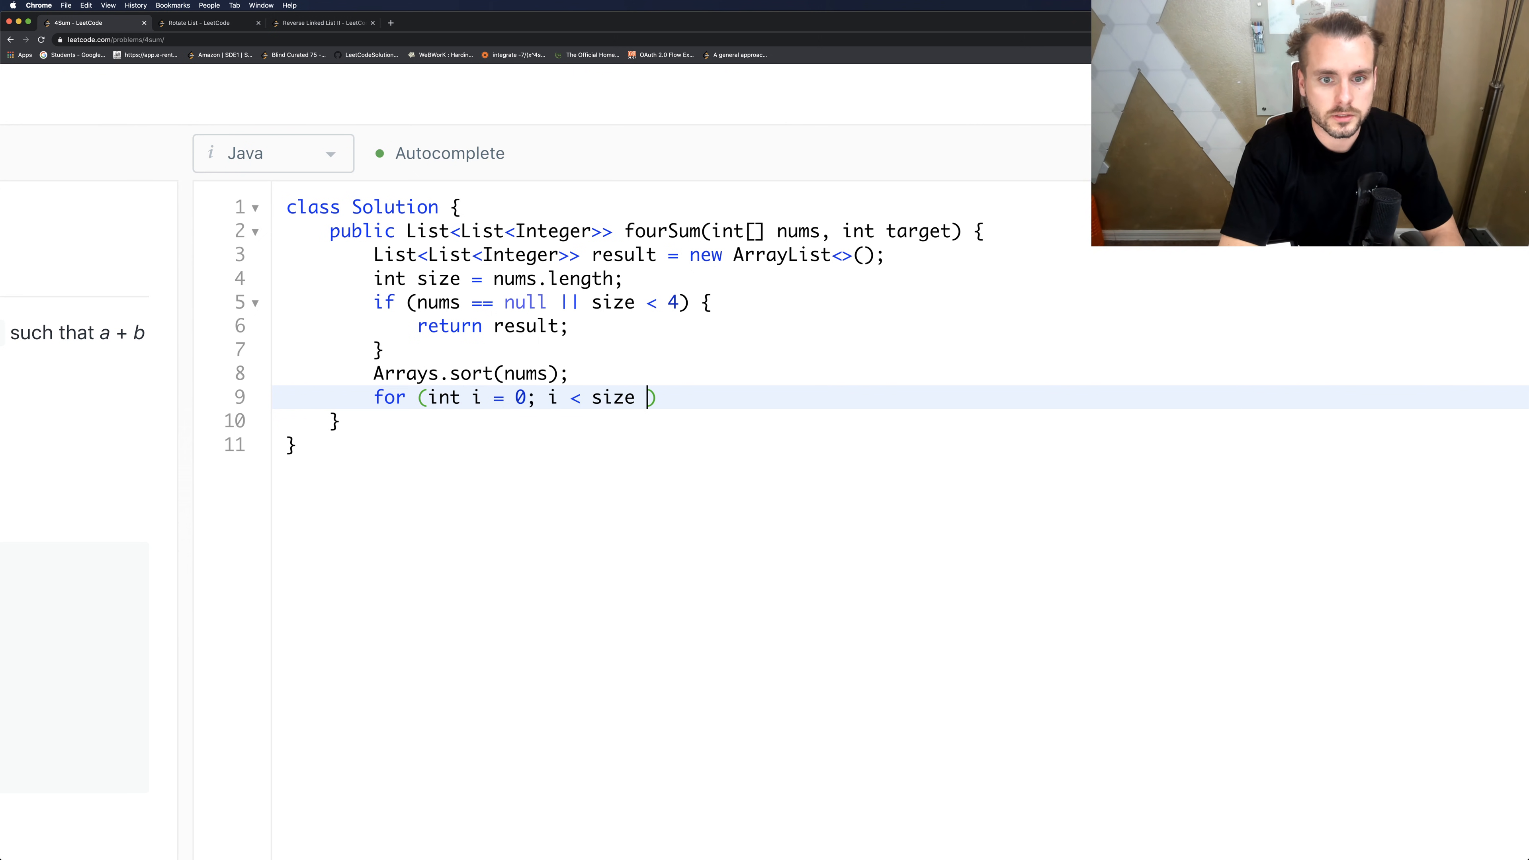
pyautogui.write('- 3;')
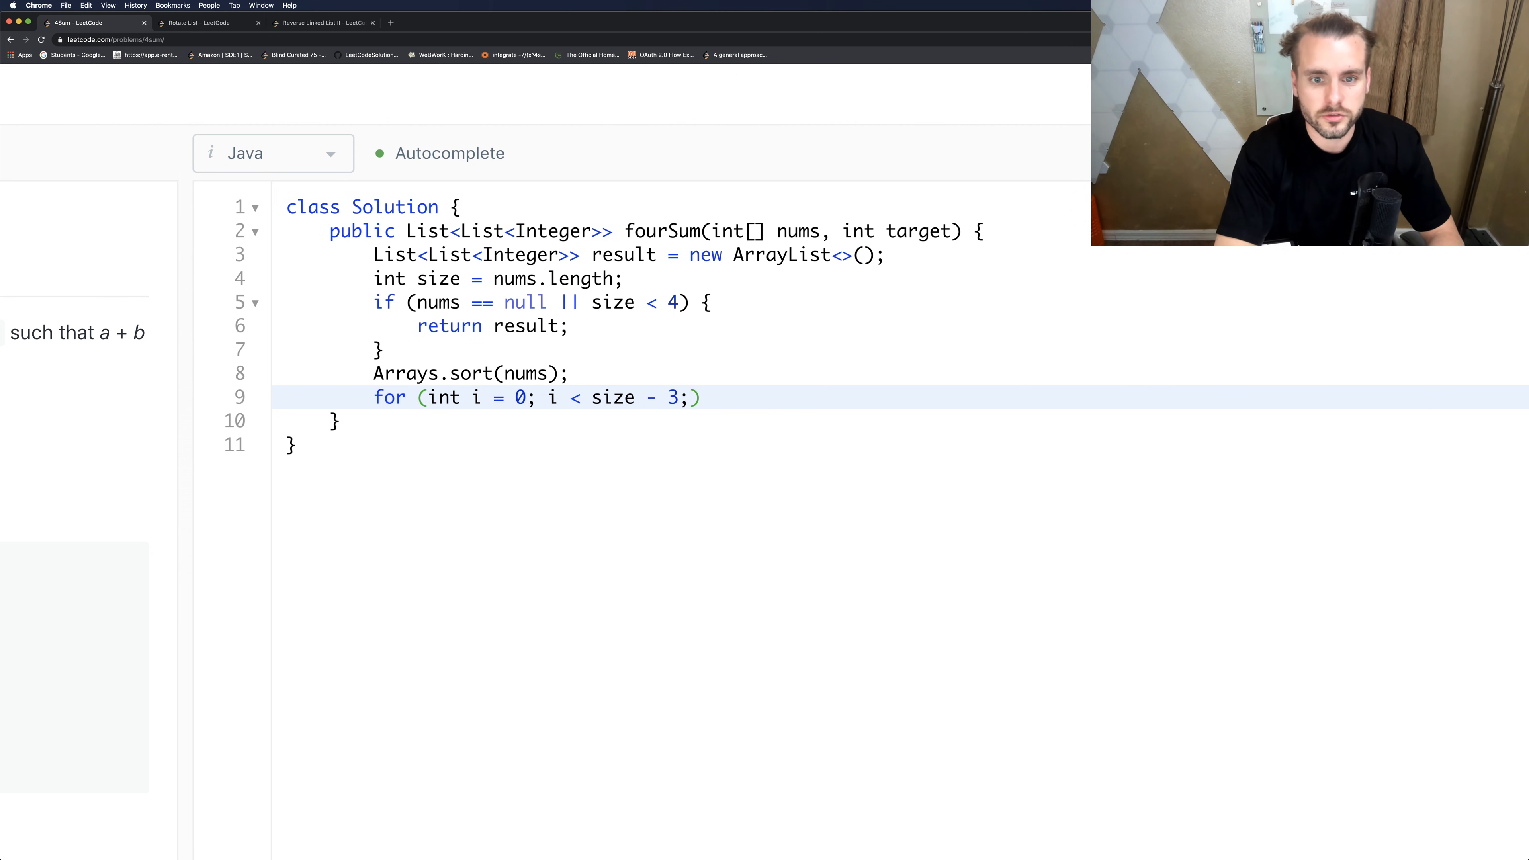
pyautogui.write('i++)')
pyautogui.write('if (')
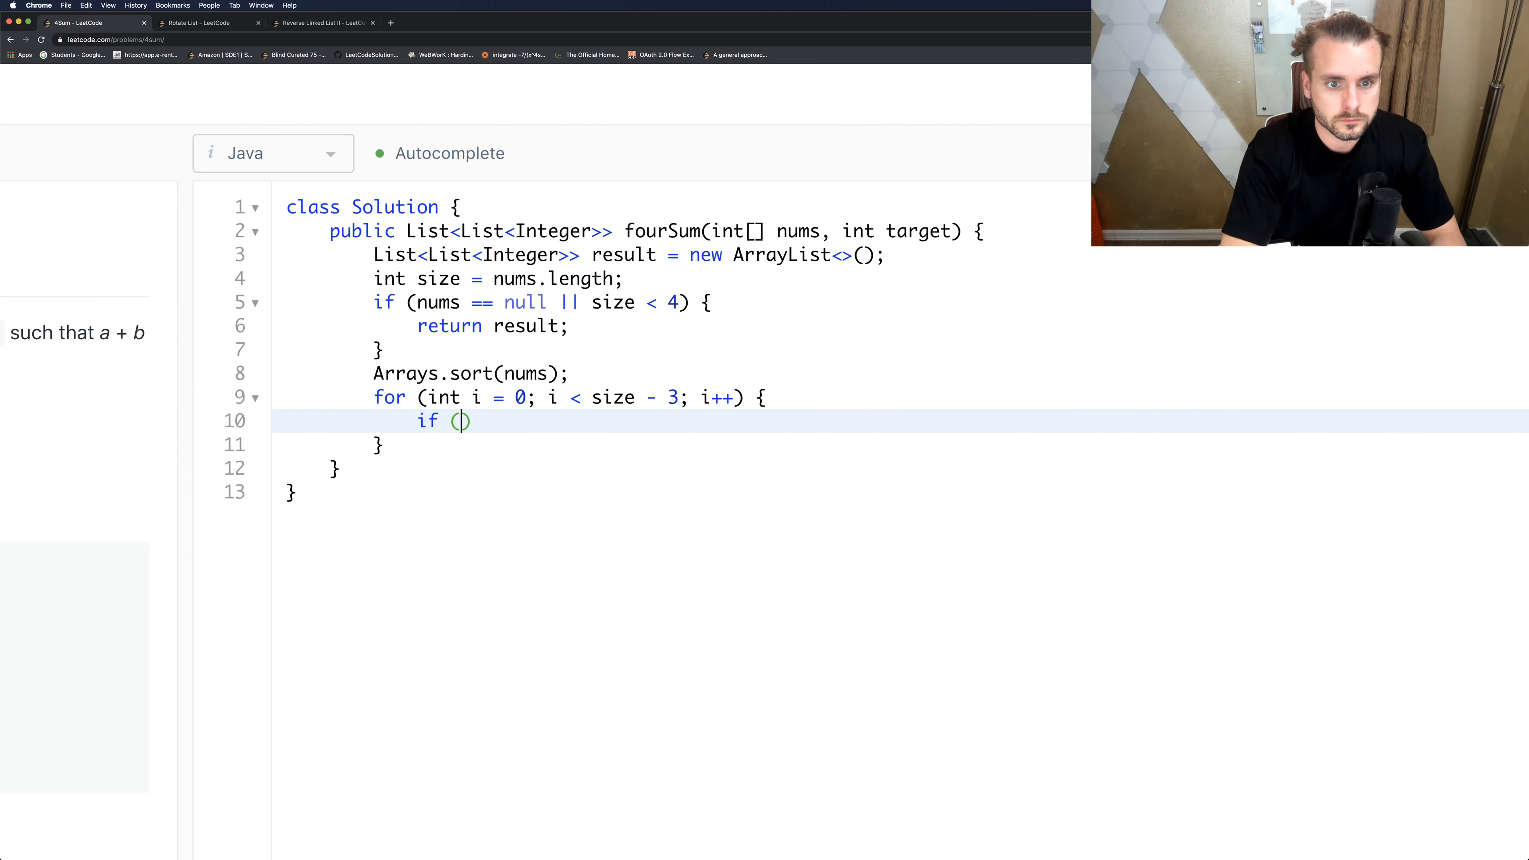
# Skip duplicate i values: if i > 0 and nums[i] == nums[i-1], continue.
pyautogui.write('i >')
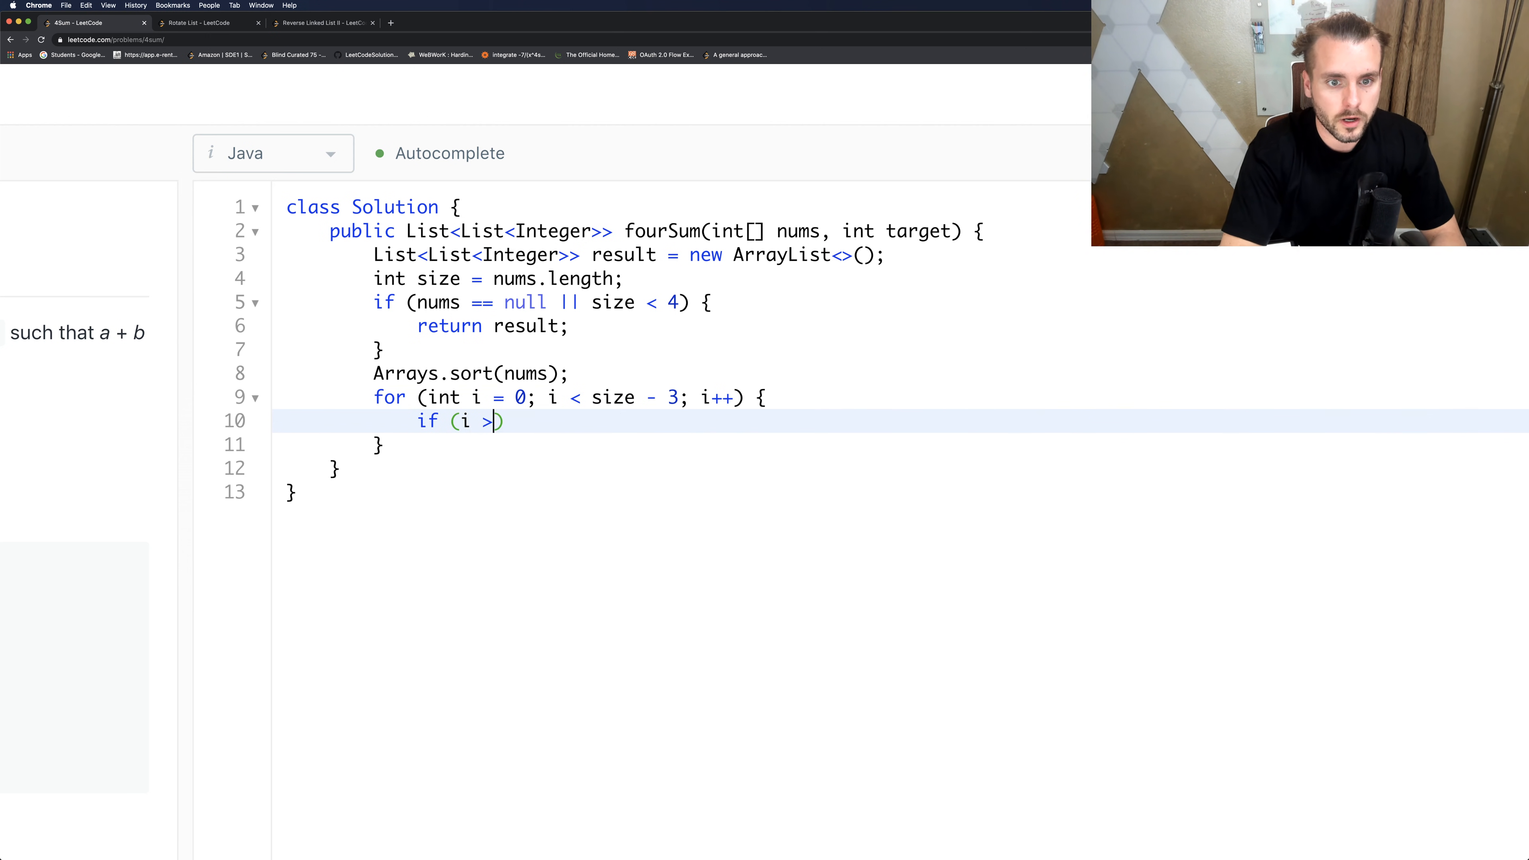
pyautogui.write('0')
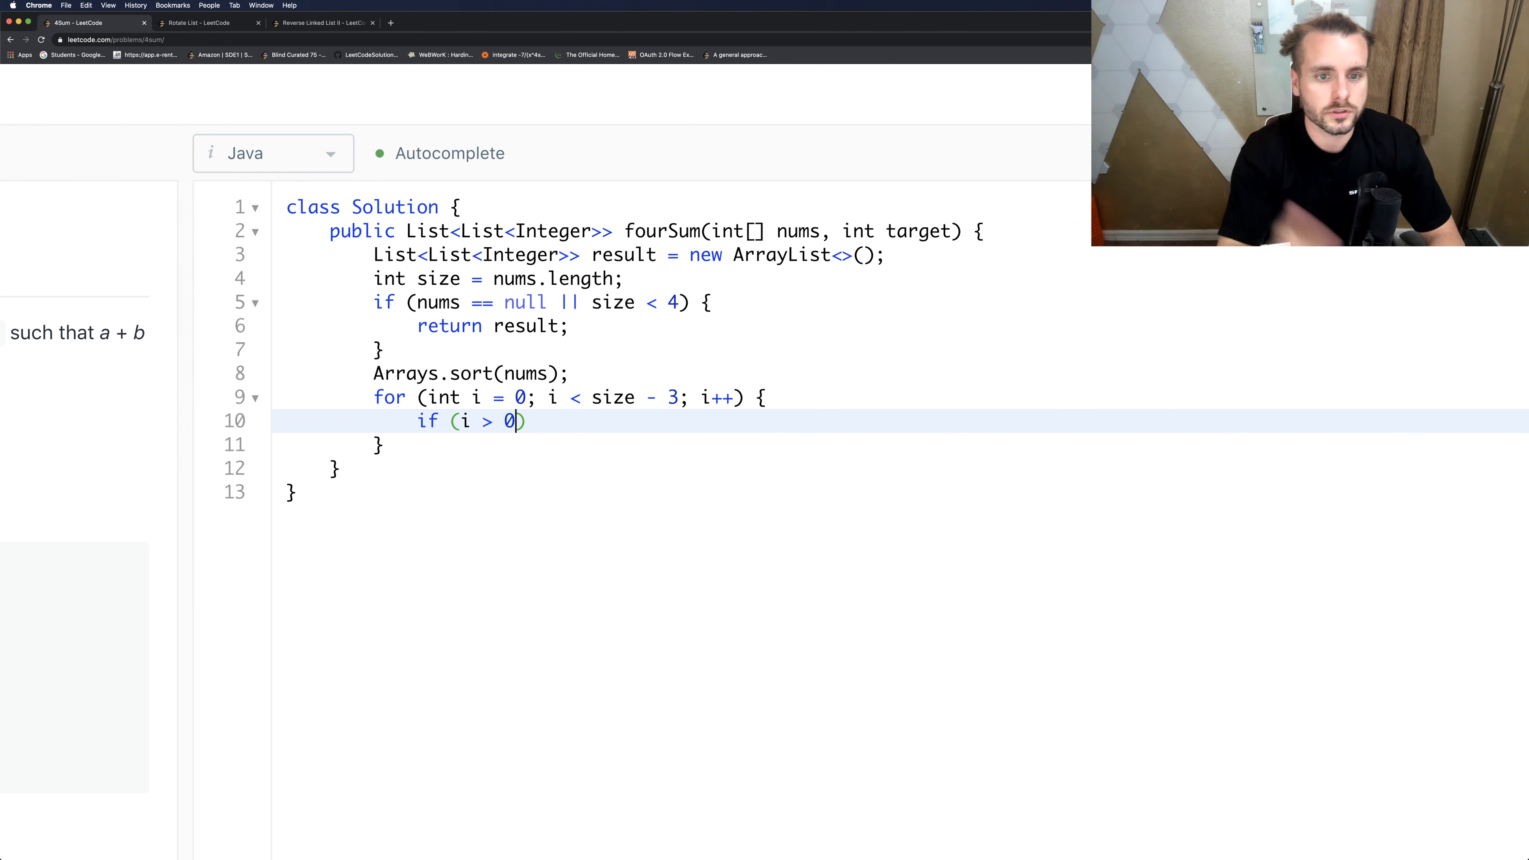
pyautogui.write('" "')
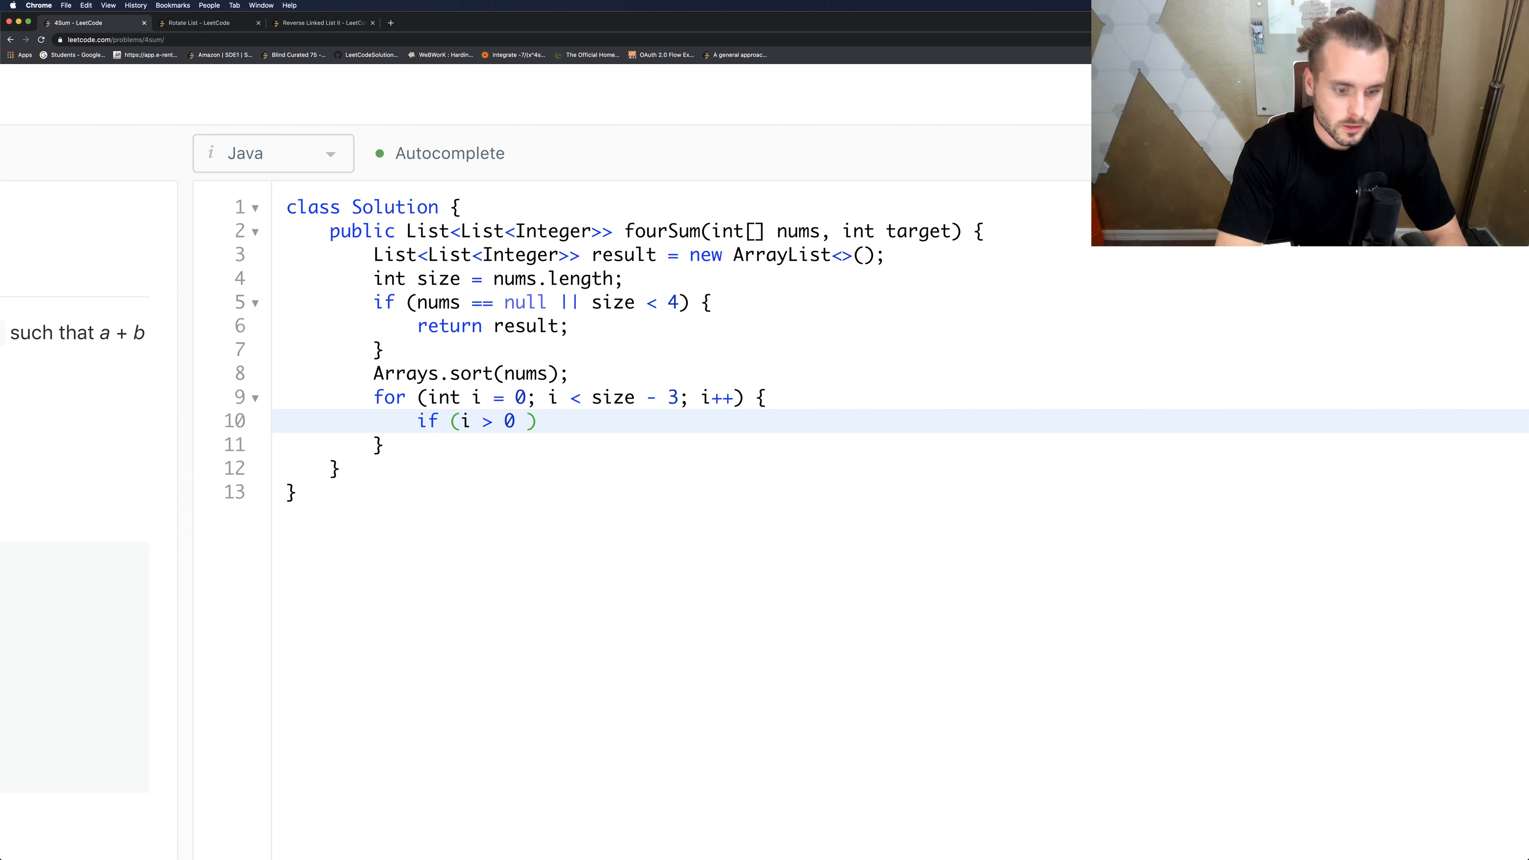
pyautogui.write('&& nums[i] ==')
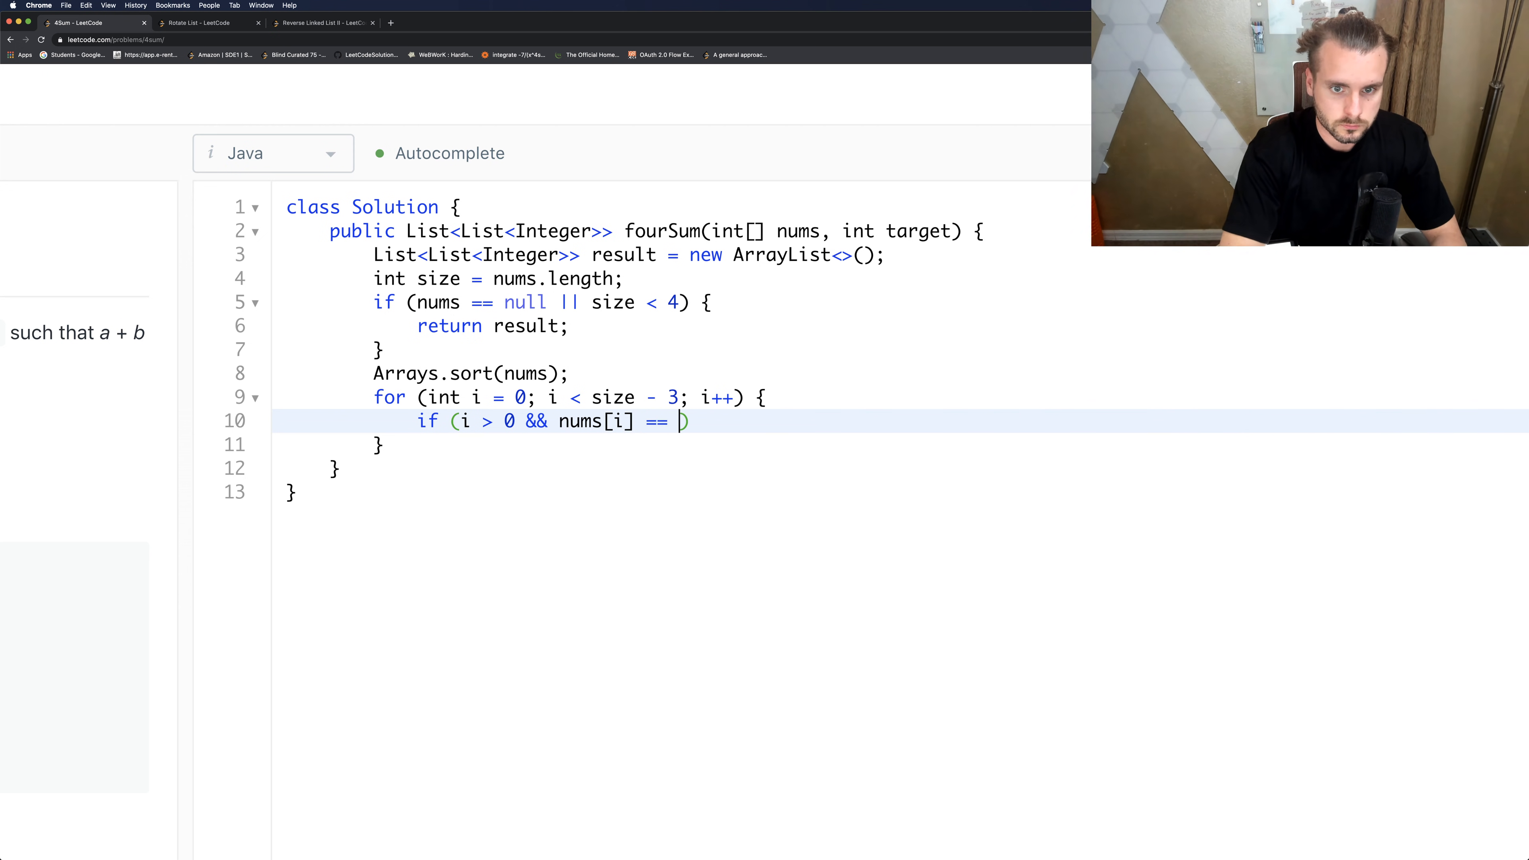
pyautogui.write('nums[i-1]')
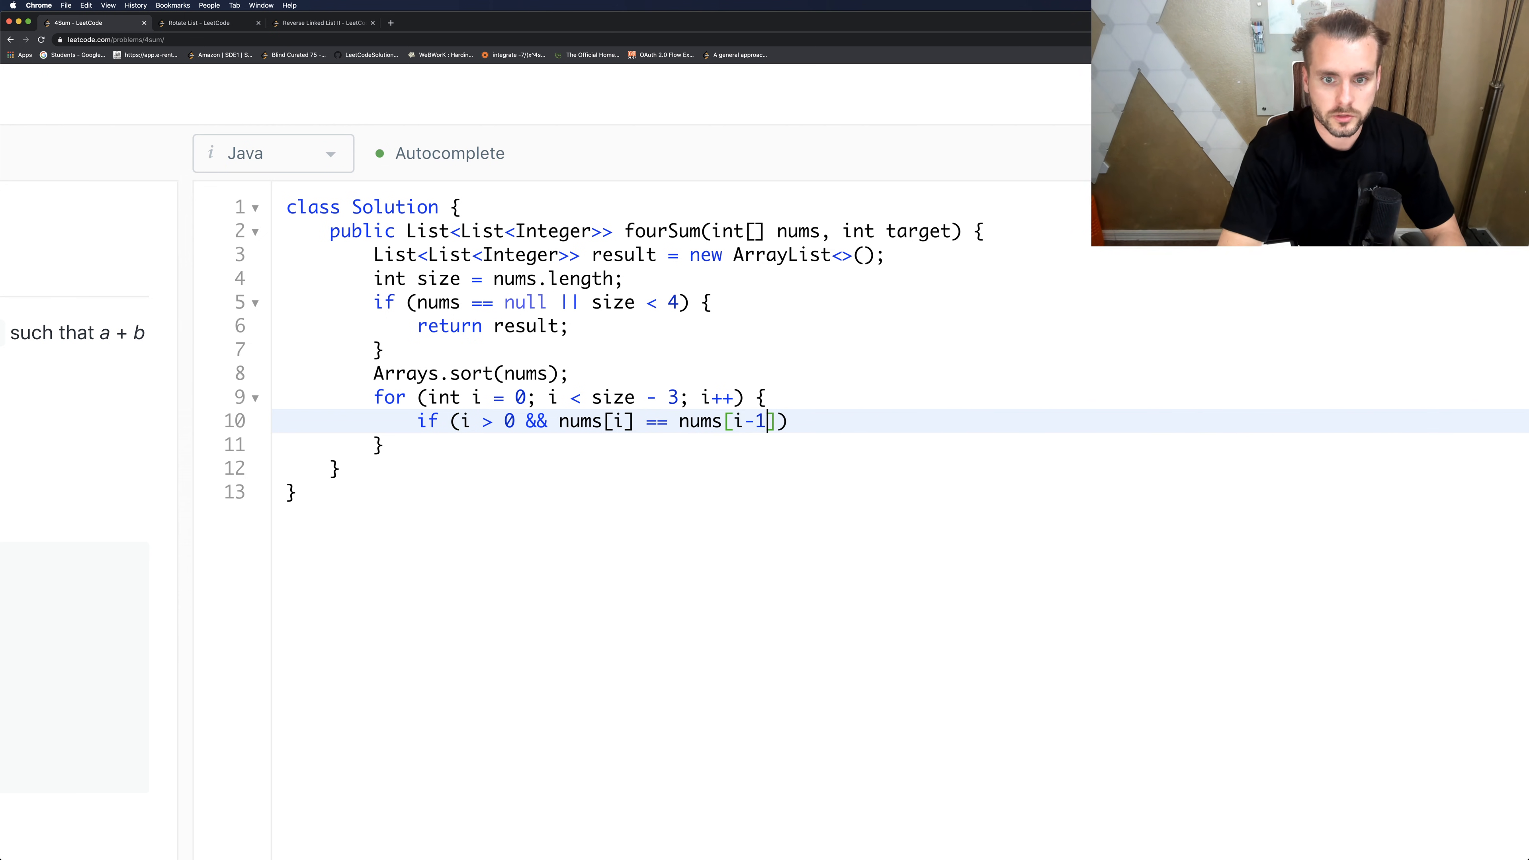
pyautogui.write('contin')
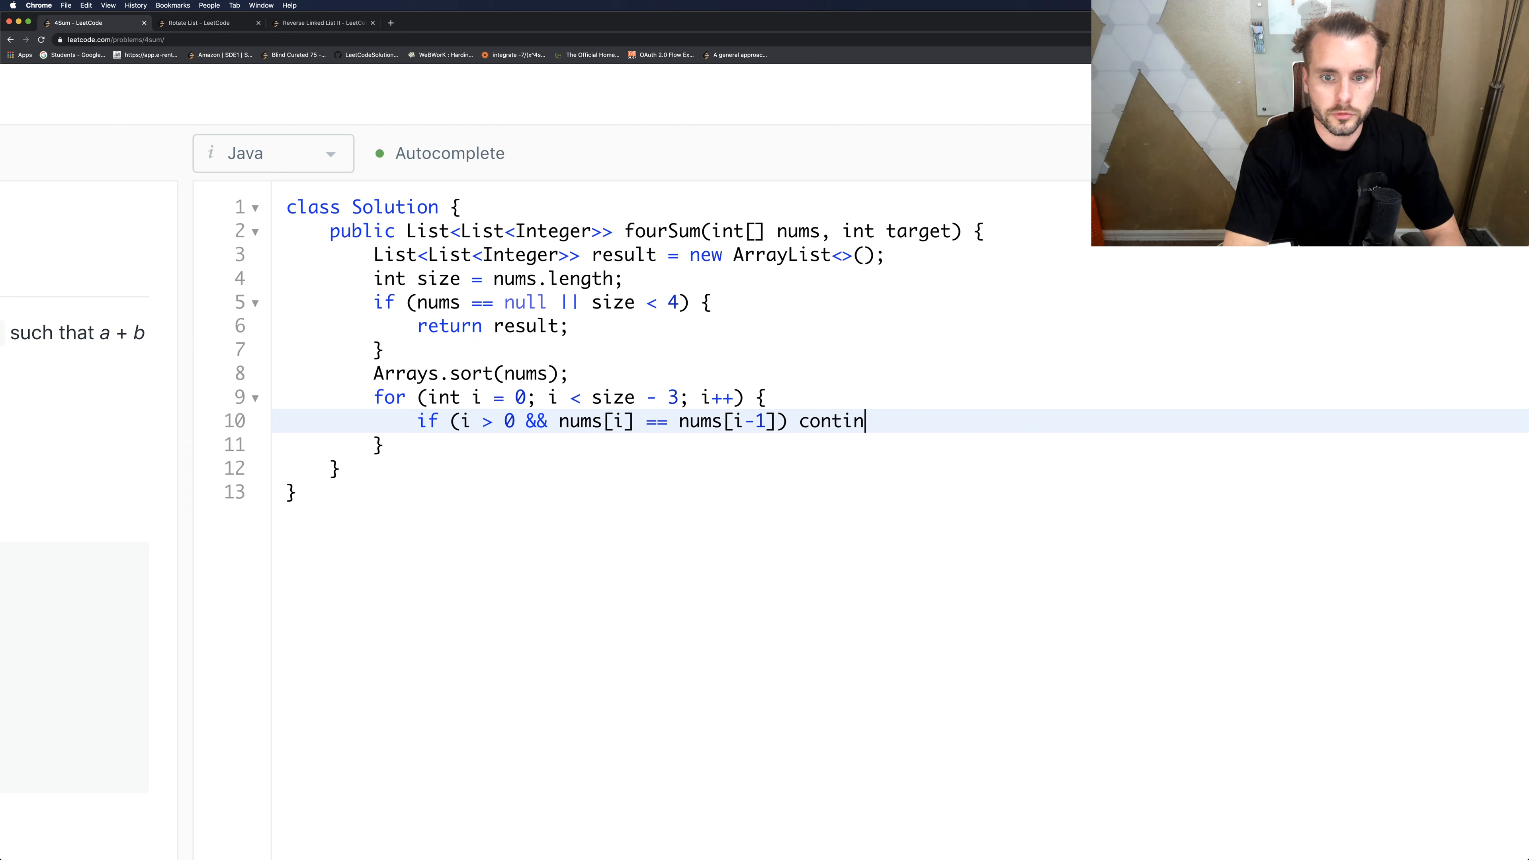
pyautogui.write('ue;')
pyautogui.write('for (int j = ')
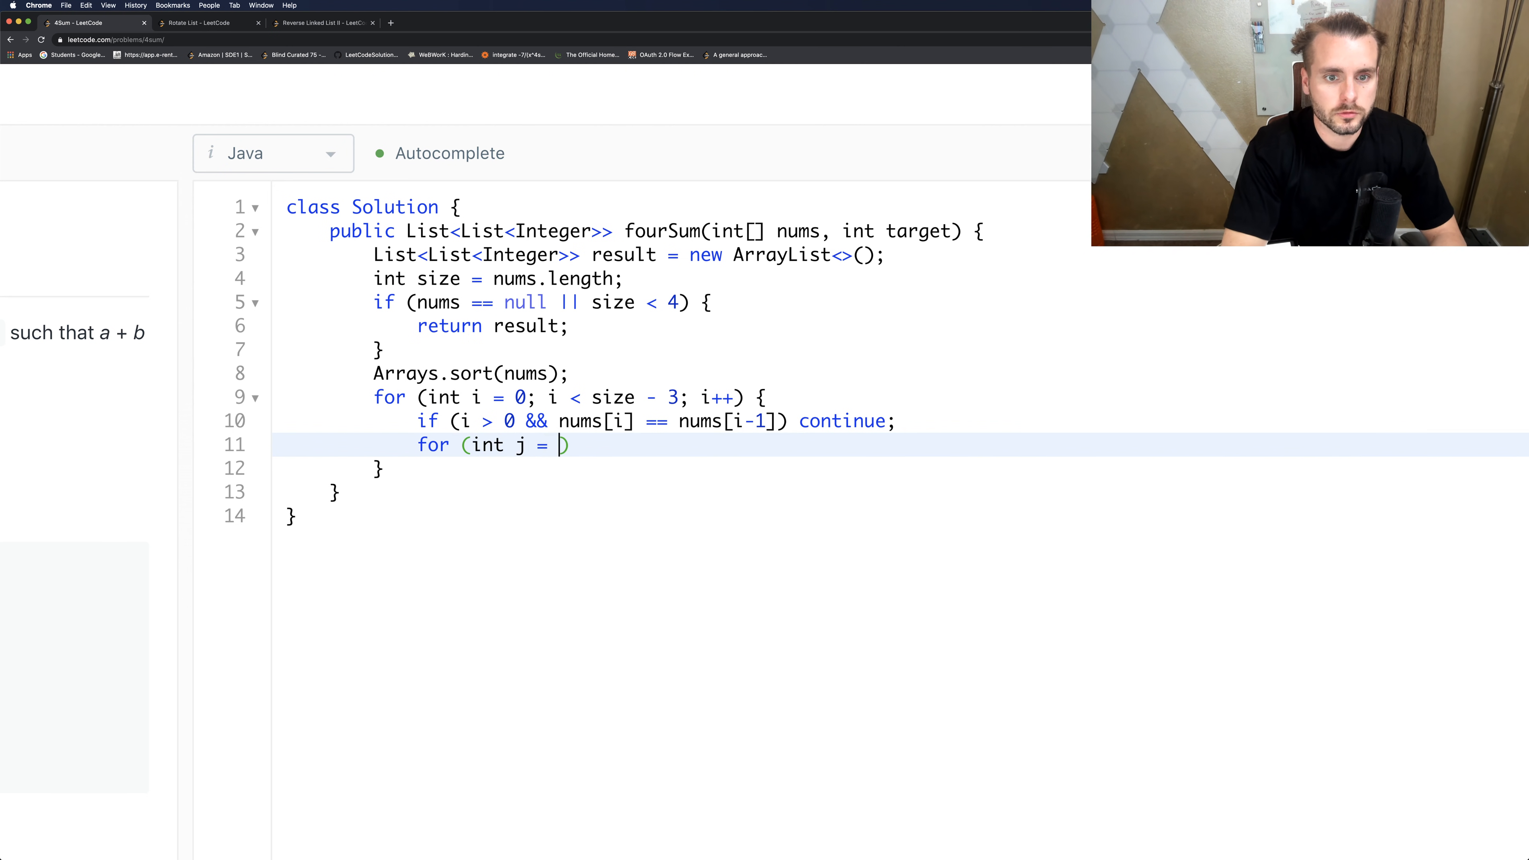
# Write the inner loop for j from i + 1 while j < size - 2.
pyautogui.write('i +')
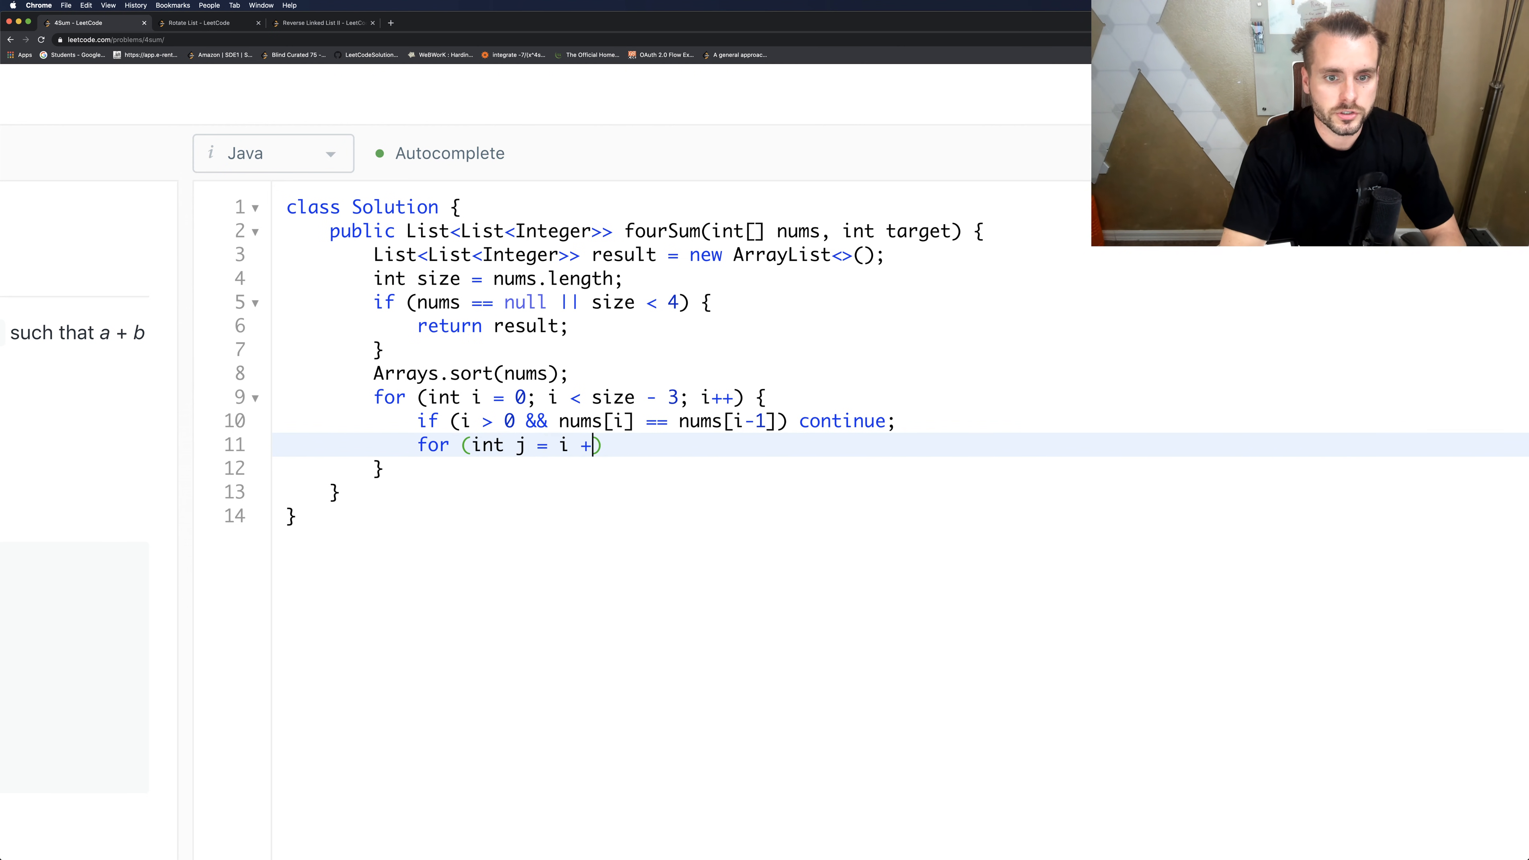
pyautogui.write('1; j')
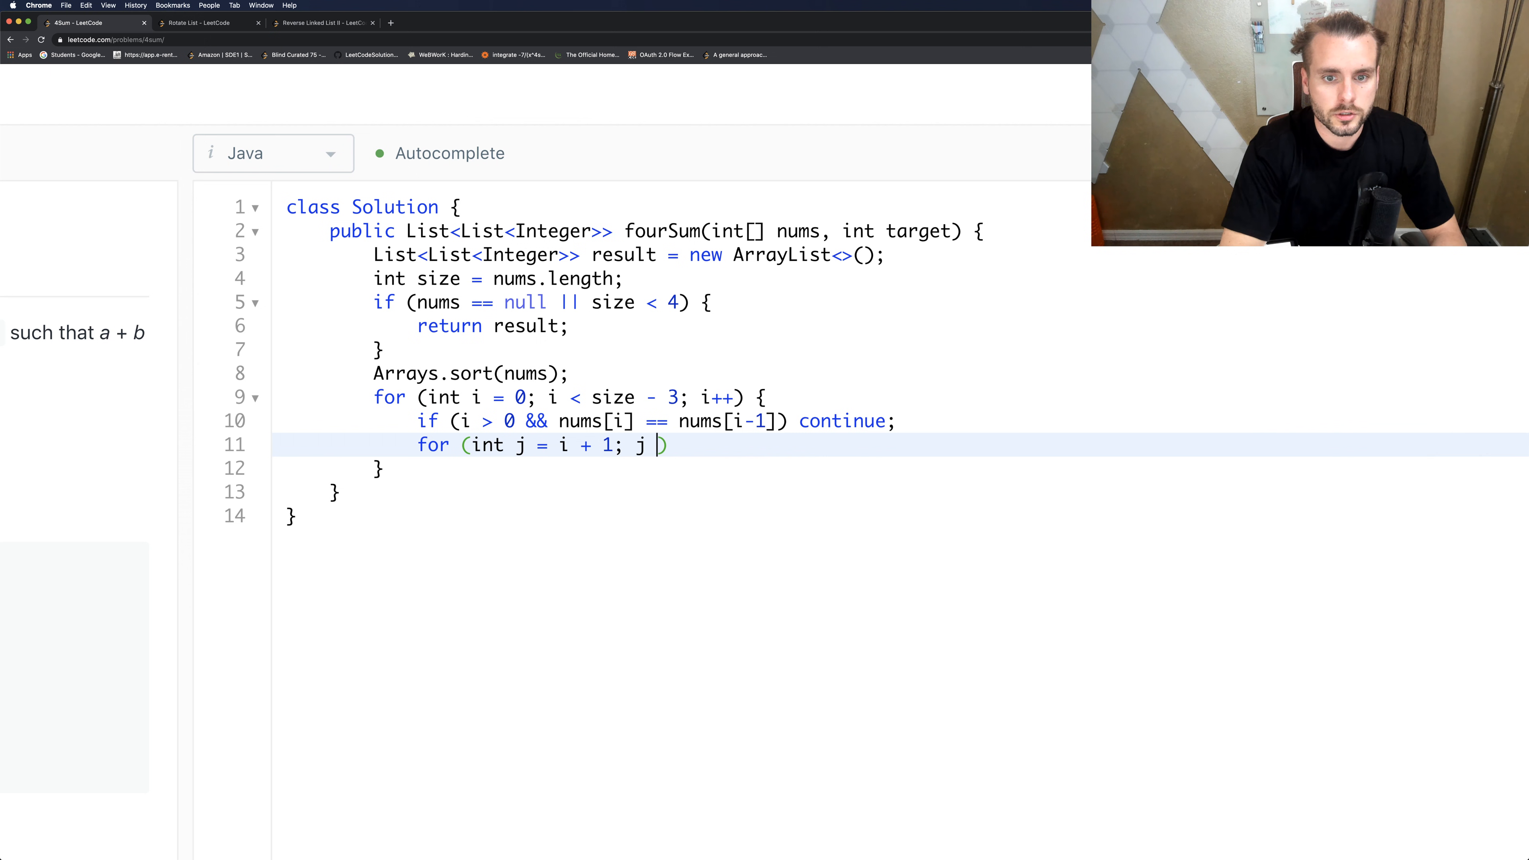
pyautogui.write('< size -')
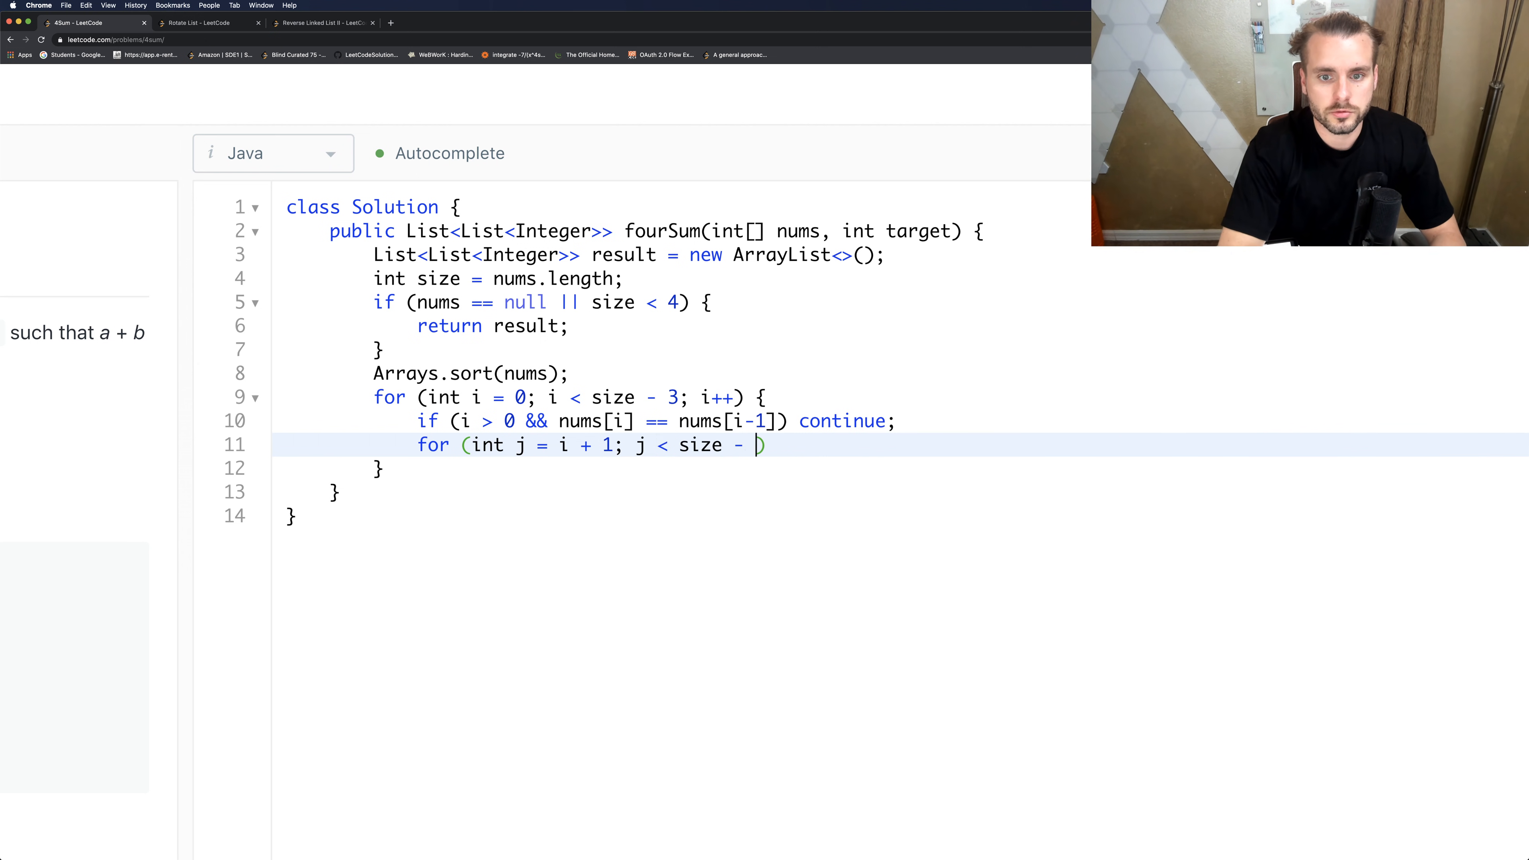
pyautogui.write('2;')
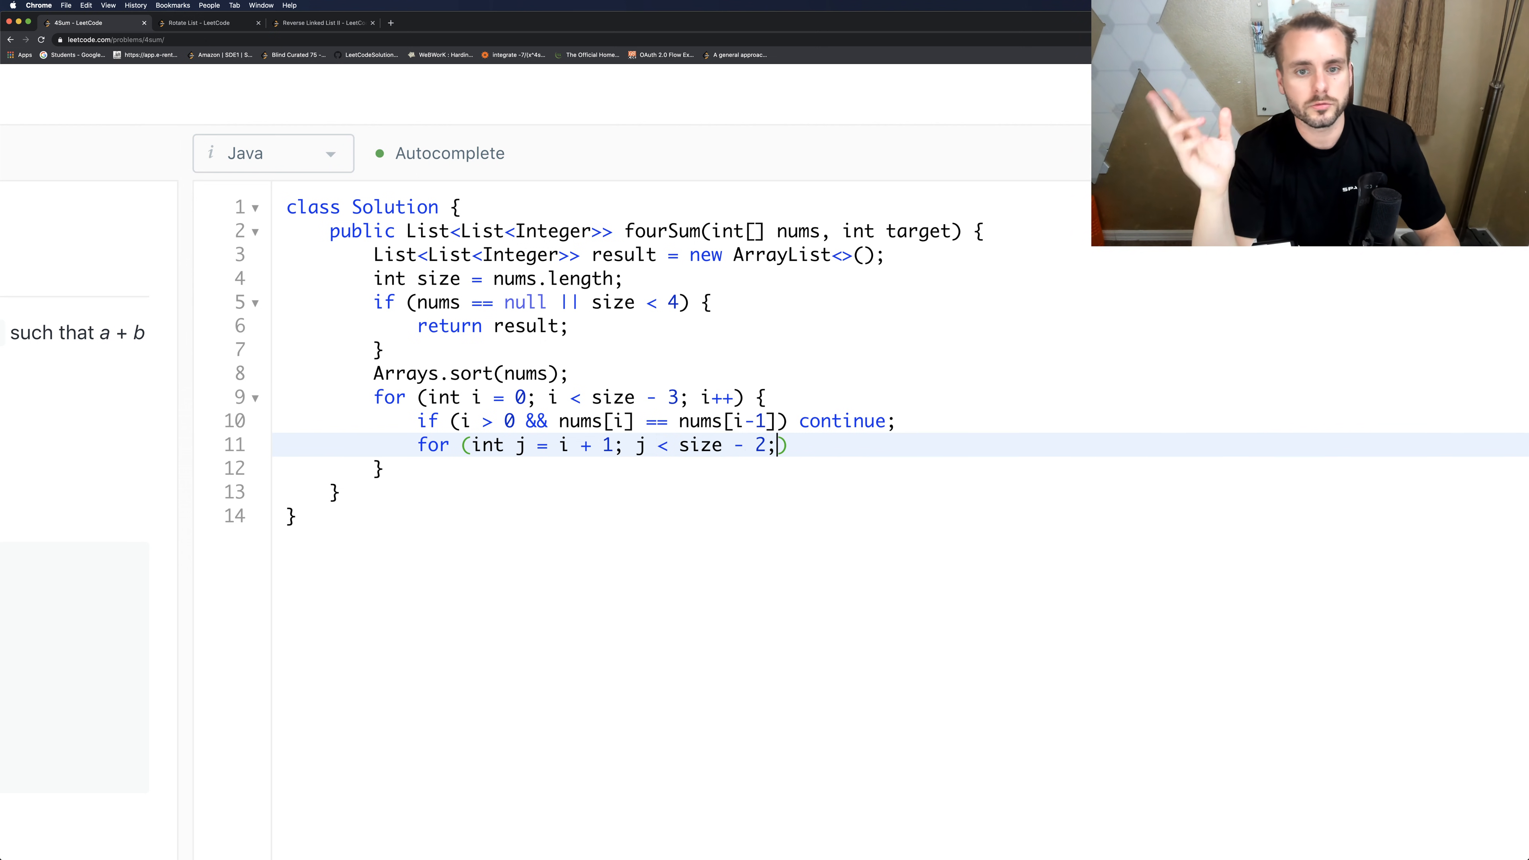
pyautogui.write('" "')
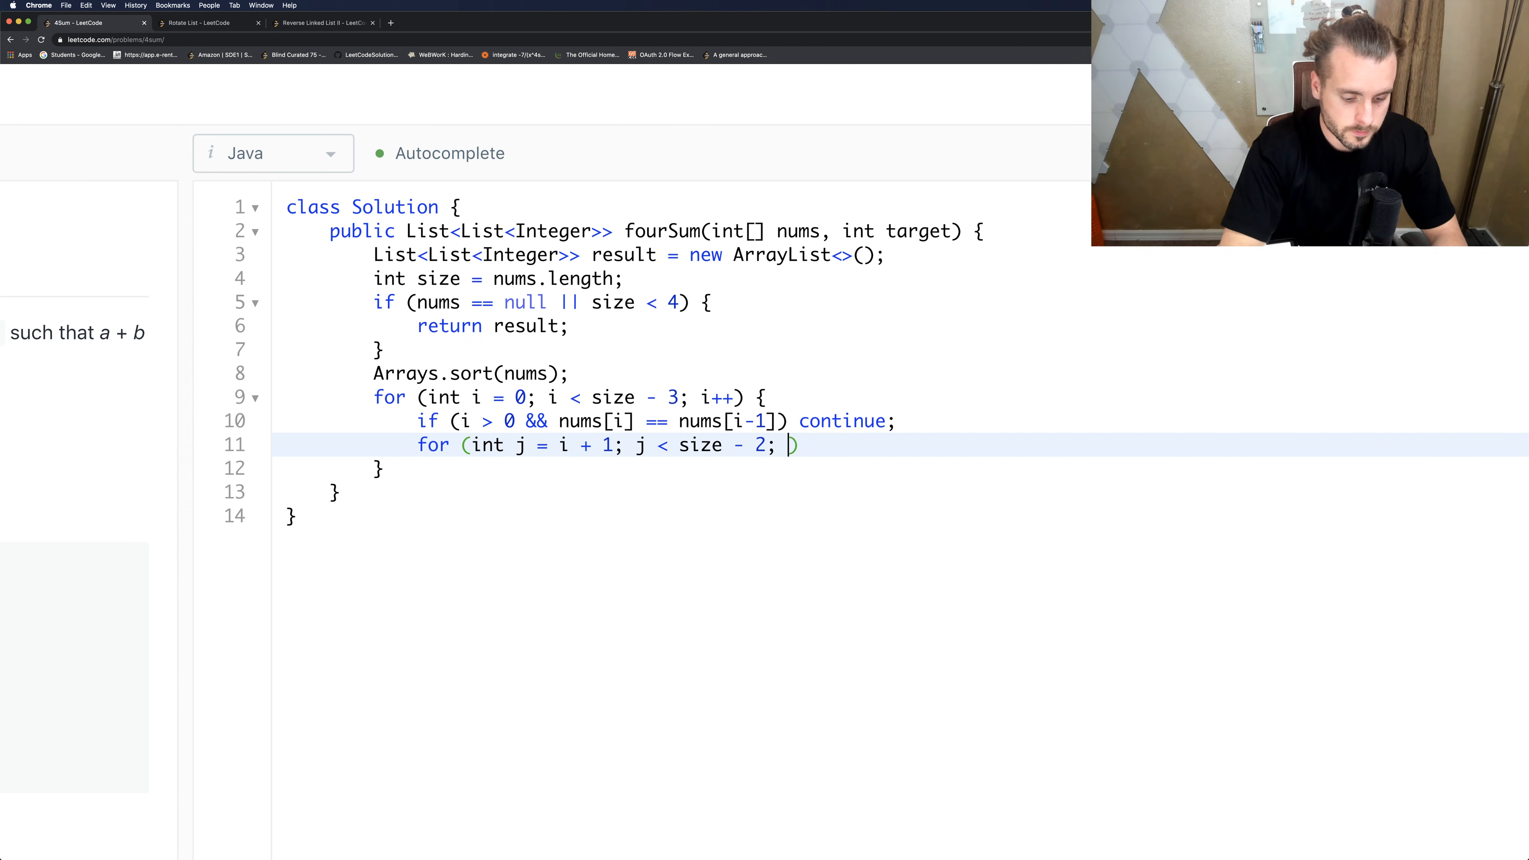
pyautogui.write('j++)')
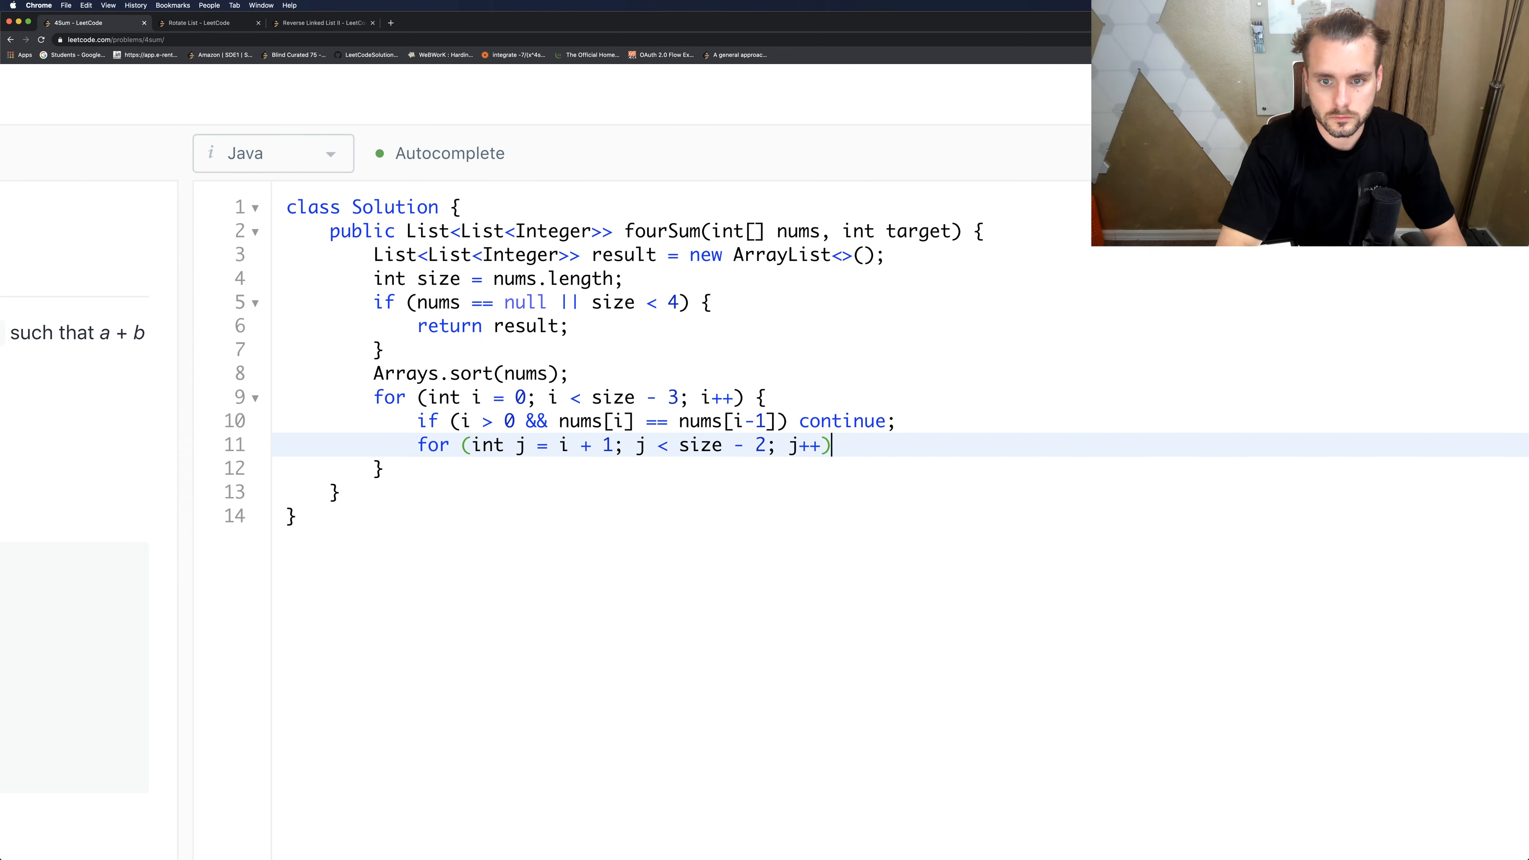
pyautogui.write('{')
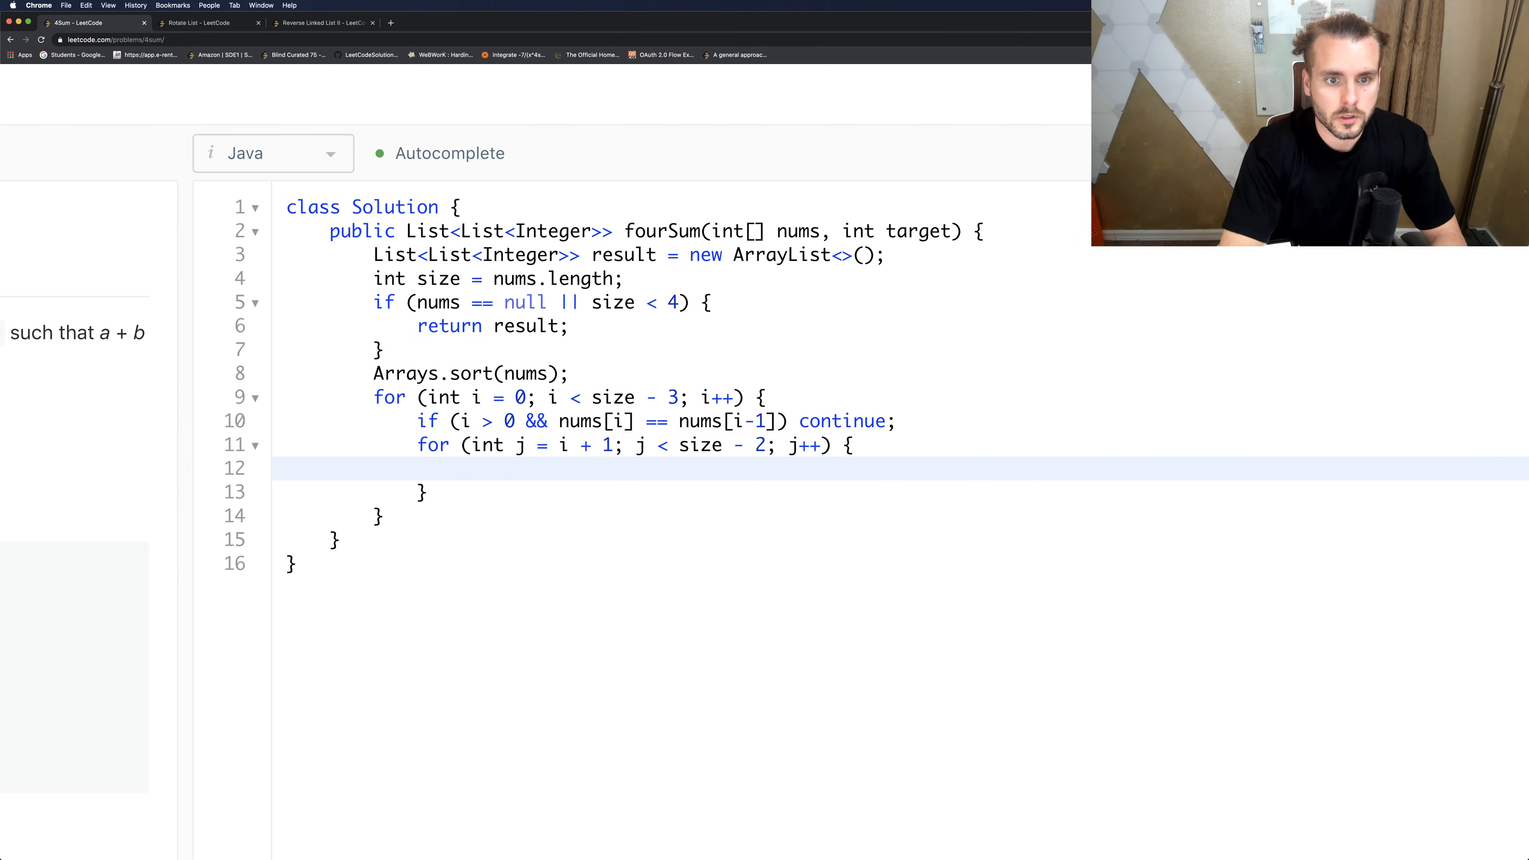
# Skip duplicate j values: if j > i + 1 and nums[j] == nums[j-1], continue.
pyautogui.write('if ()')
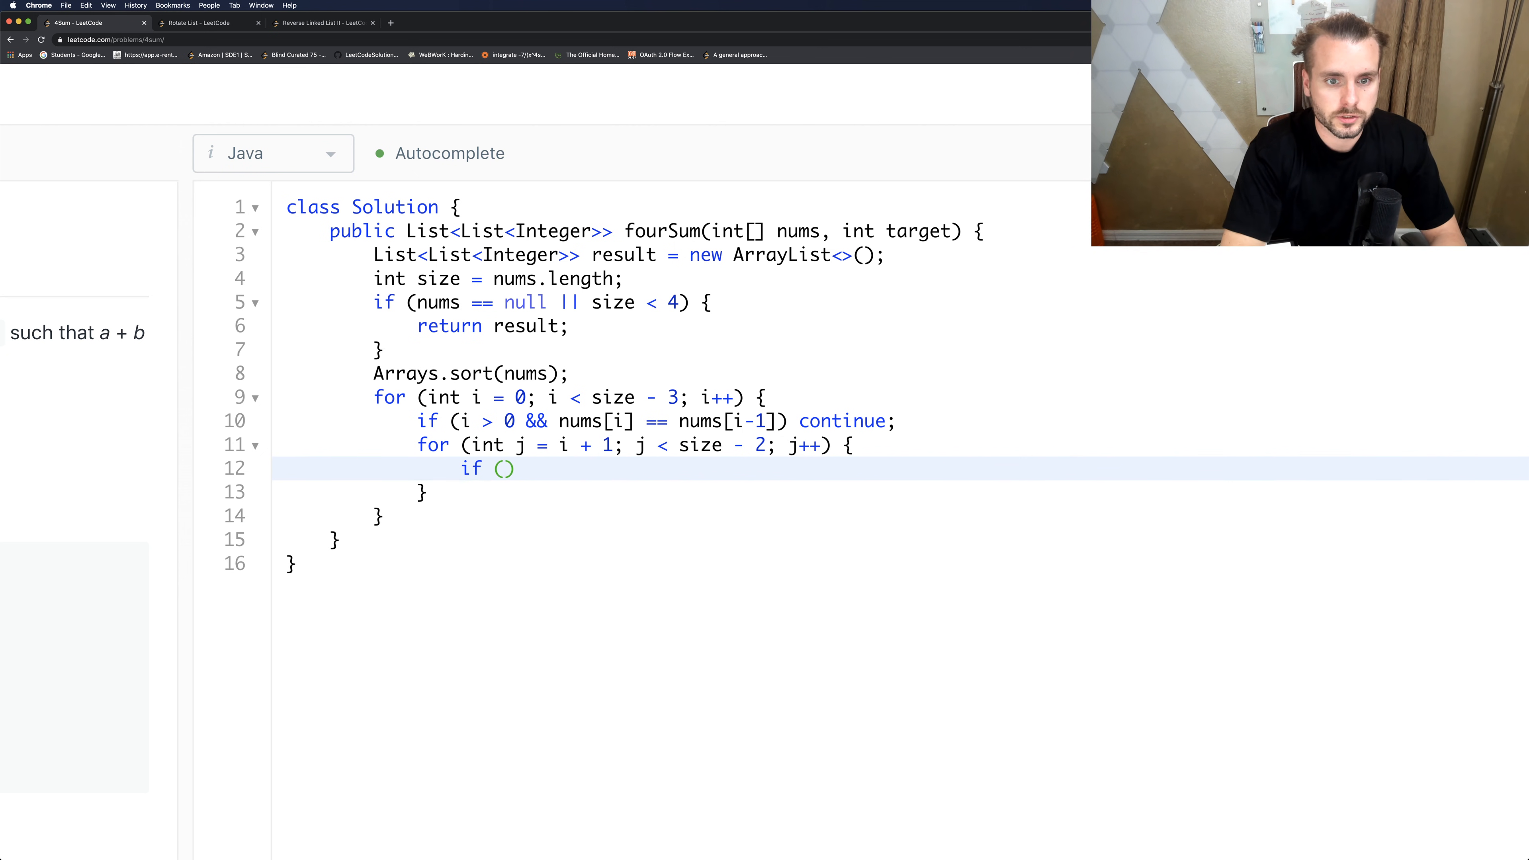
pyautogui.write('j > i')
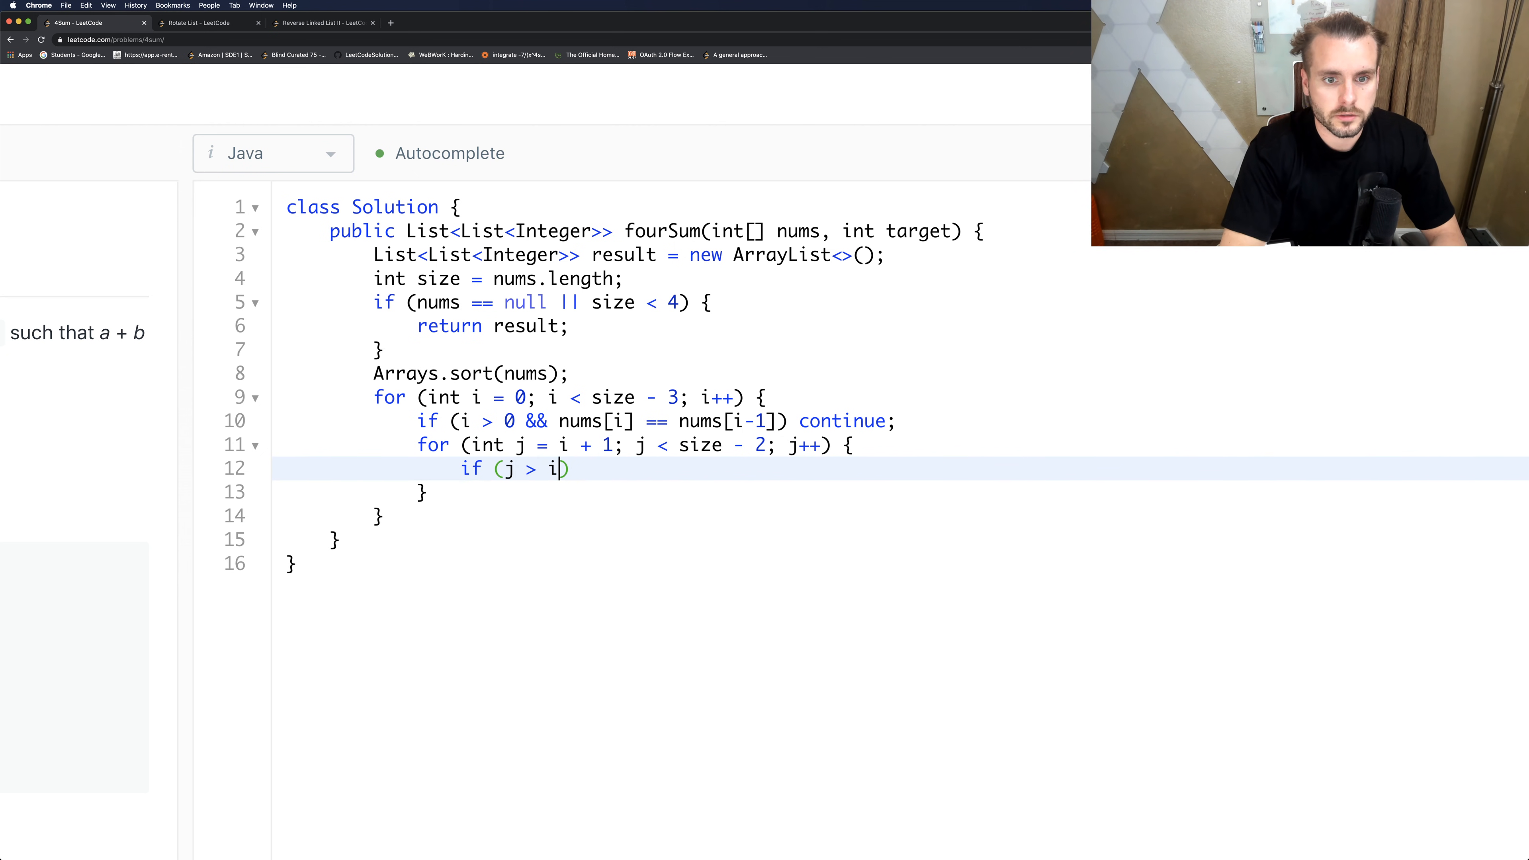
pyautogui.write('+ 1;')
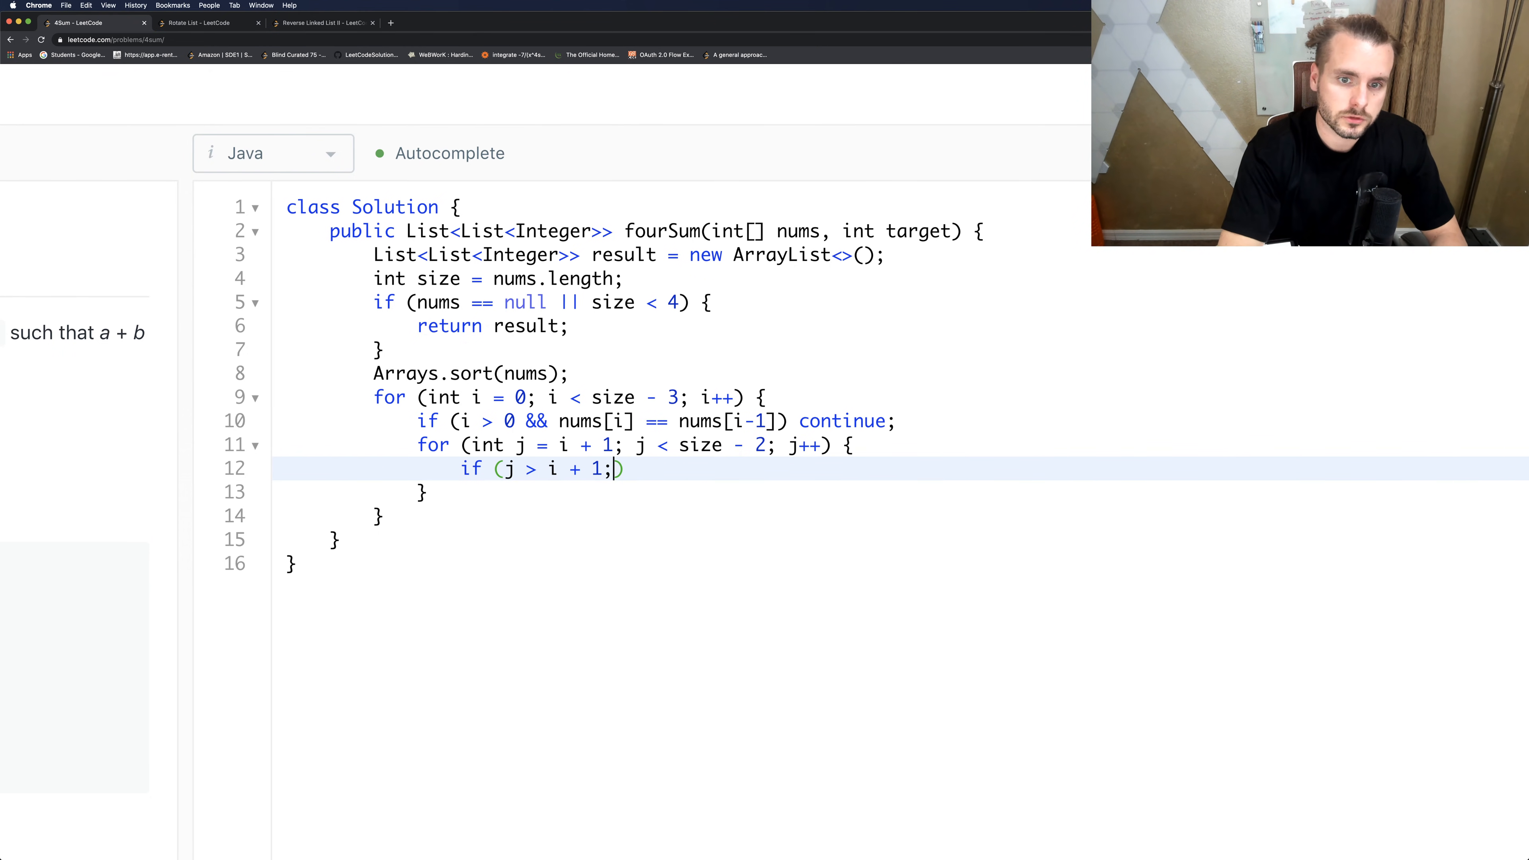
pyautogui.press('Backspace')
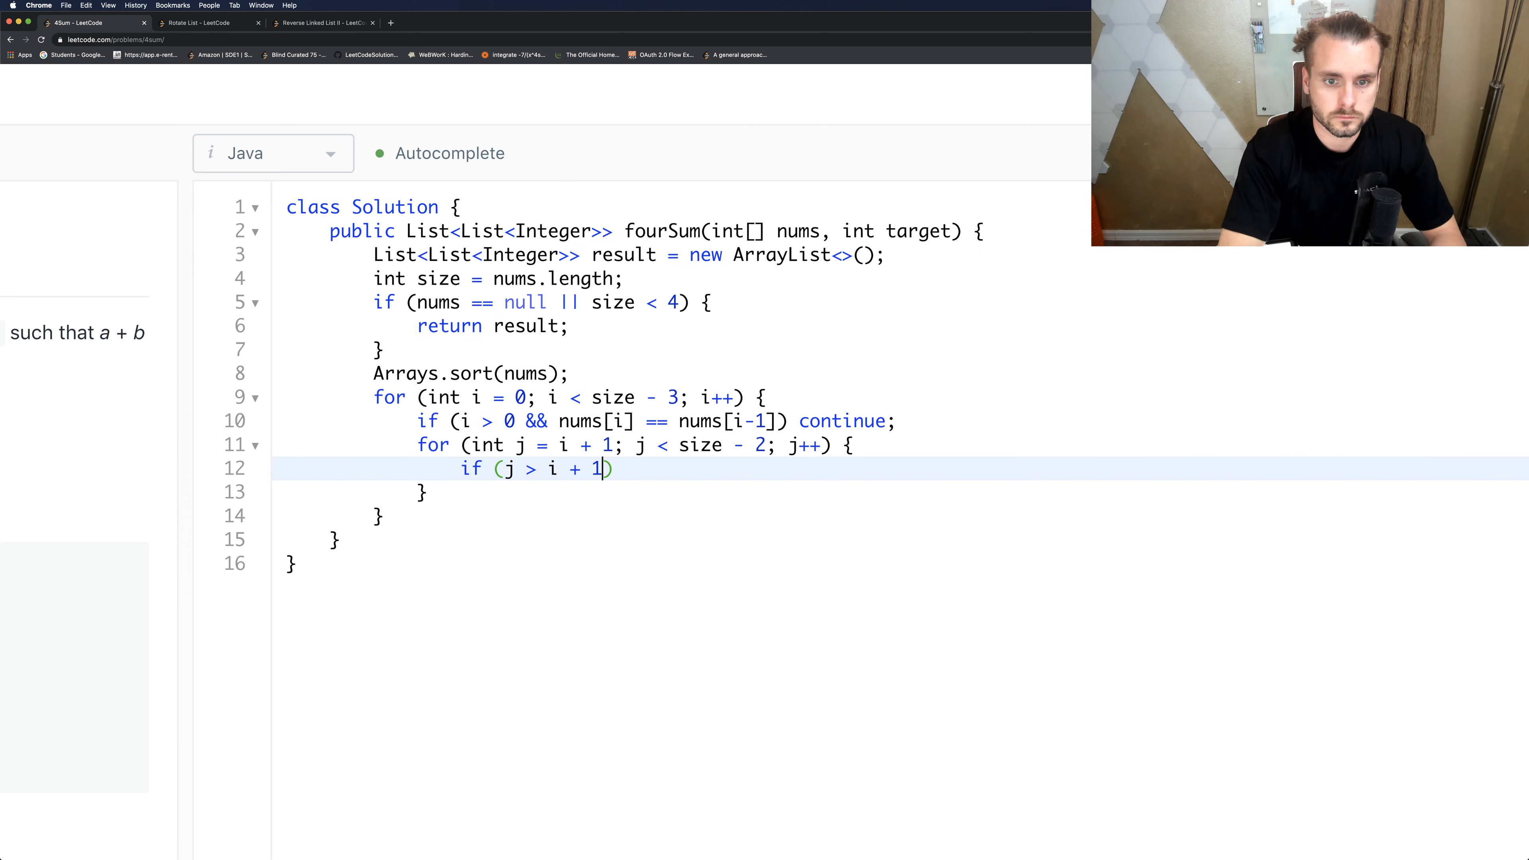
pyautogui.write('&& nums')
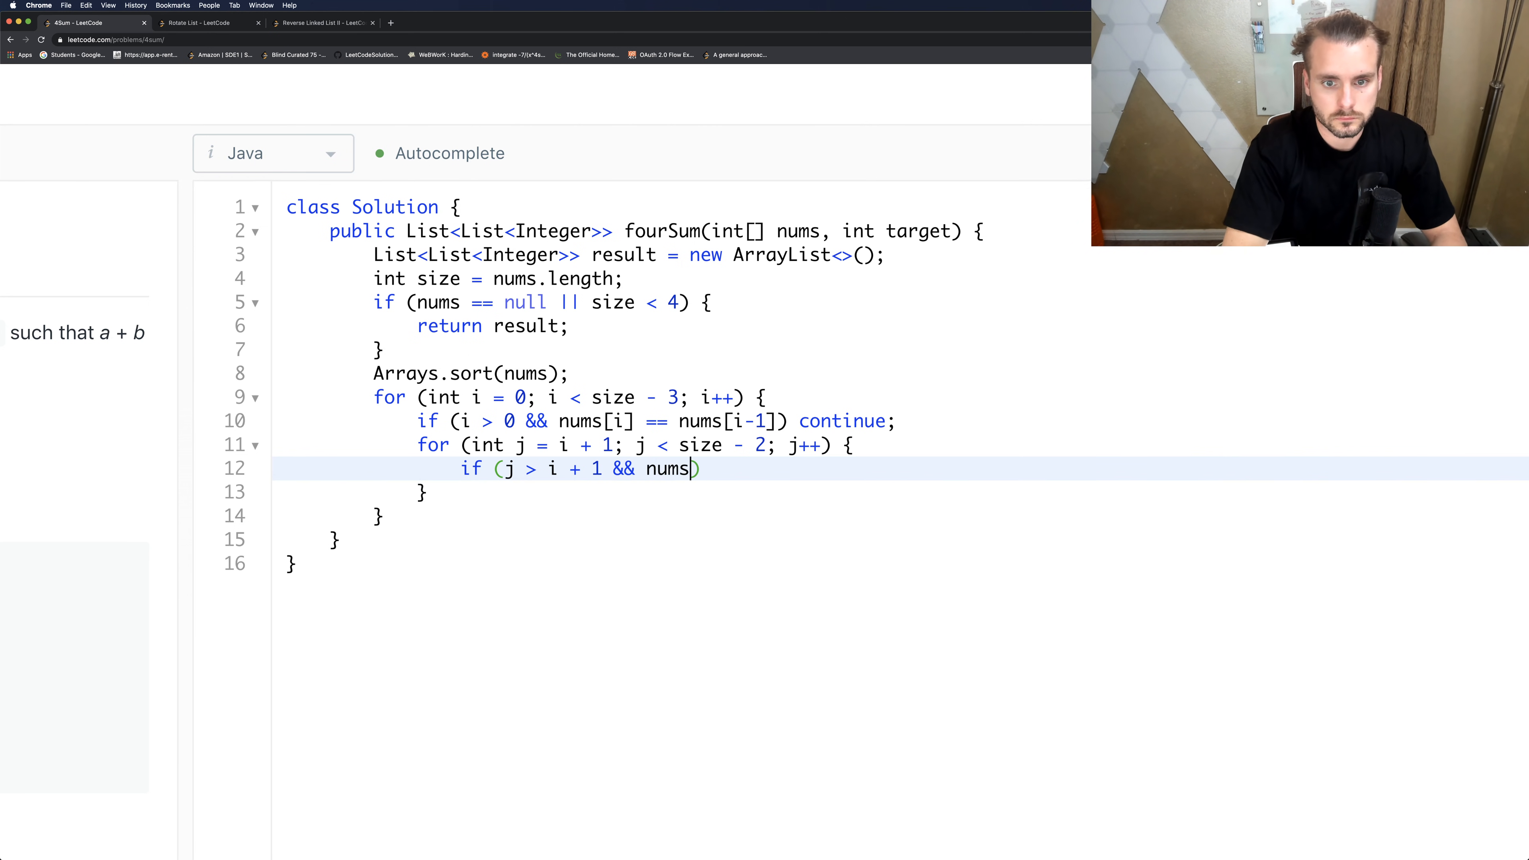
pyautogui.write('[')
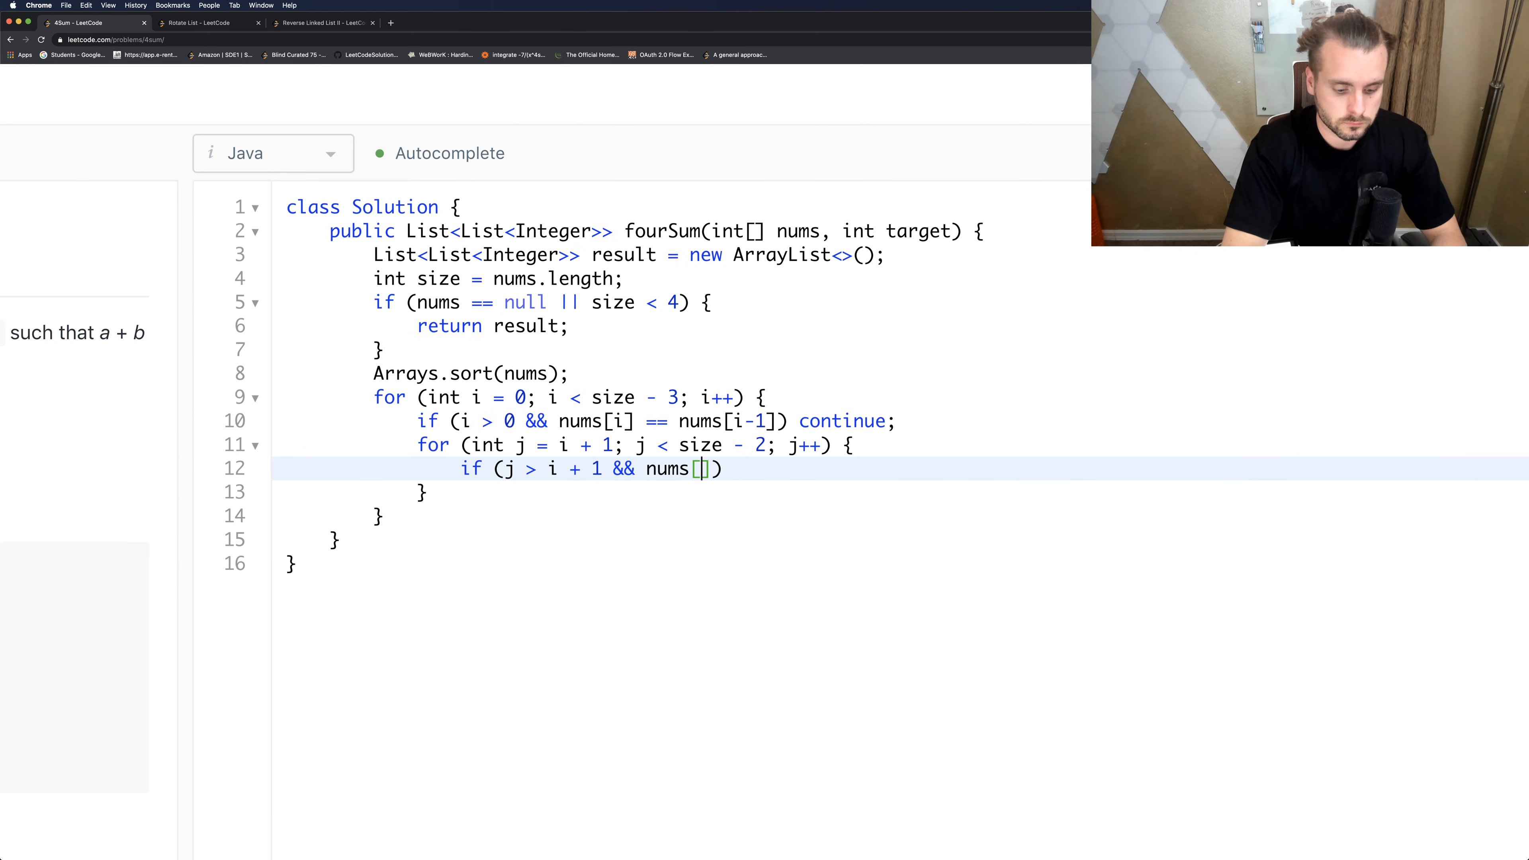
pyautogui.write('j')
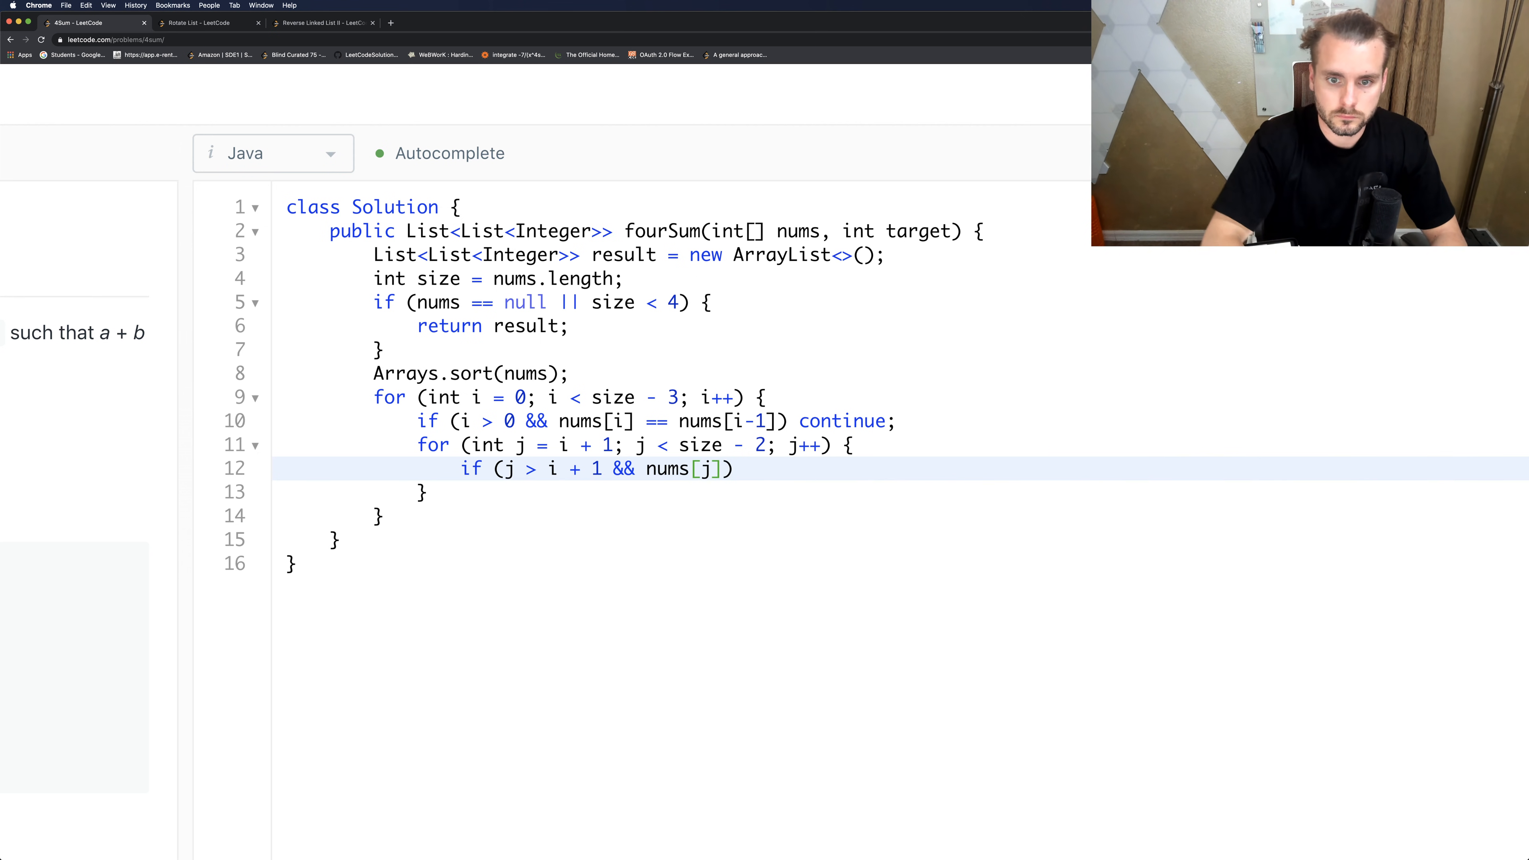
pyautogui.write('== nums')
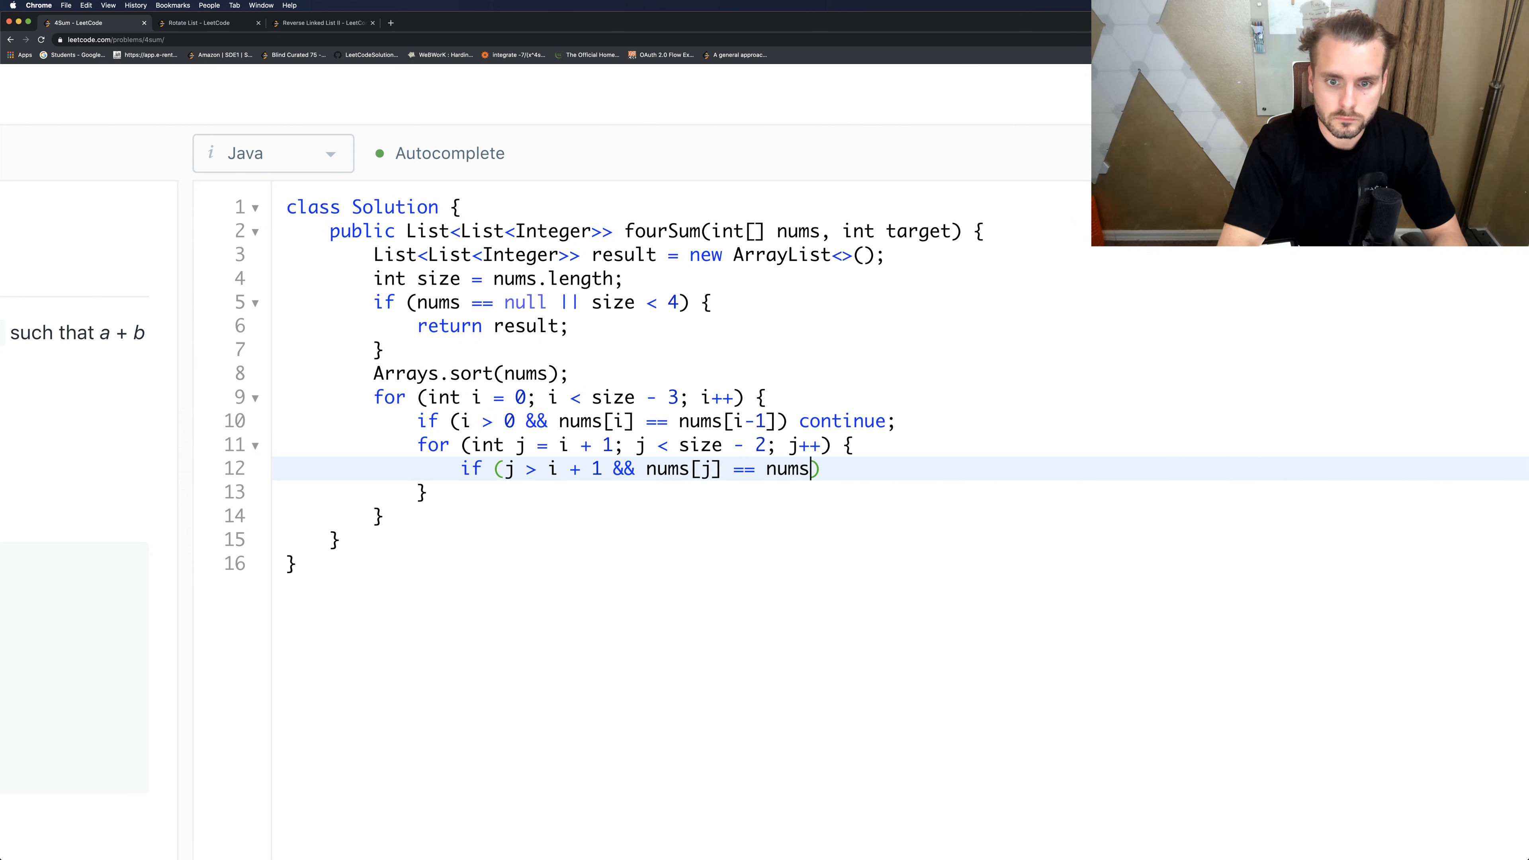
pyautogui.write('[j-1]')
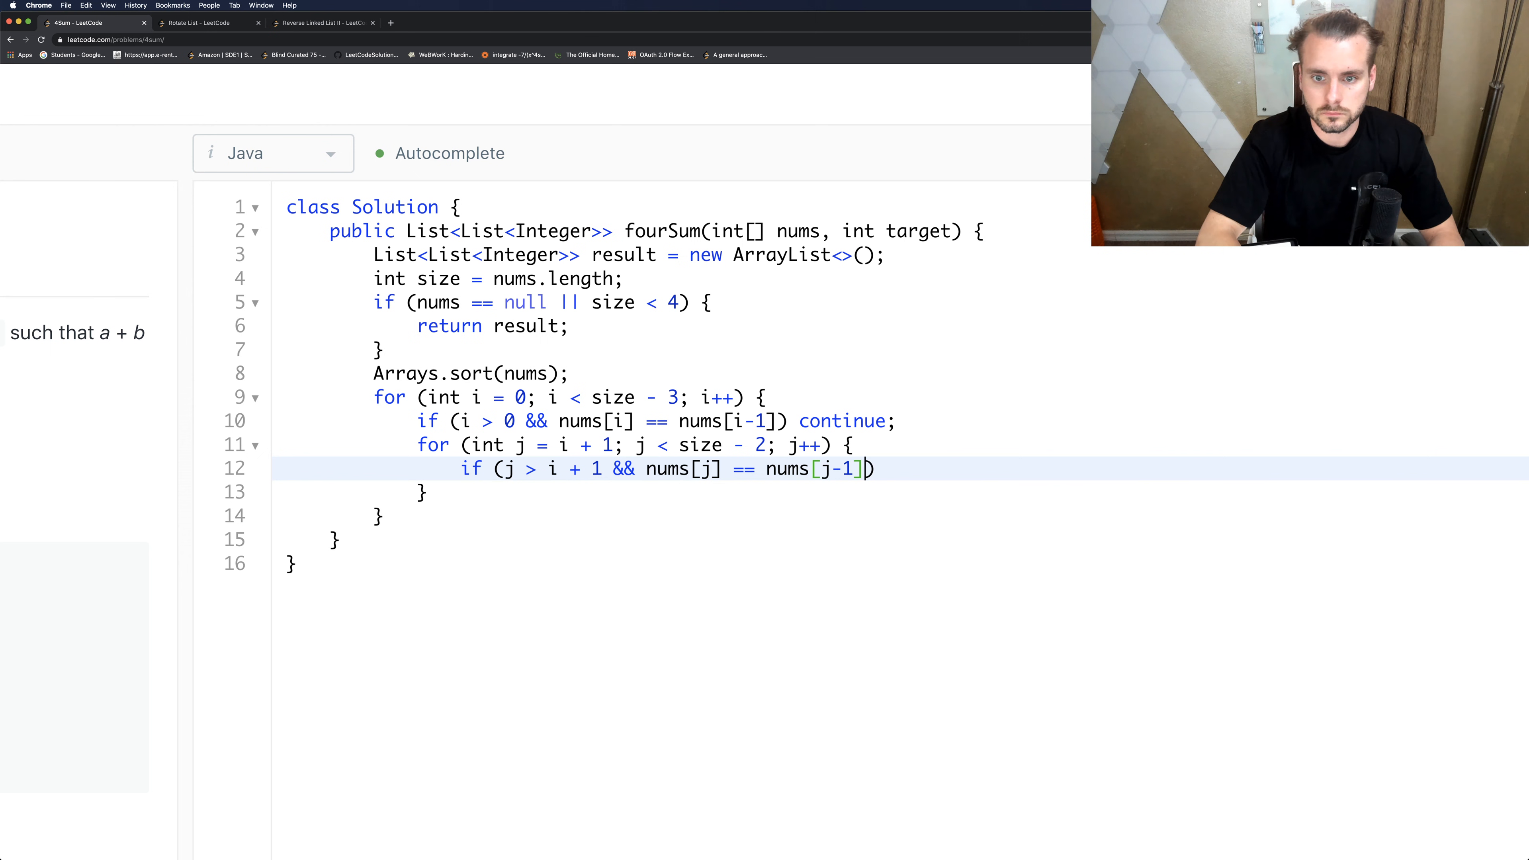
pyautogui.write(') continue')
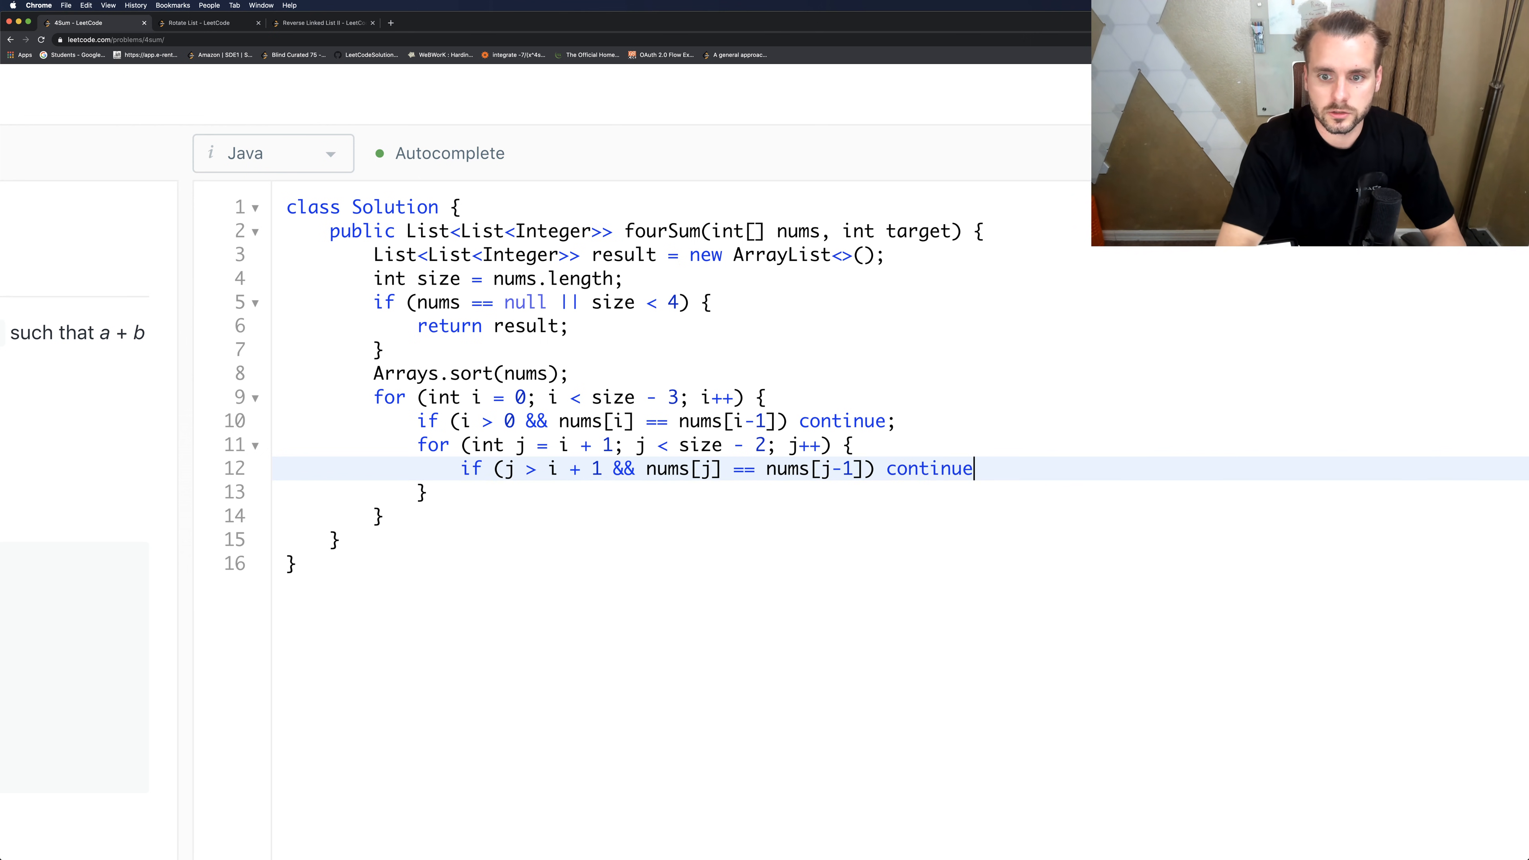
pyautogui.write(';')
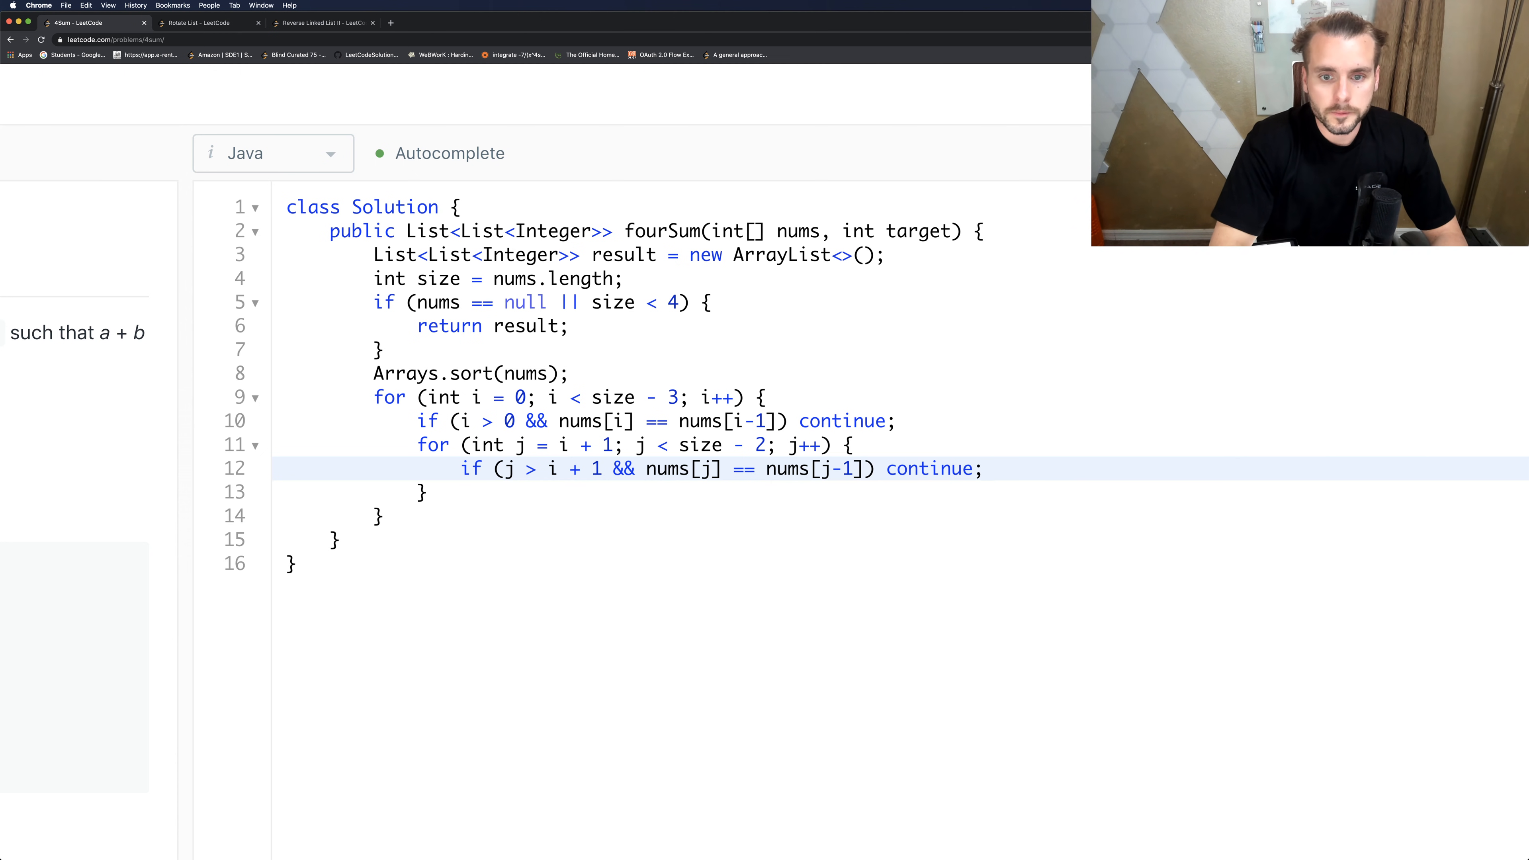
pyautogui.write('in')
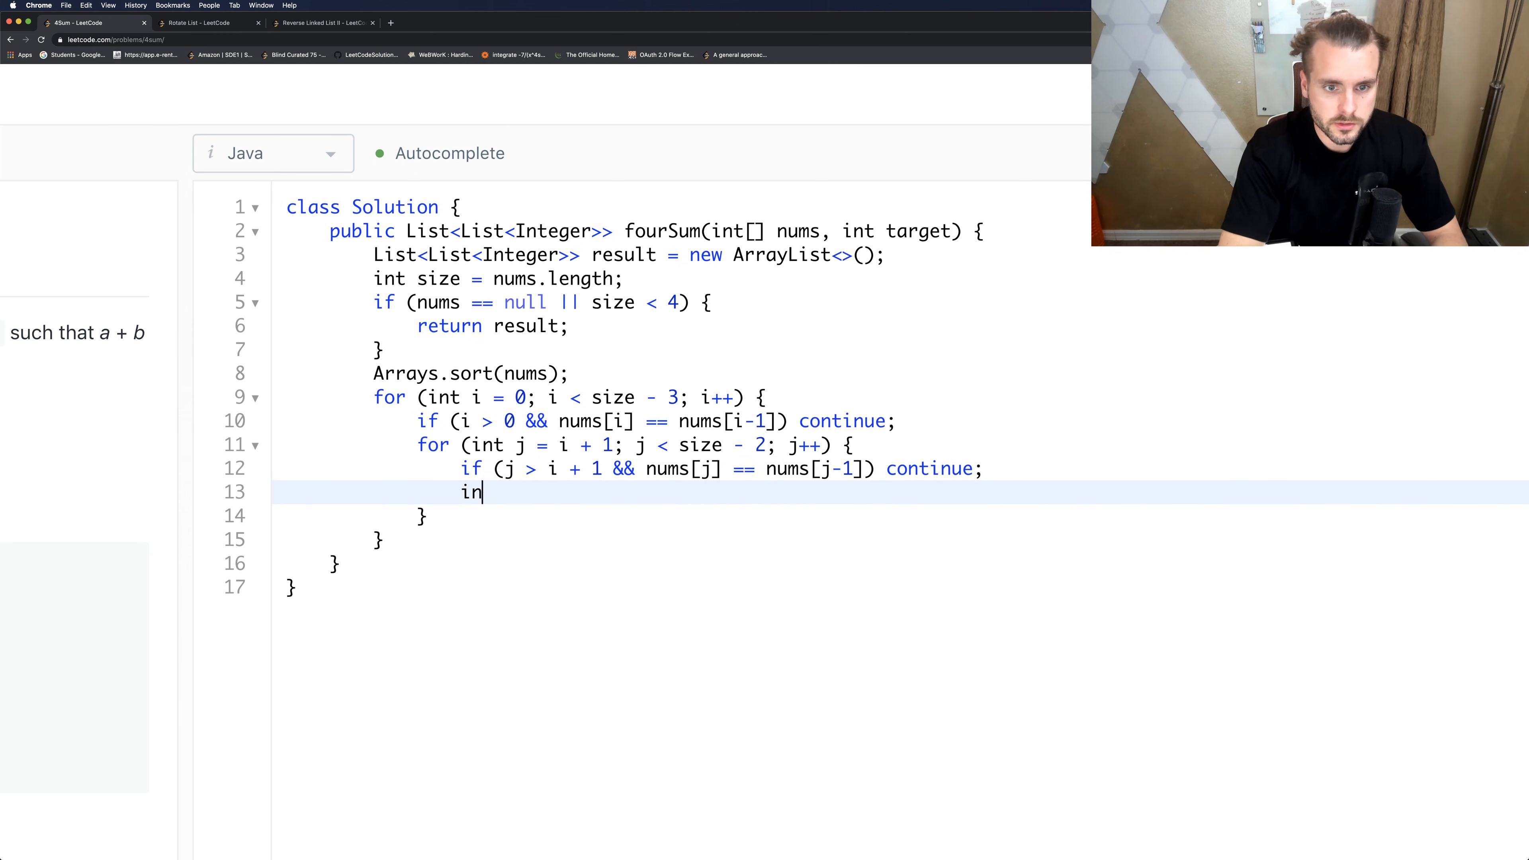
# Initialise left = j + 1 and right = size - 1 inside the j loop.
pyautogui.write('t lef')
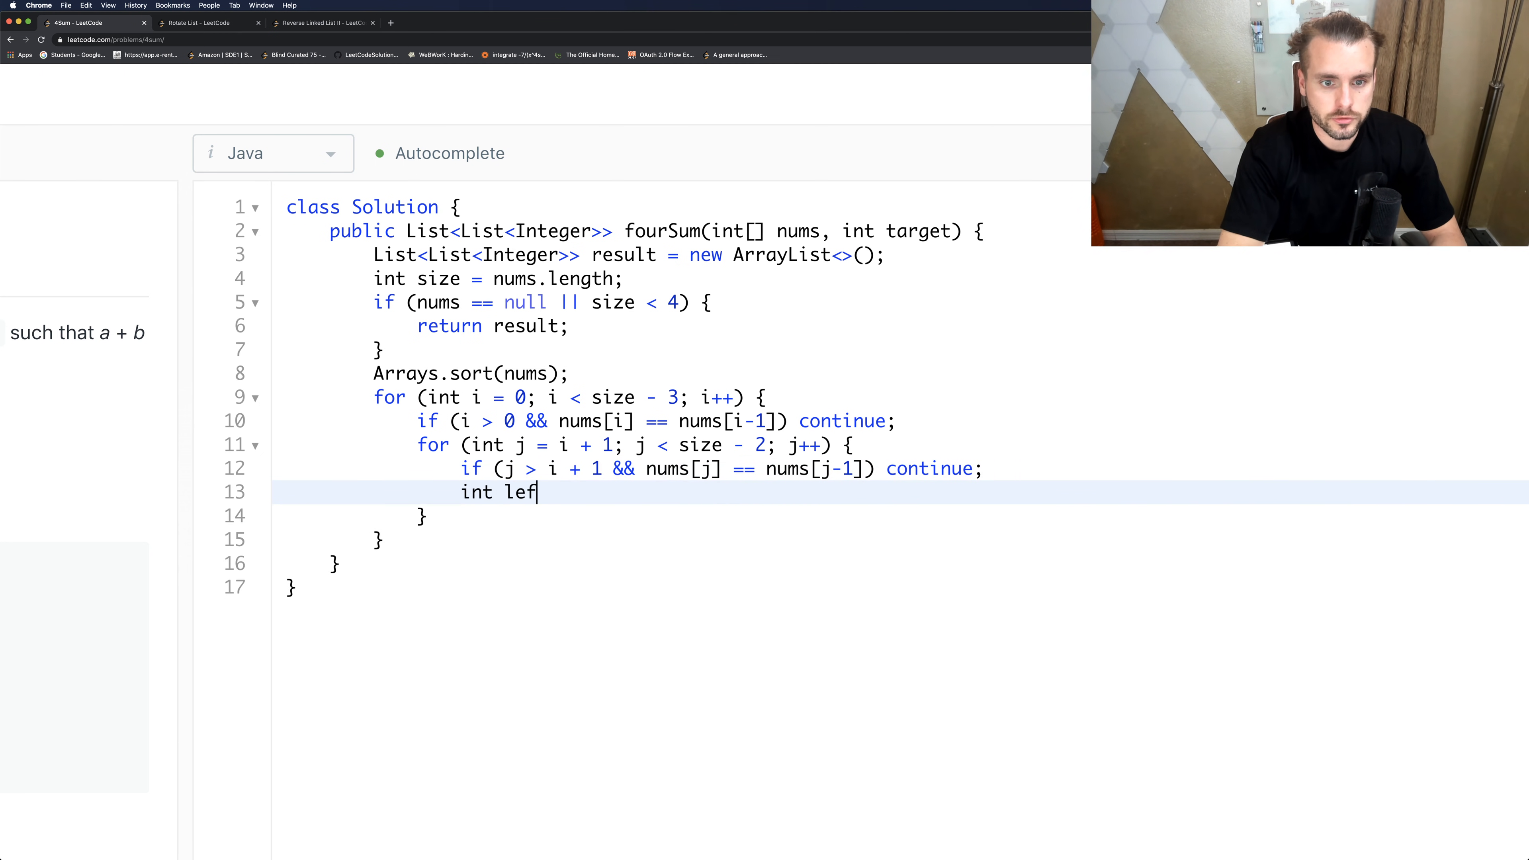
pyautogui.write('t =')
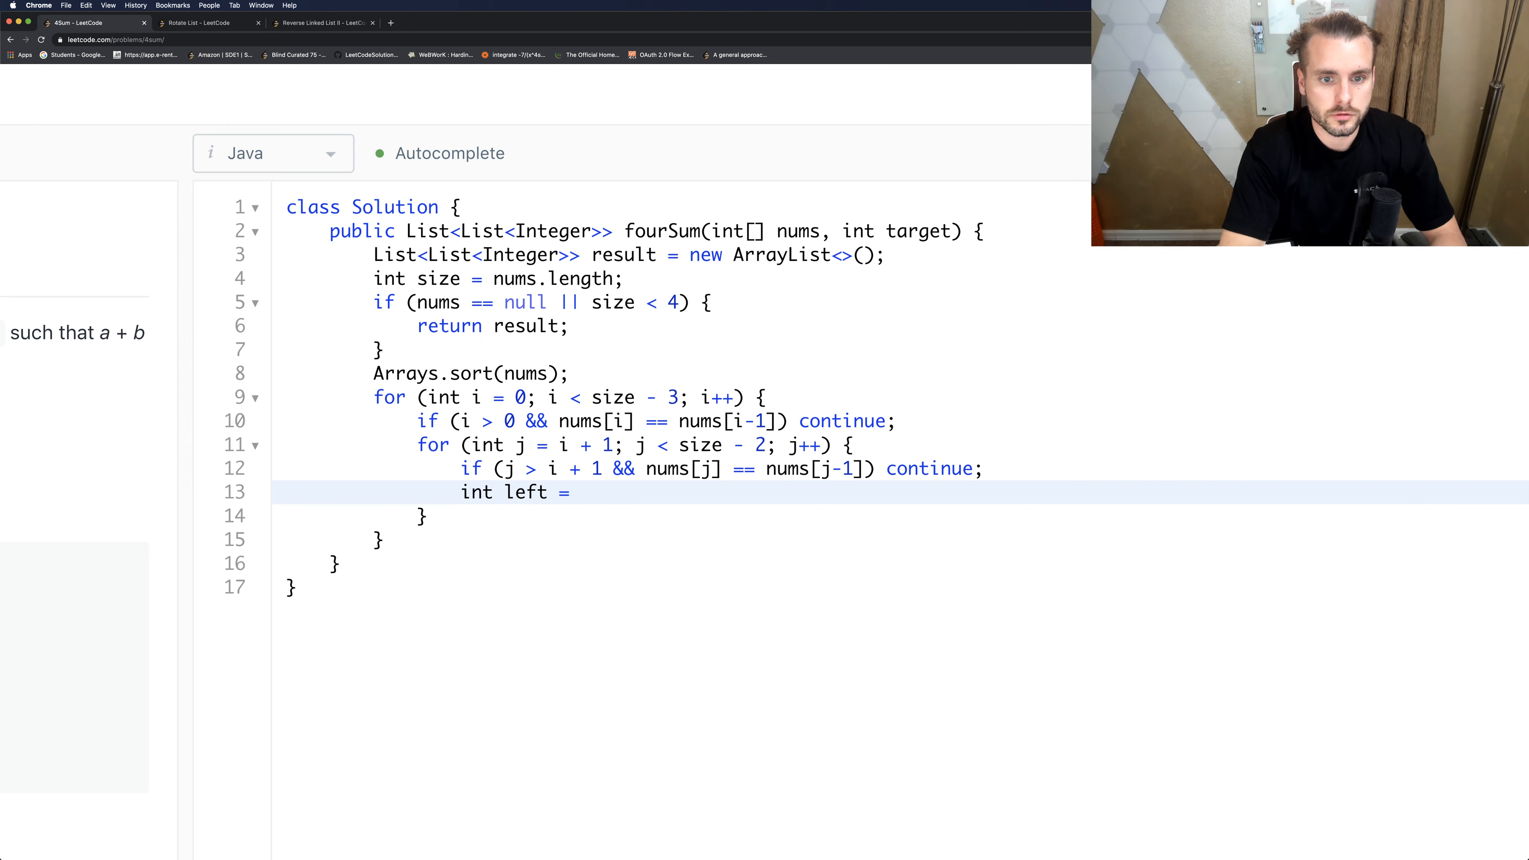
pyautogui.write('j + 1;')
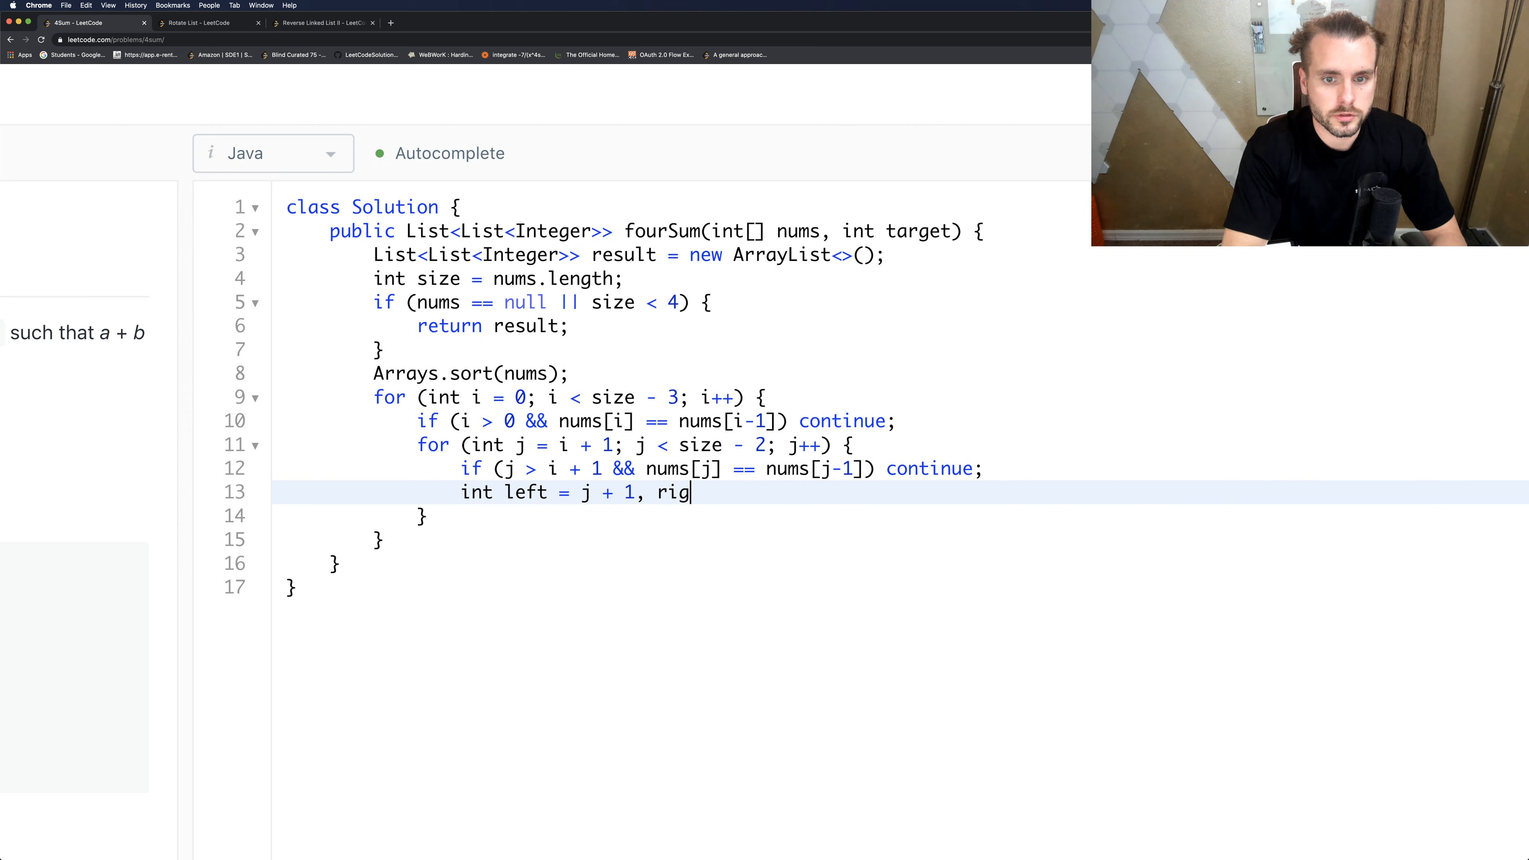
pyautogui.write('ht')
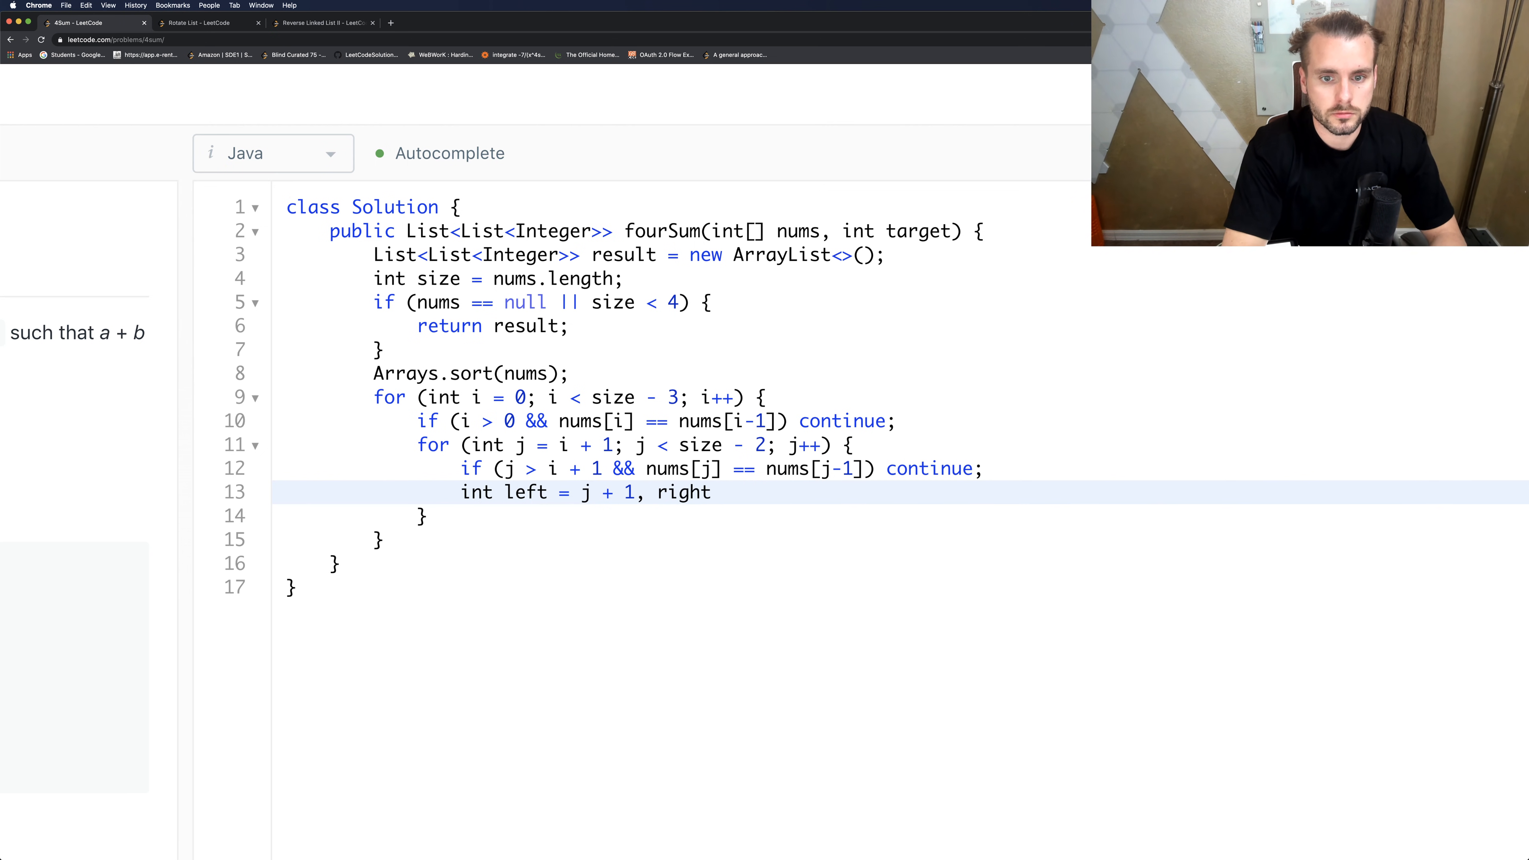
pyautogui.write('= size')
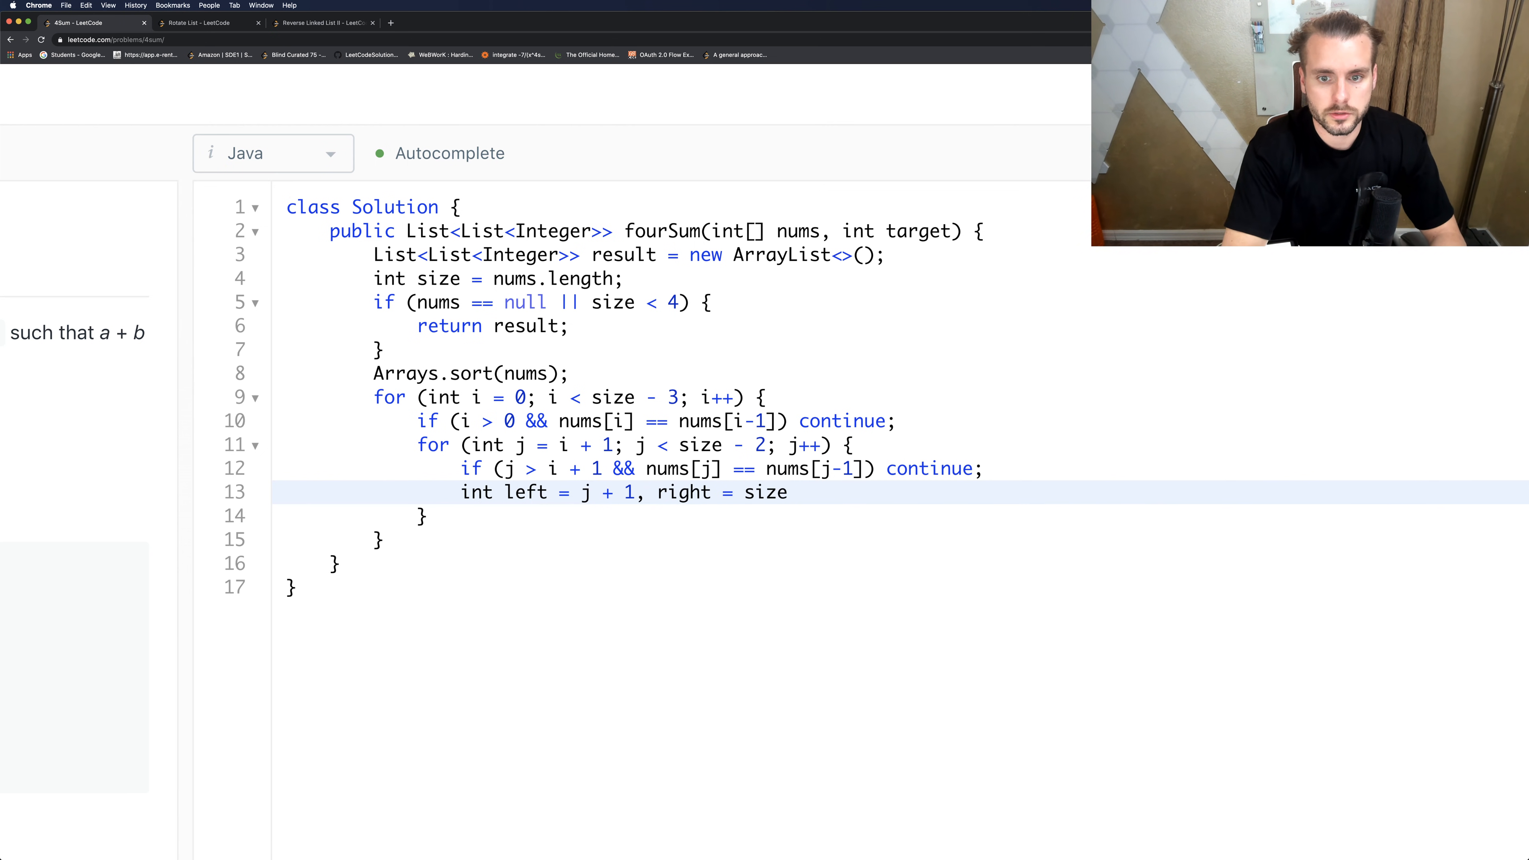
pyautogui.write('- 1;')
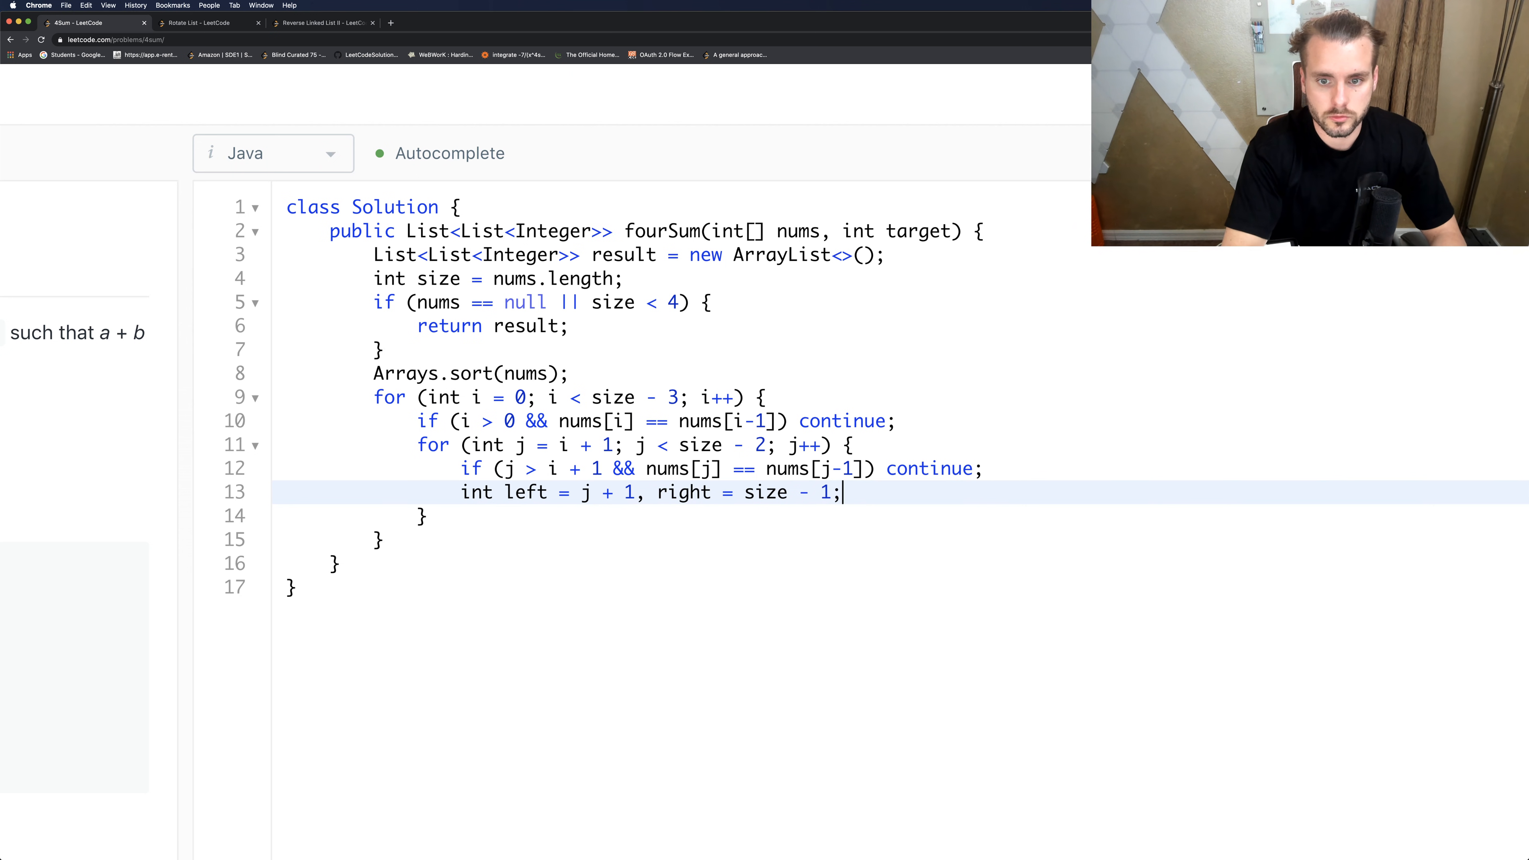
pyautogui.press('Enter')
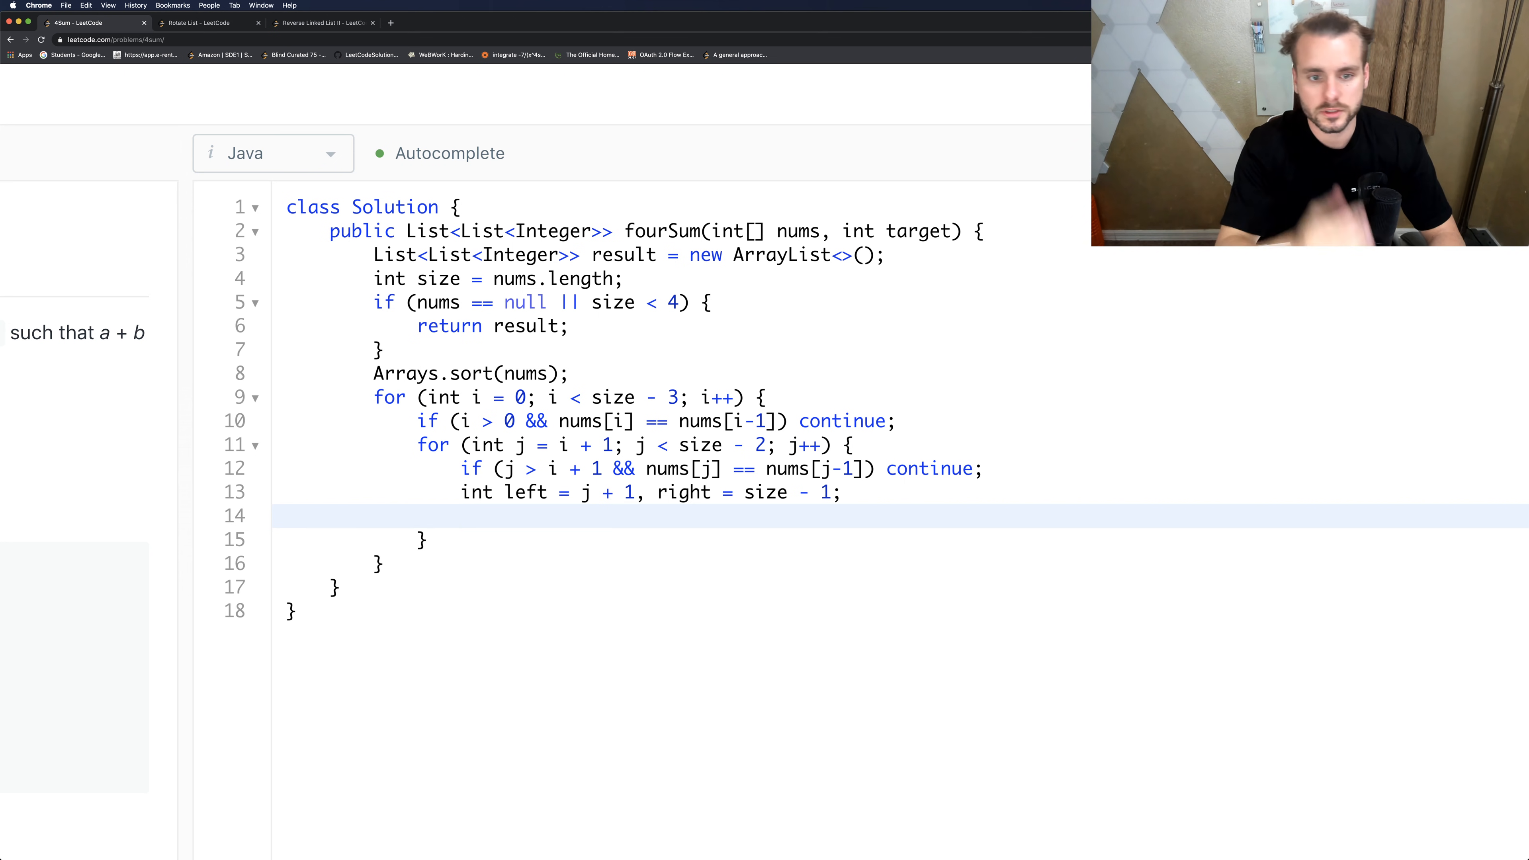
# Erase a premature sum line and begin the while loop header instead.
pyautogui.write('int sum')
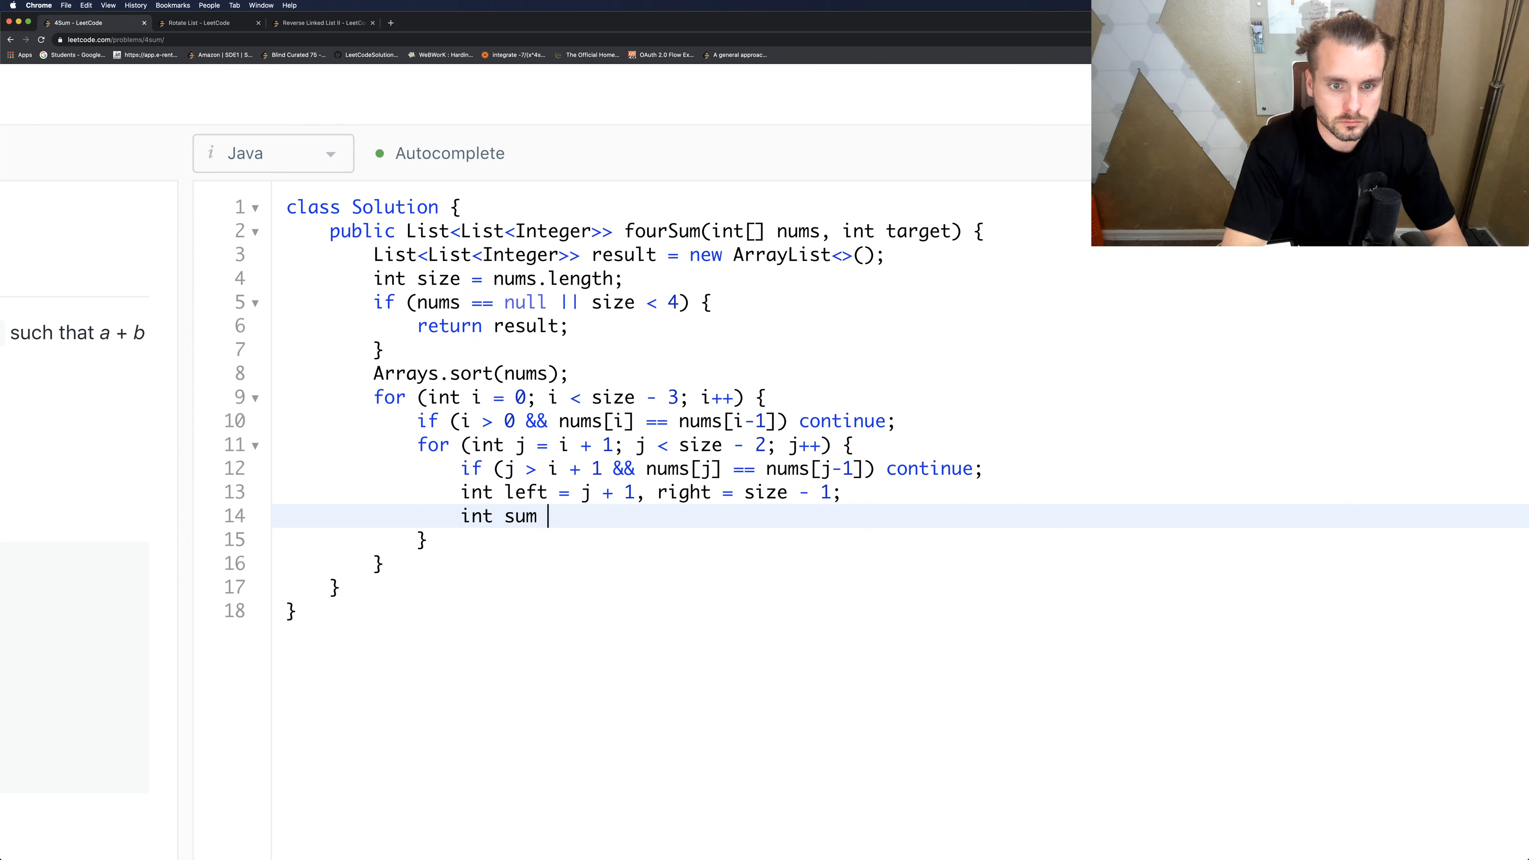
pyautogui.write('= nums[i]')
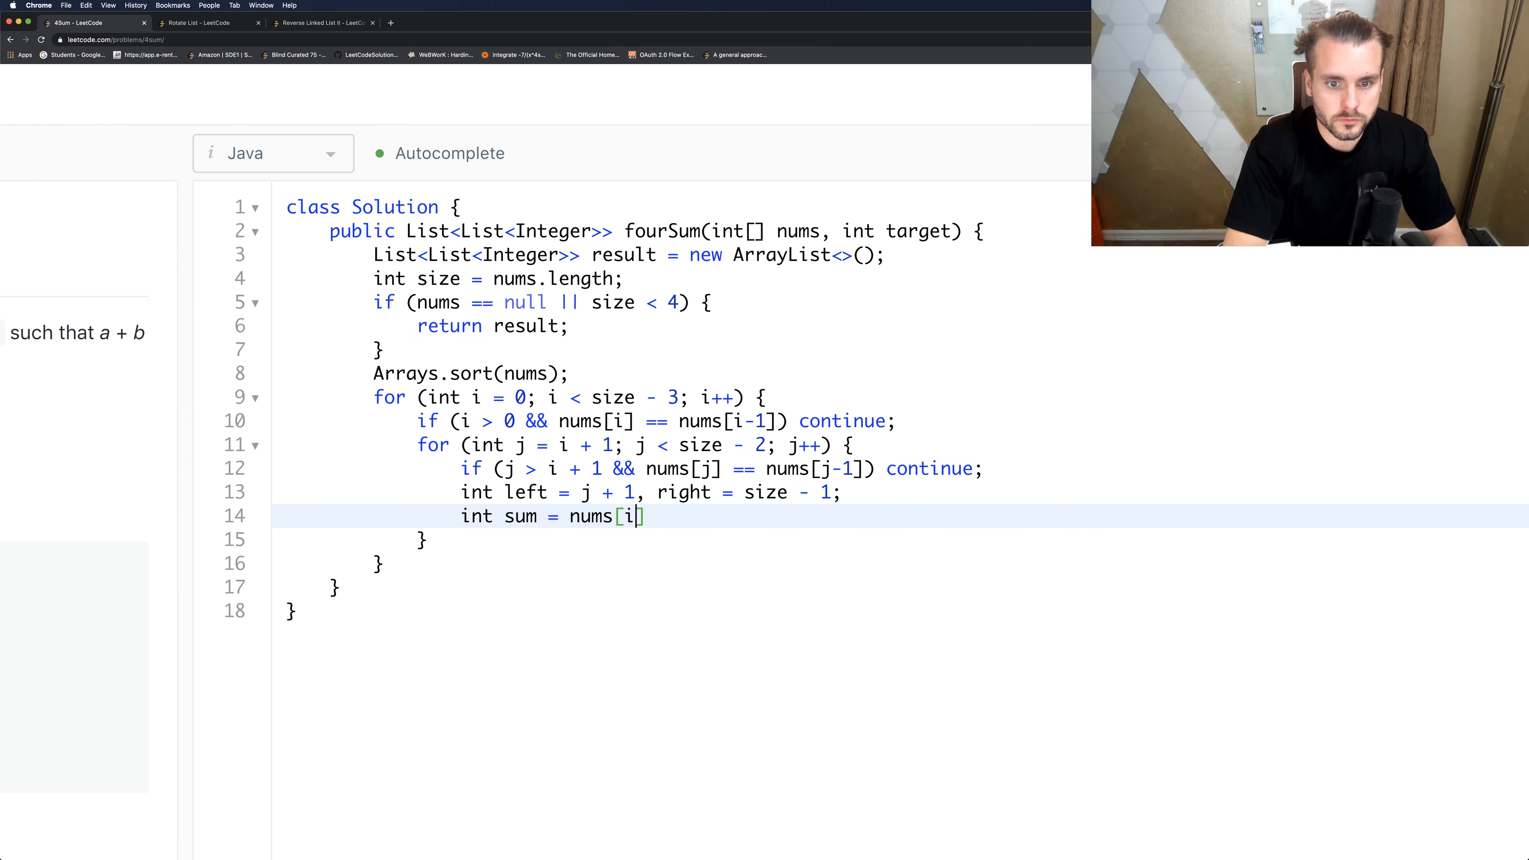
pyautogui.write('+ nums')
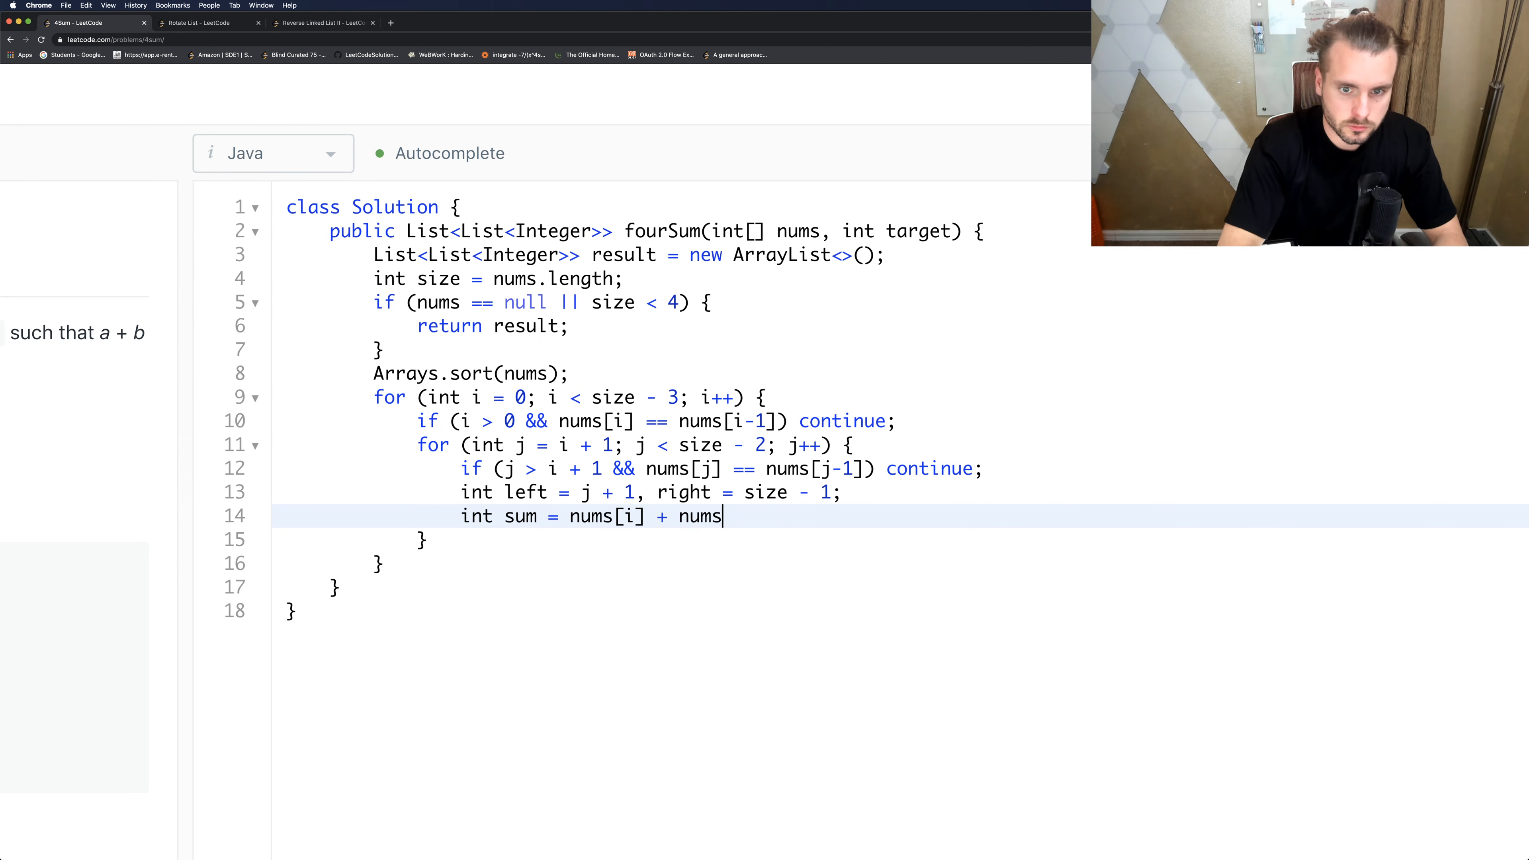
pyautogui.write('[j]')
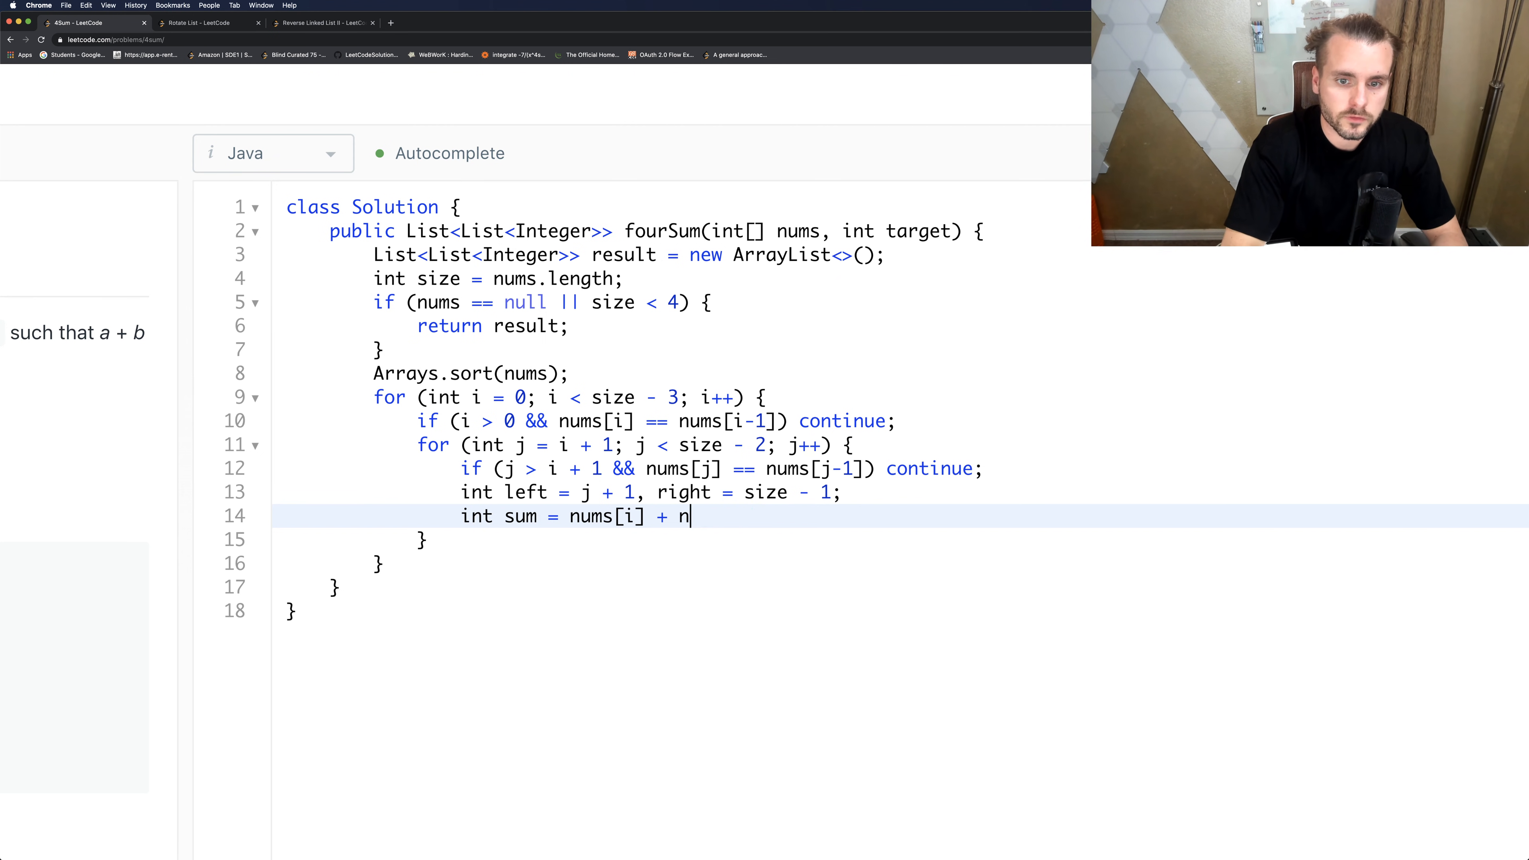
pyautogui.press('Backspace')
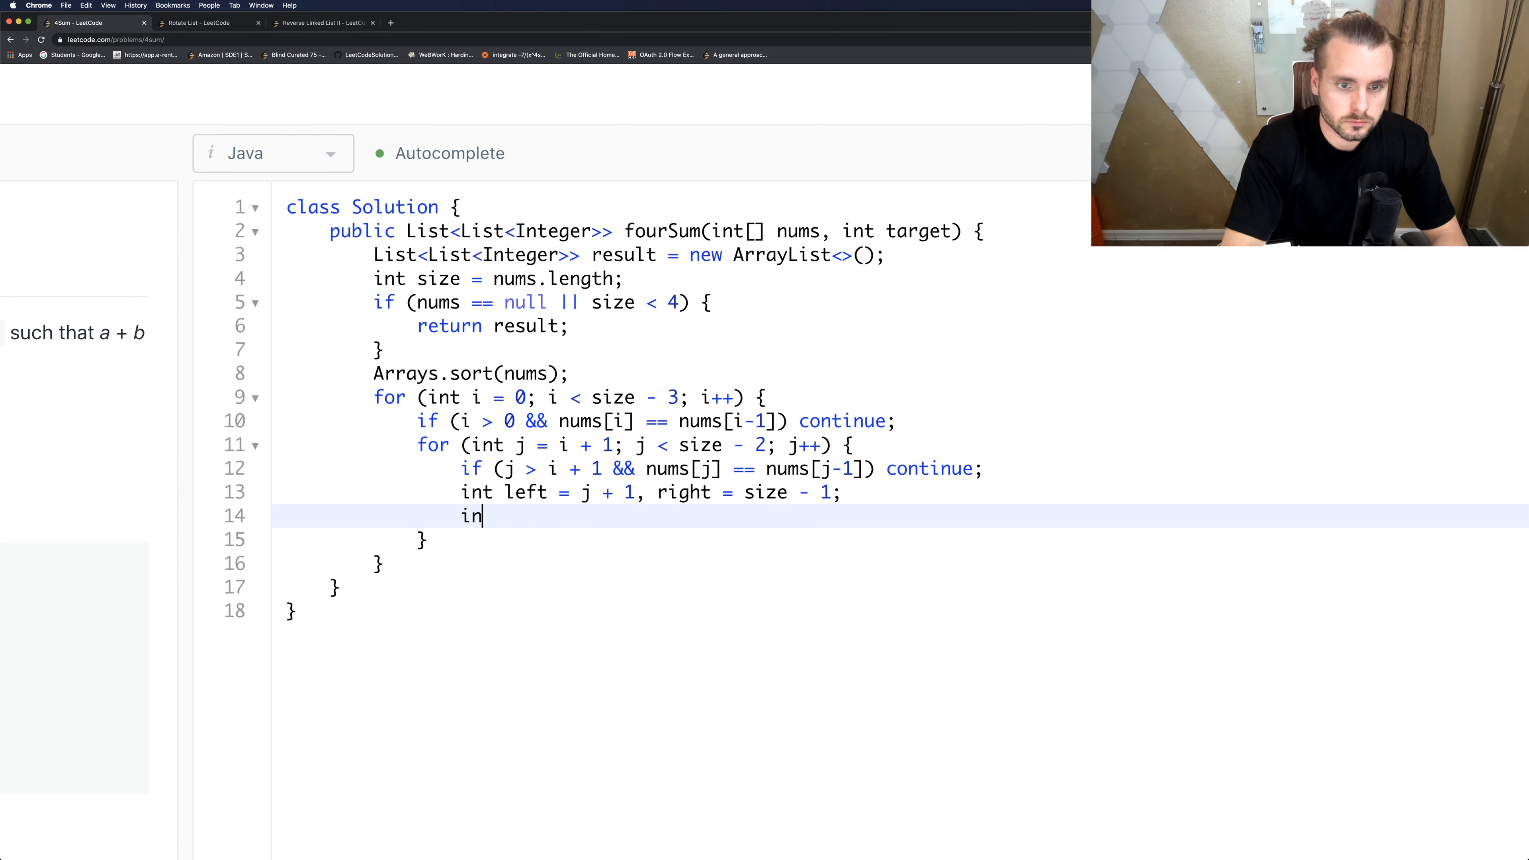
pyautogui.write('while (')
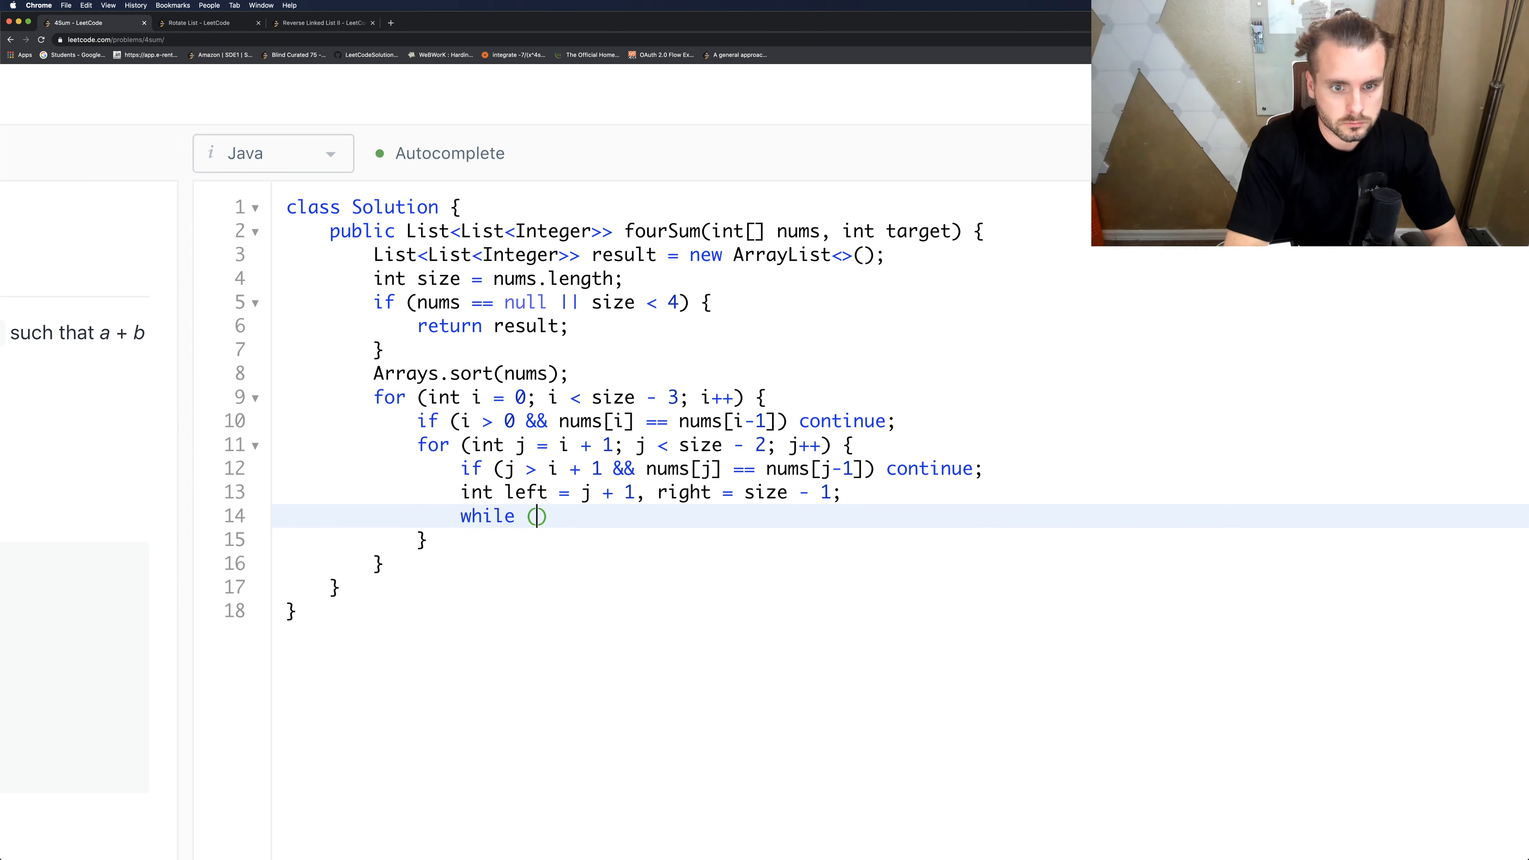
# Complete the loop condition left < right and open its body.
pyautogui.write('left < right')
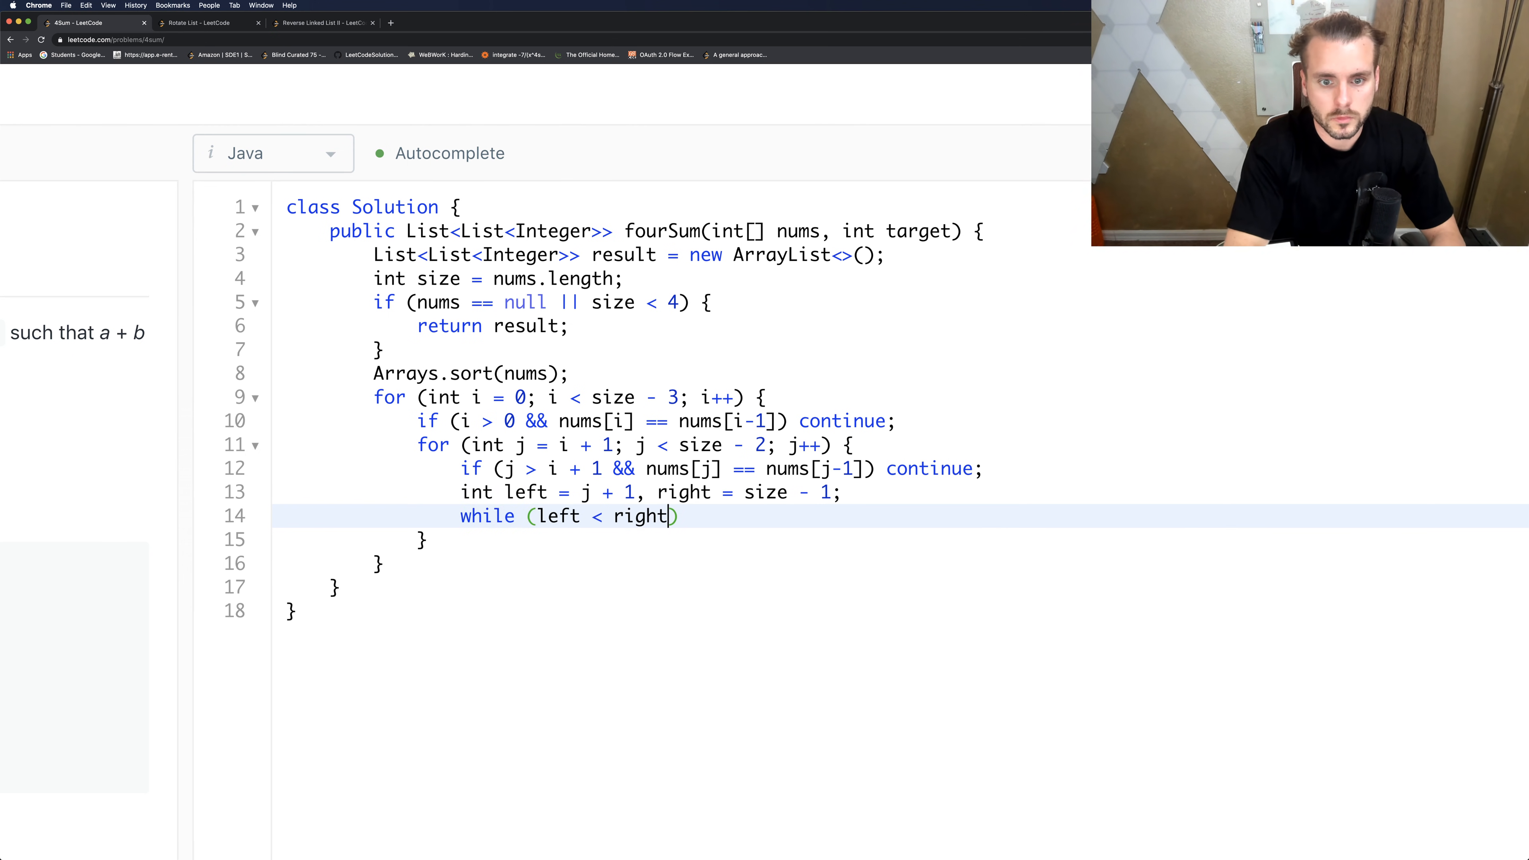
pyautogui.write('{')
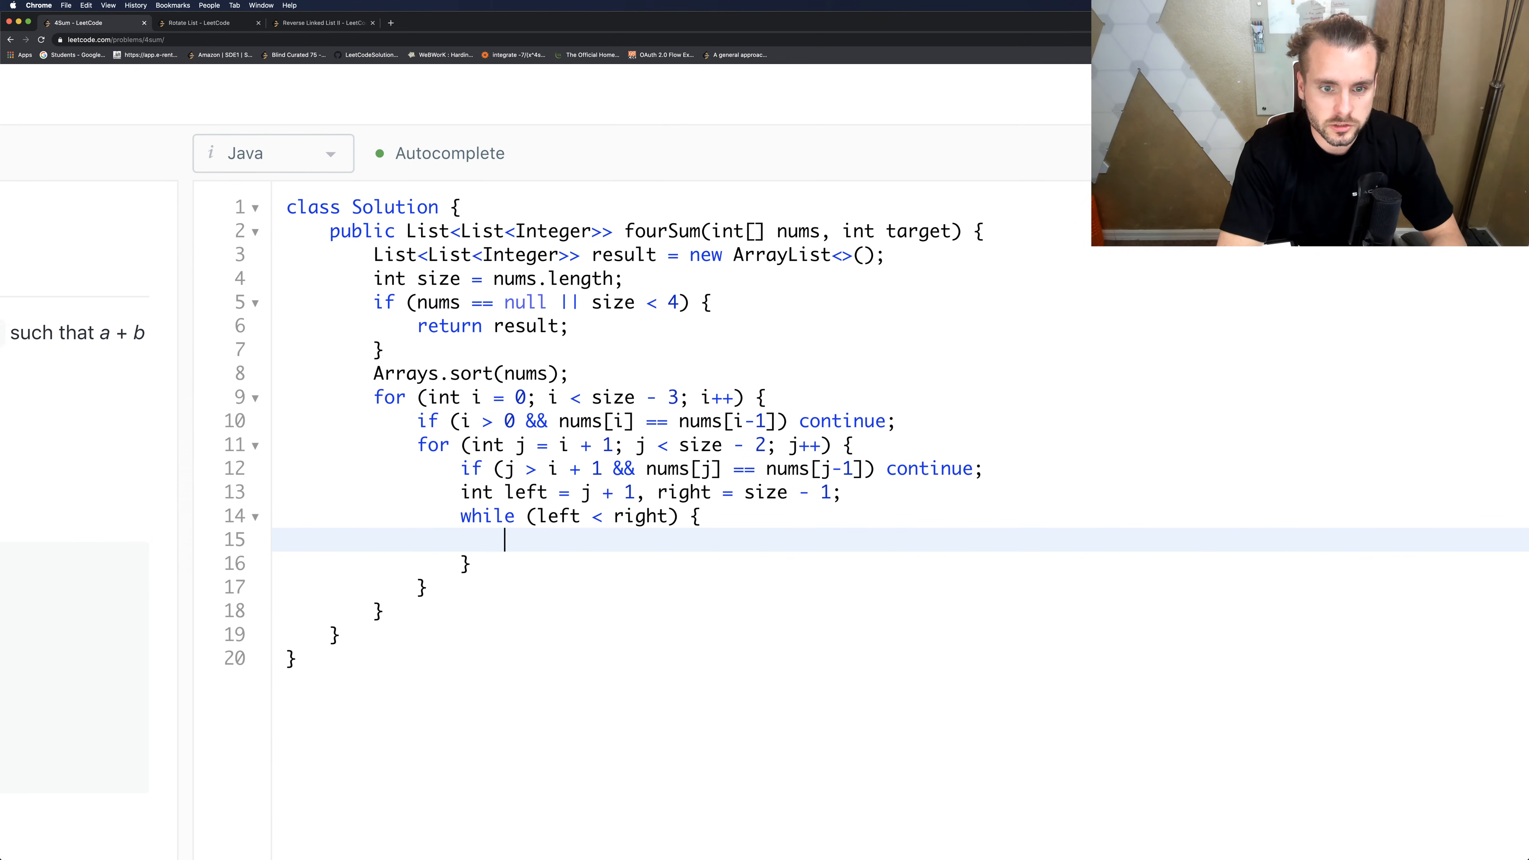
pyautogui.write('i')
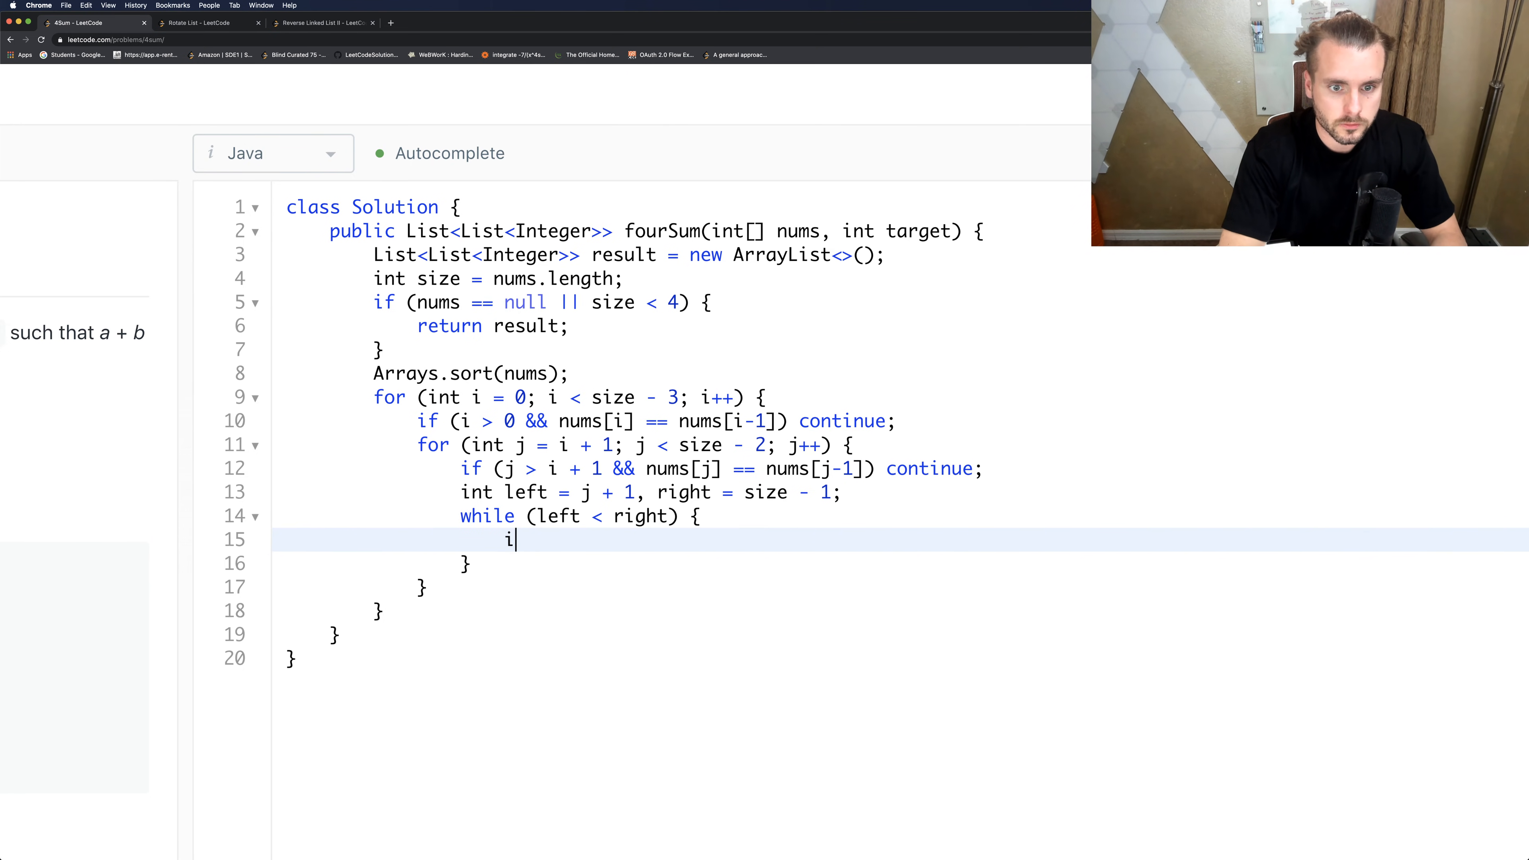
pyautogui.press('Backspace')
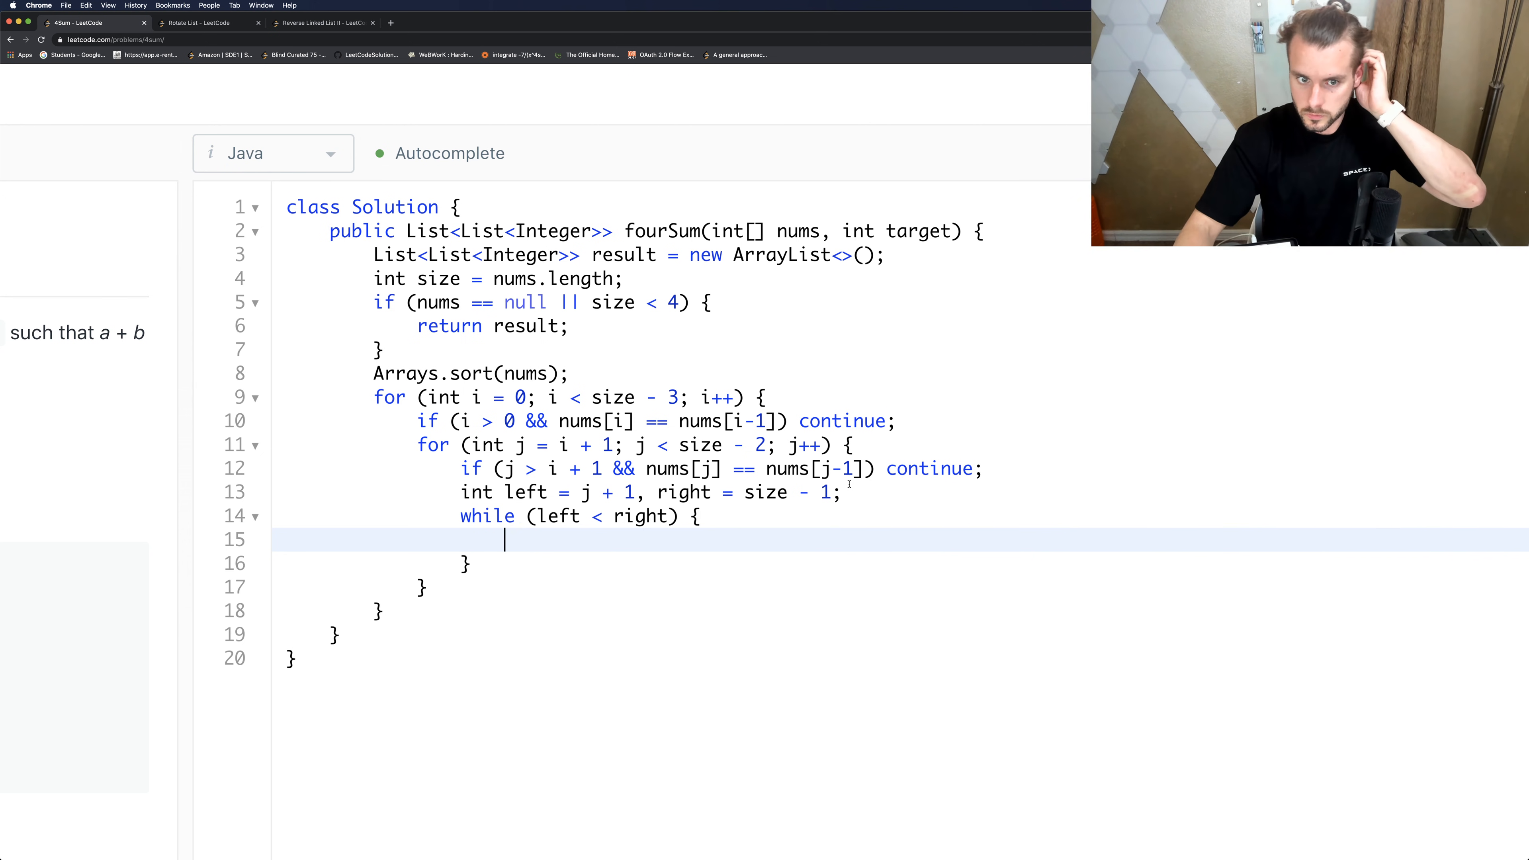
# Compute sum = nums[i] + nums[j] + nums[left] + nums[right].
pyautogui.write('int s')
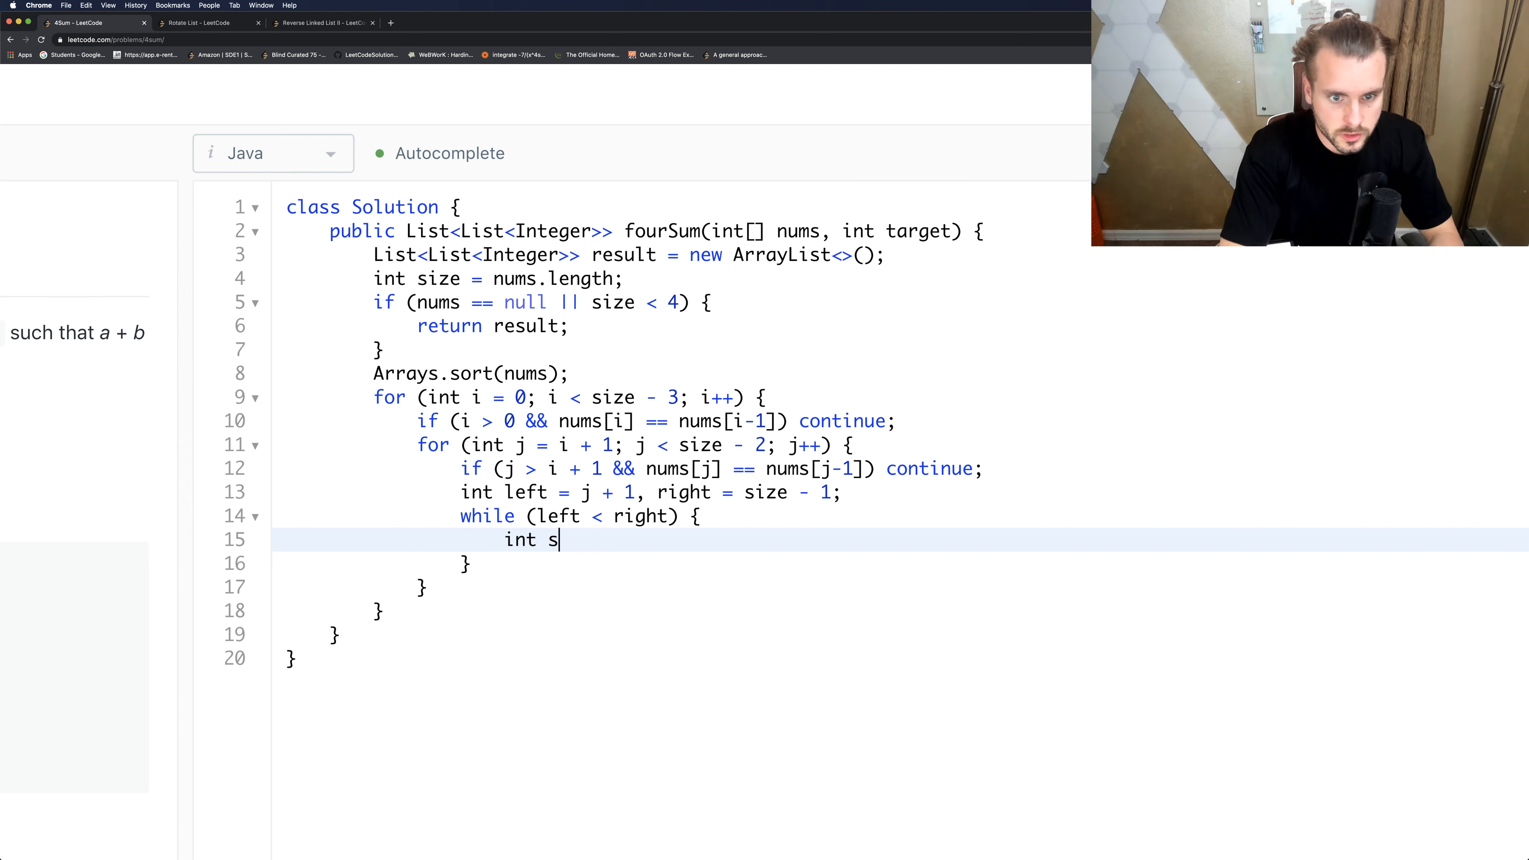
pyautogui.write('um =')
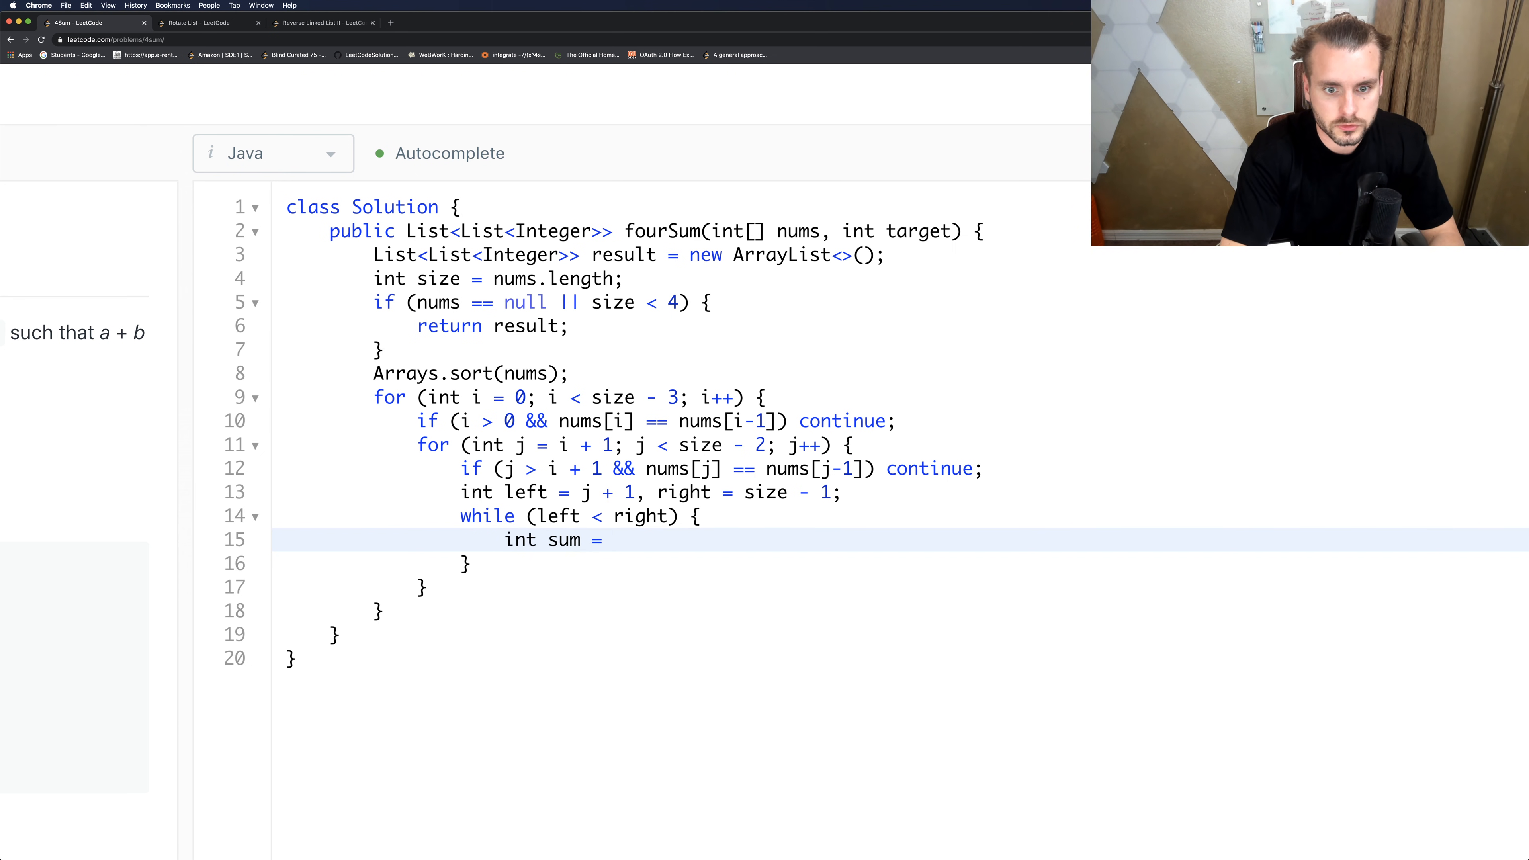
pyautogui.write('nums[i] + nums')
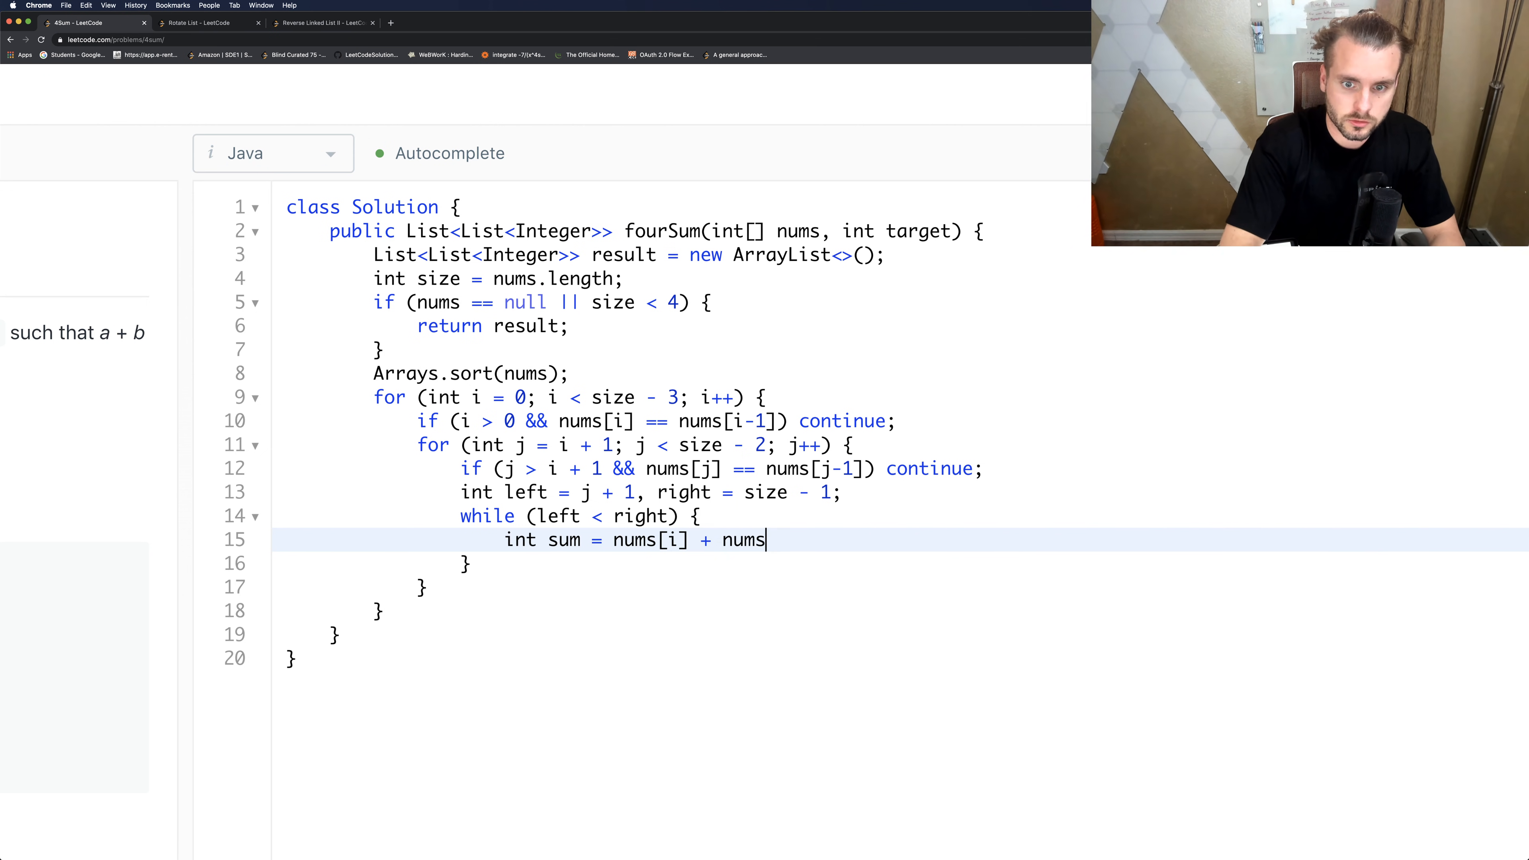
pyautogui.write('[jk')
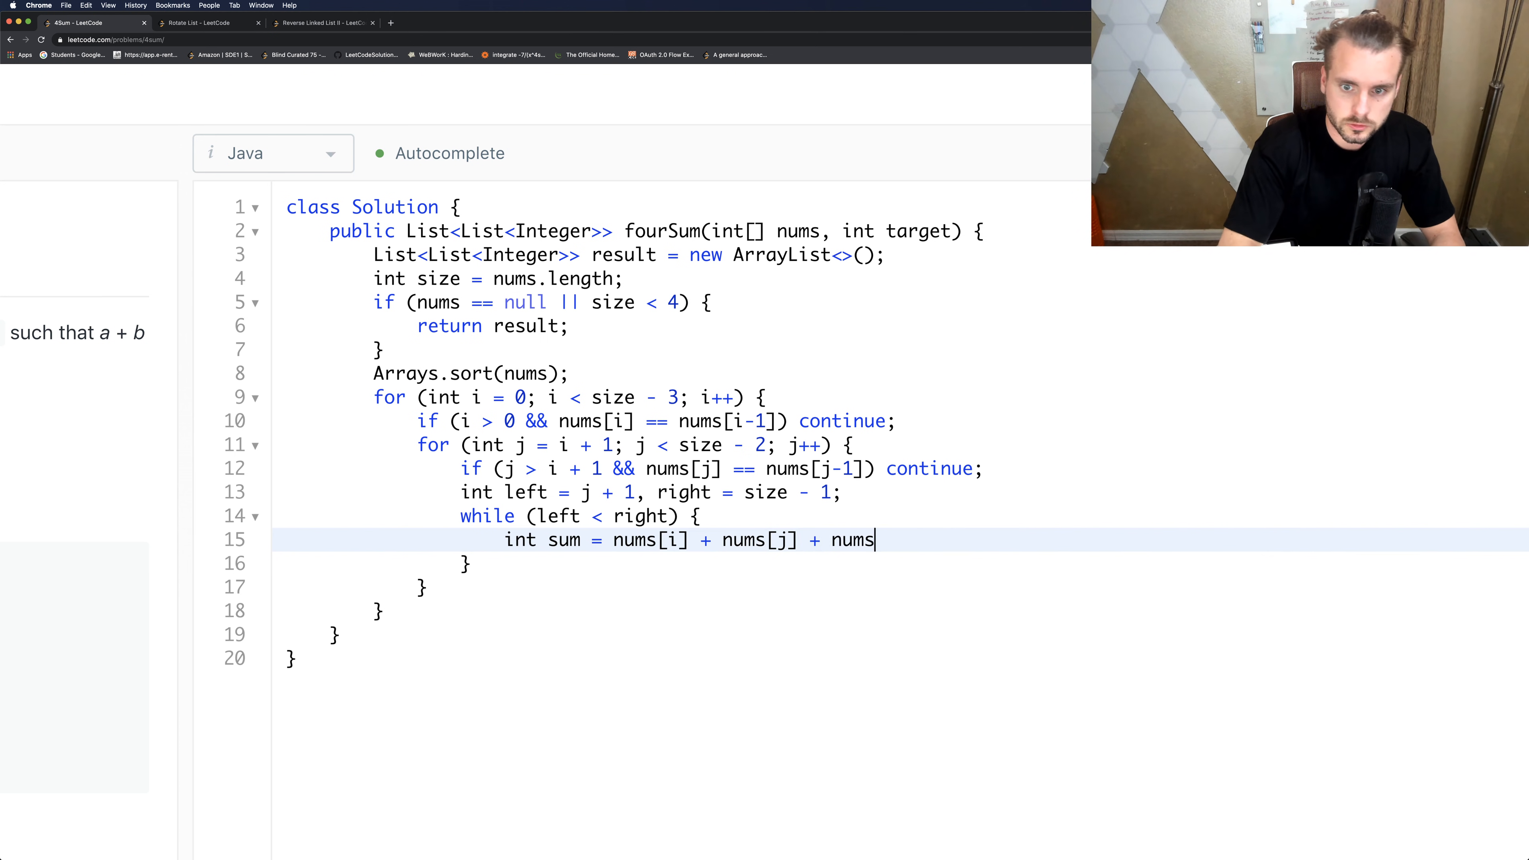
pyautogui.write('[left]')
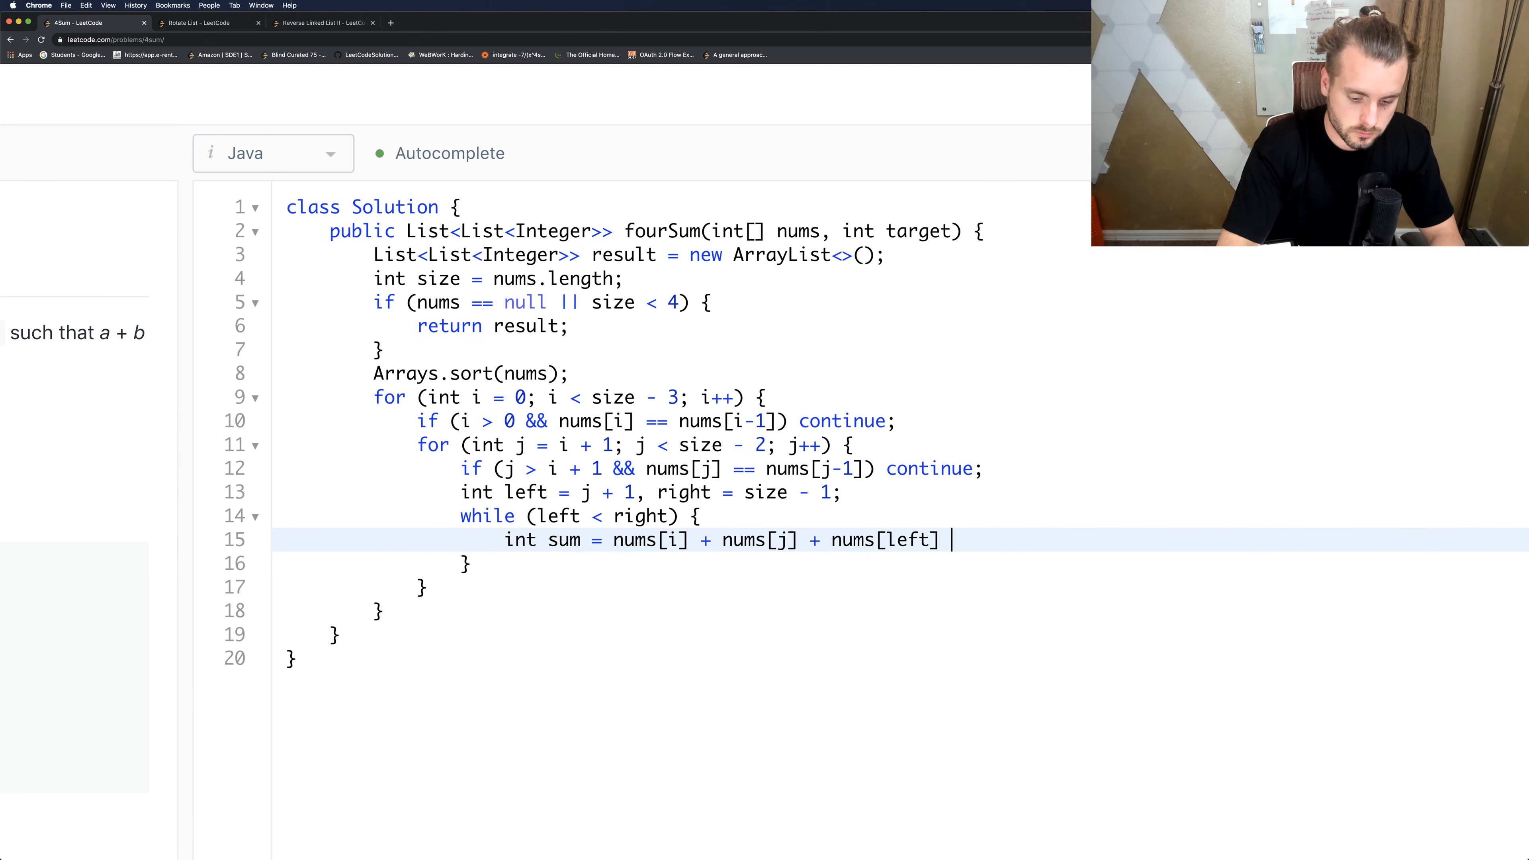
pyautogui.write('+ nums[right];')
pyautogui.write('if')
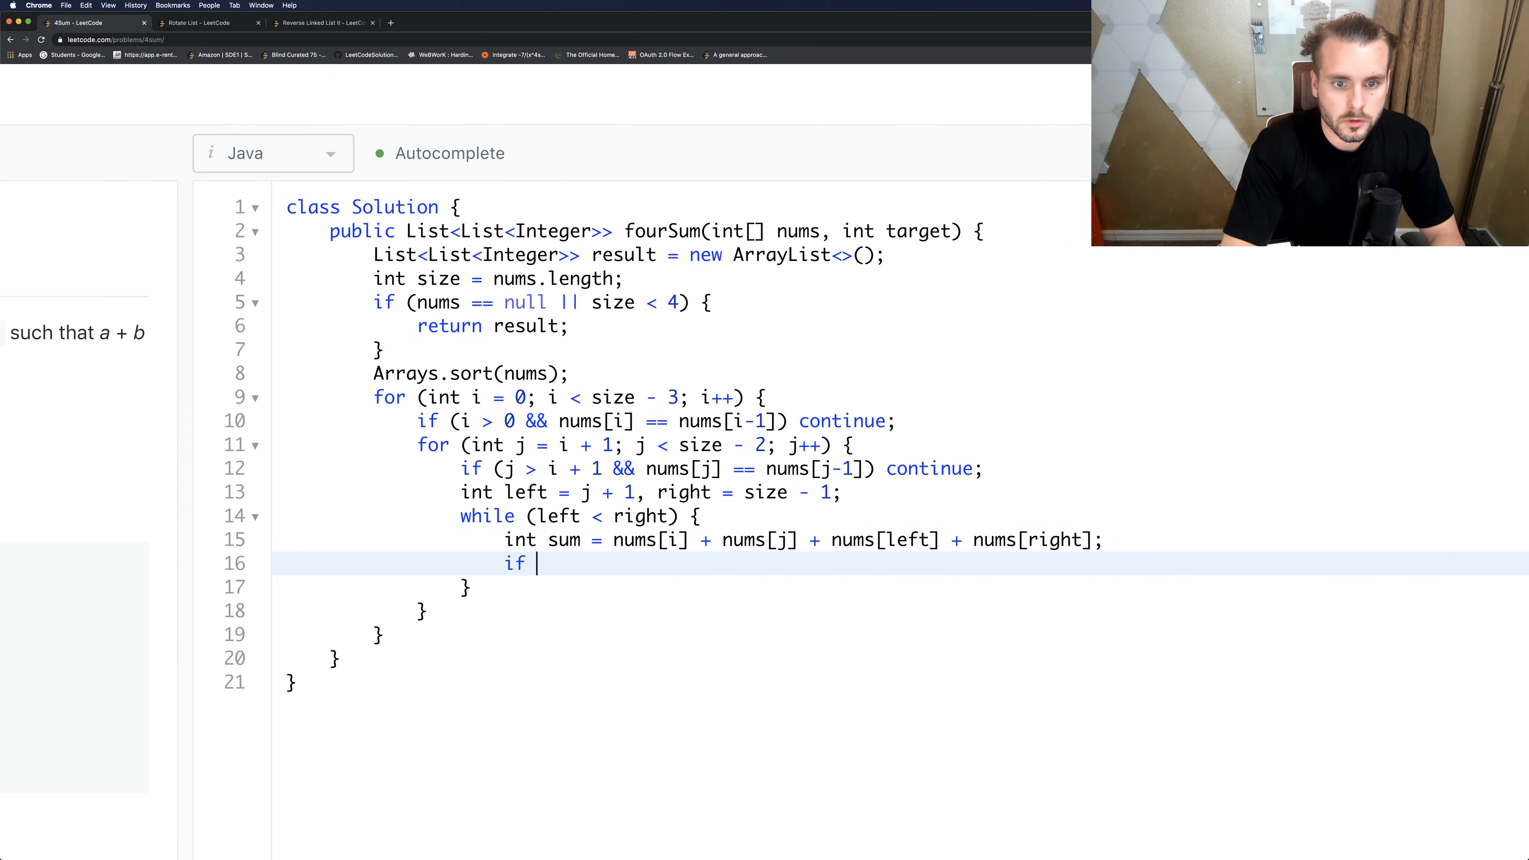
# Branch on sum versus target: advance left when smaller, decrement right when larger.
pyautogui.write('(sum == t')
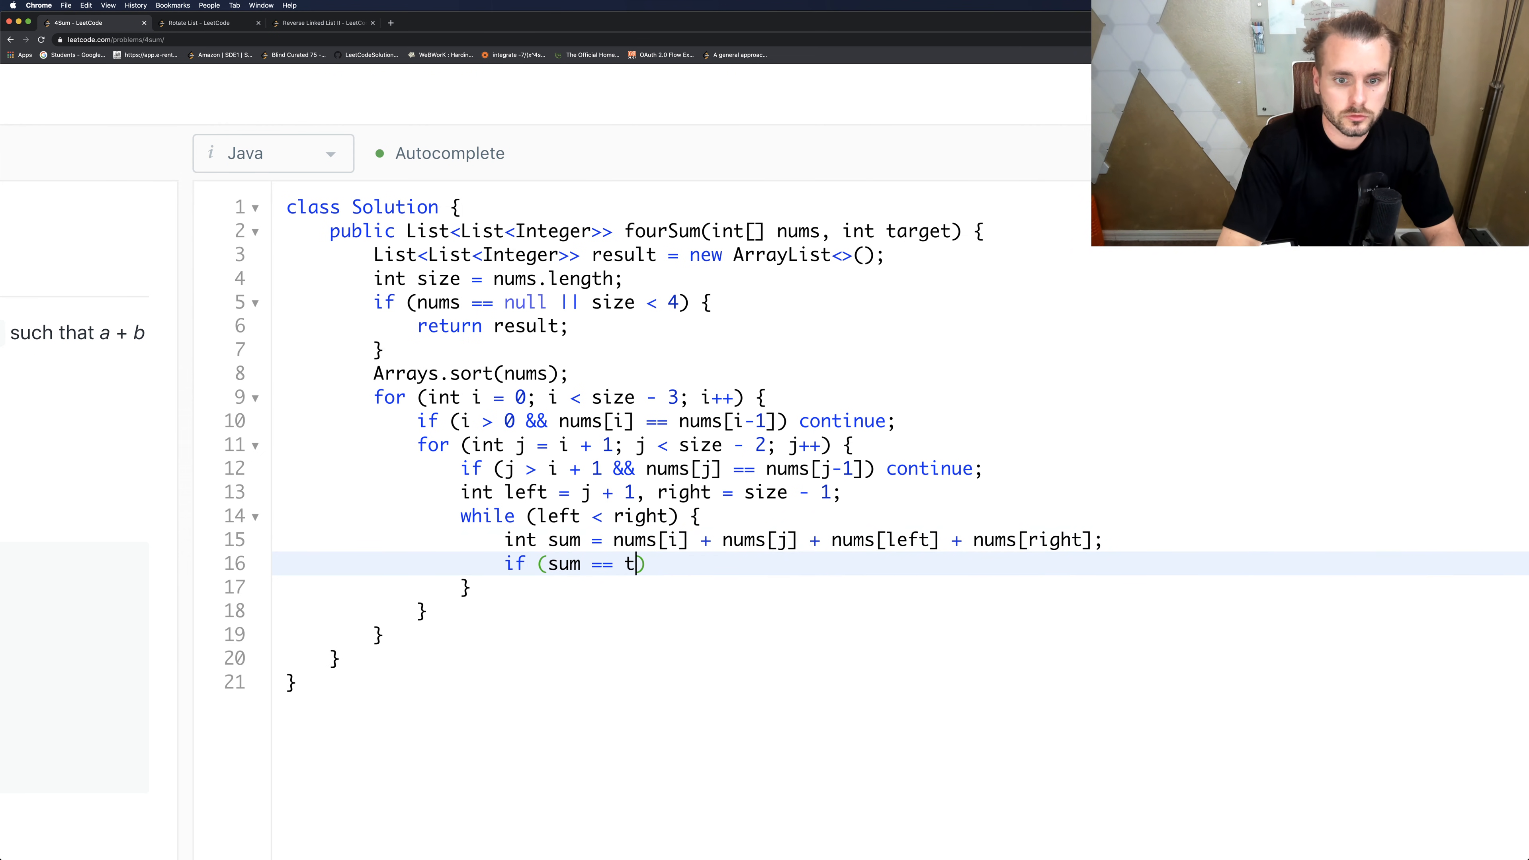
pyautogui.write('arget)')
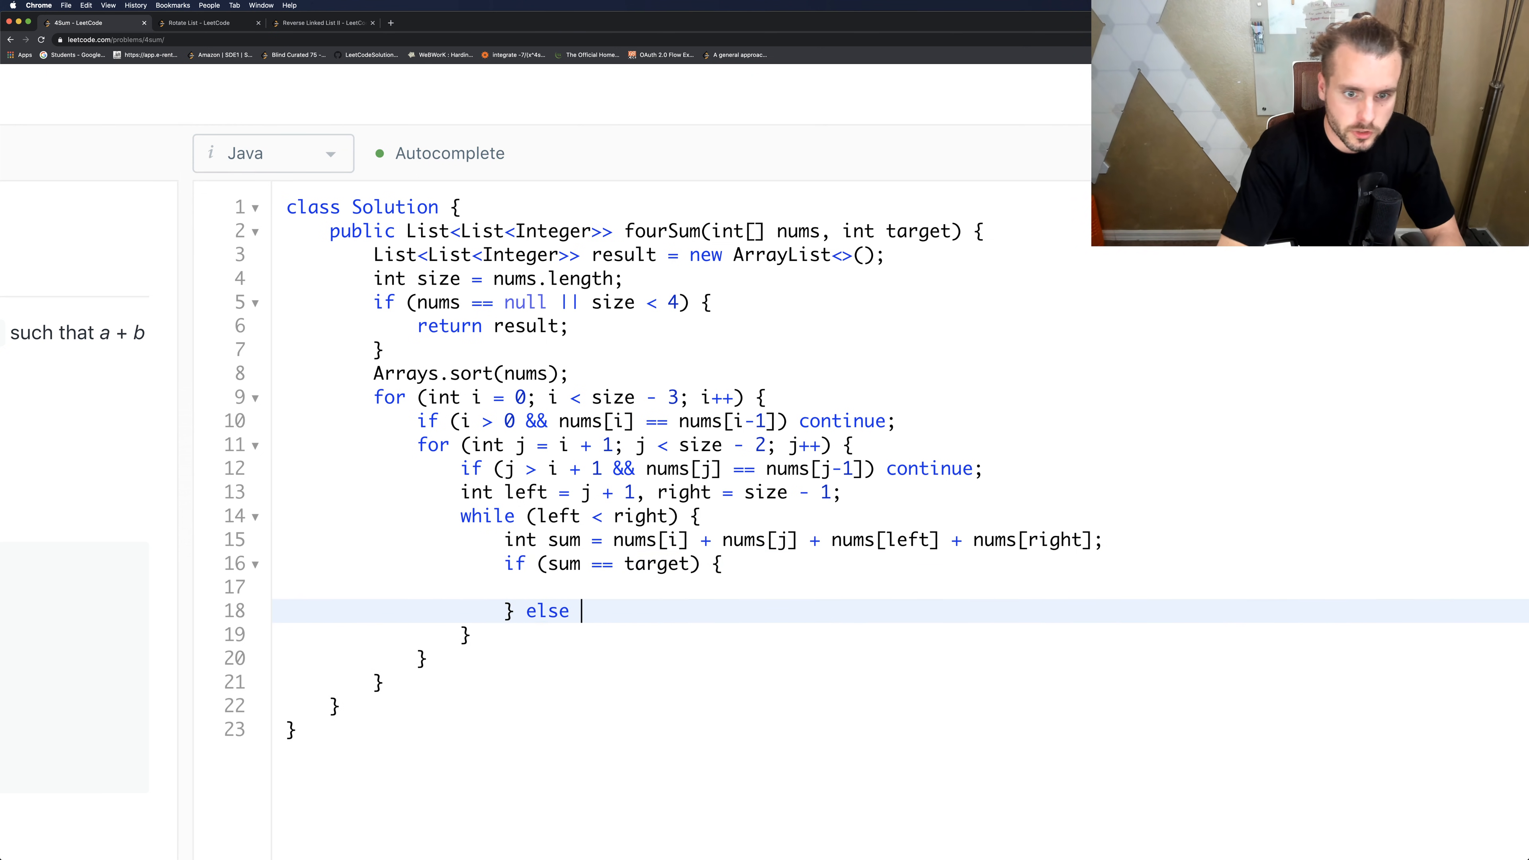
pyautogui.write('if (')
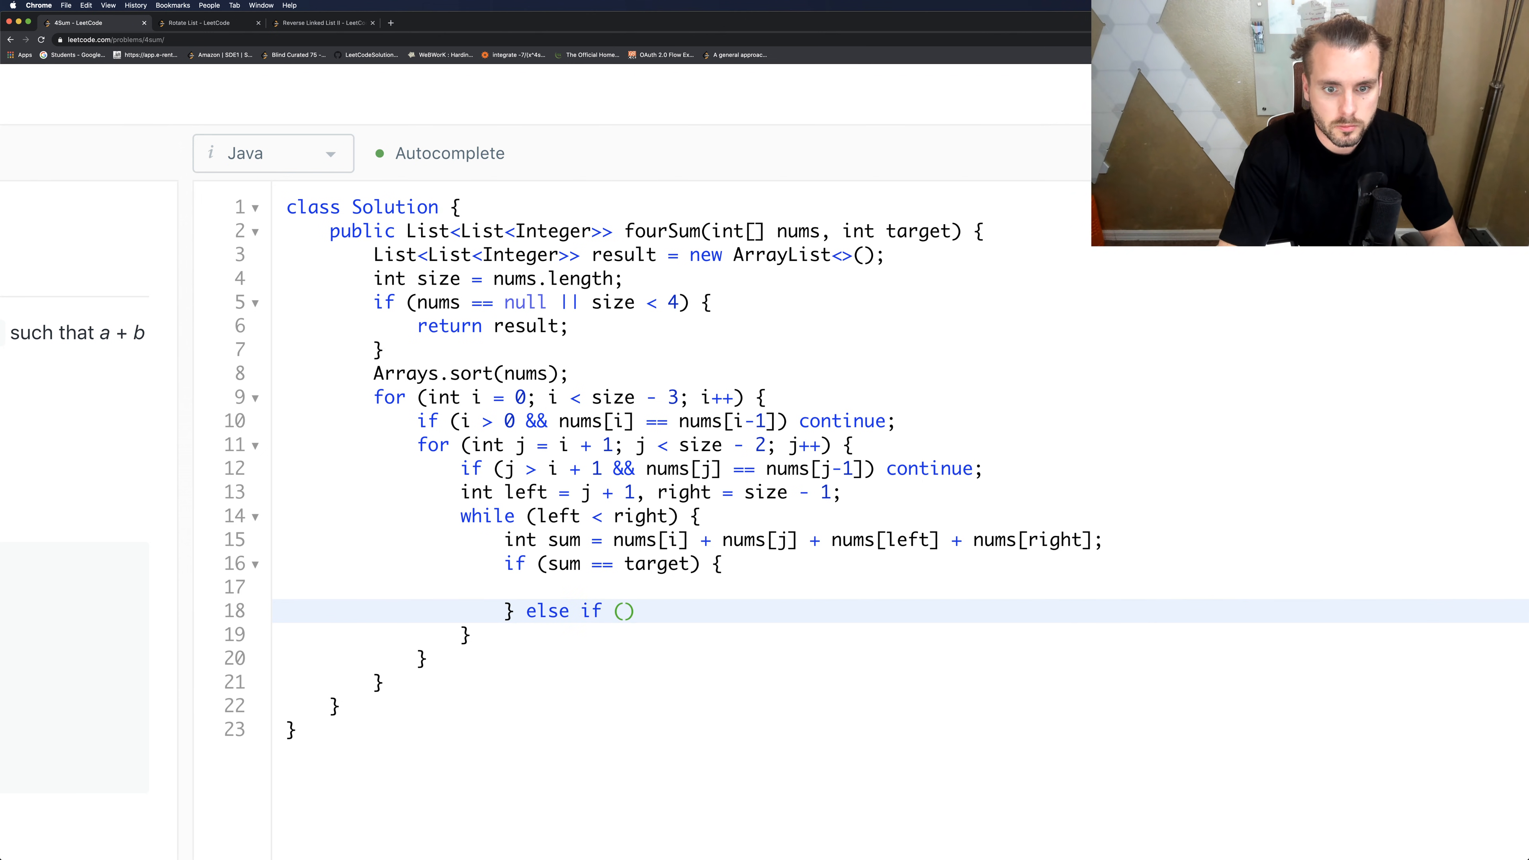
pyautogui.write('sum >')
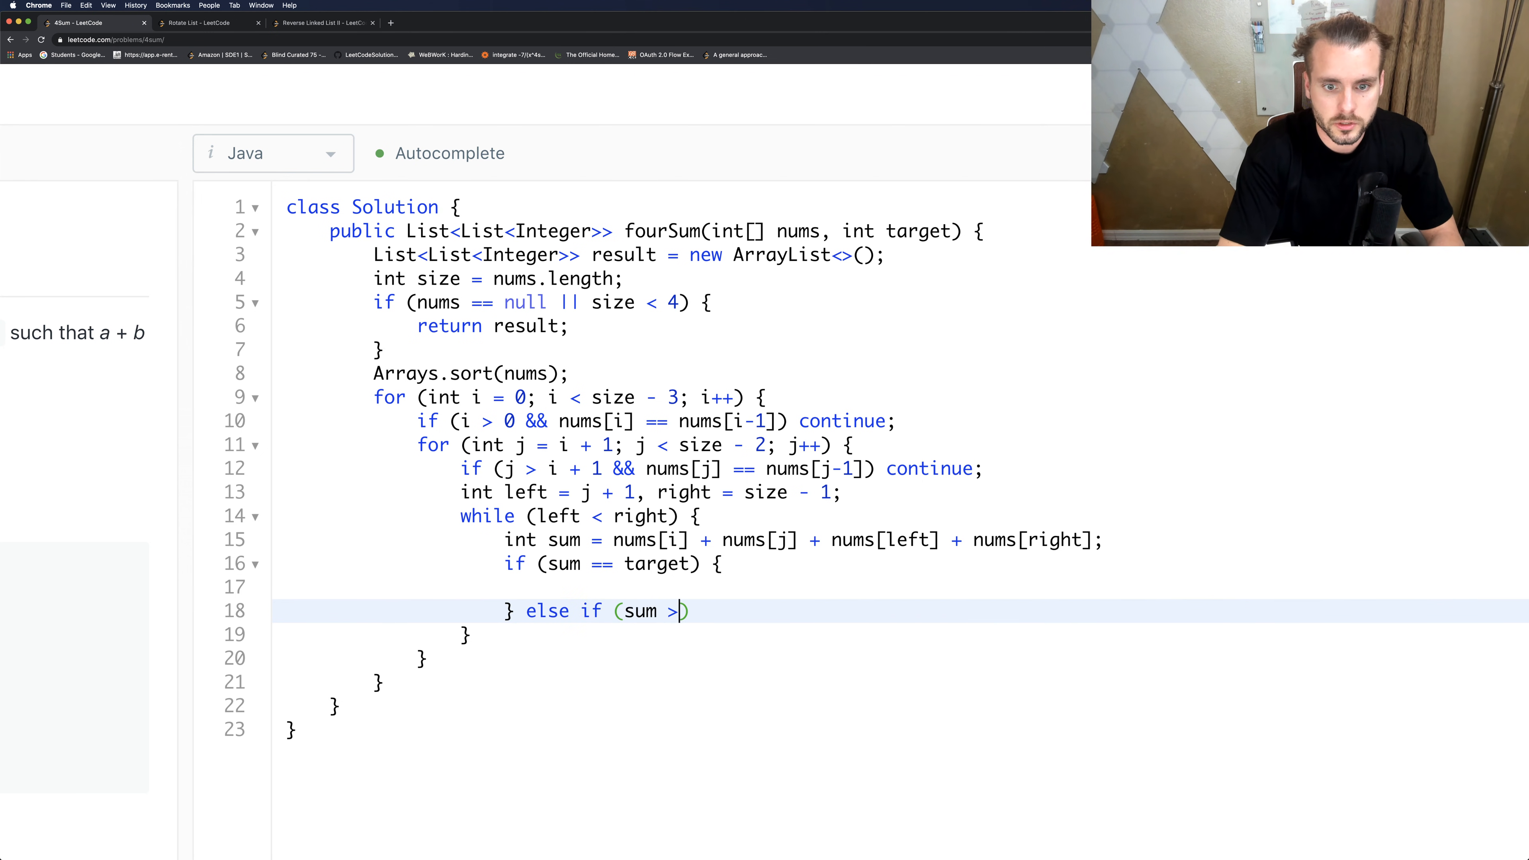
pyautogui.write('target')
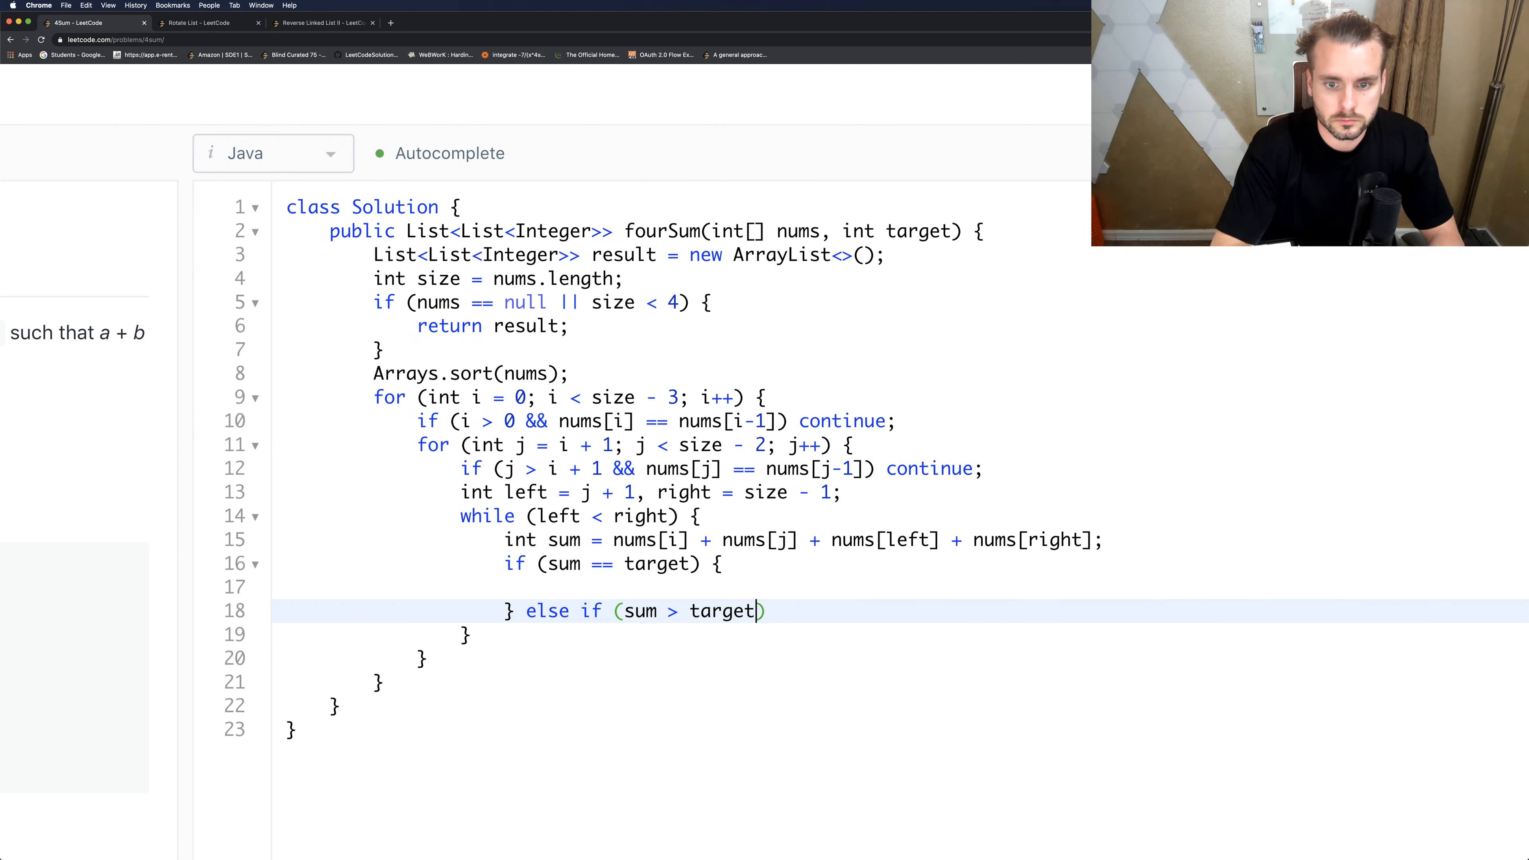
pyautogui.write(')')
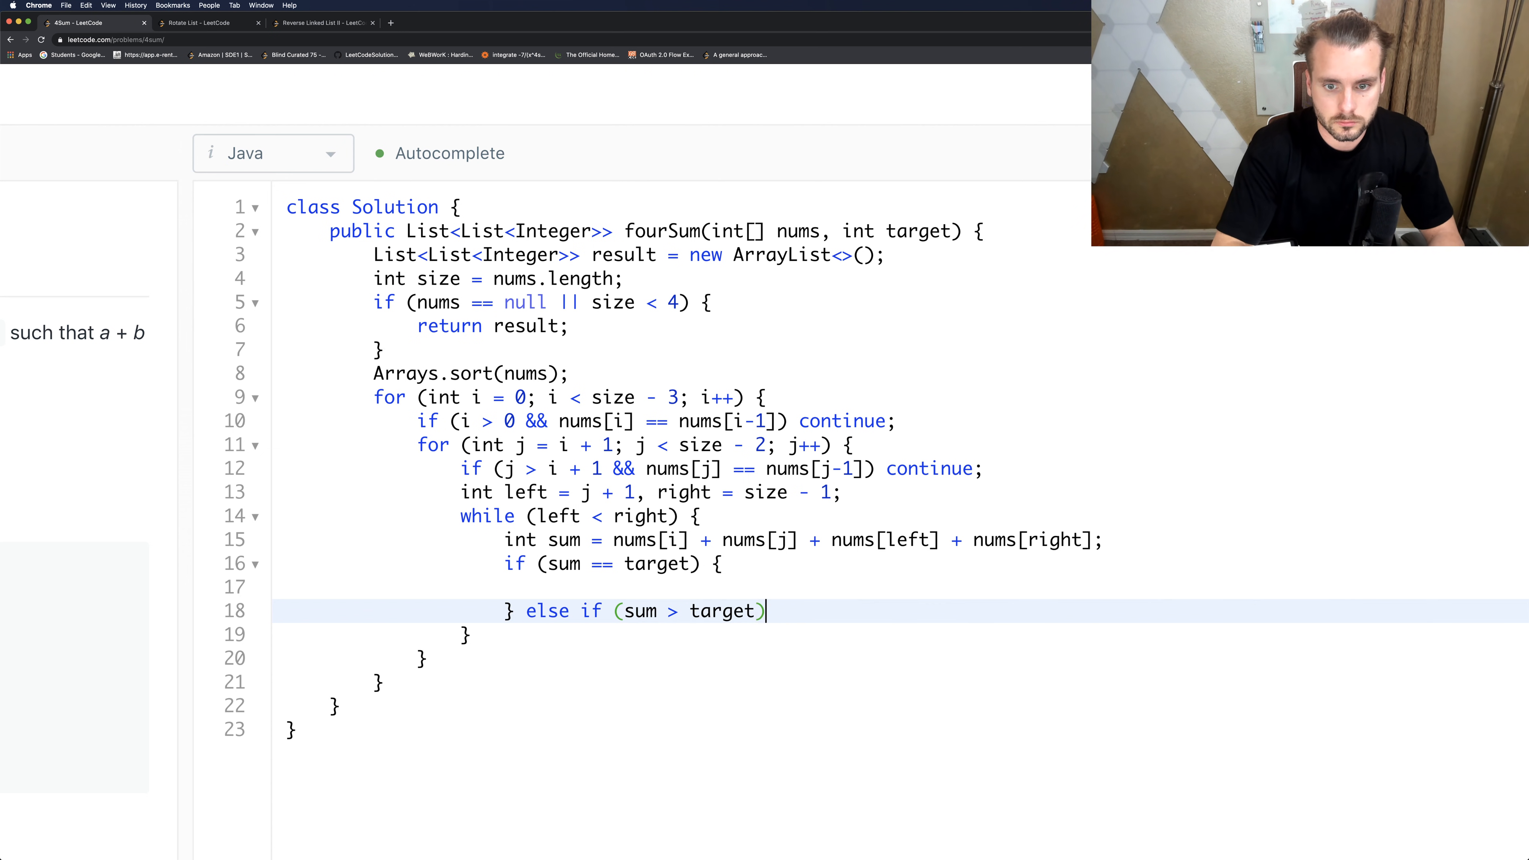
pyautogui.write('{')
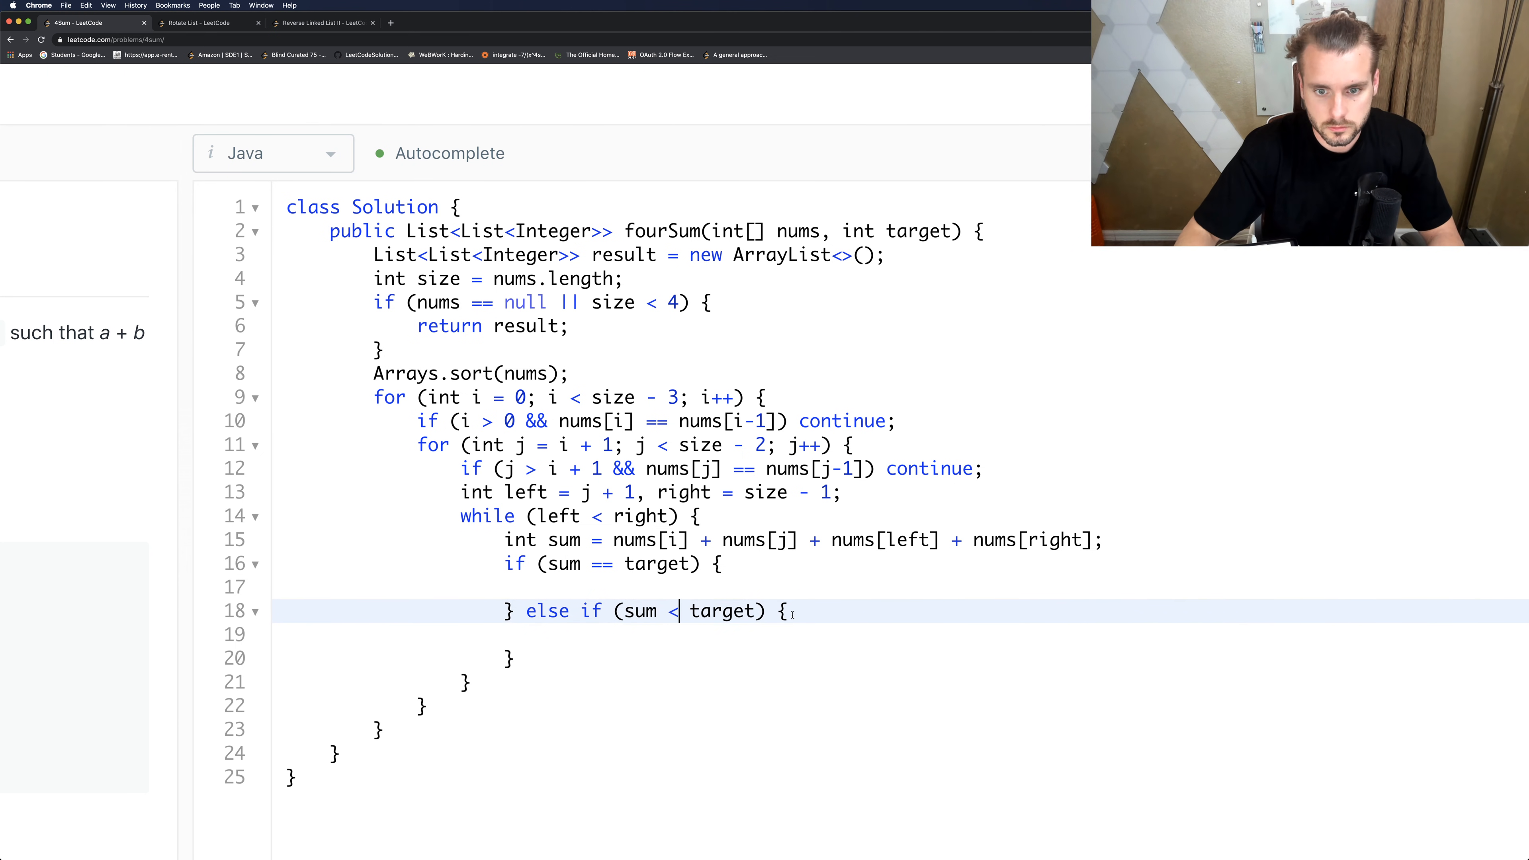
pyautogui.write('left++;')
pyautogui.click(900, 659)
pyautogui.write(' else')
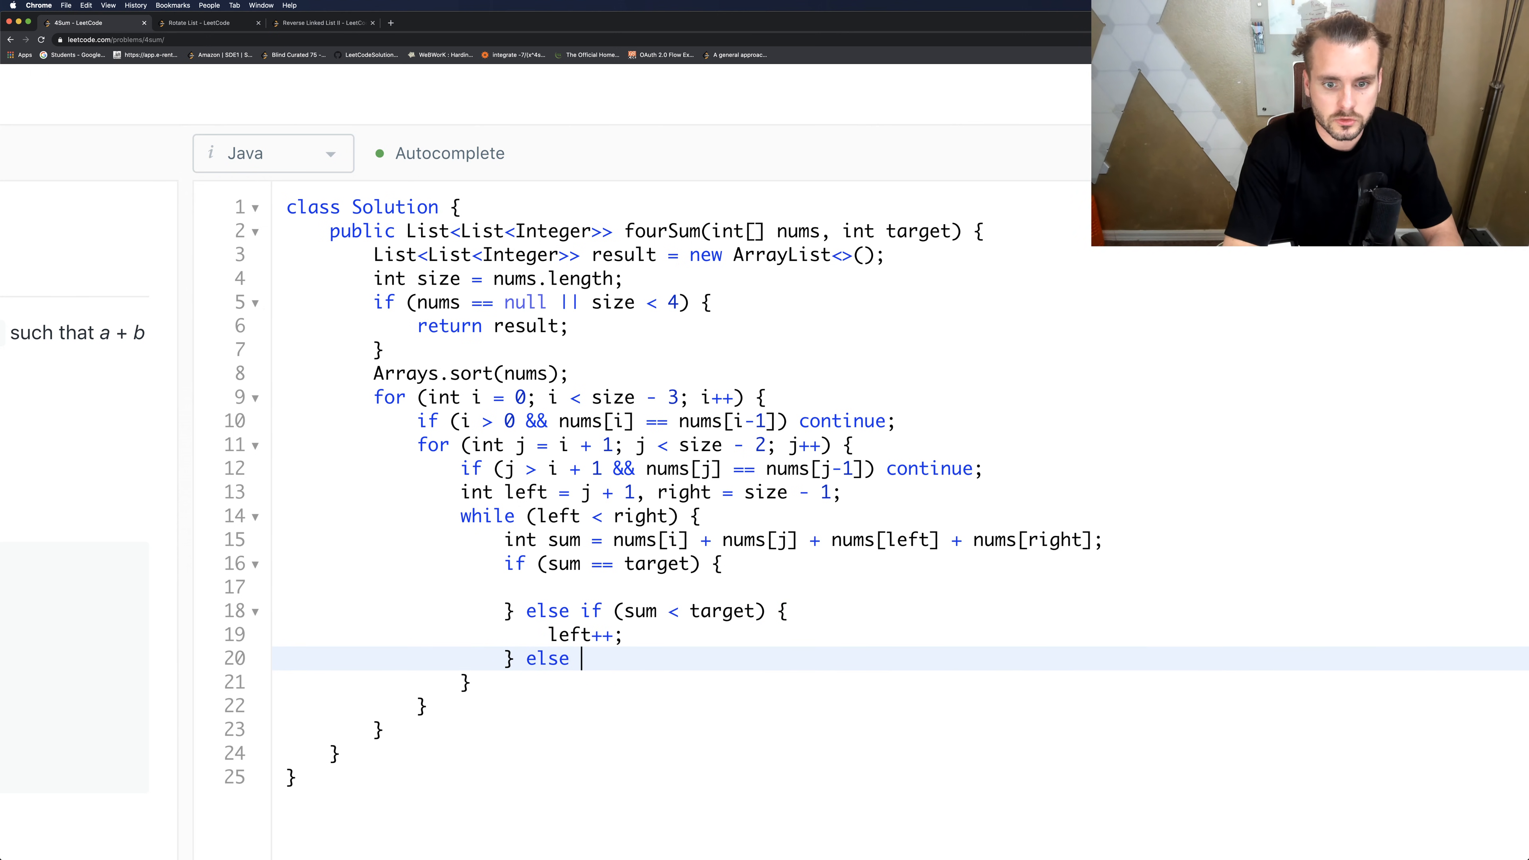
pyautogui.write('{')
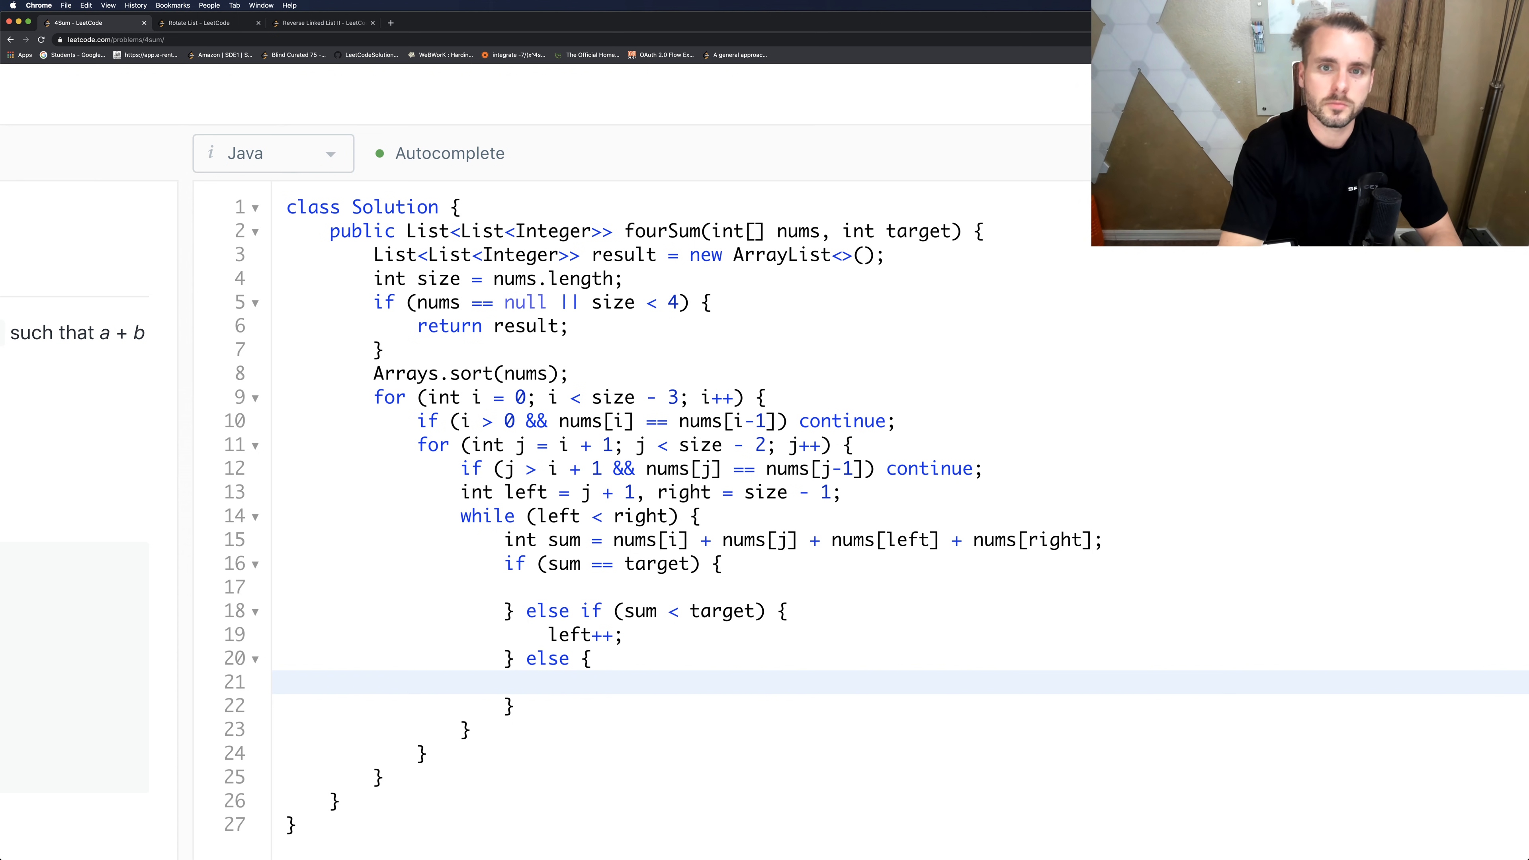
pyautogui.write('right-')
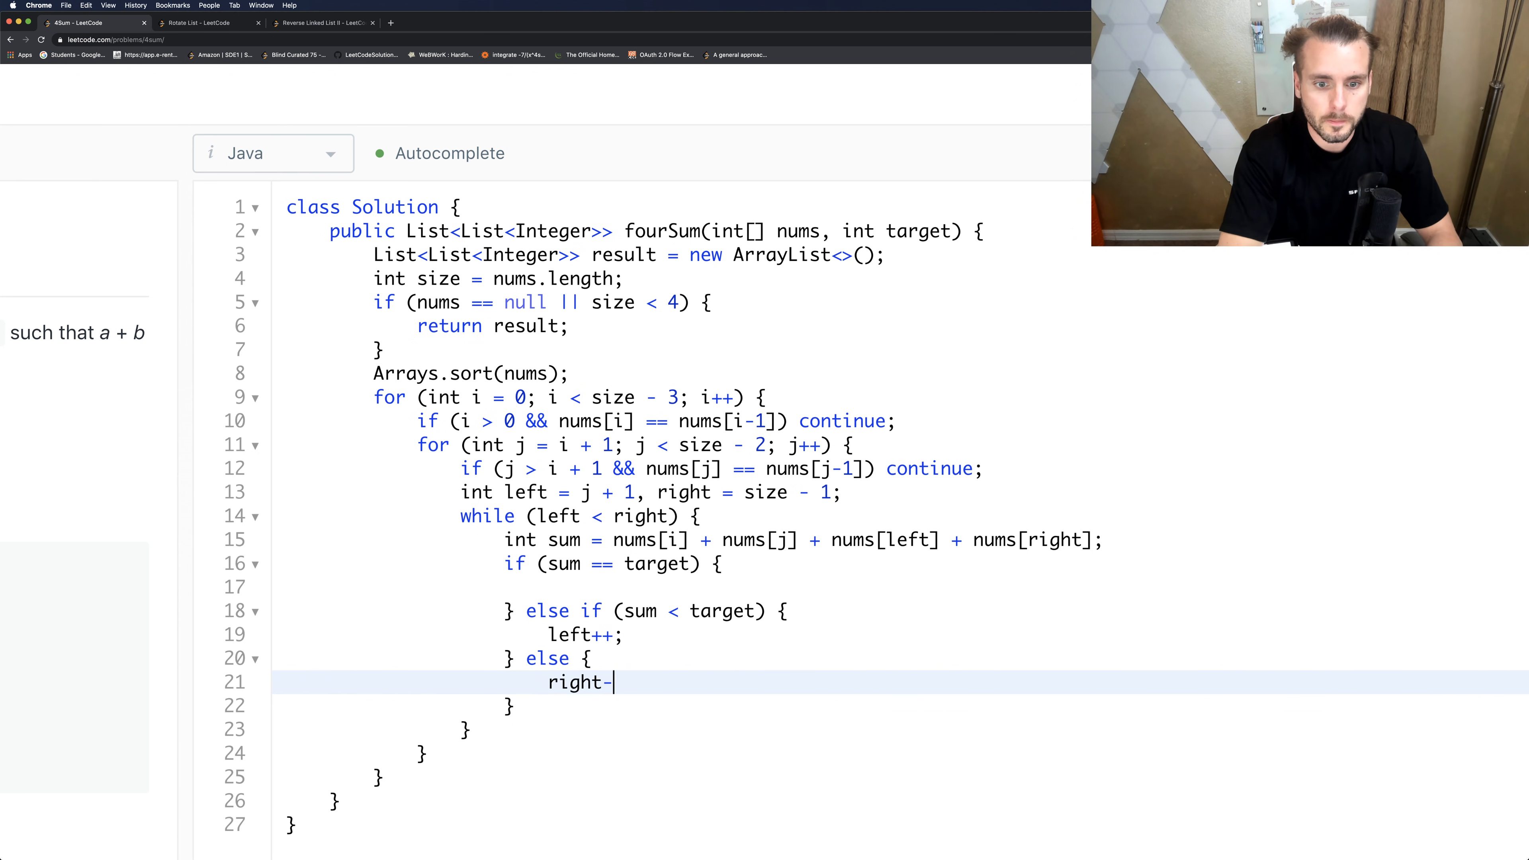
pyautogui.write('-;')
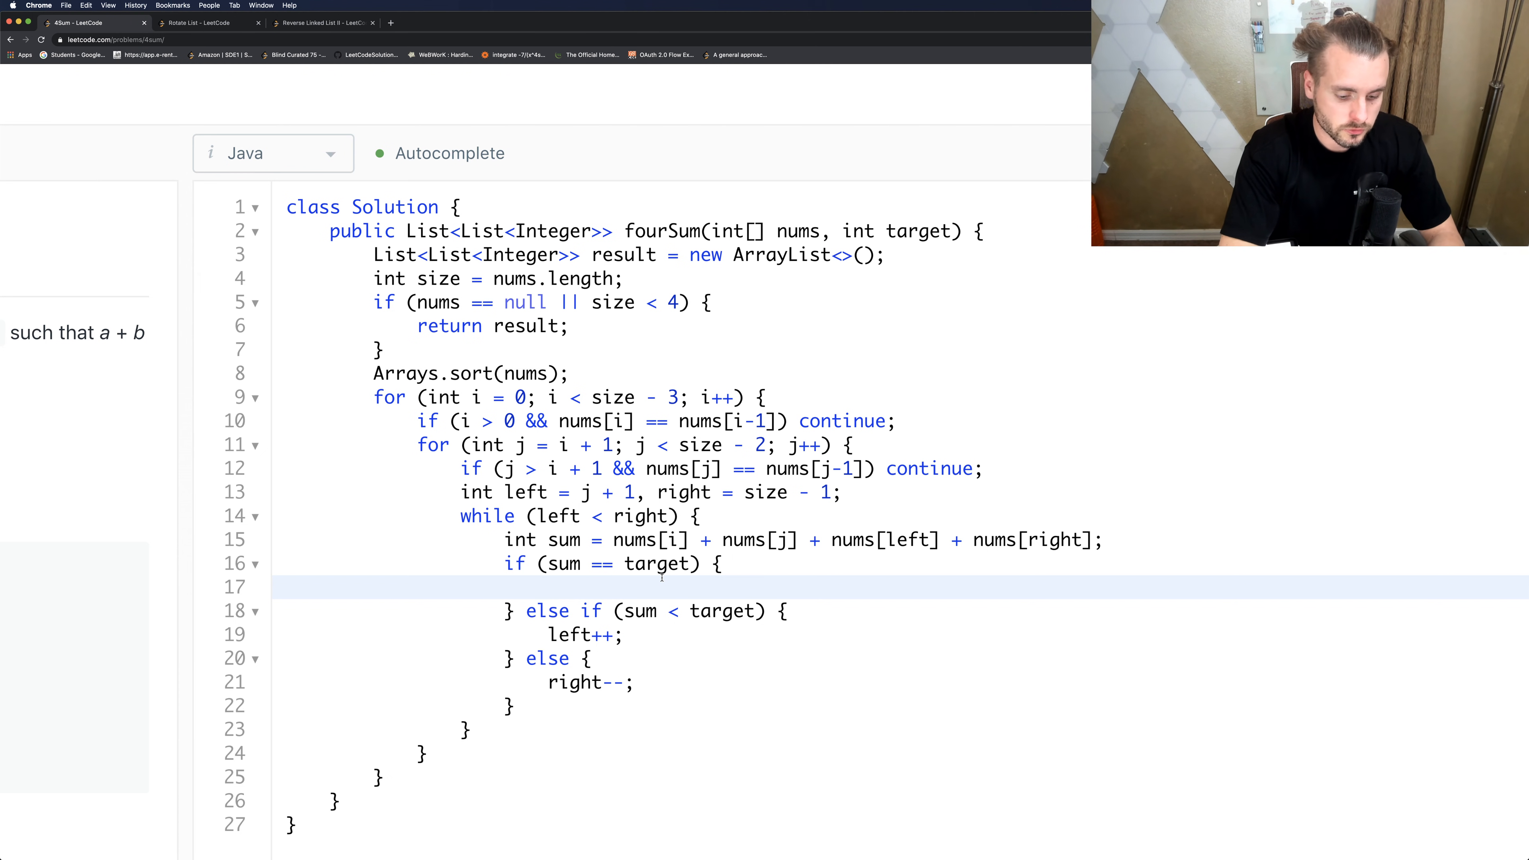
# On a match, create res as a new ArrayList of Integer.
pyautogui.write('List<Int')
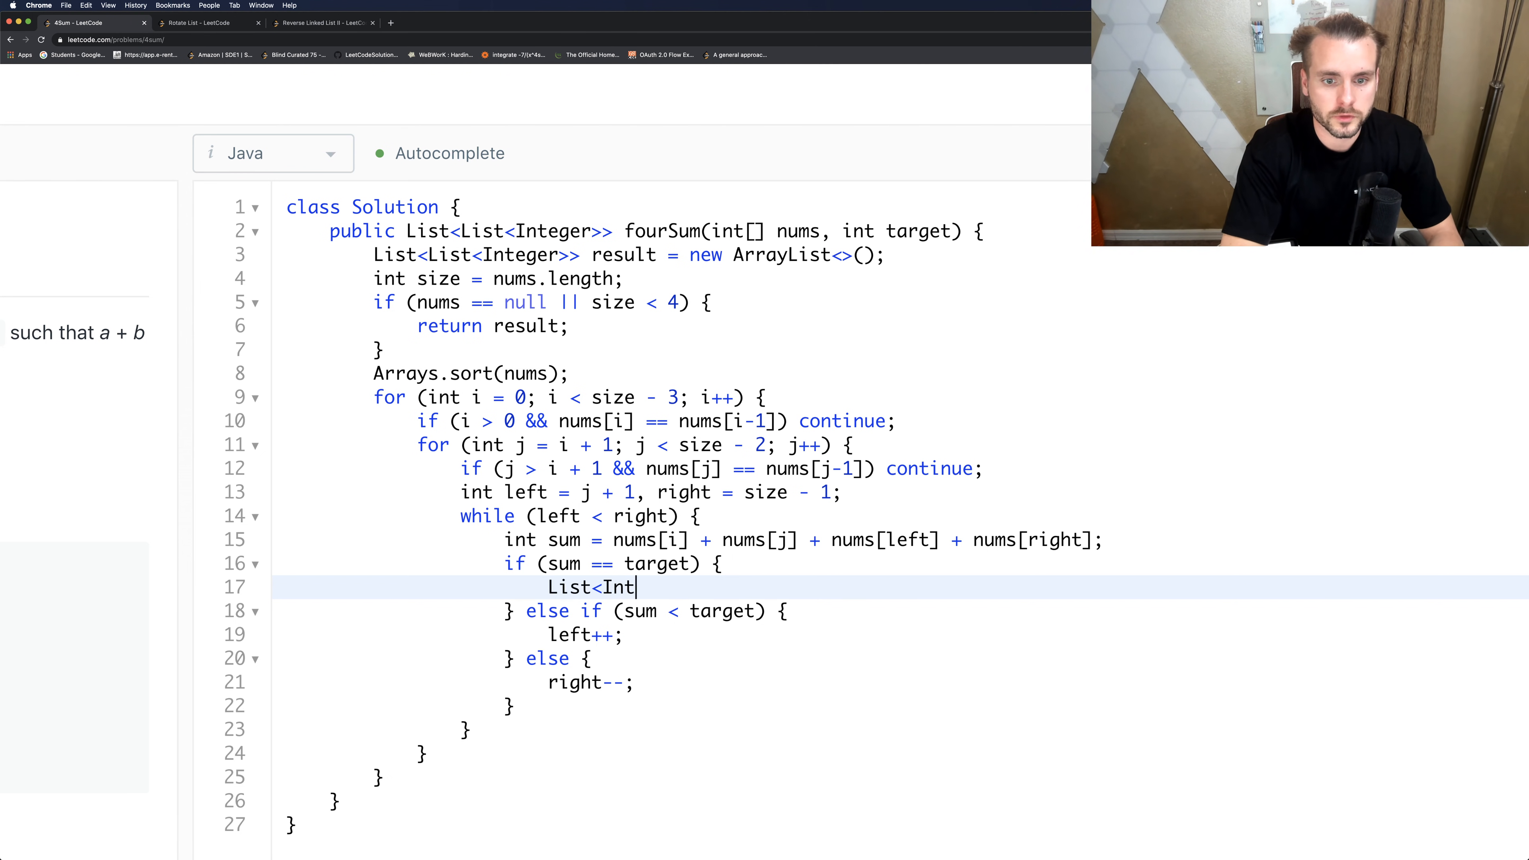
pyautogui.write('eger> res')
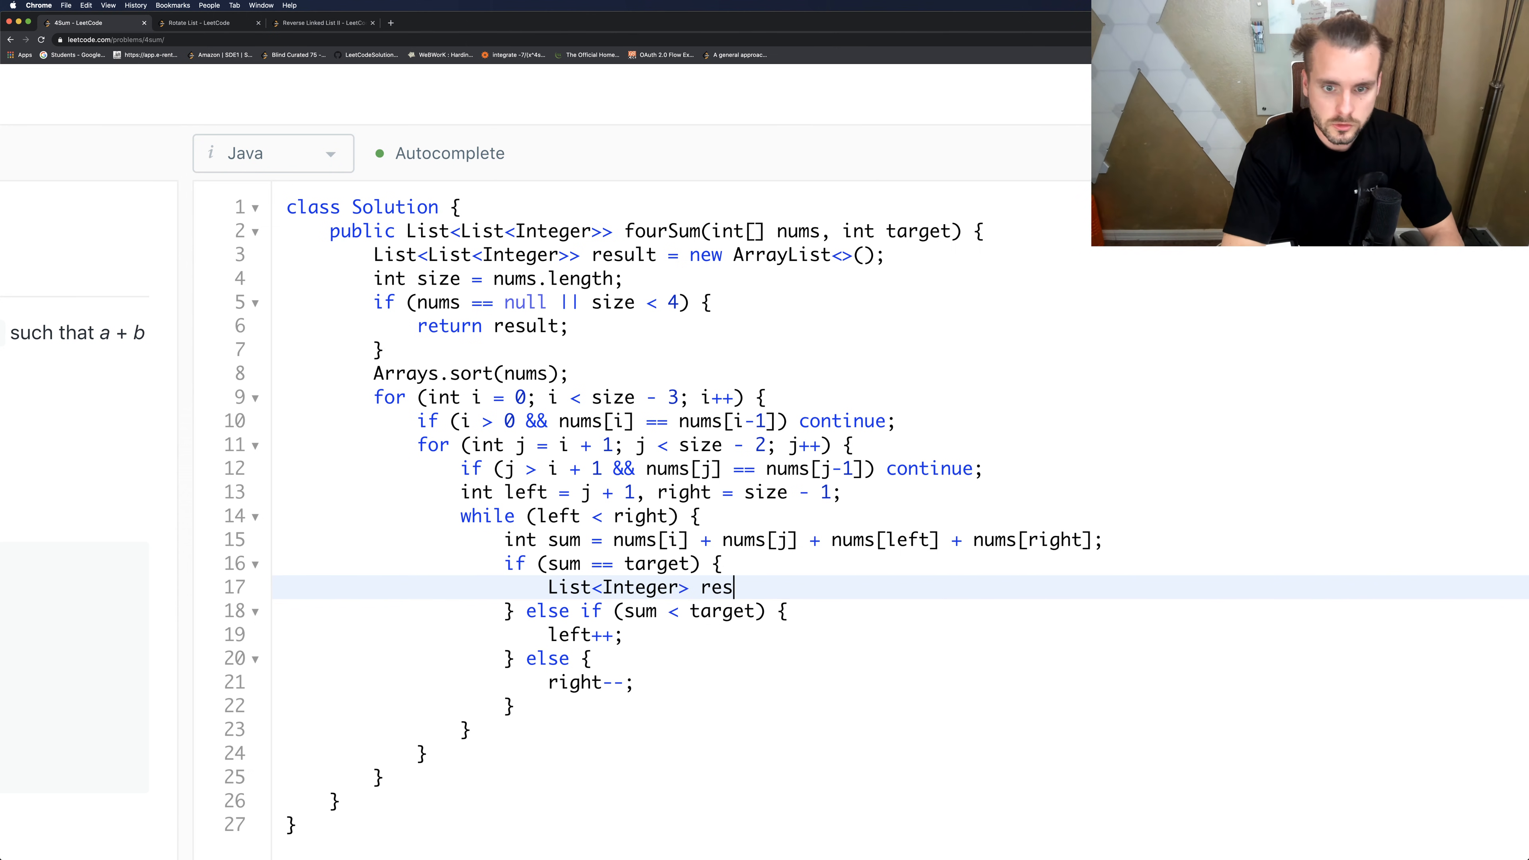
pyautogui.write('=')
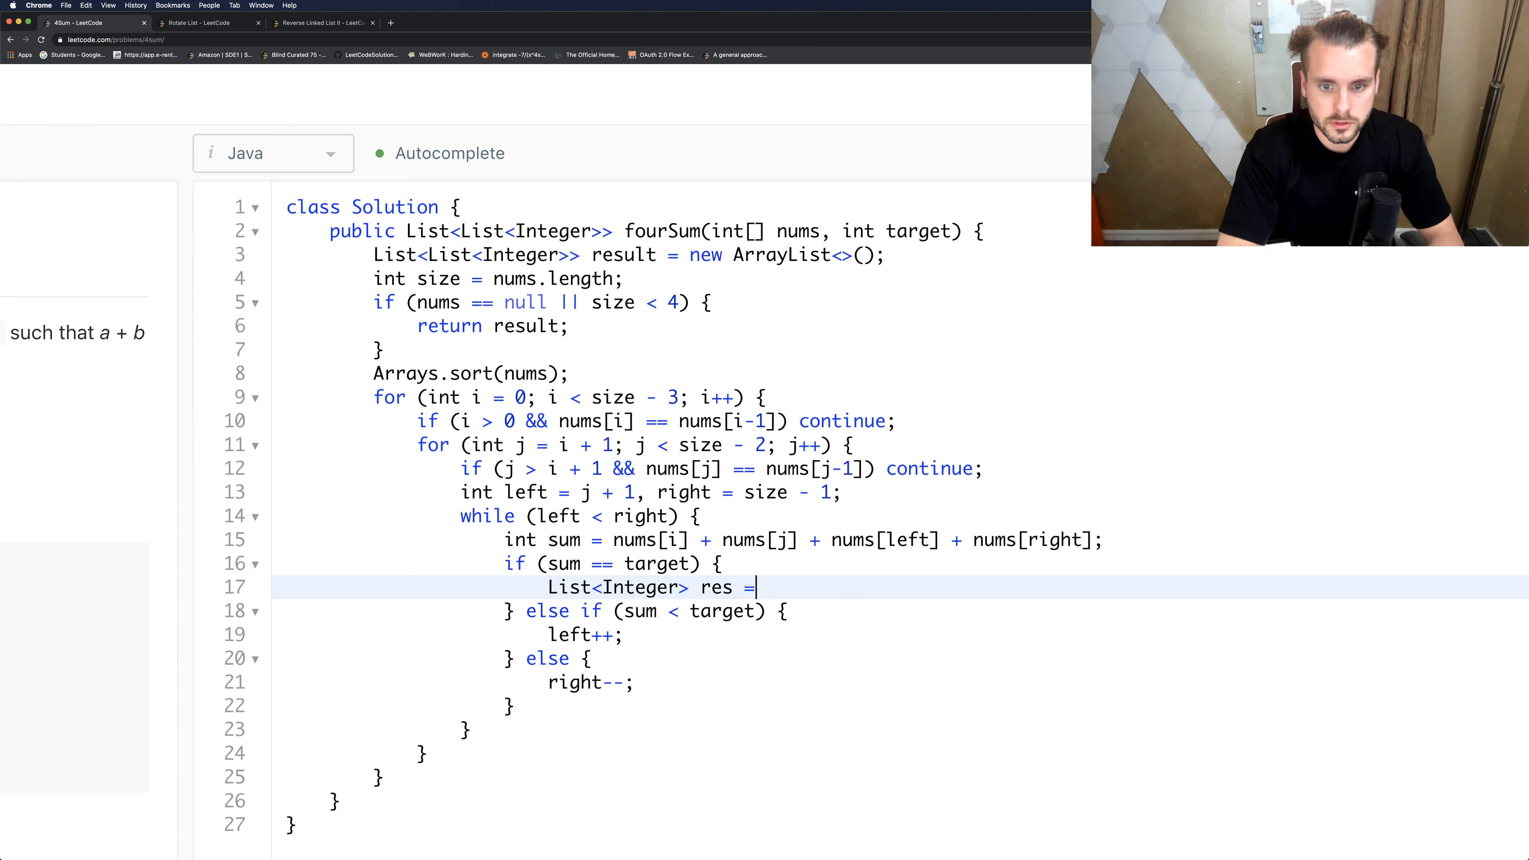
pyautogui.write('new ArrayL')
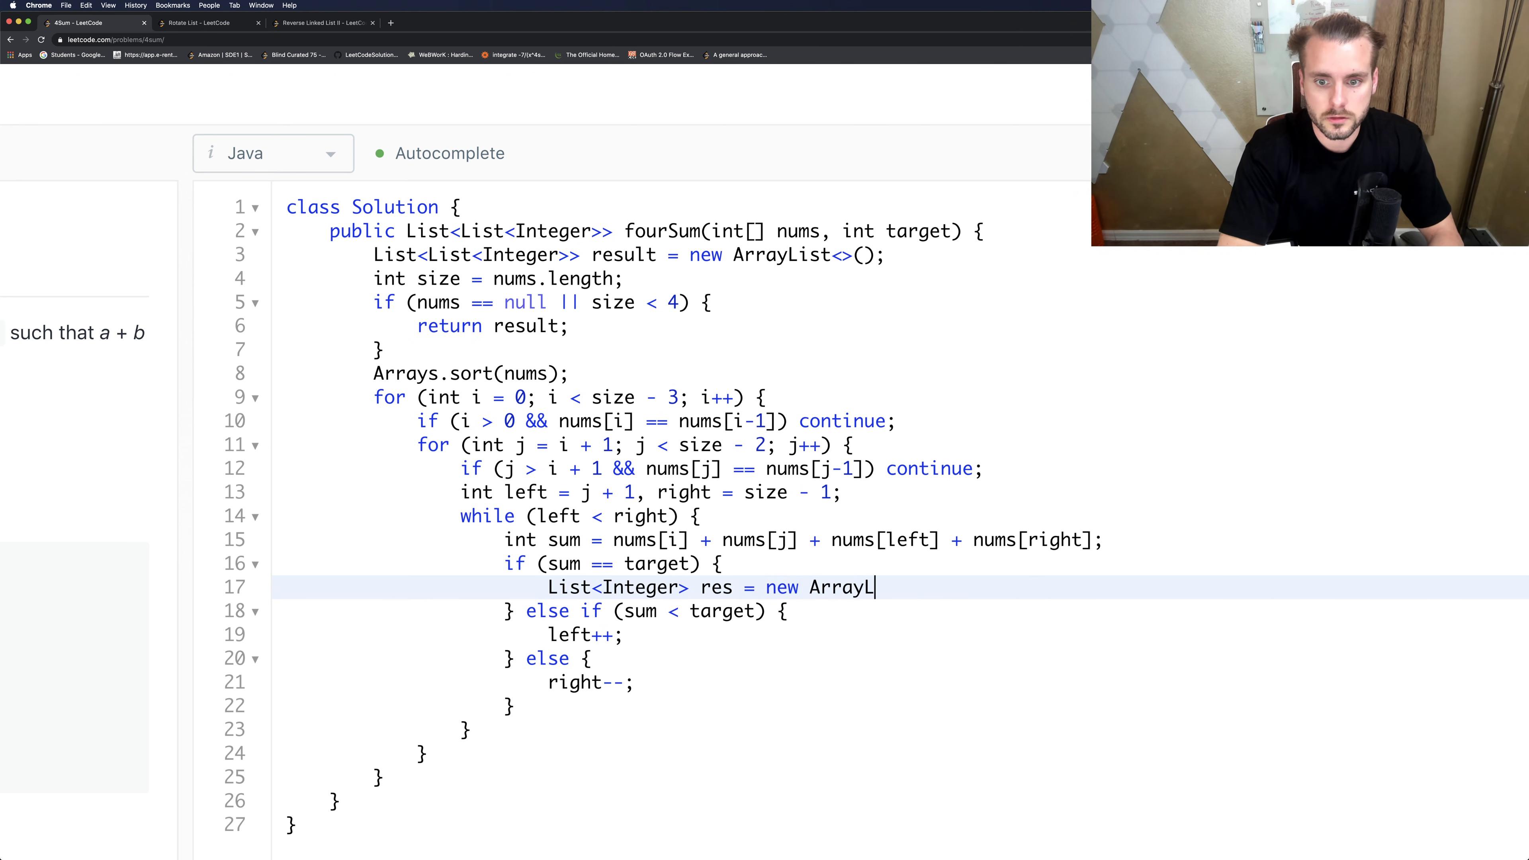
pyautogui.write('ist<>();')
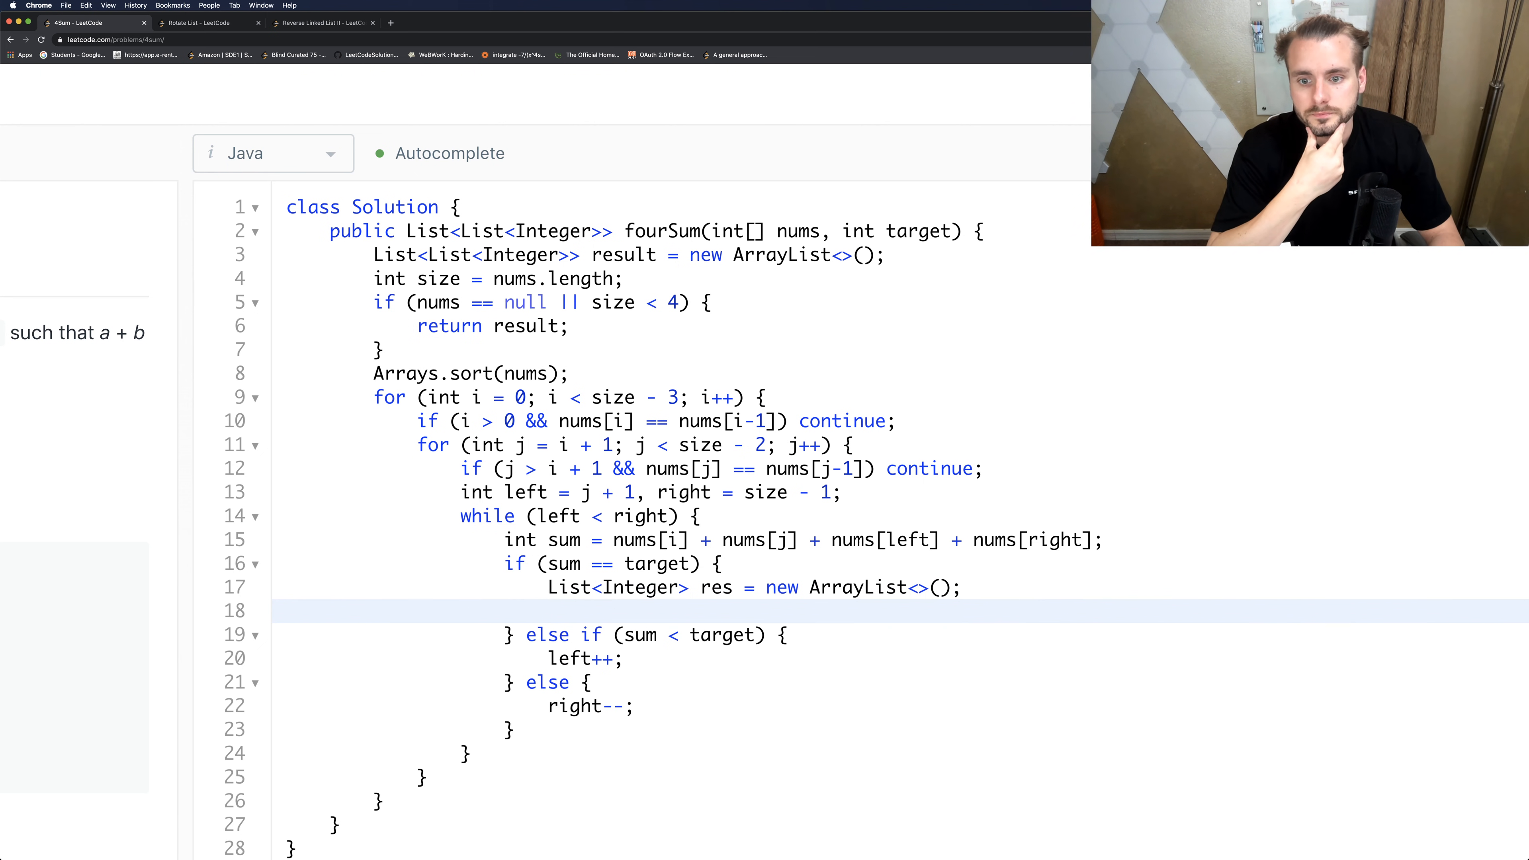
# Add nums[i], nums[j], nums[left] and nums[right] to res.
pyautogui.write('r')
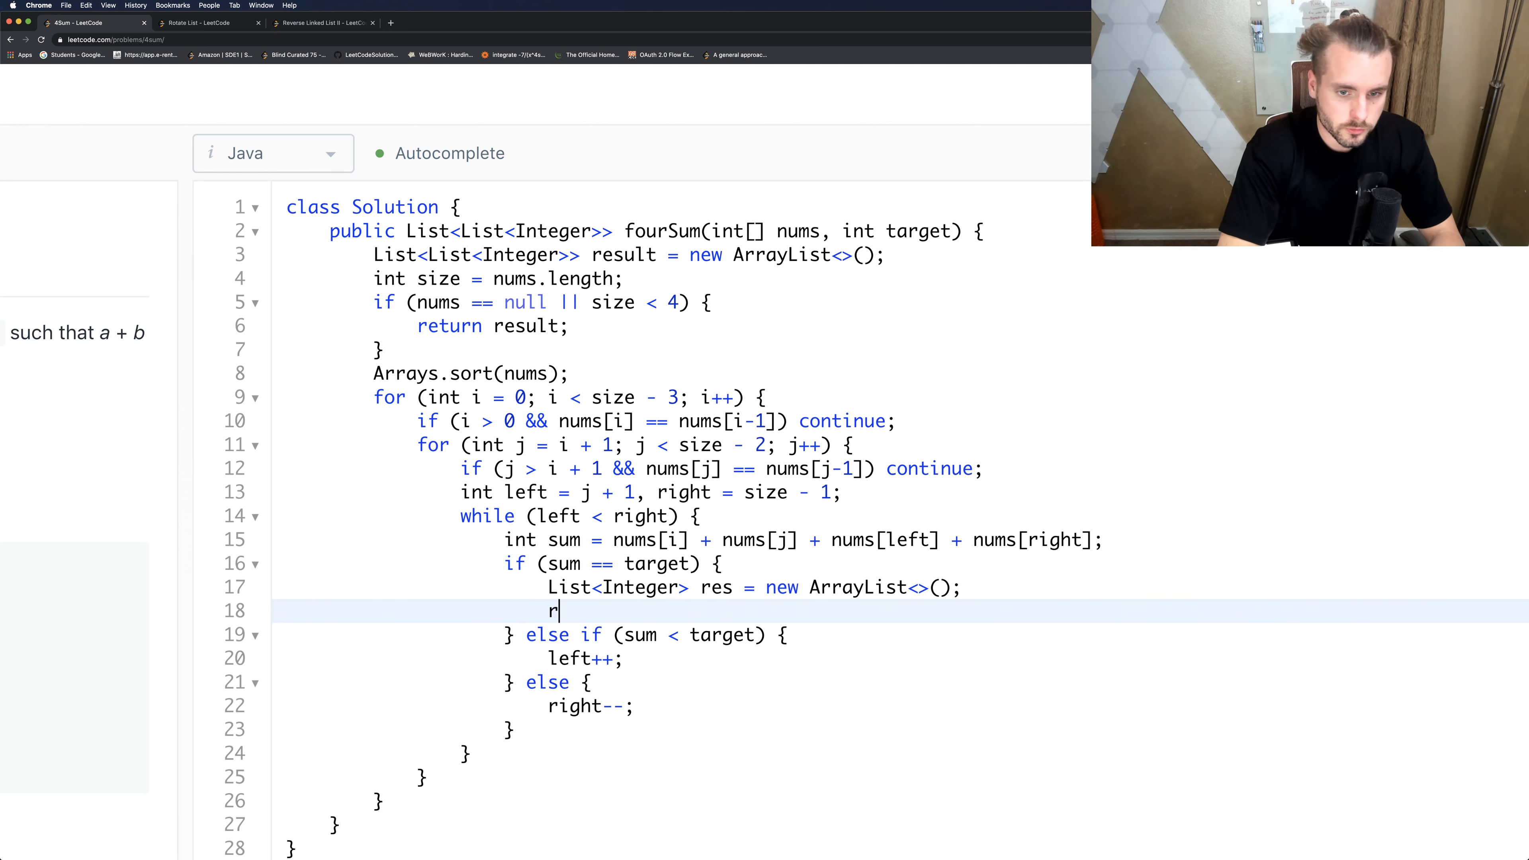
pyautogui.write('es.add()')
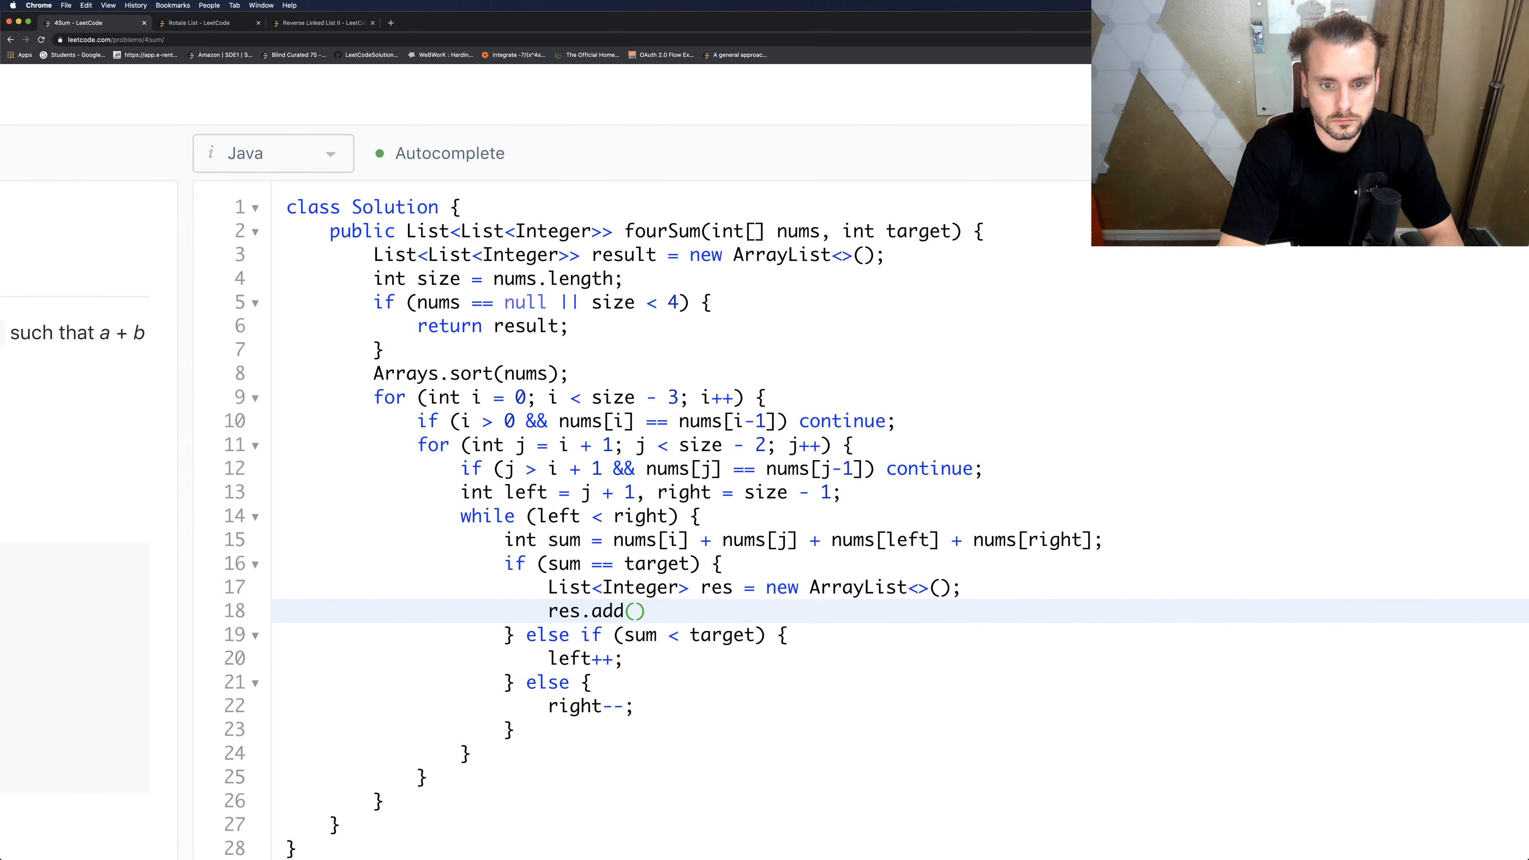
pyautogui.write('nums[i]')
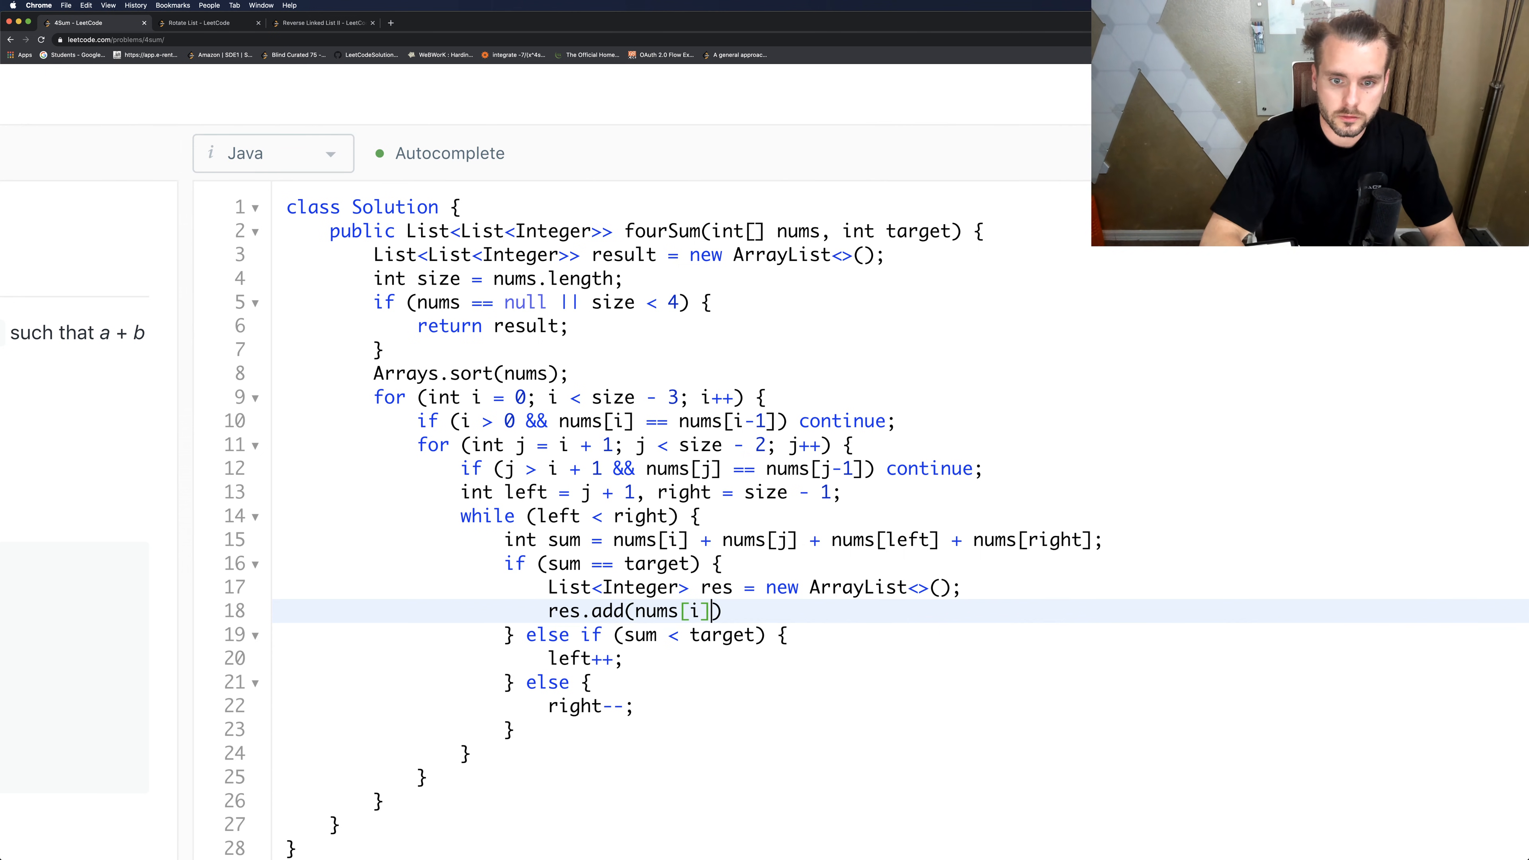
pyautogui.write(';')
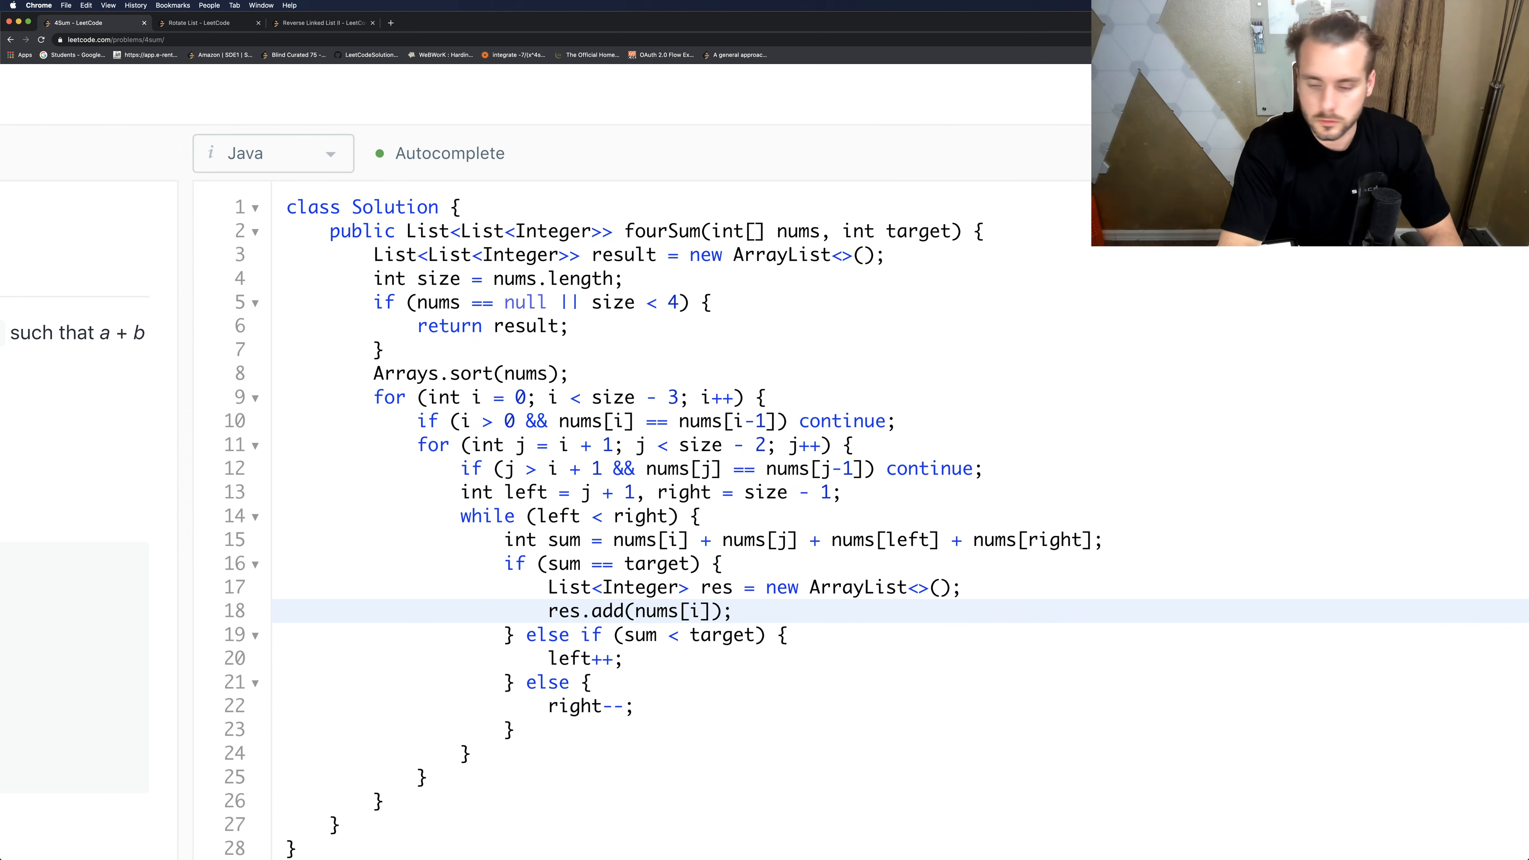
pyautogui.write('res.add(')
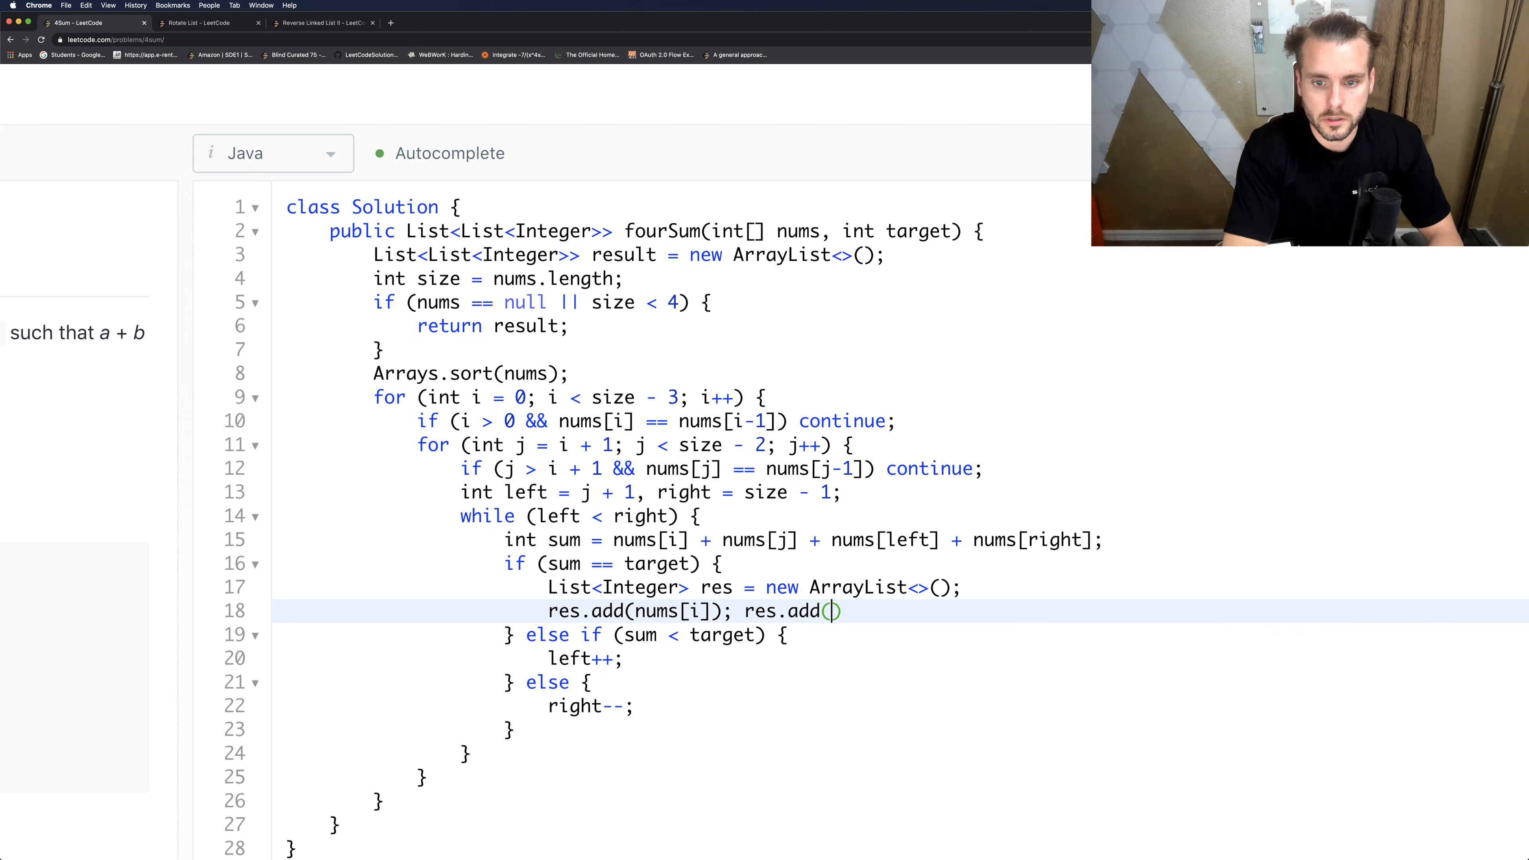
pyautogui.write('nums[j]')
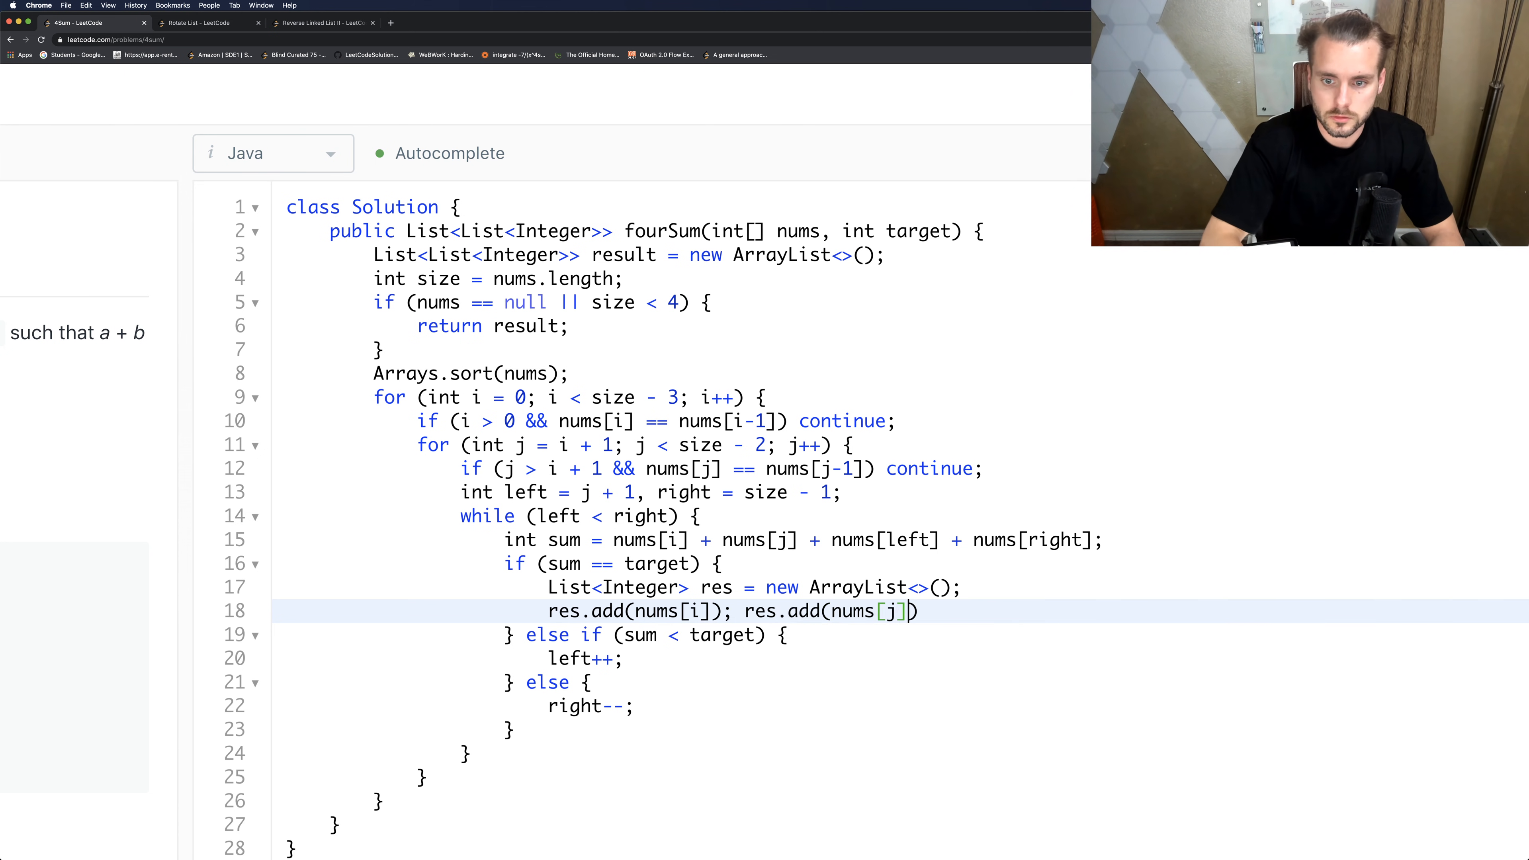
pyautogui.write('; r')
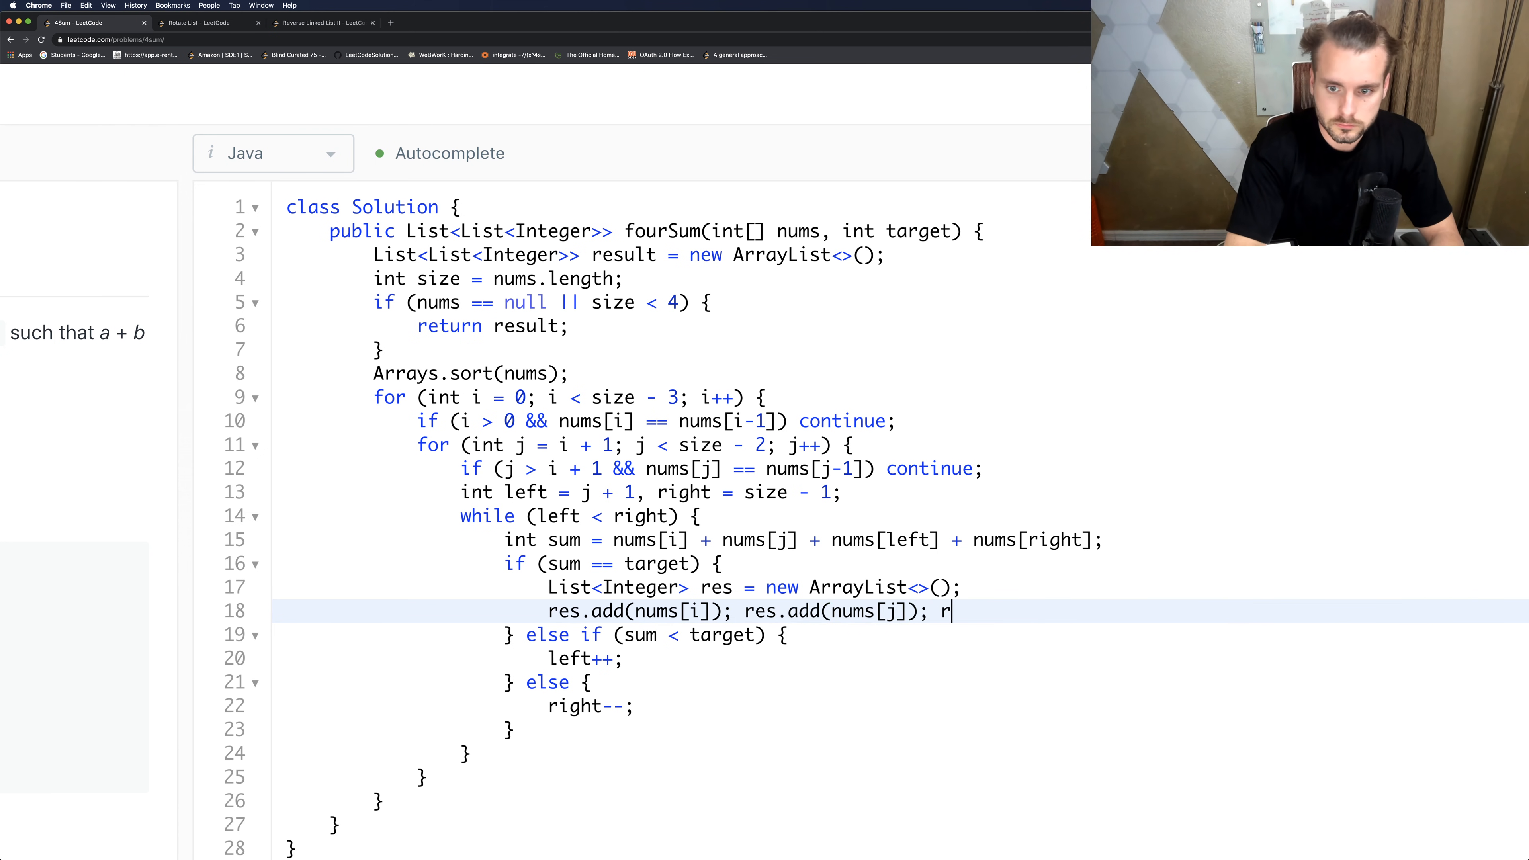
pyautogui.write('es.add(num')
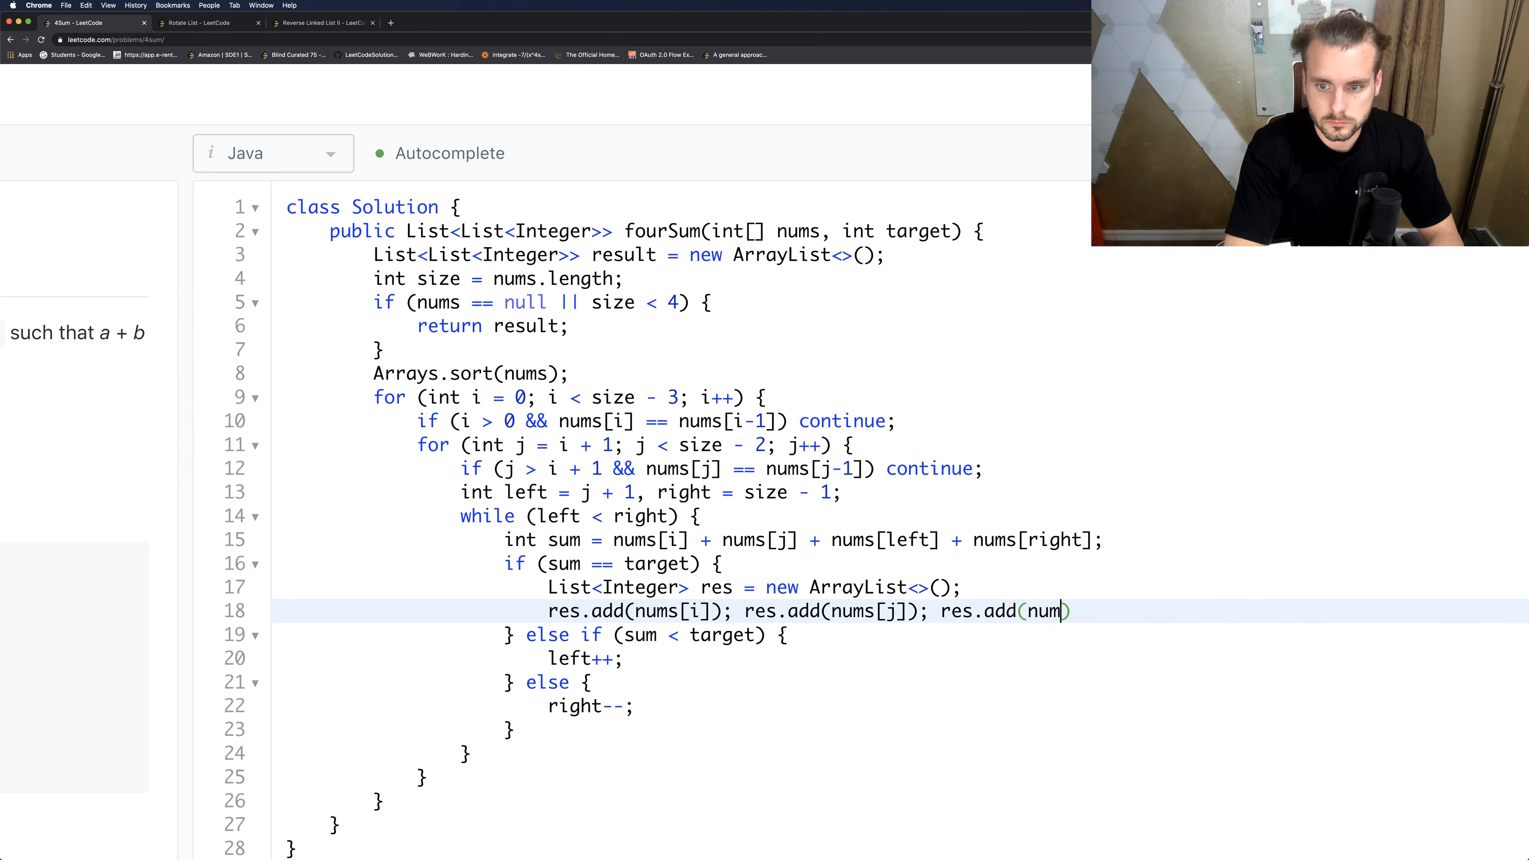
pyautogui.write('s[left]')
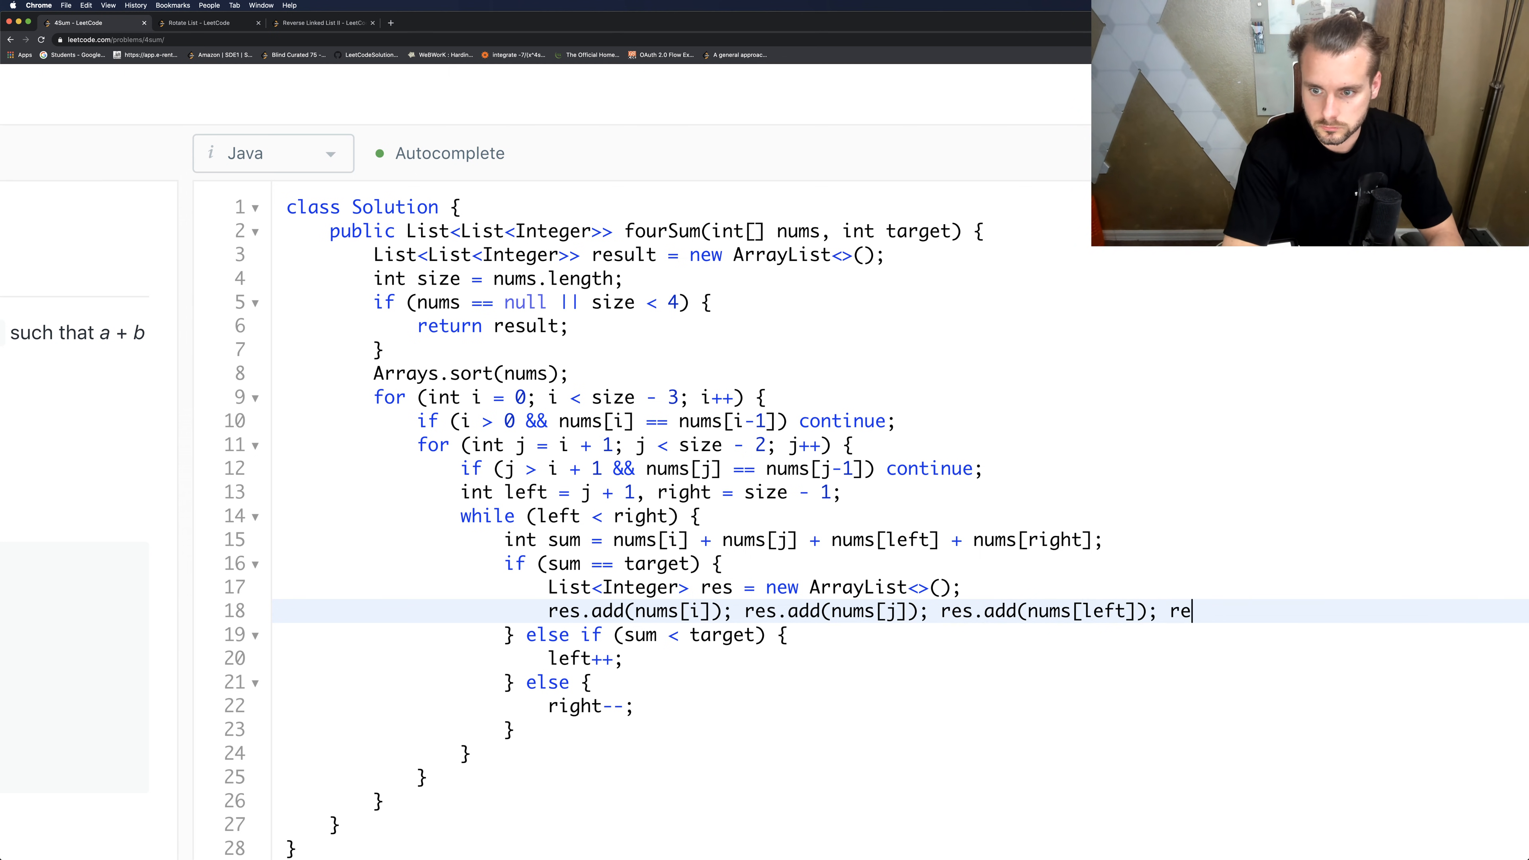
pyautogui.write('s.add')
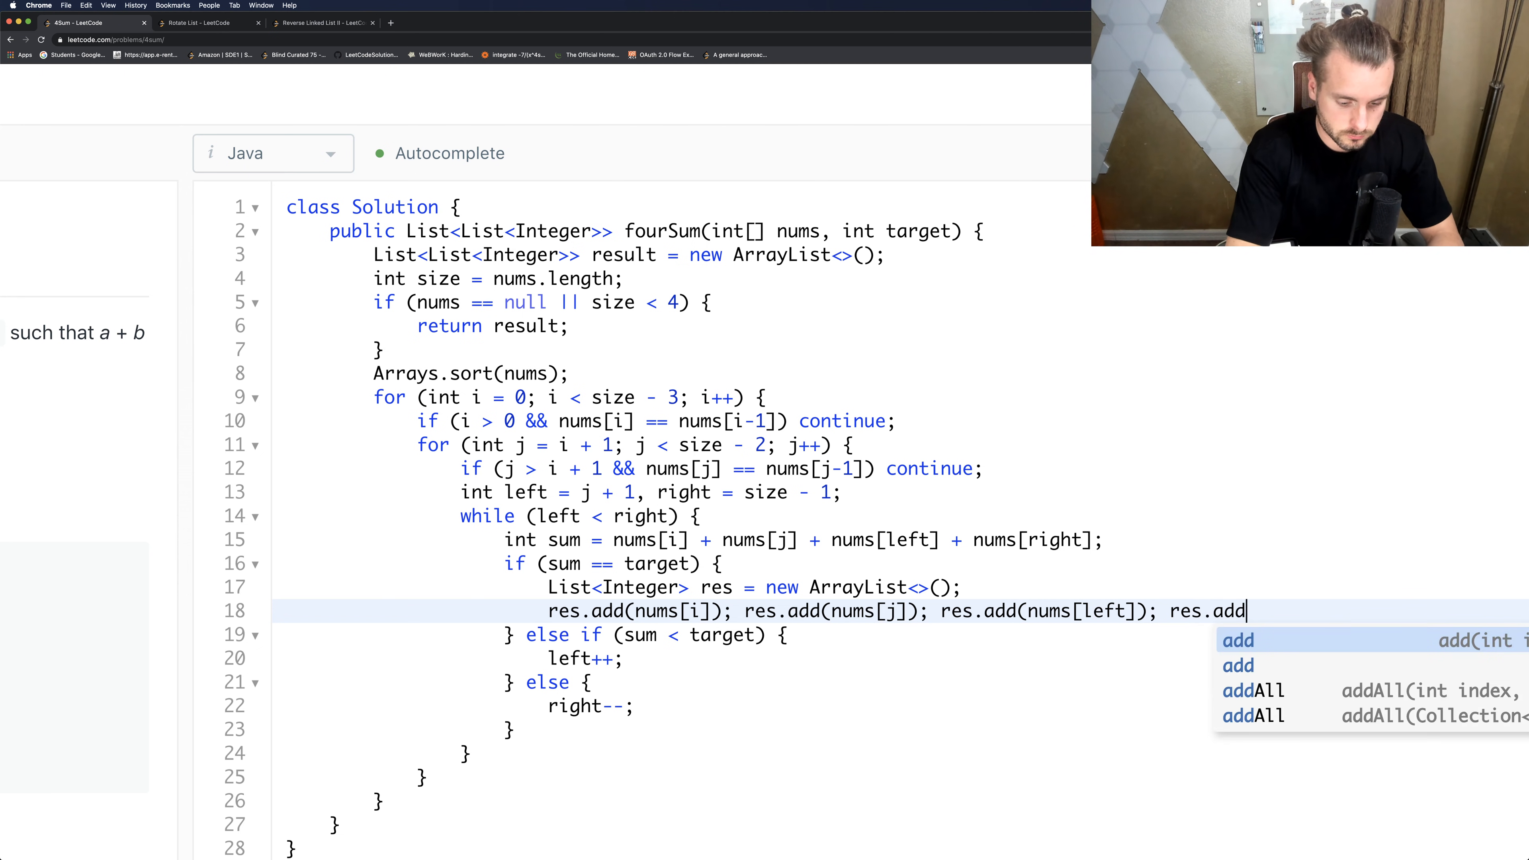
pyautogui.write('([nums')
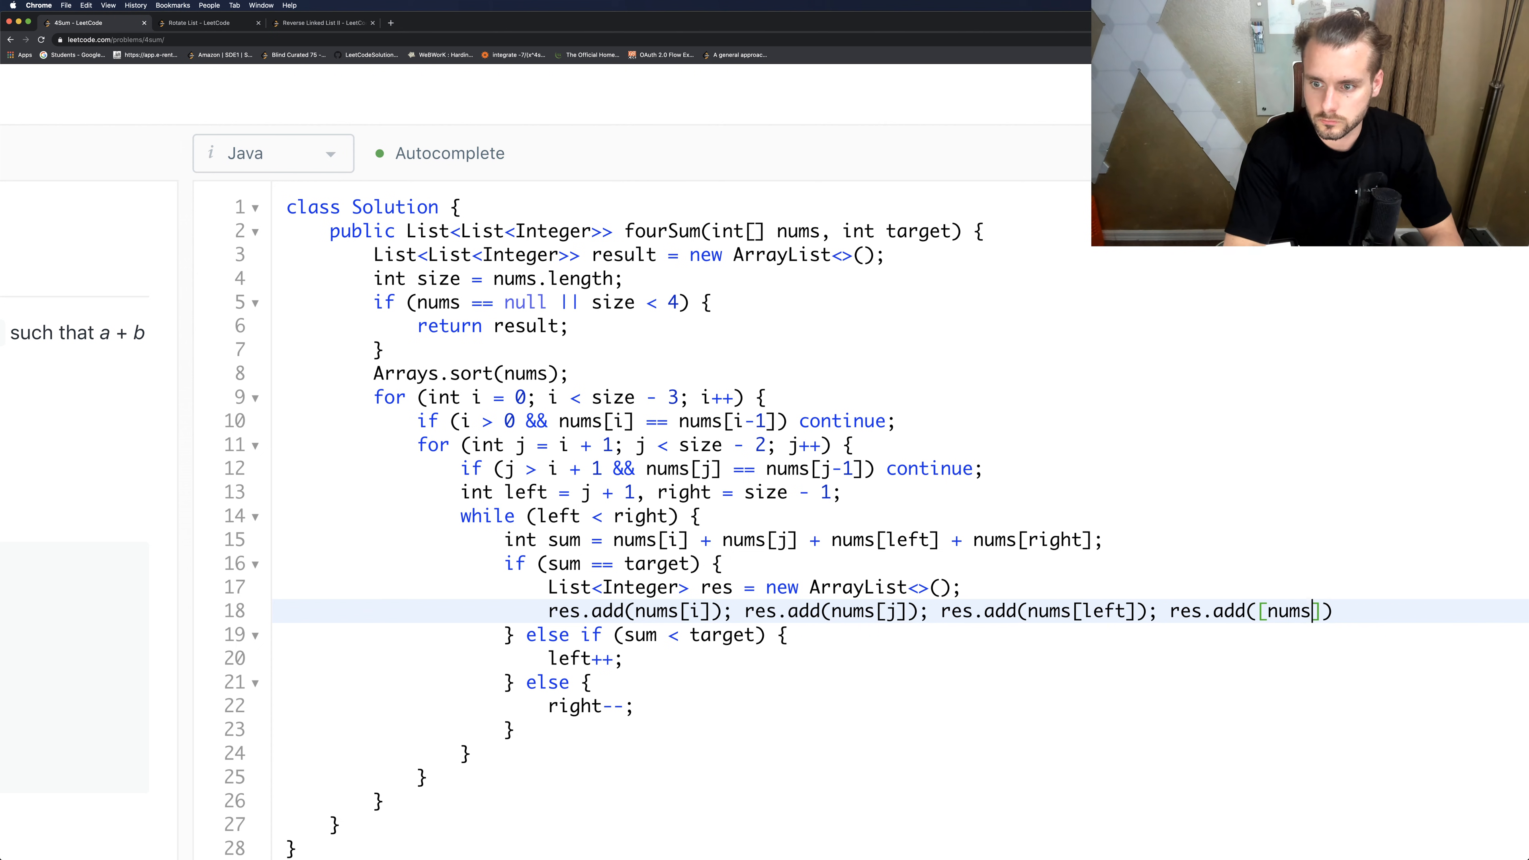
pyautogui.press('Backspace')
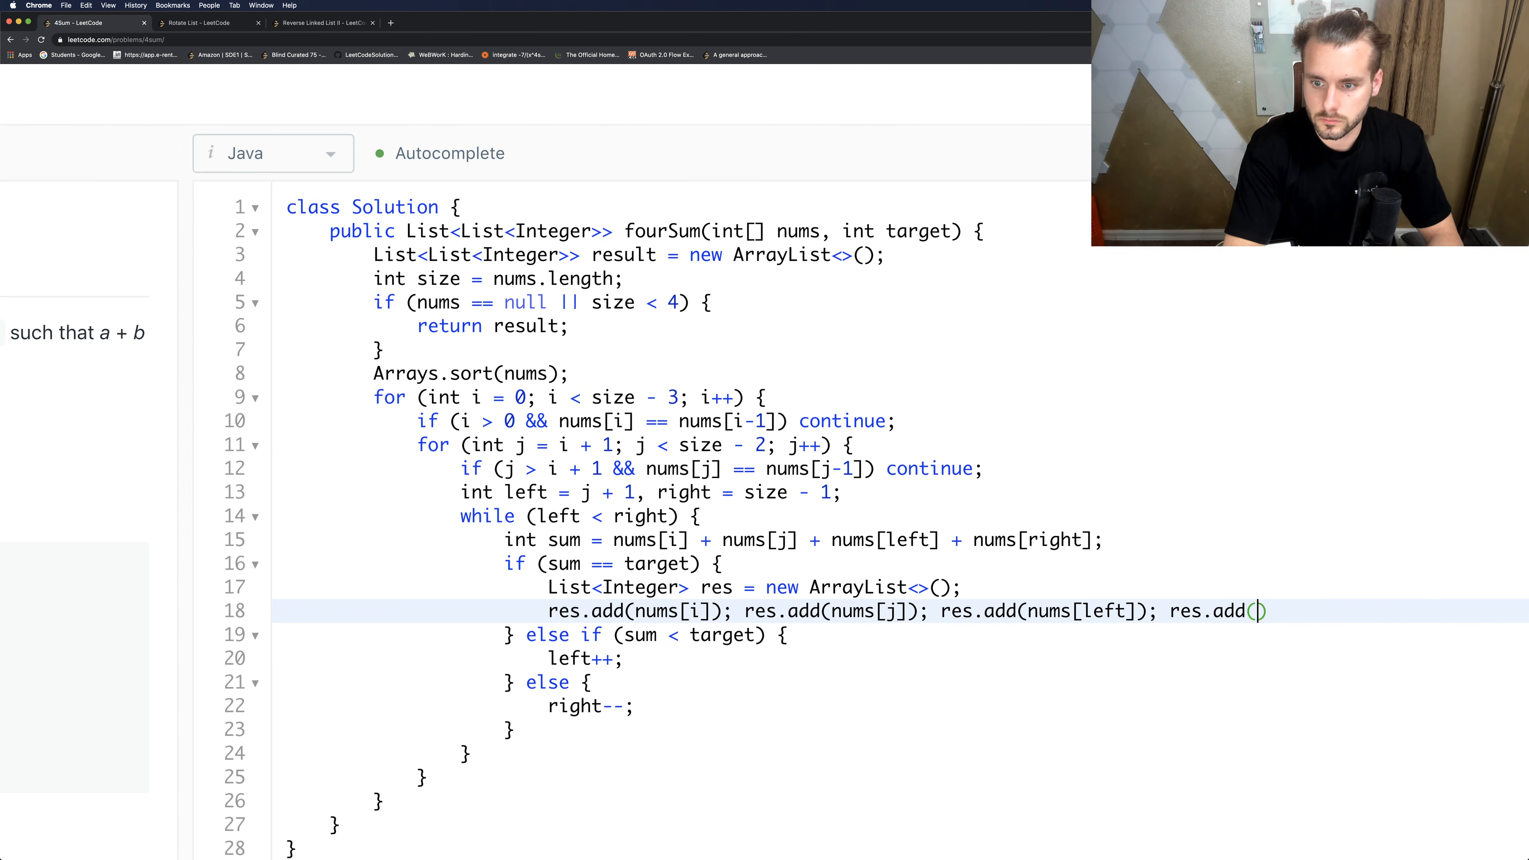
pyautogui.write('nums')
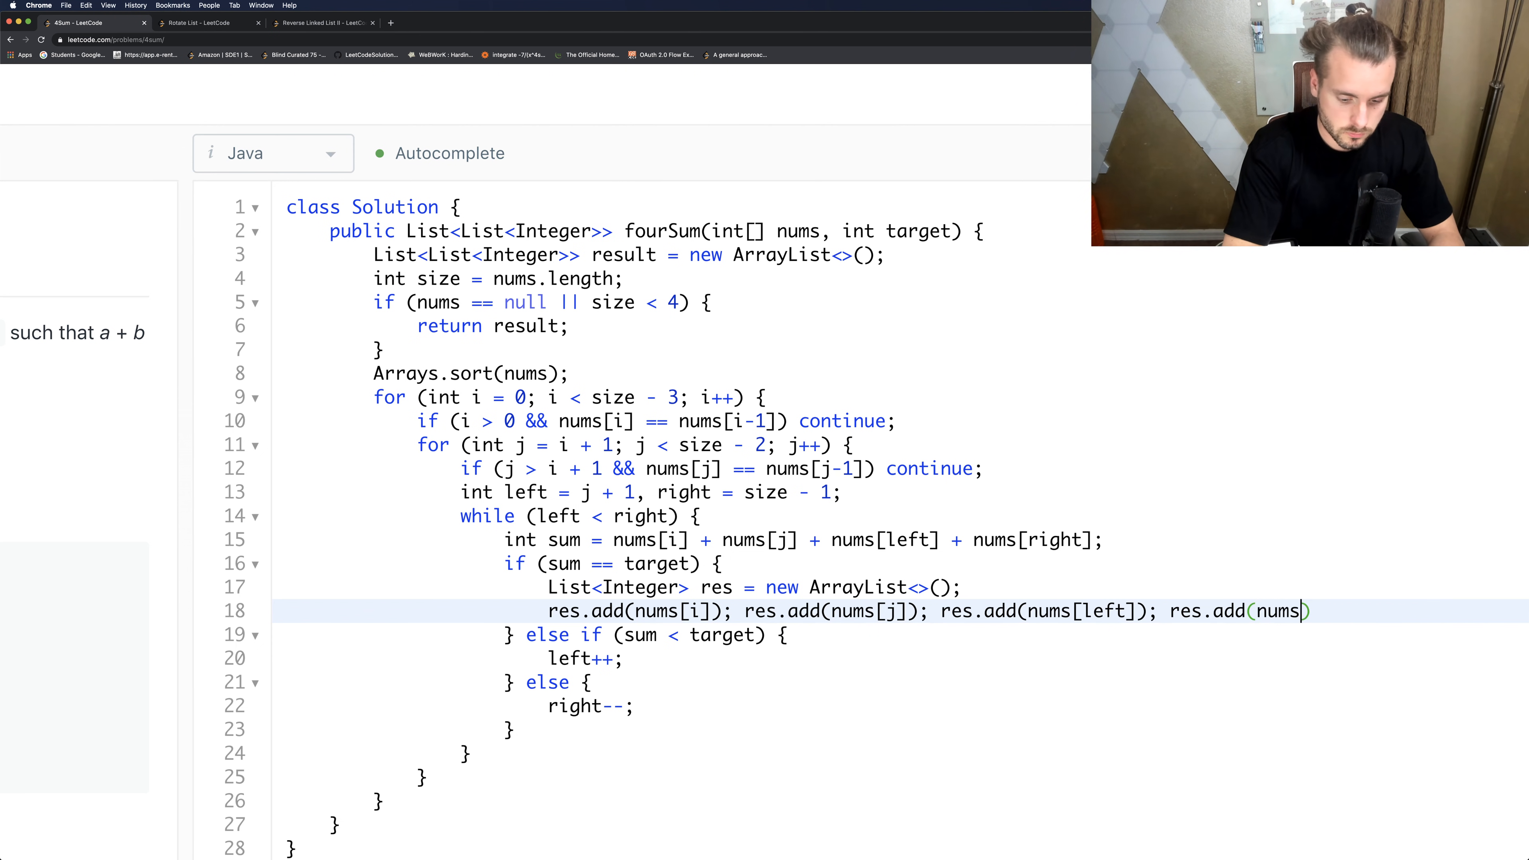
pyautogui.write('[right]);')
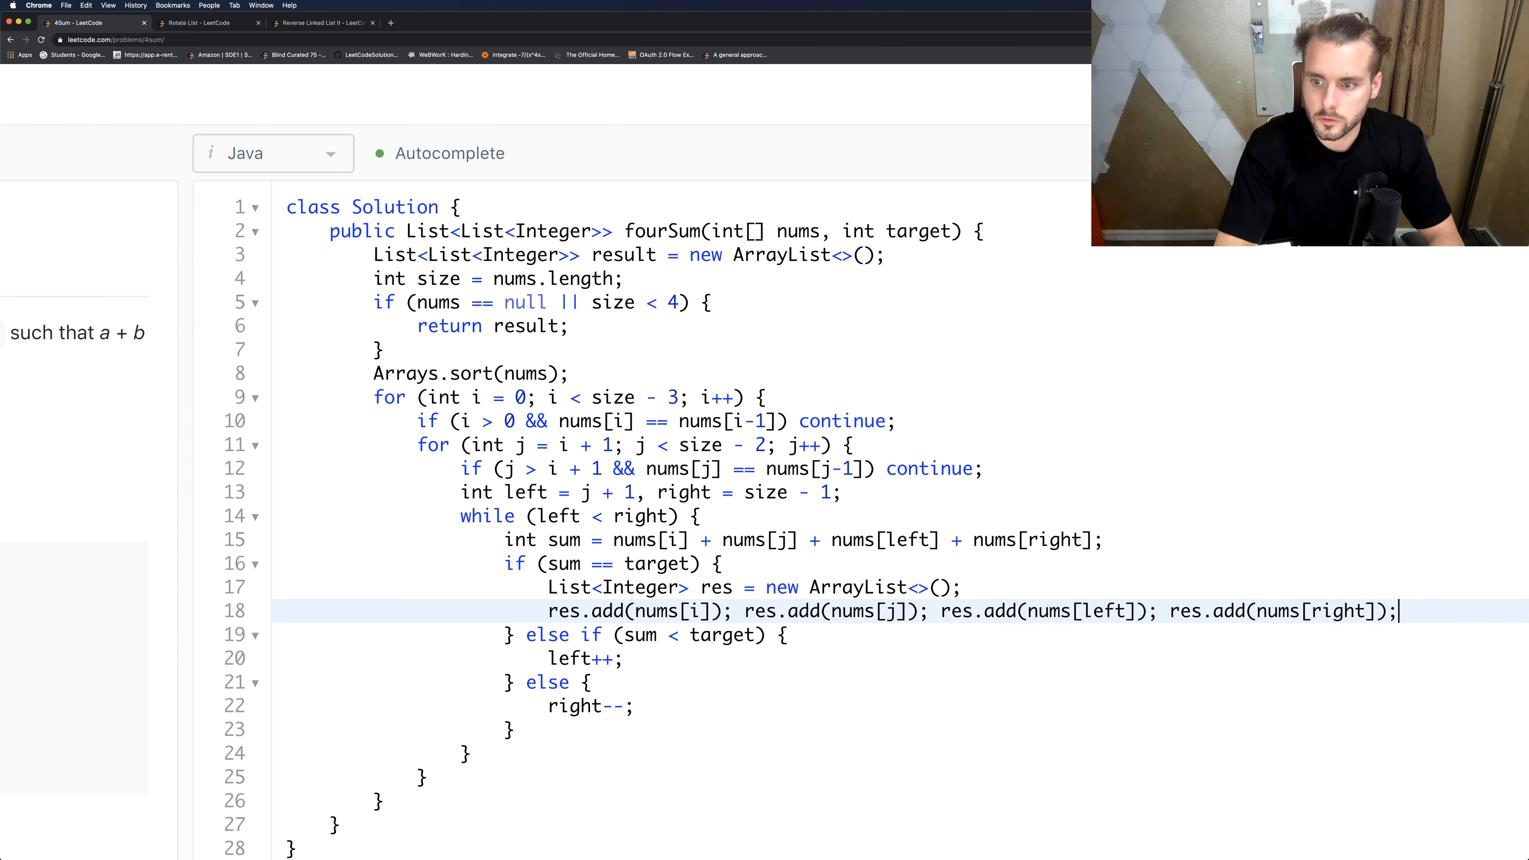
pyautogui.press('Enter')
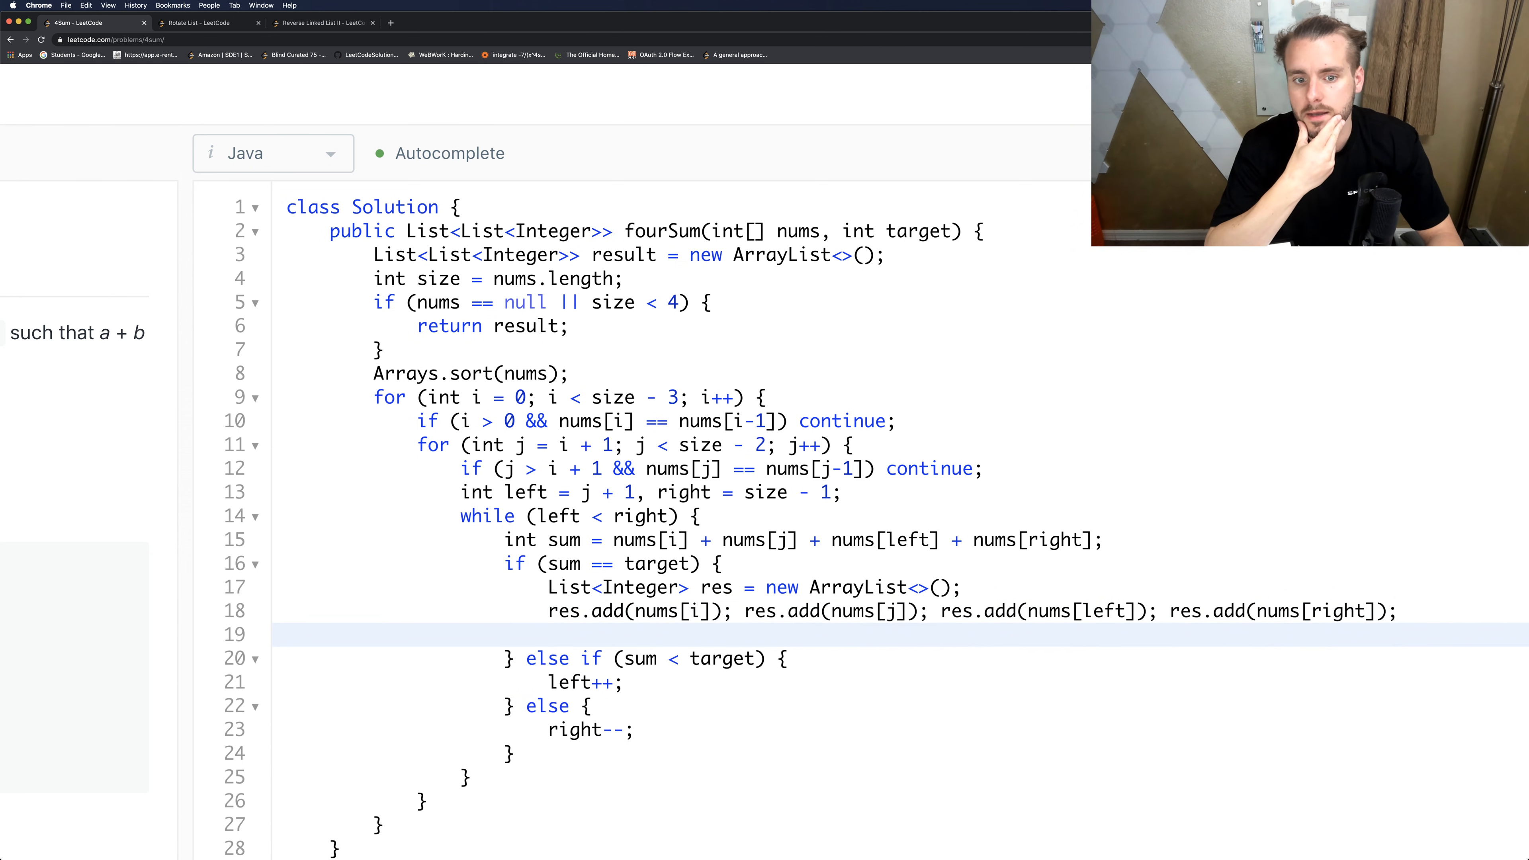
# Append the quadruplet with result.add(res).
pyautogui.write('result.')
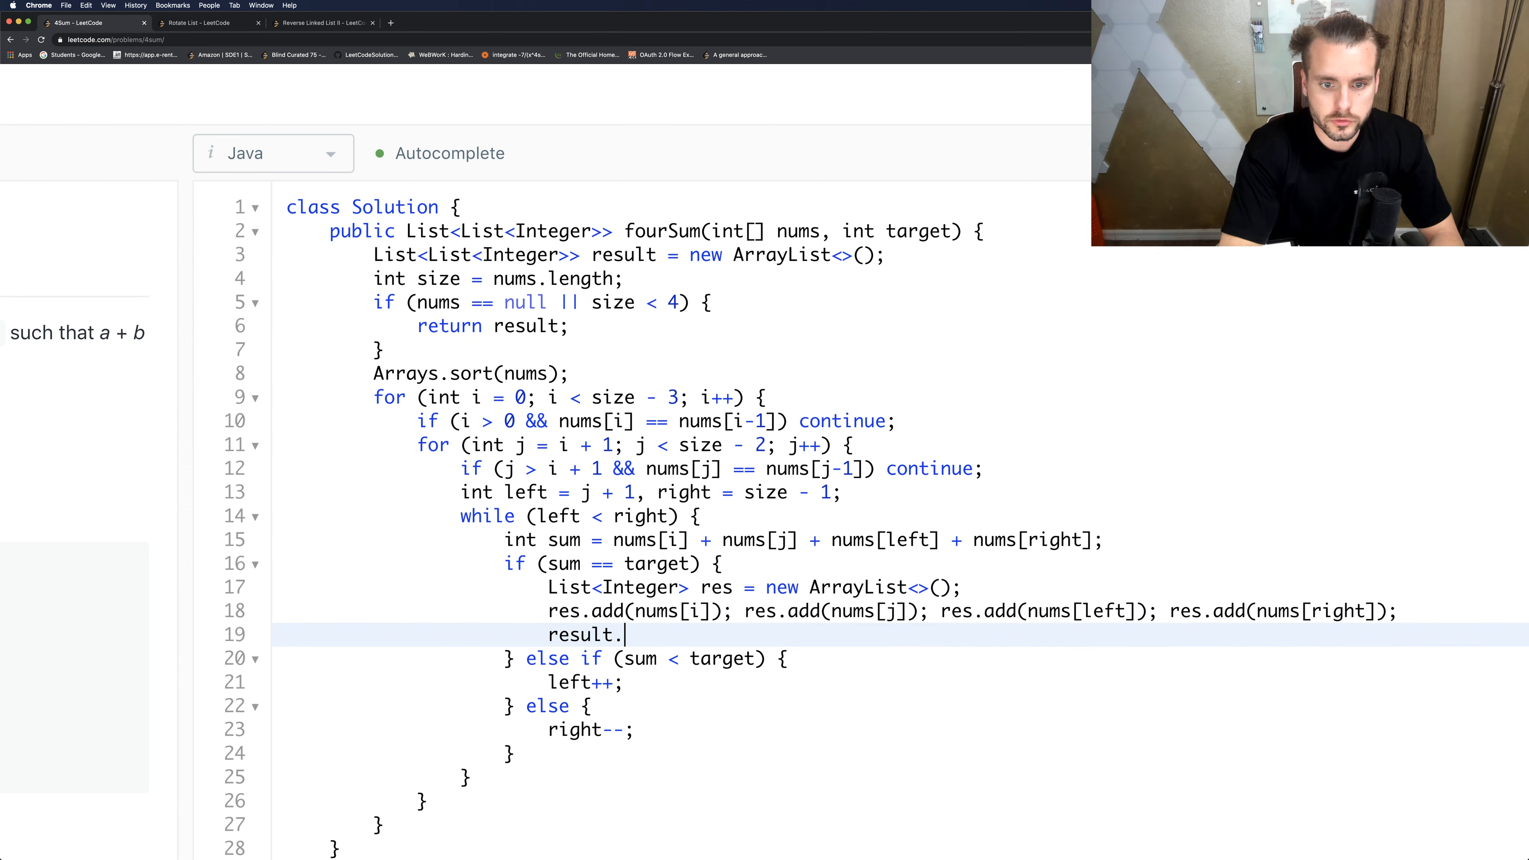
pyautogui.write('add(res)')
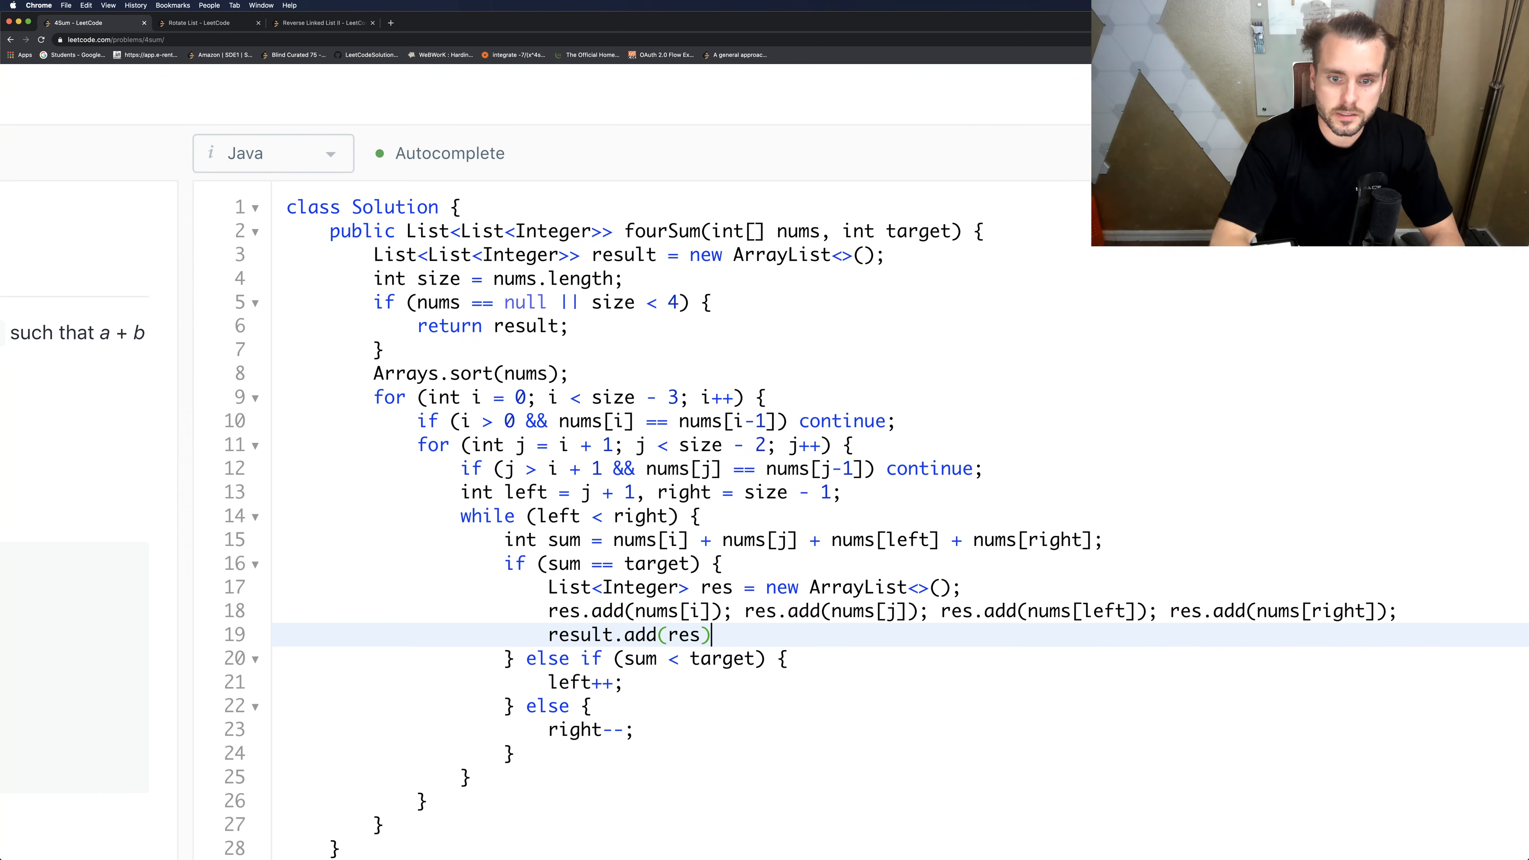
pyautogui.write(';')
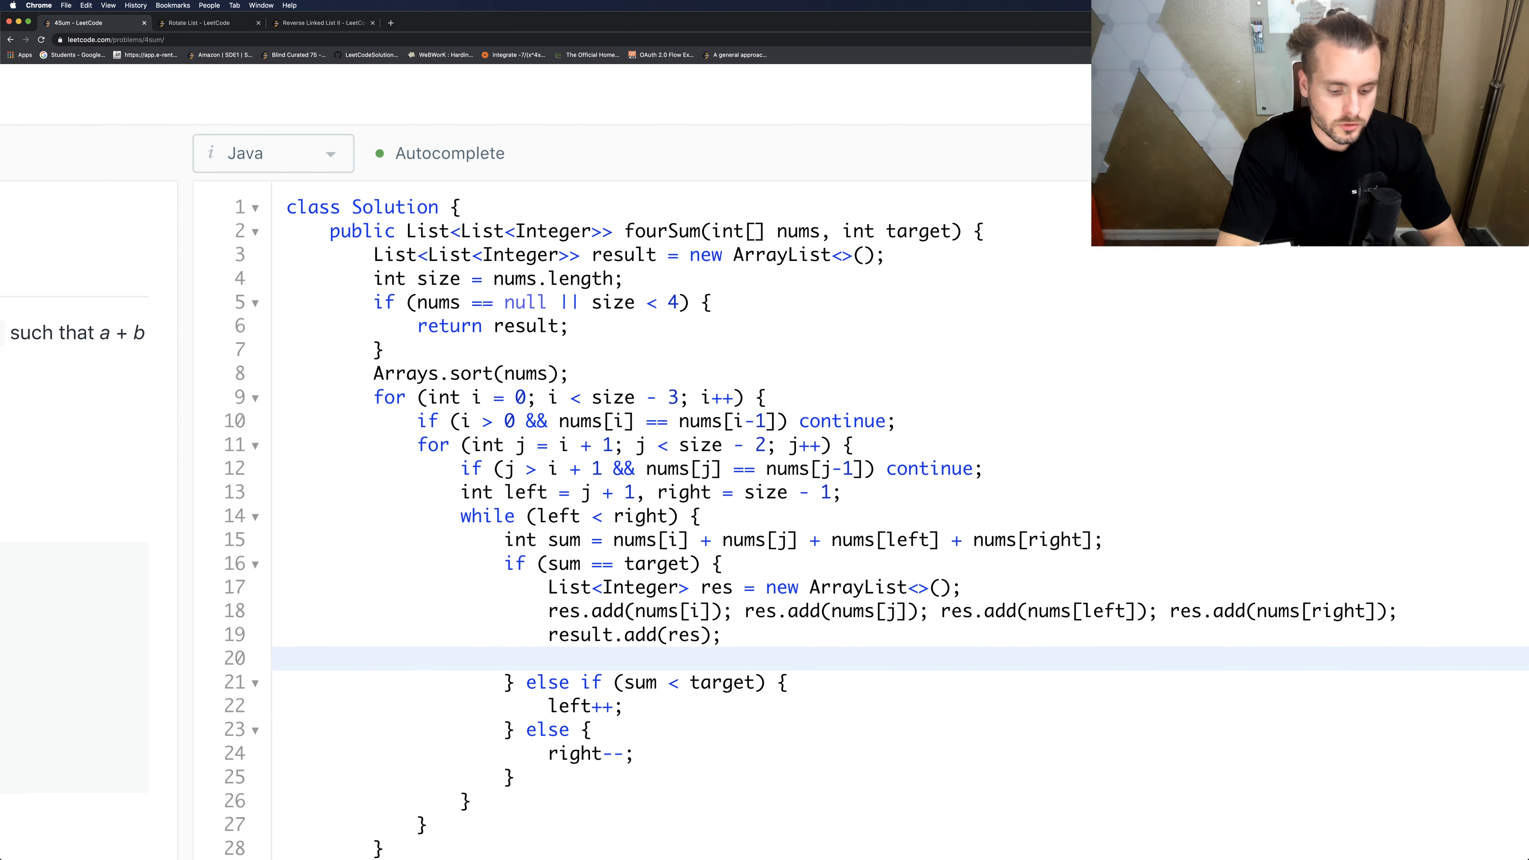
pyautogui.write('left')
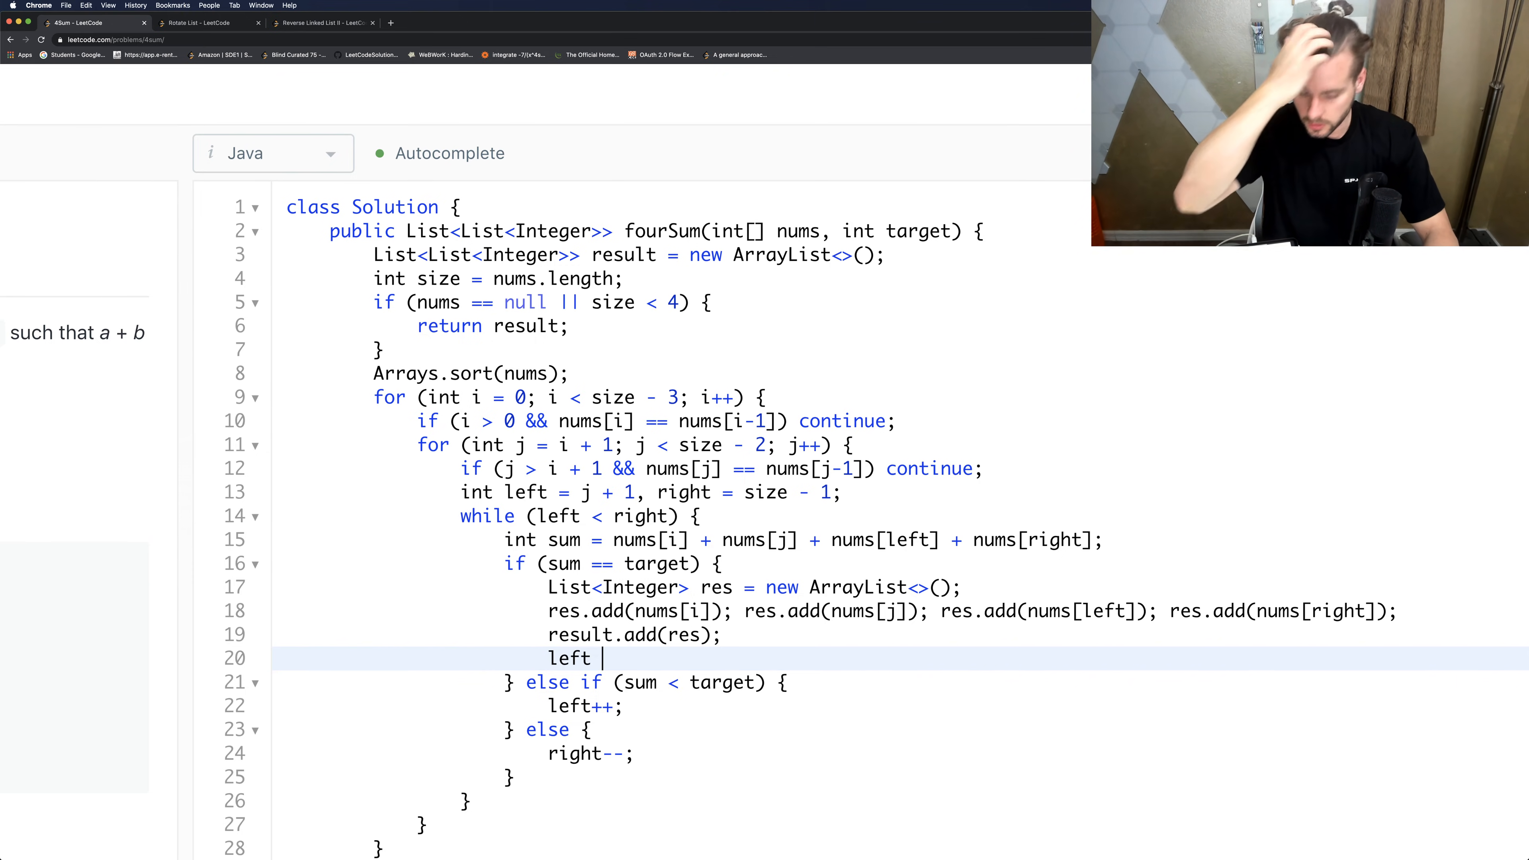
pyautogui.scroll(-3)
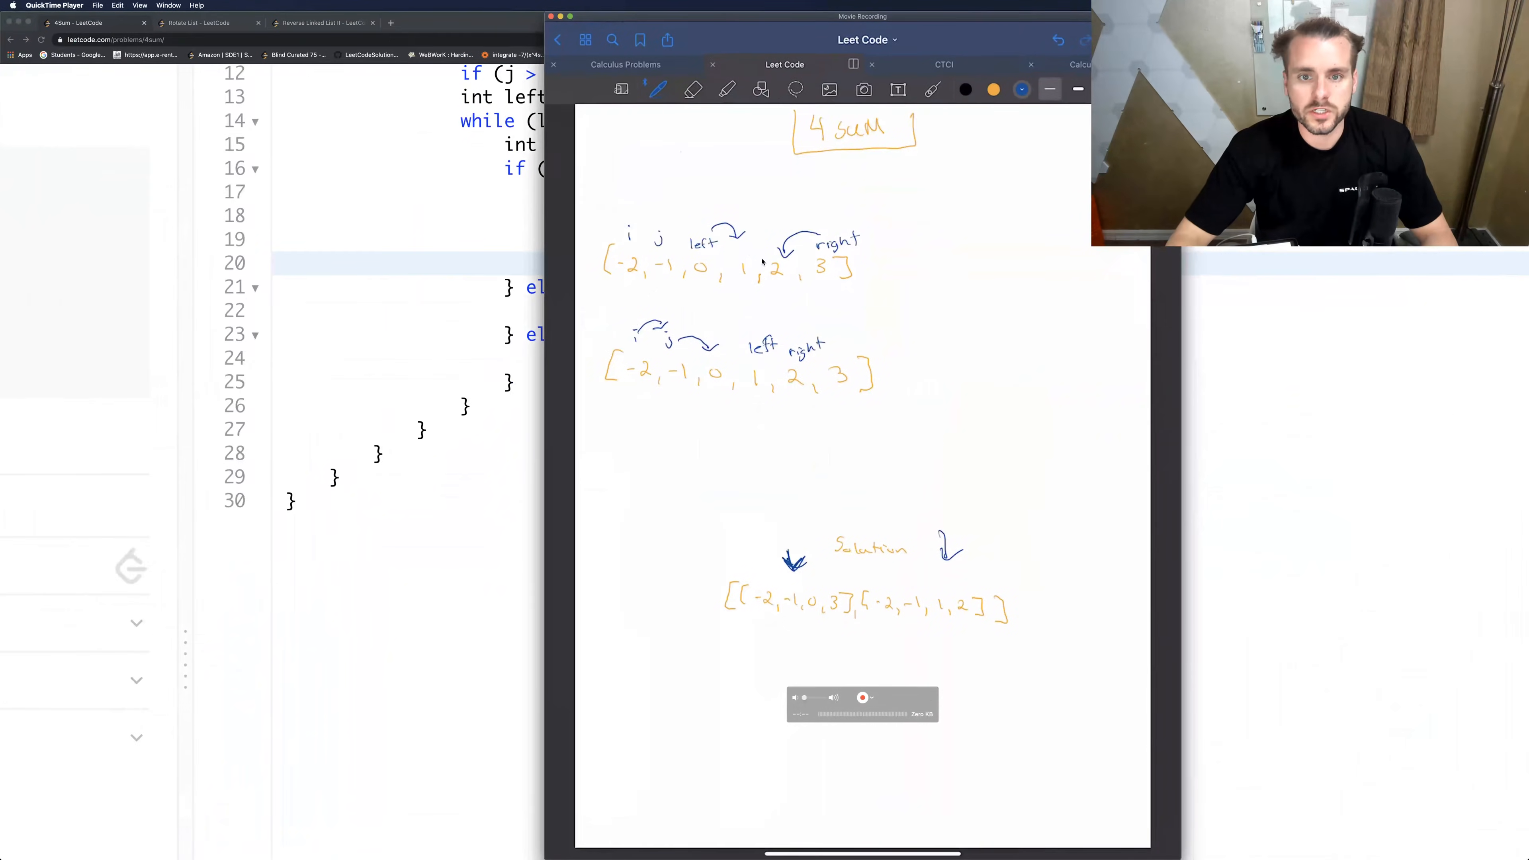
pyautogui.moveTo(745, 249)
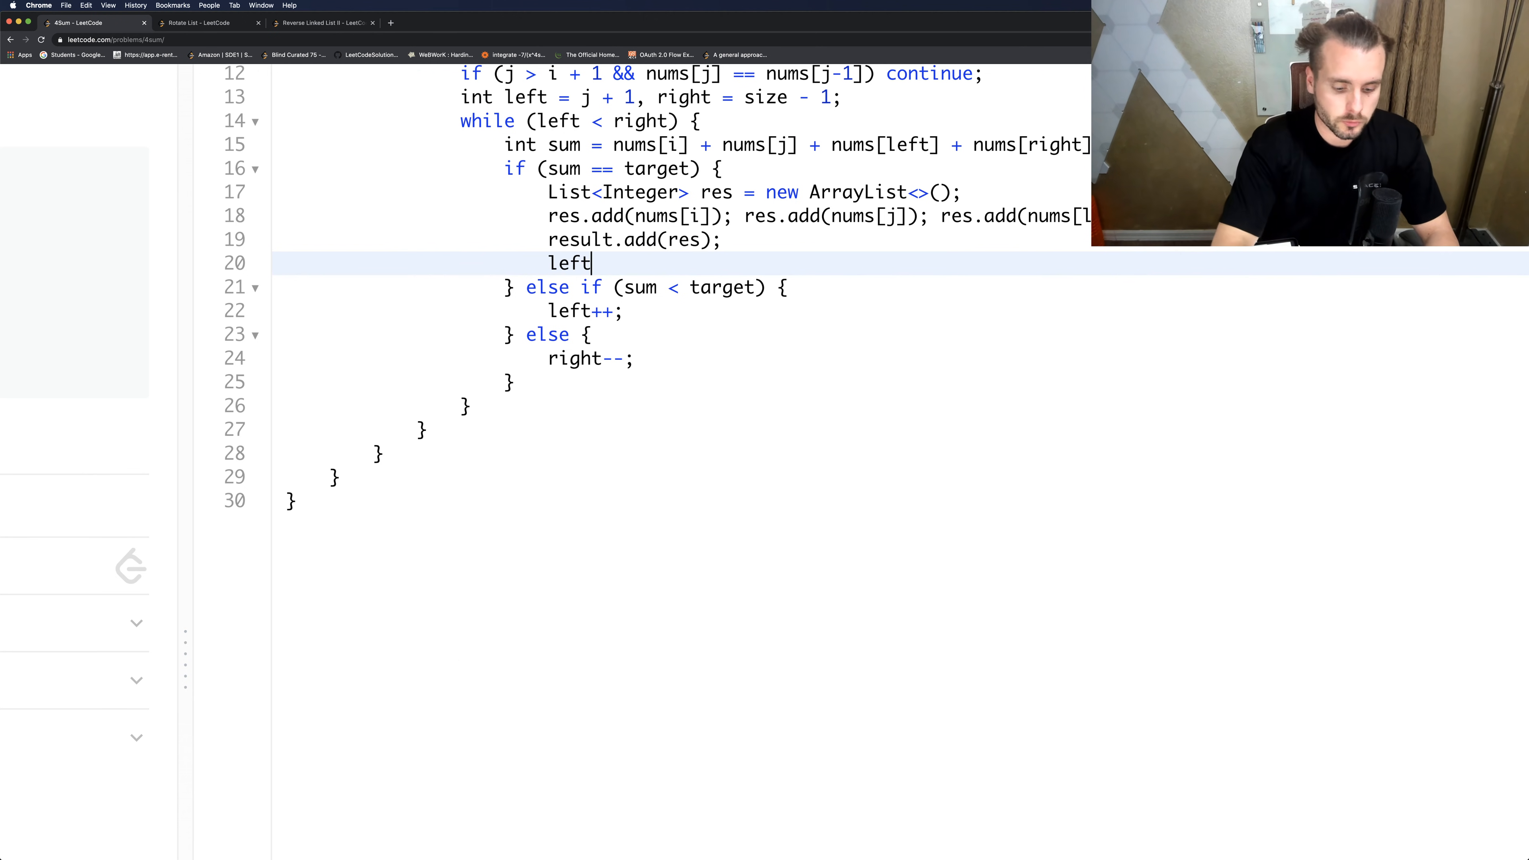
# Advance both pointers with left++ and right-- after saving a match.
pyautogui.write('++;')
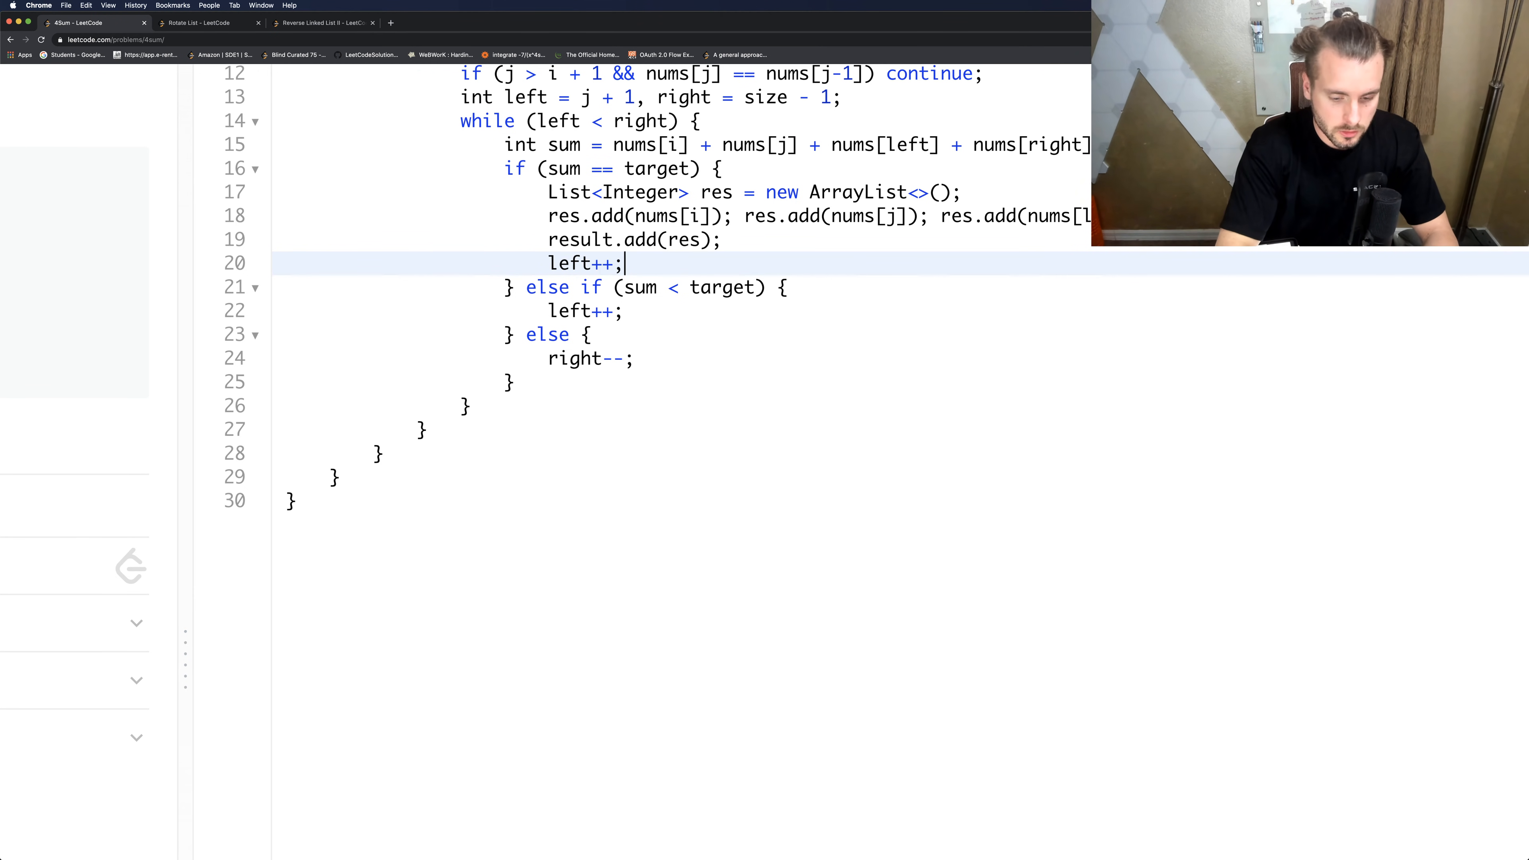
pyautogui.write('right--;')
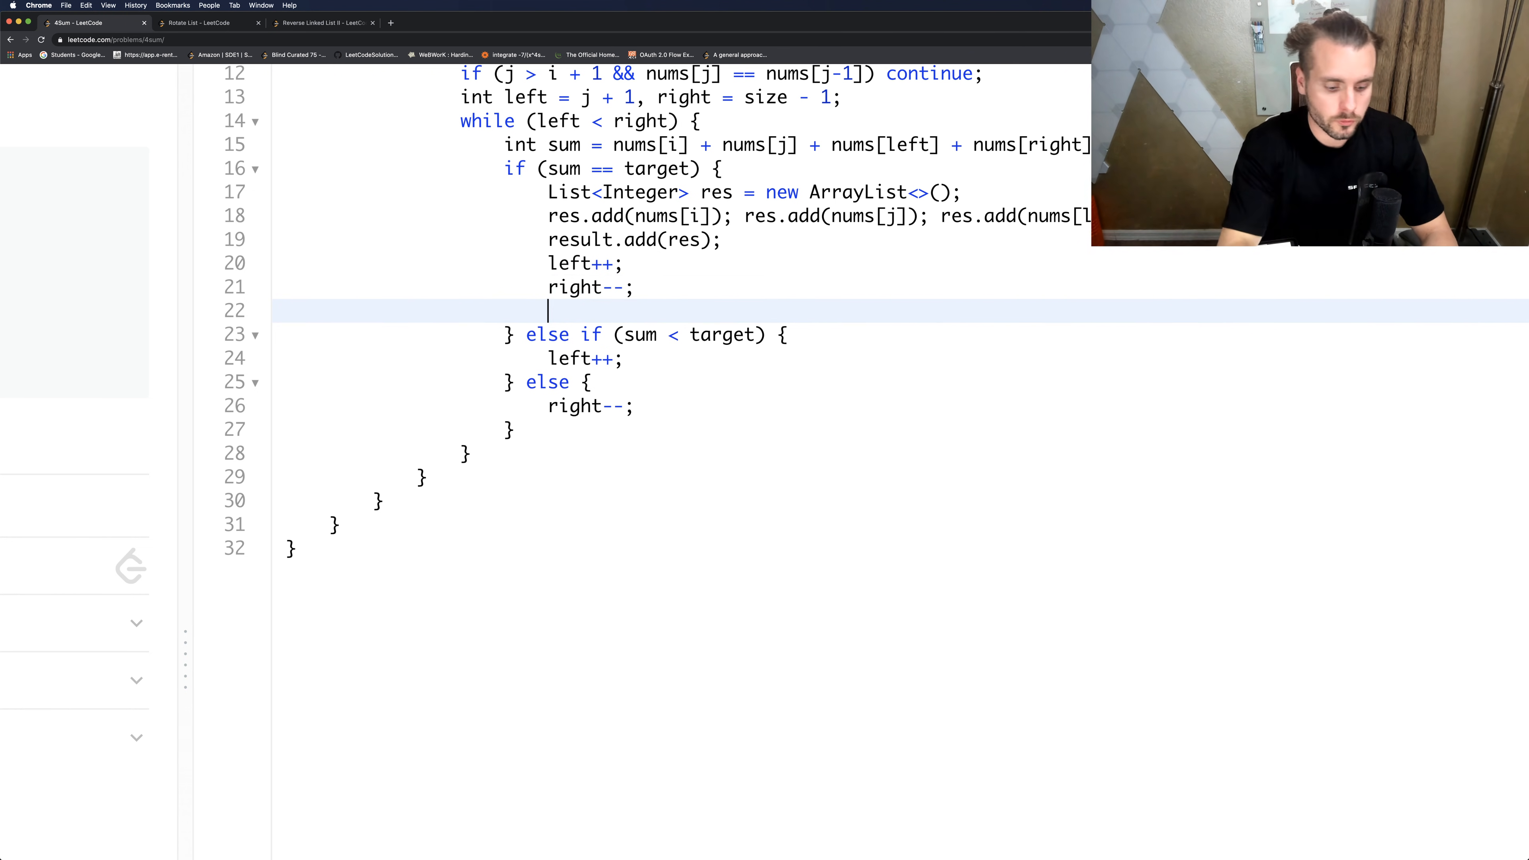
# Skip repeated left values: while left < right and nums[left] equals its predecessor, left++.
pyautogui.write('while ( le')
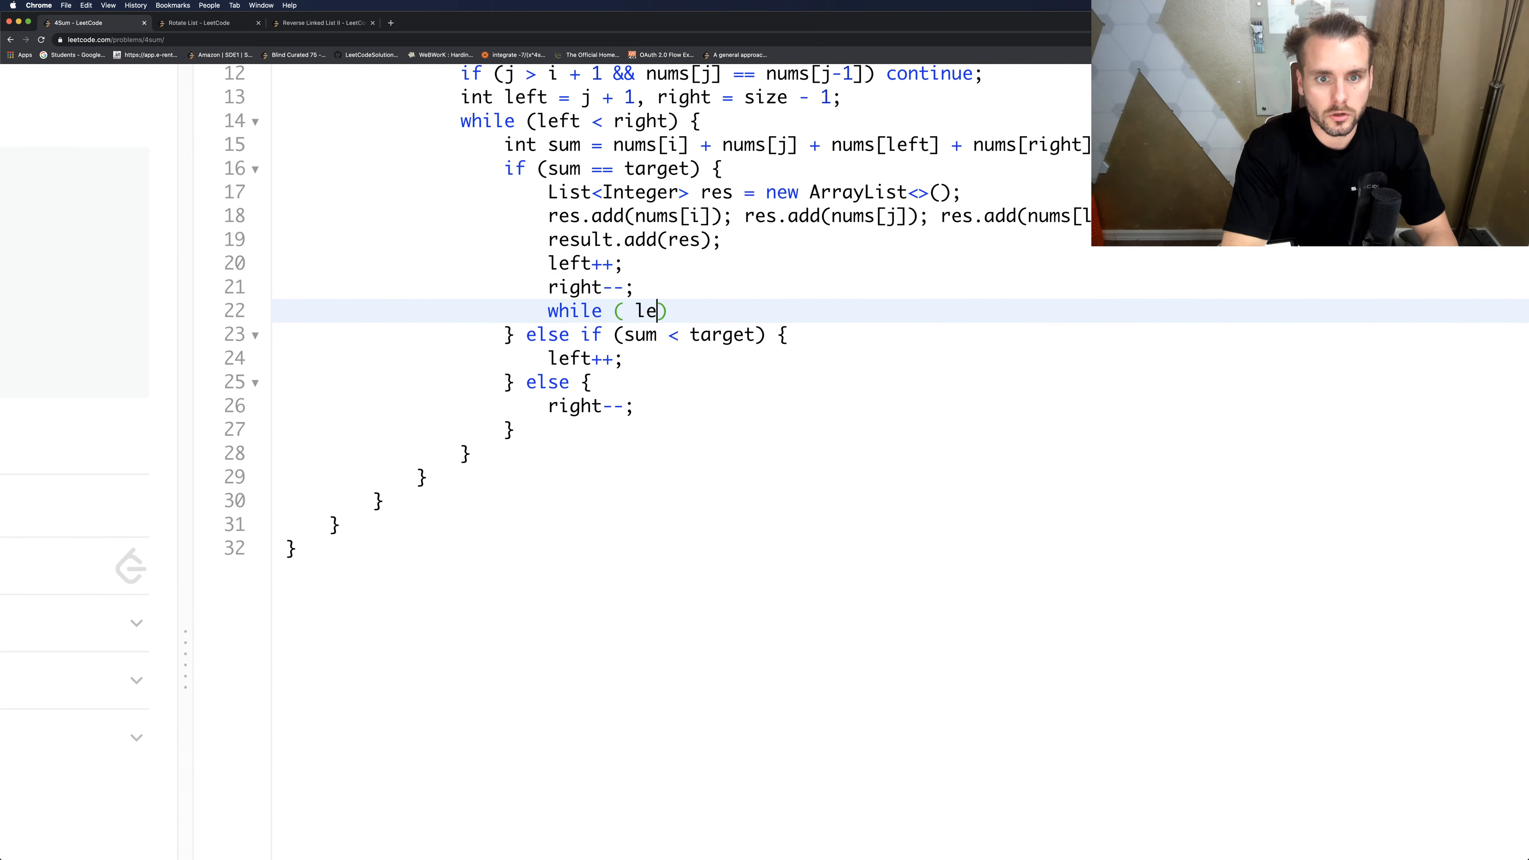
pyautogui.press('Backspace')
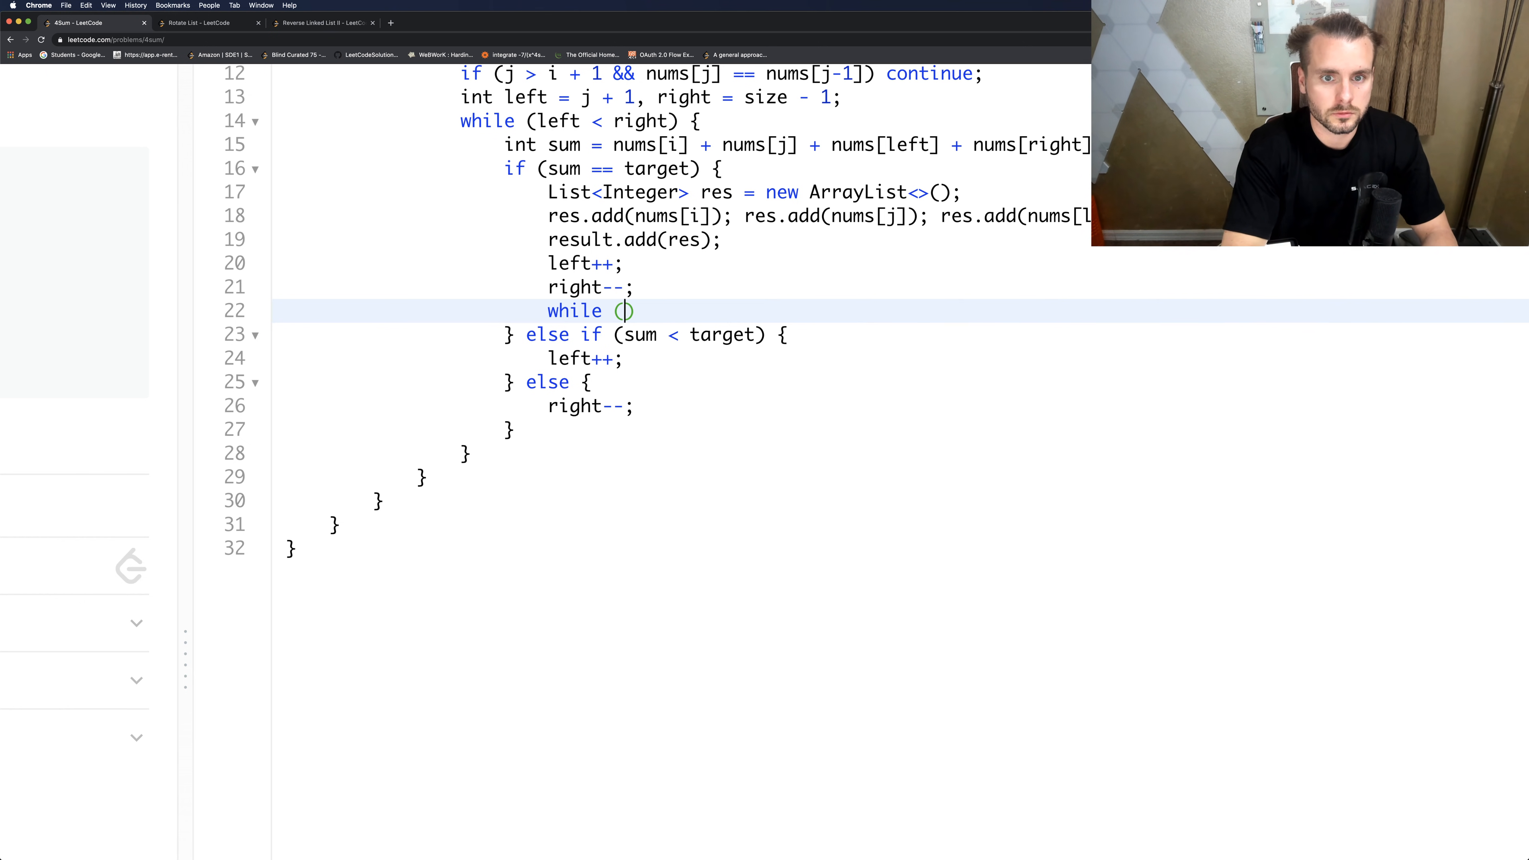
pyautogui.write('left < right')
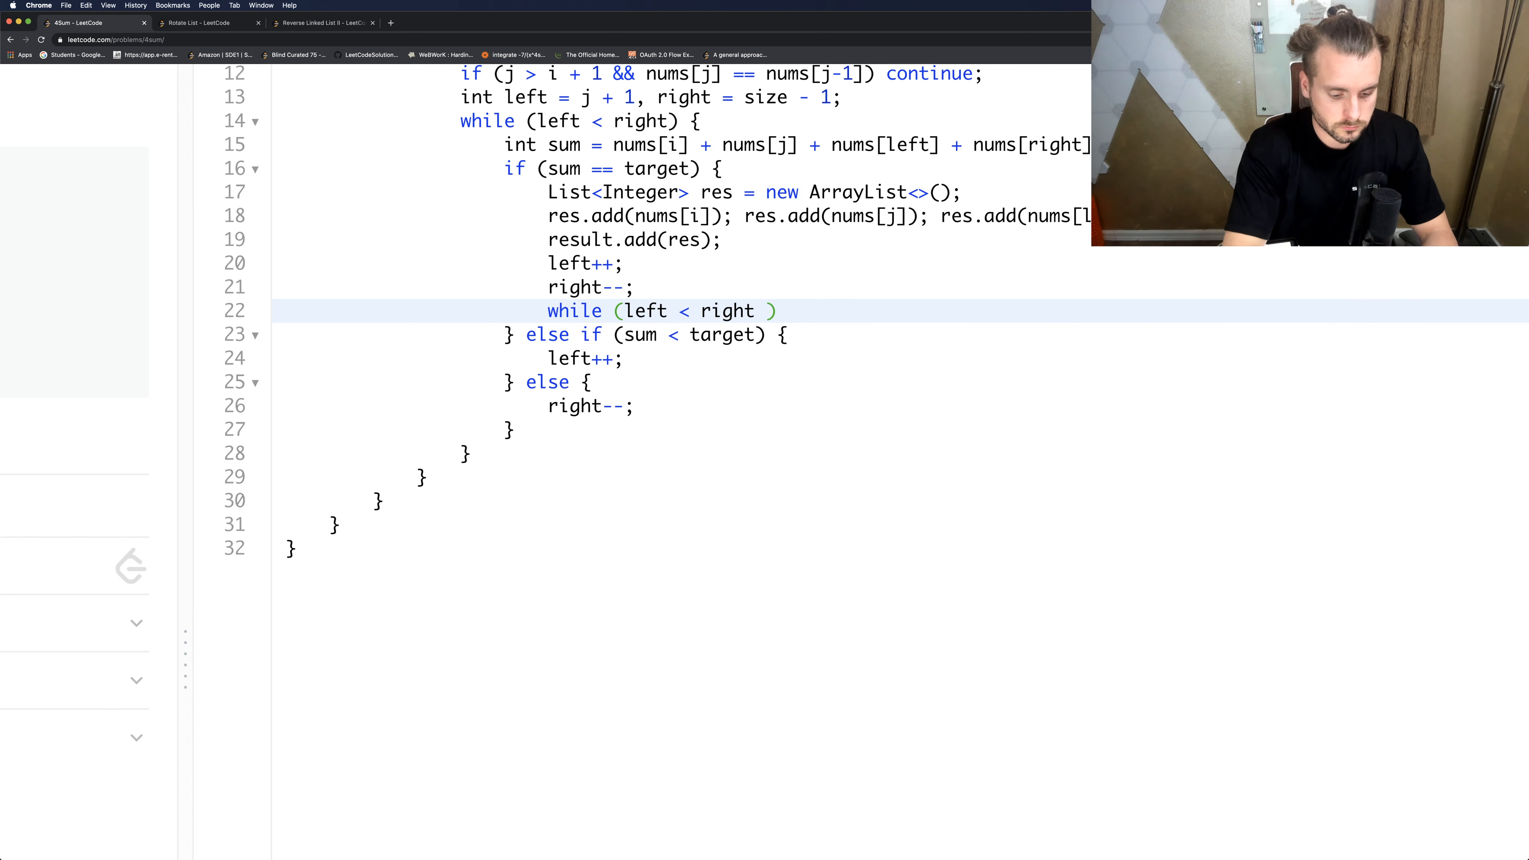
pyautogui.write('&& nums')
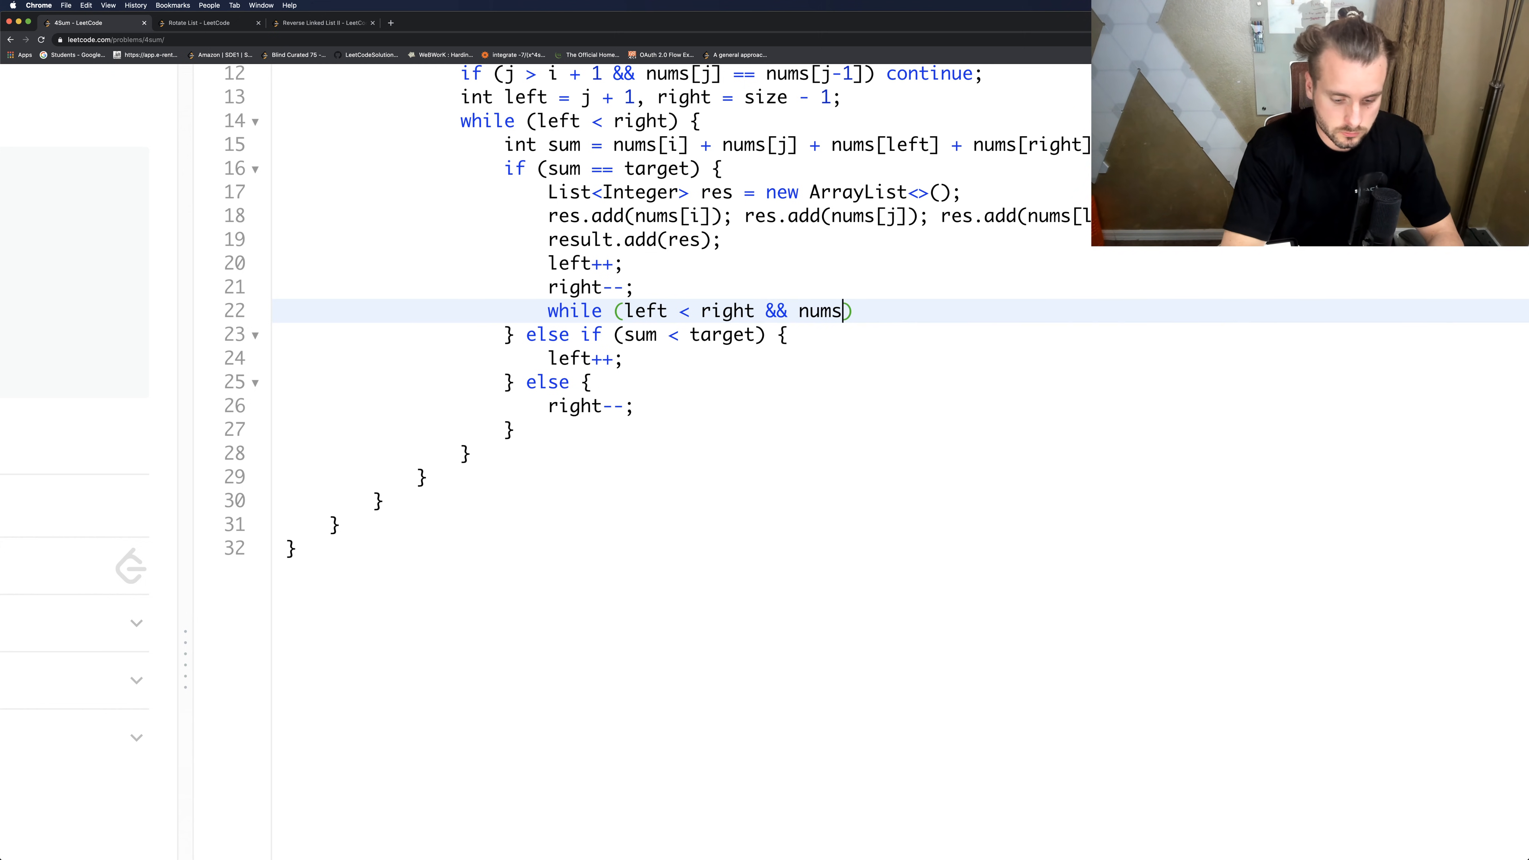
pyautogui.write('[left] == nums[left-1')
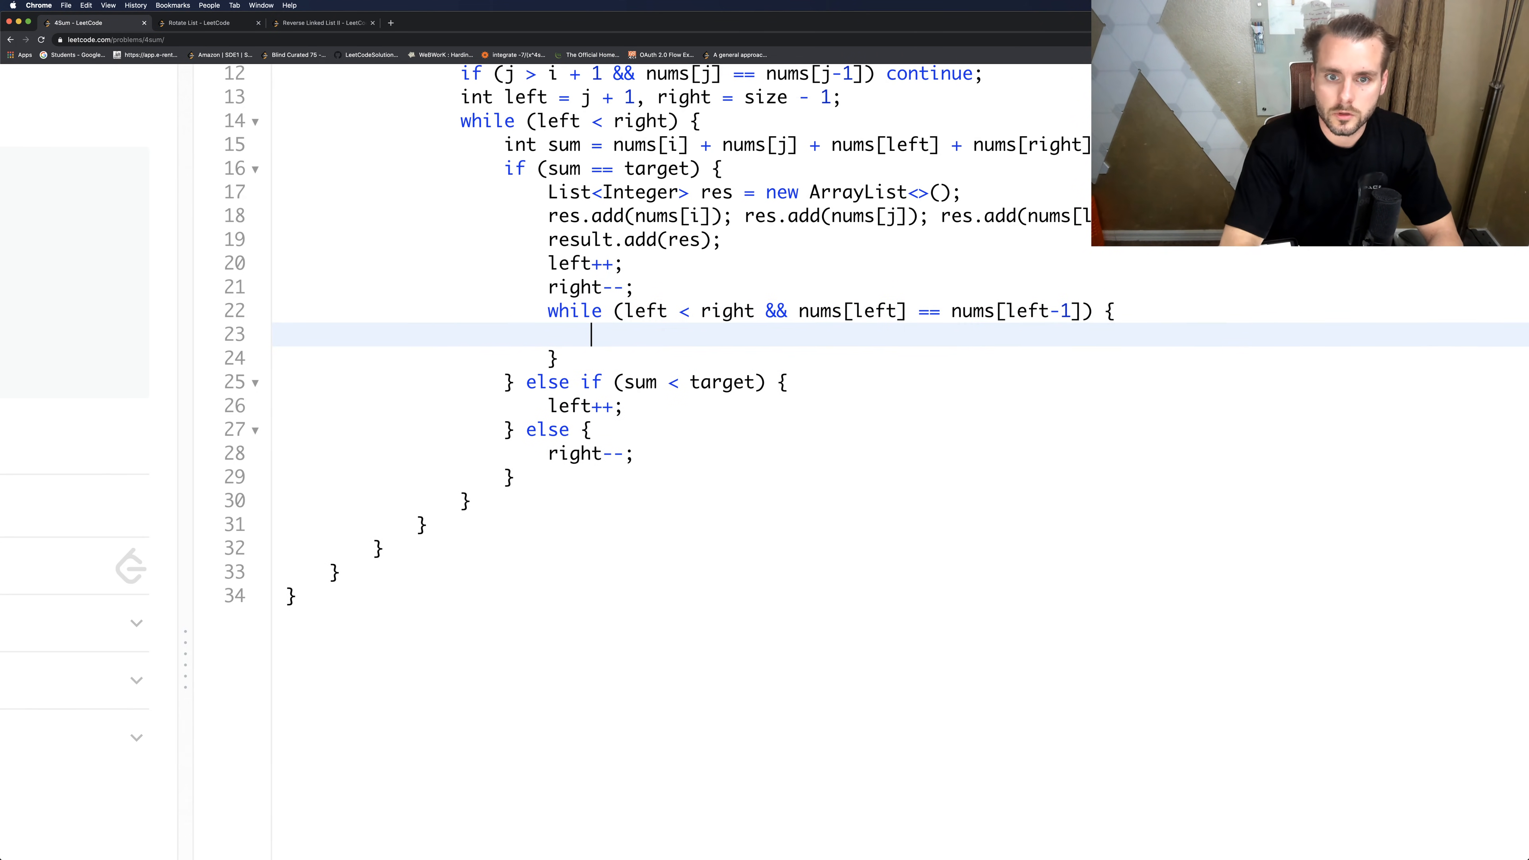
pyautogui.write('left++')
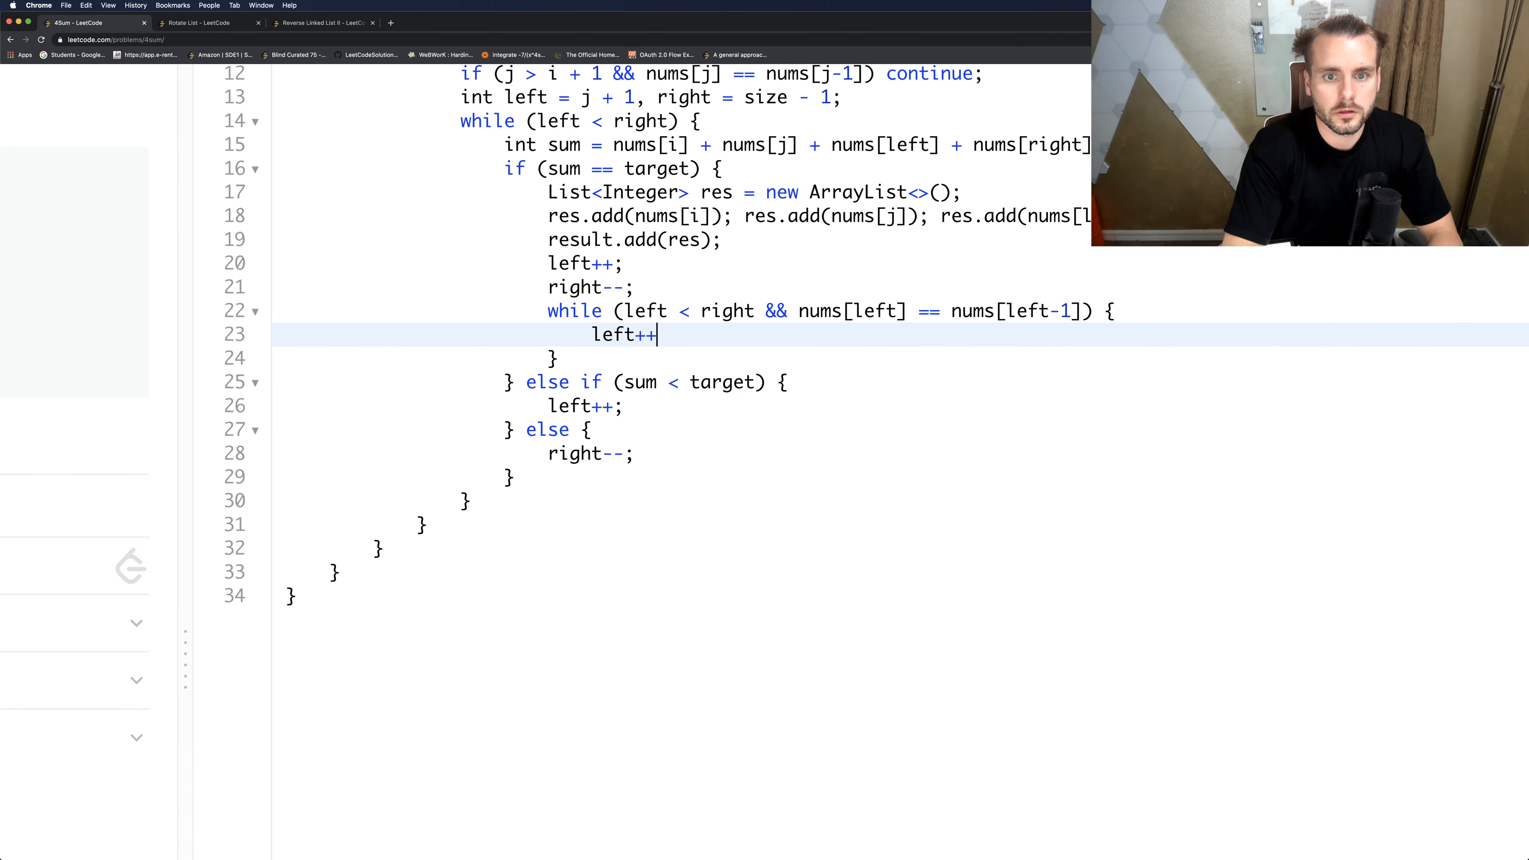
pyautogui.write(';')
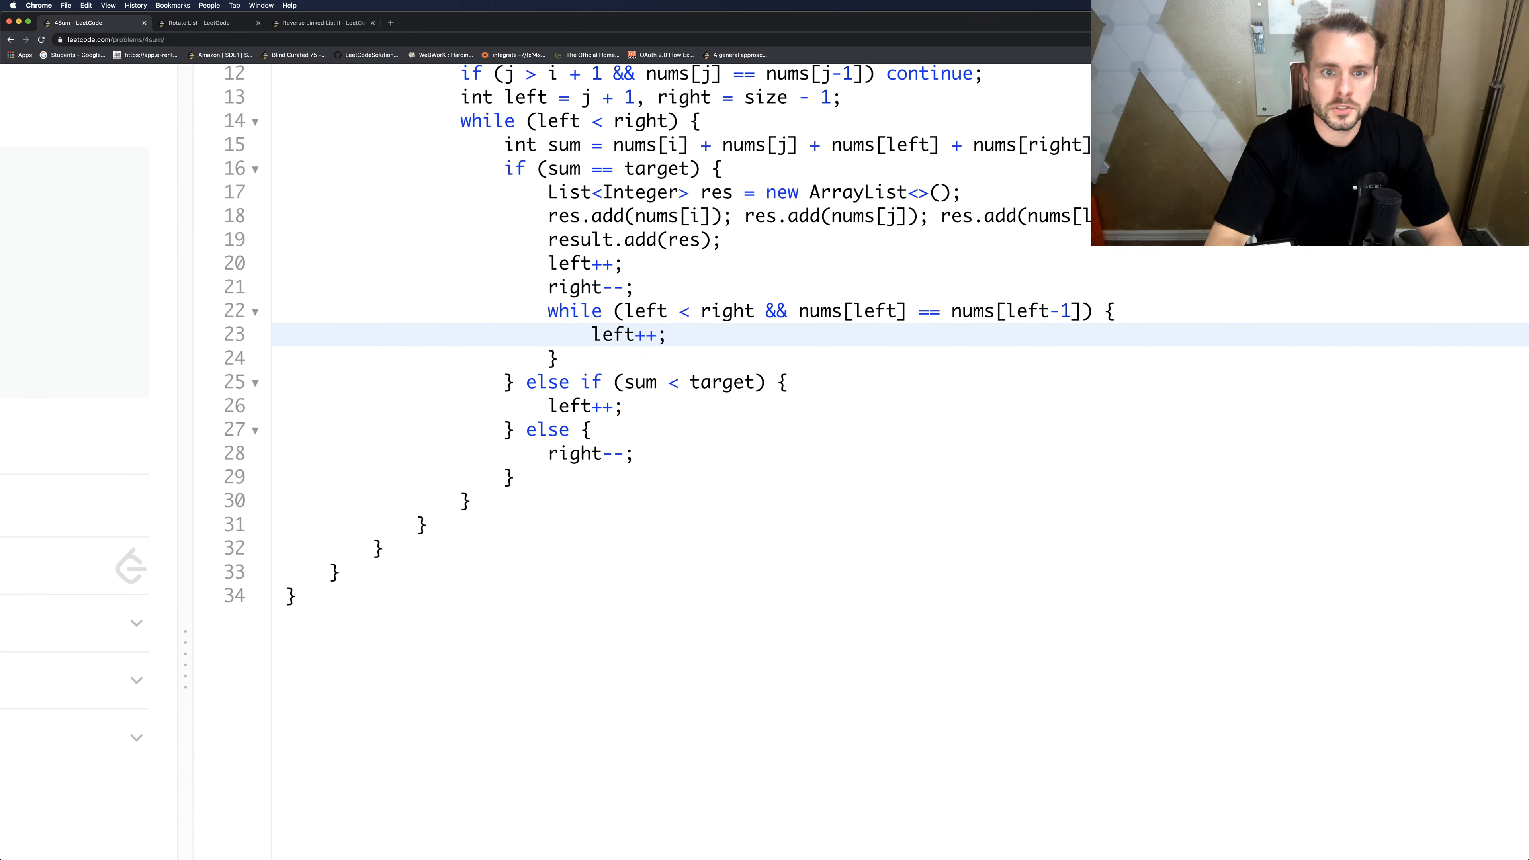
# Skip repeated right values: while left < right and nums[right] equals its successor, right--.
pyautogui.write('wjio')
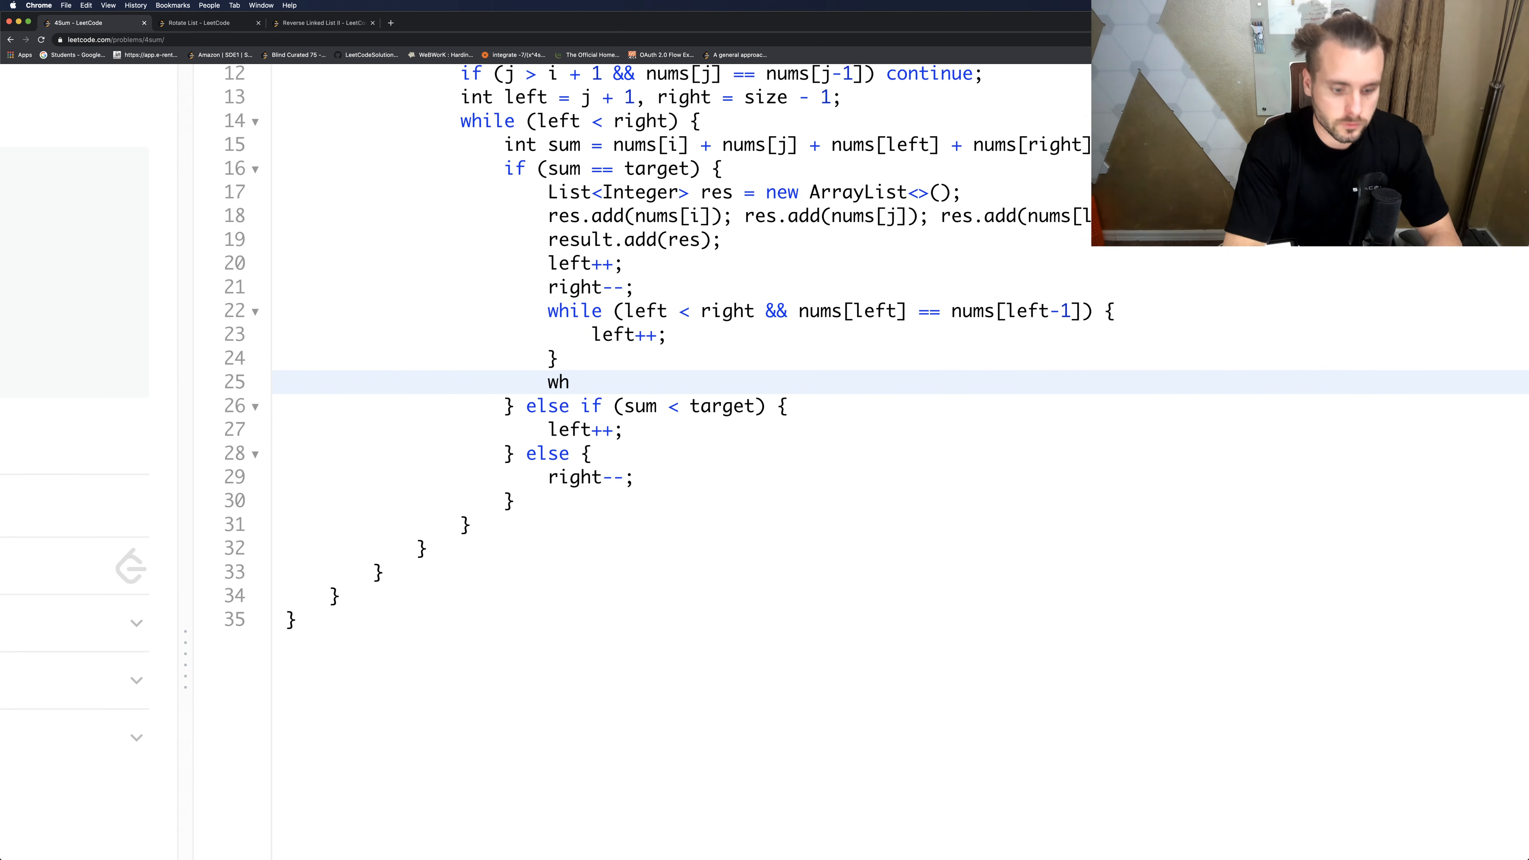
pyautogui.write('ile')
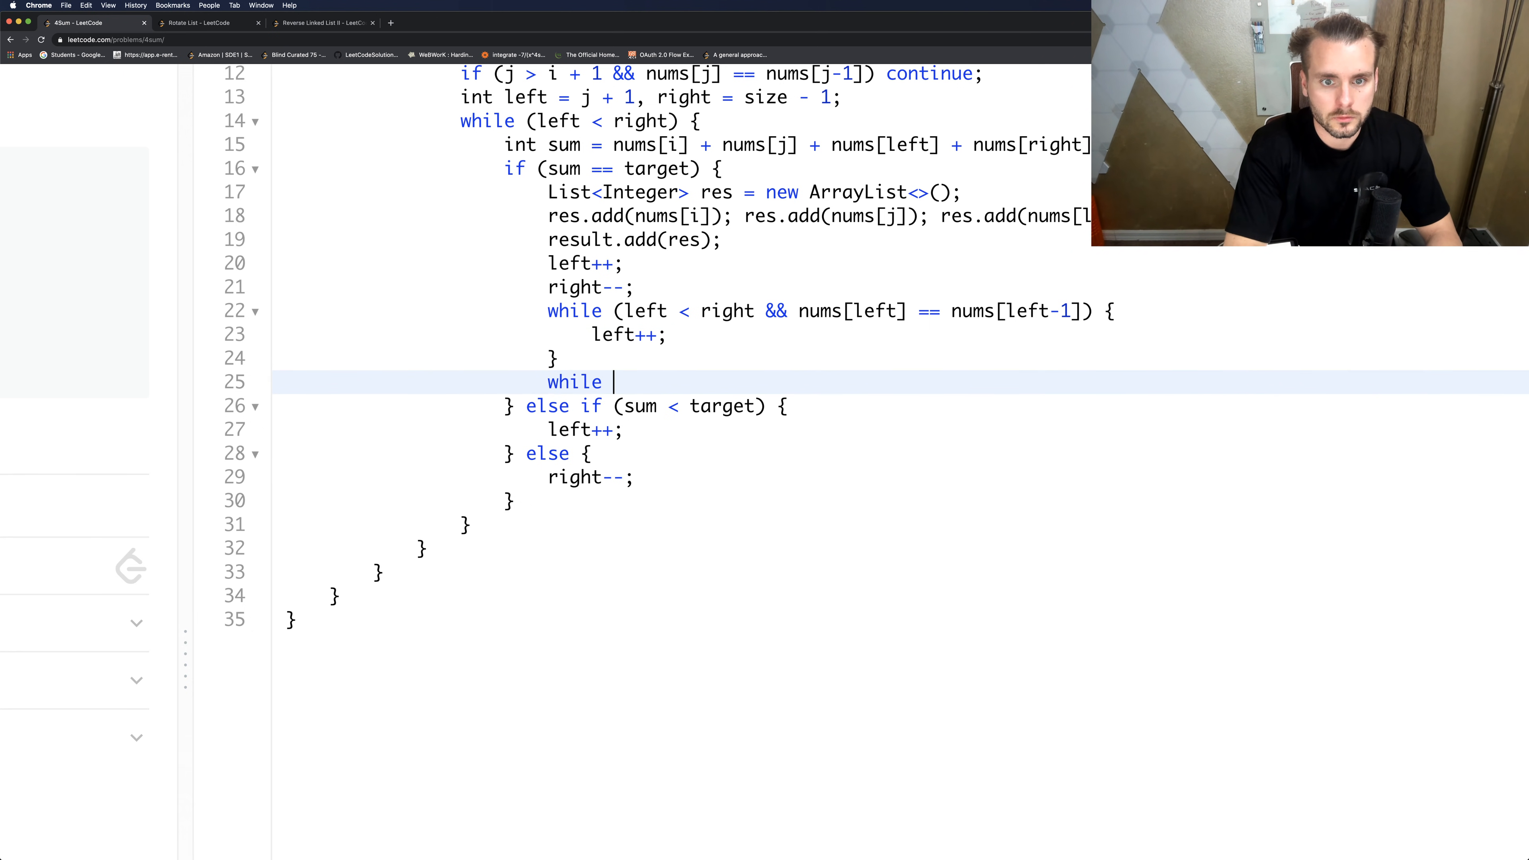
pyautogui.write('(left < right &&')
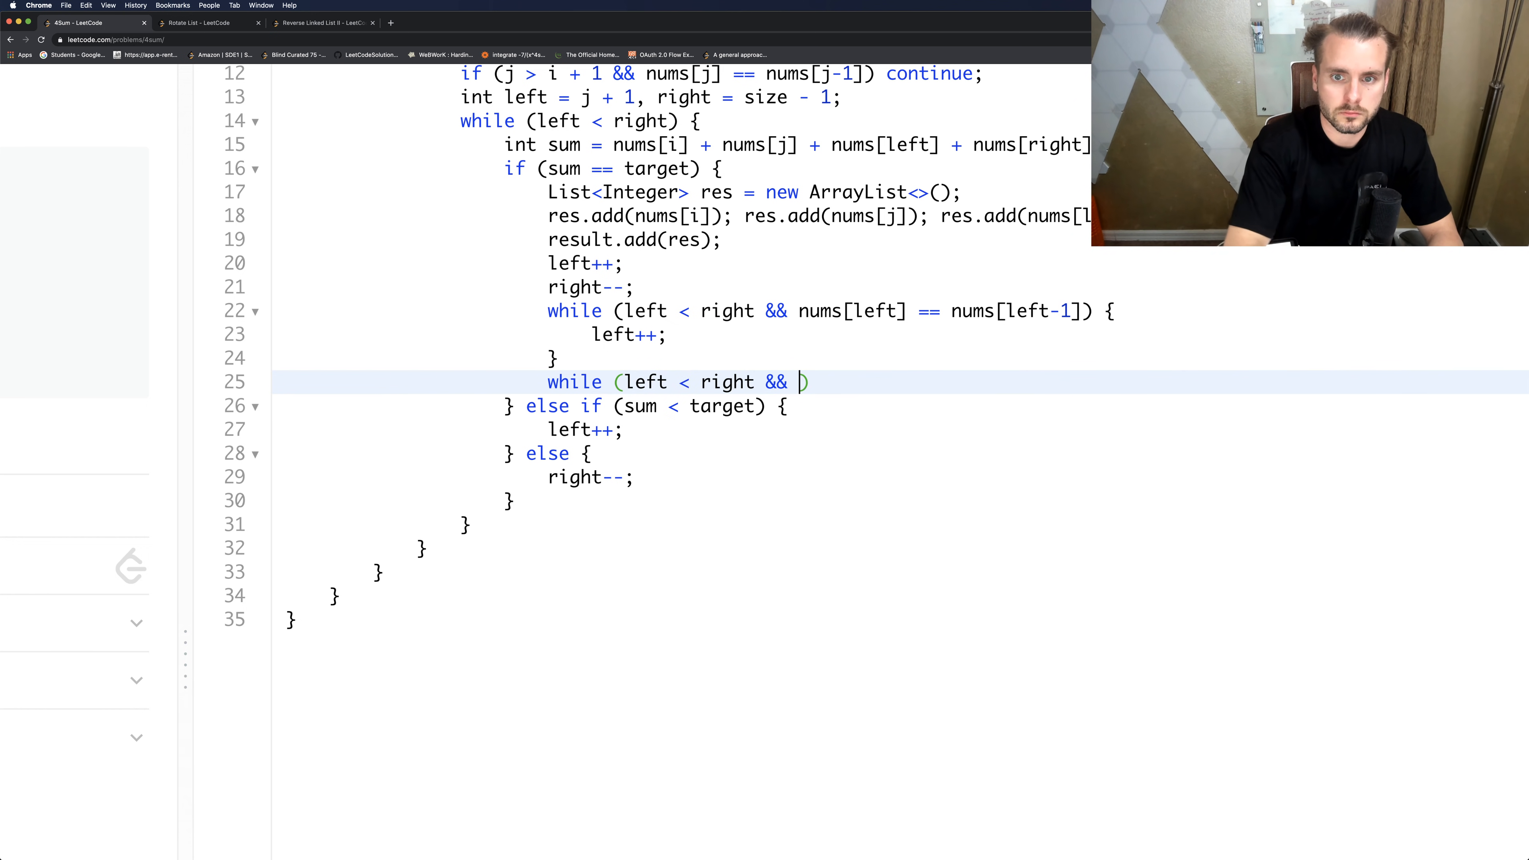
pyautogui.write('nums[]')
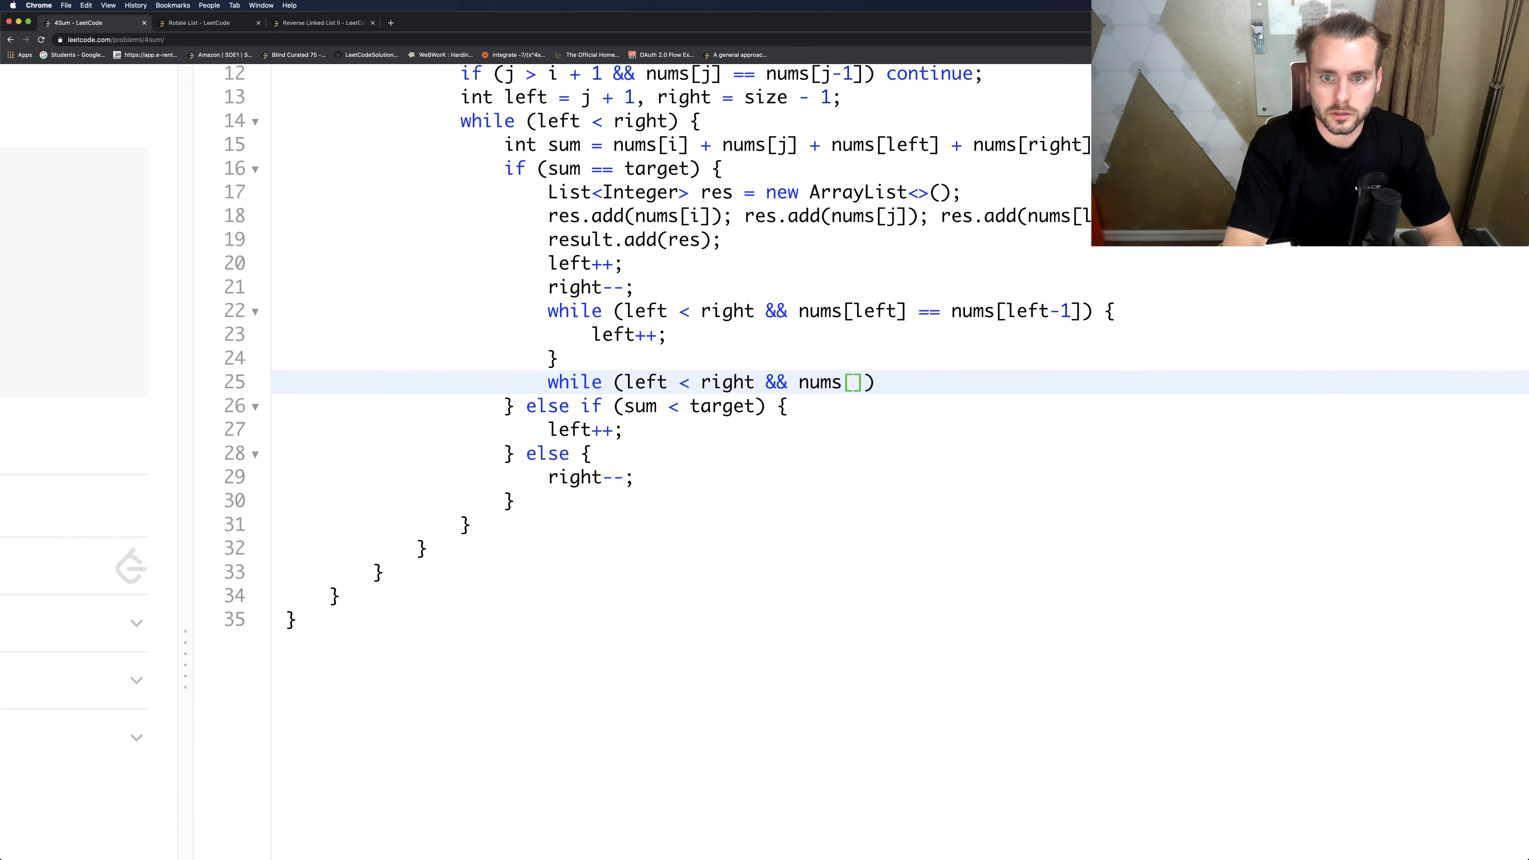
pyautogui.write('right] == nums[ri')
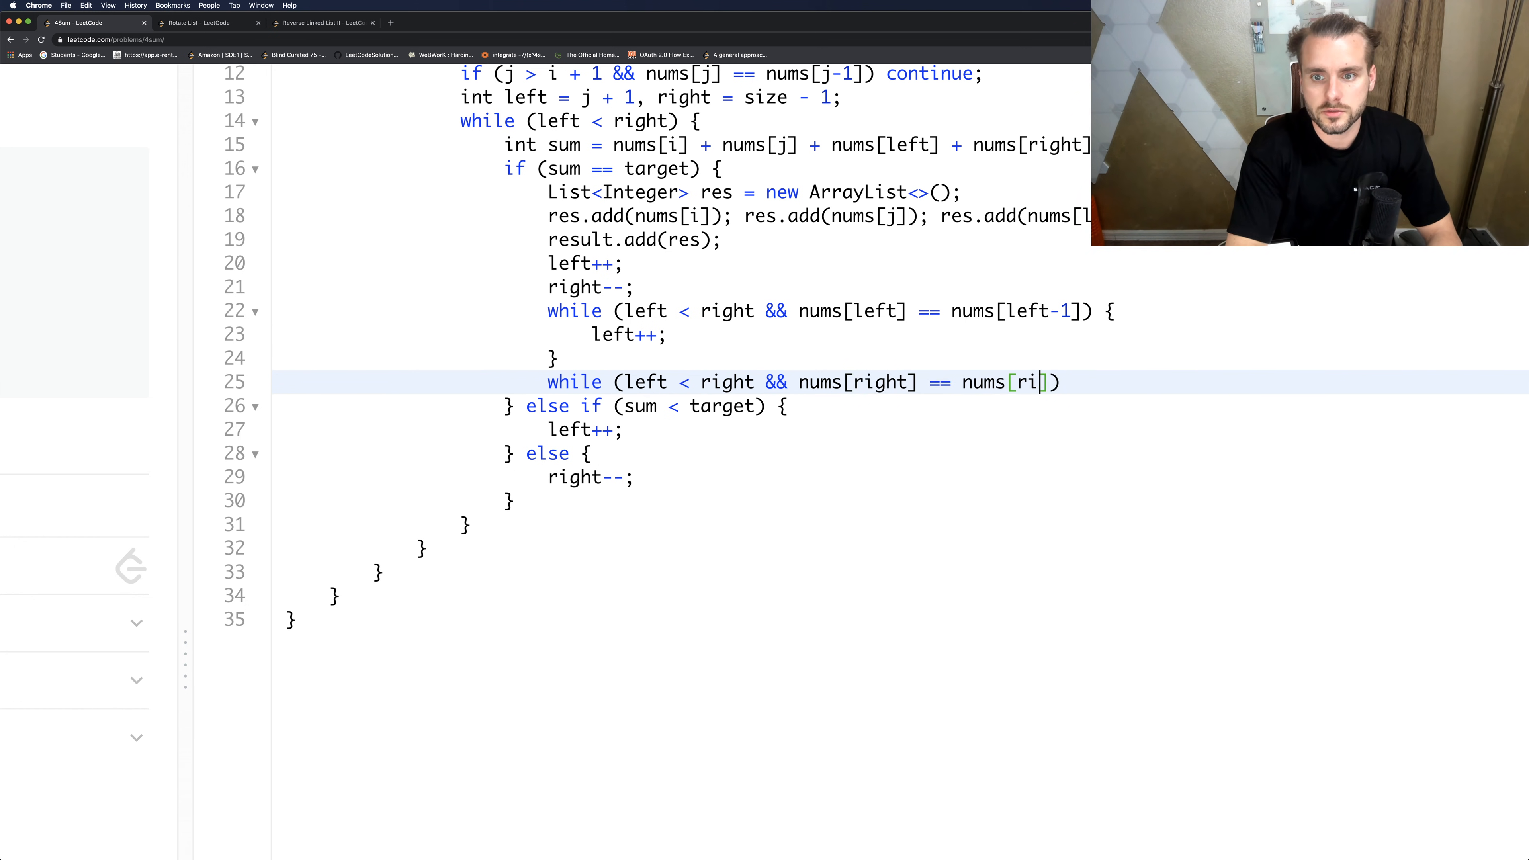
pyautogui.write('ght+1')
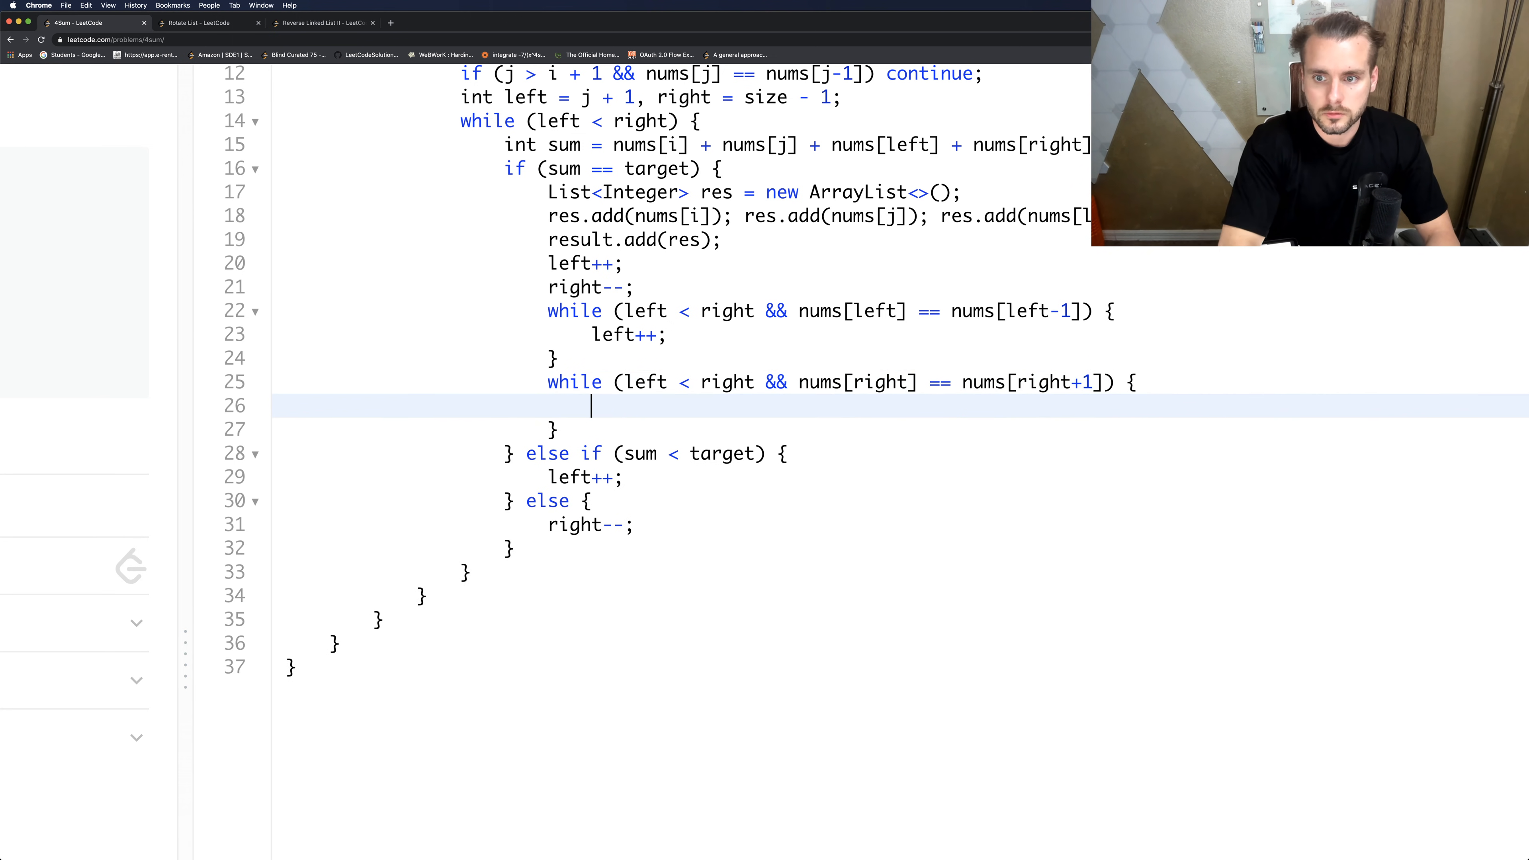
pyautogui.write('right0')
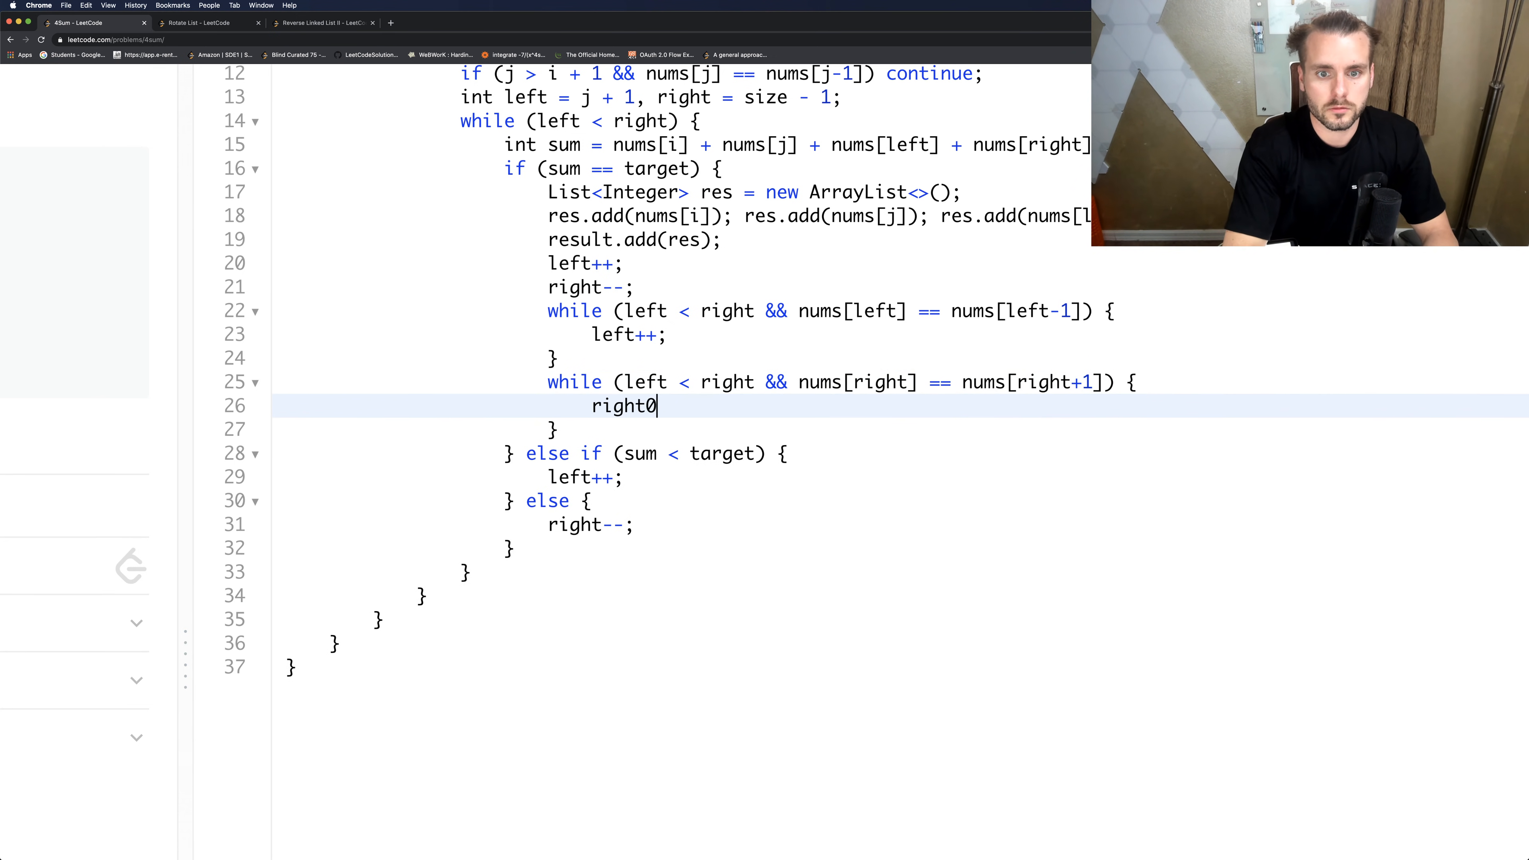
pyautogui.write('--;')
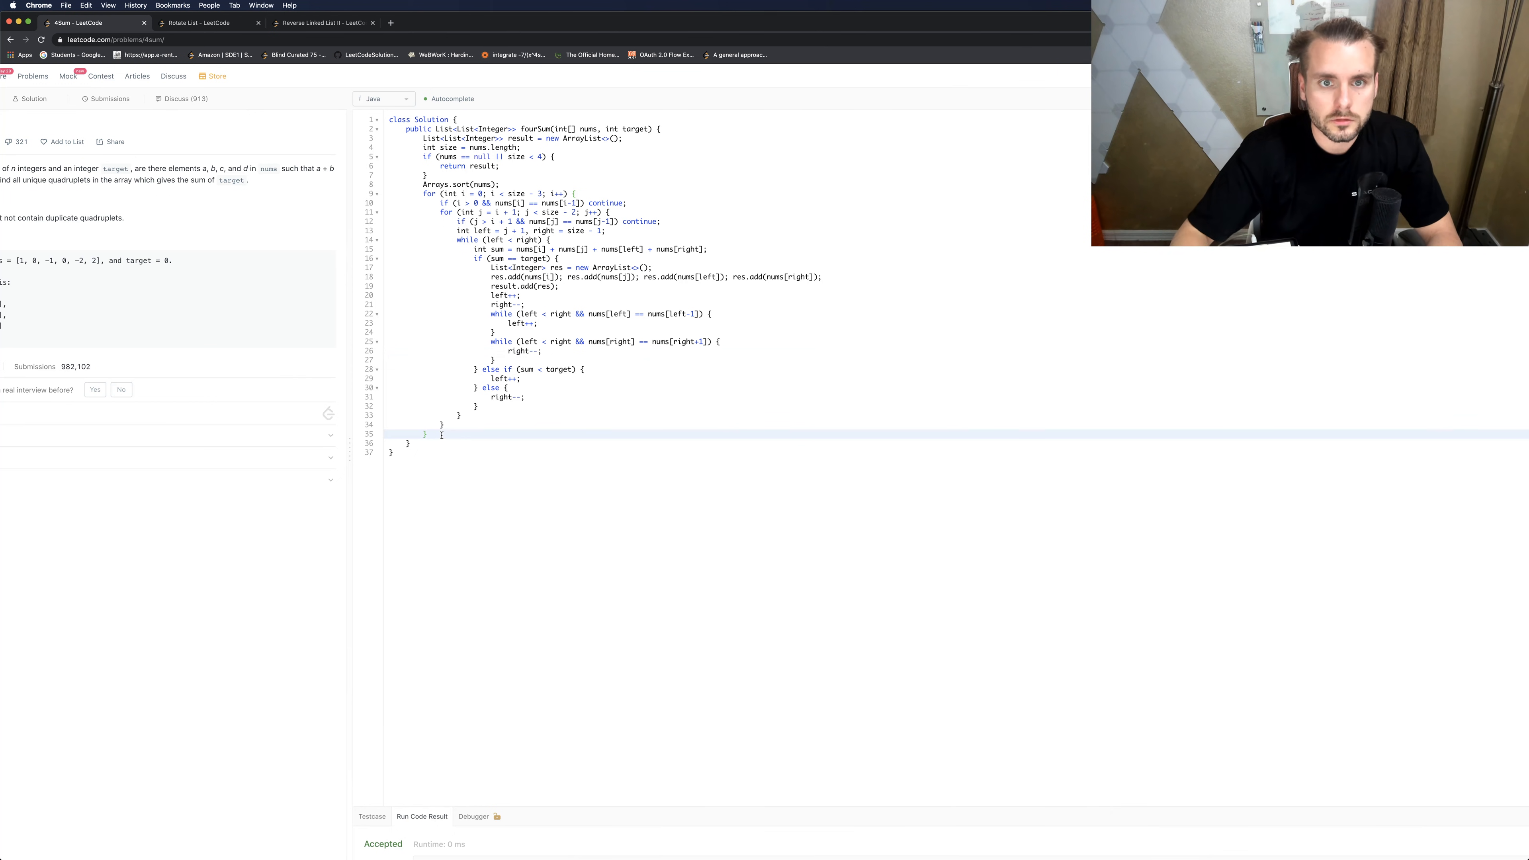
# Return result and submit the fourSum solution, which is accepted in 43 ms.
pyautogui.write('return result;')
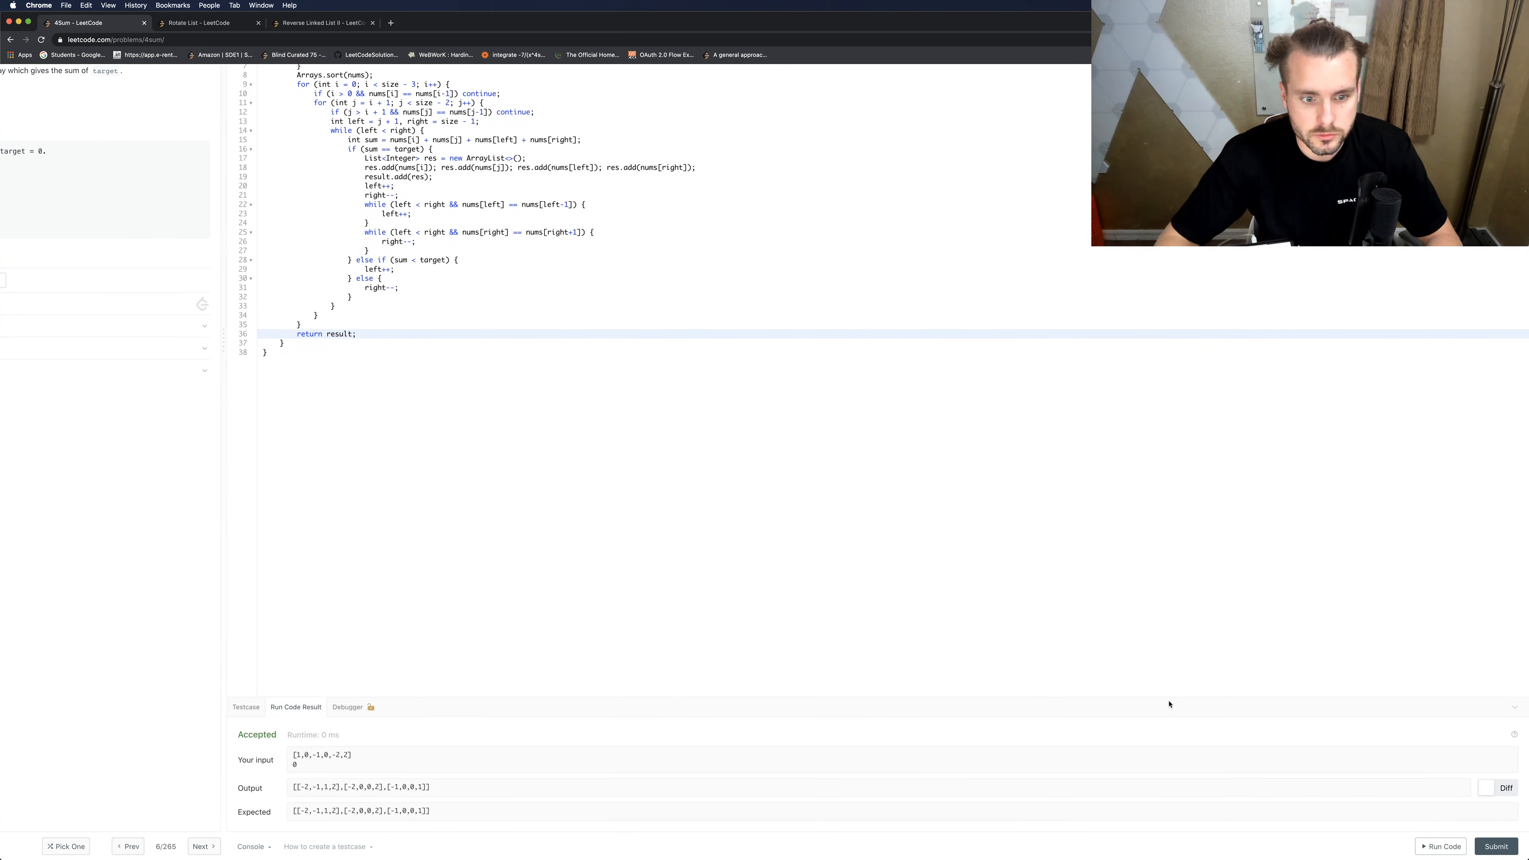
pyautogui.click(1495, 846)
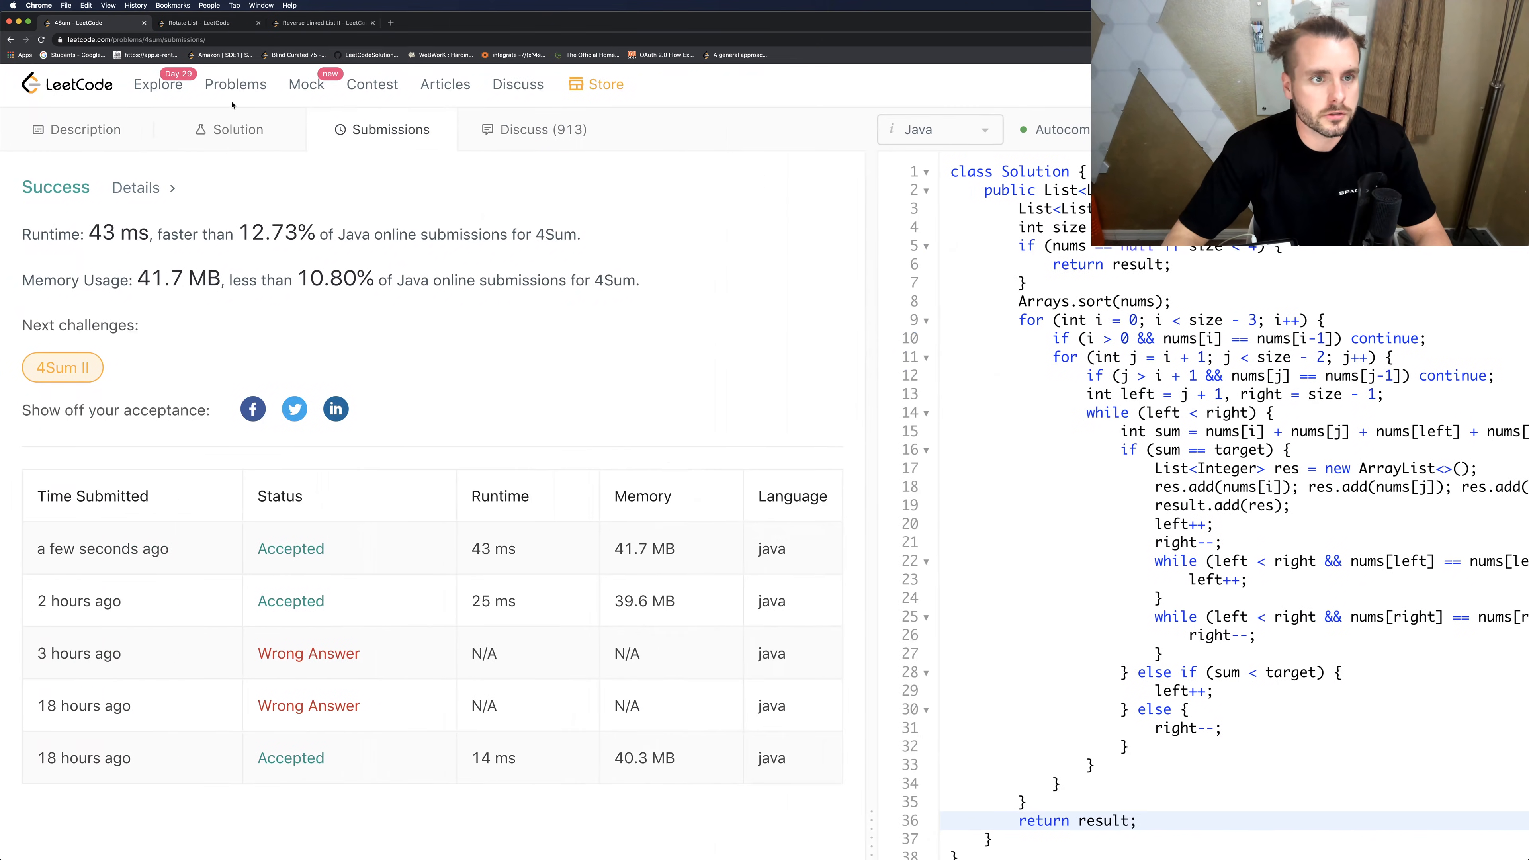
# Glance at the official Solution write-up, then return to the Description.
pyautogui.click(238, 129)
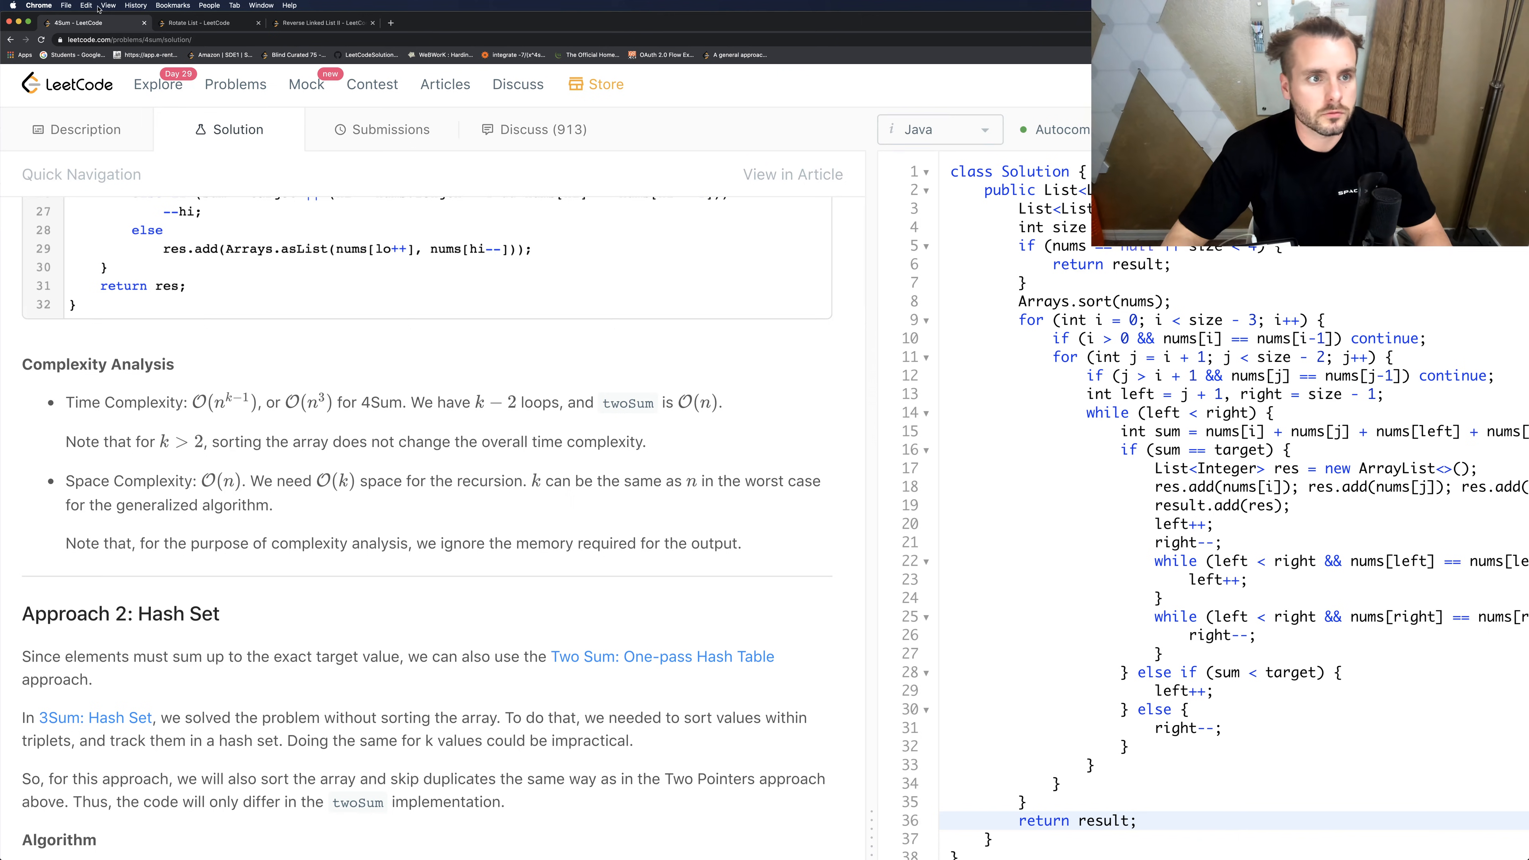
pyautogui.click(78, 129)
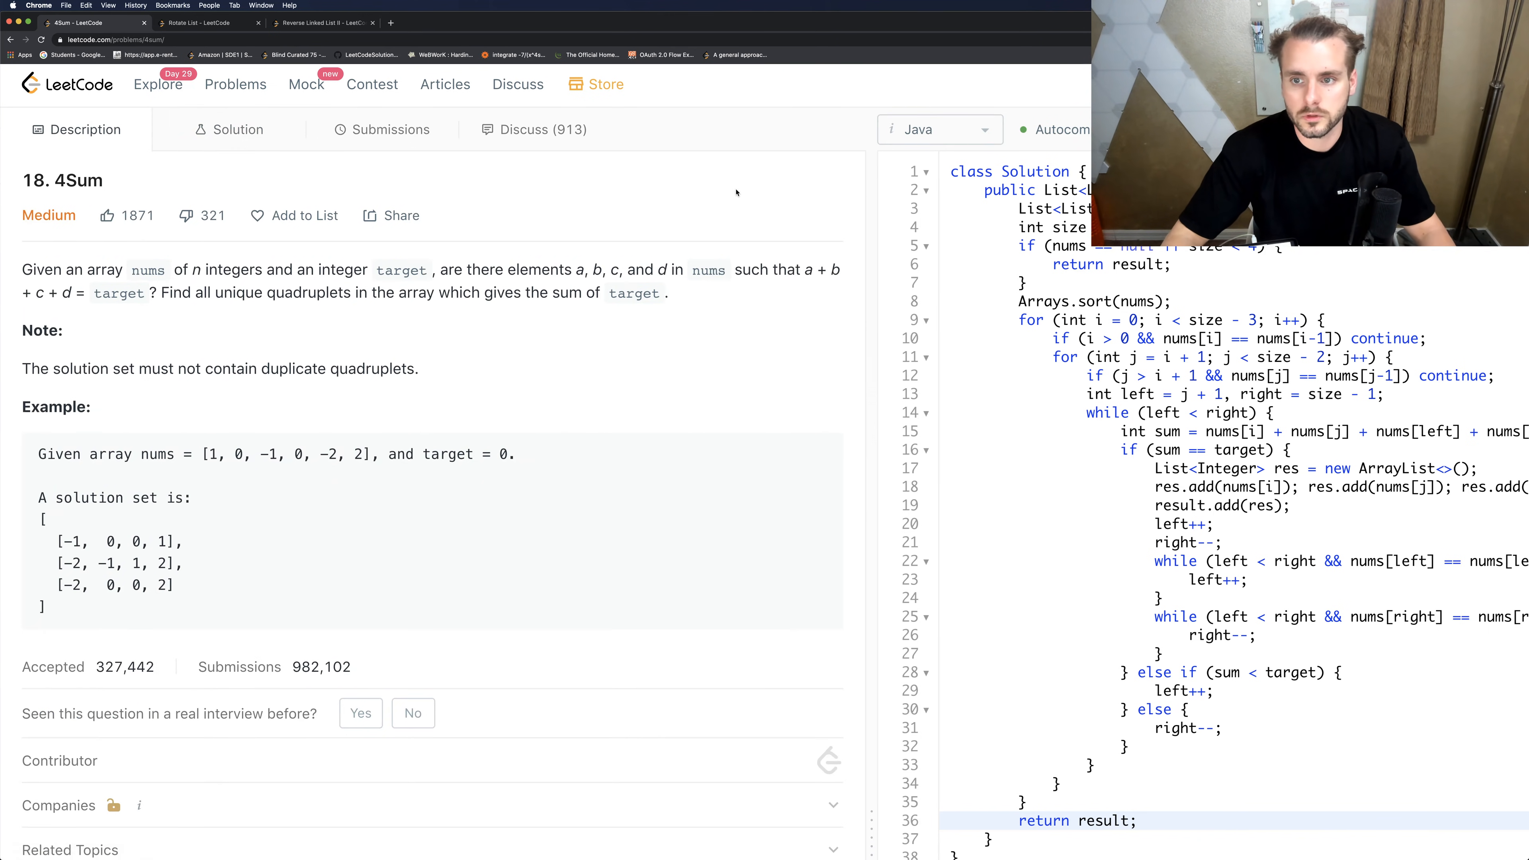